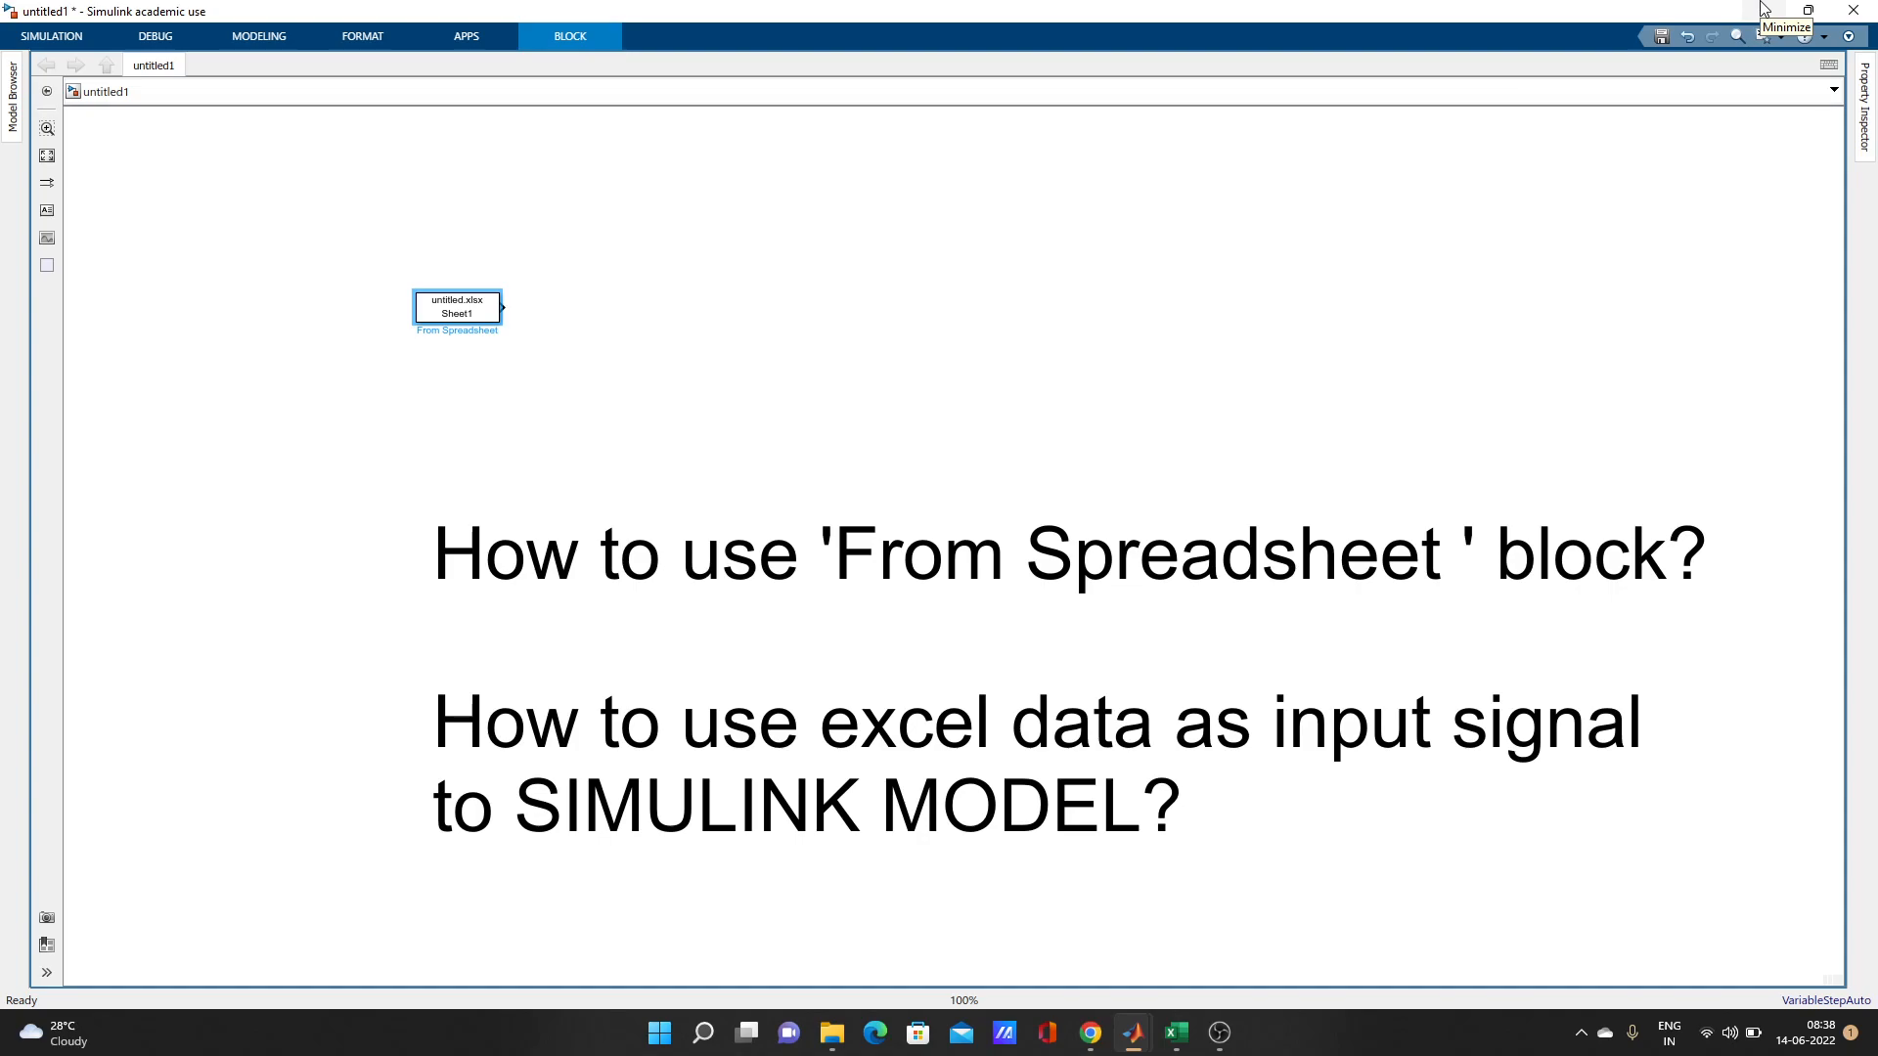
mouse_move(1762, 9)
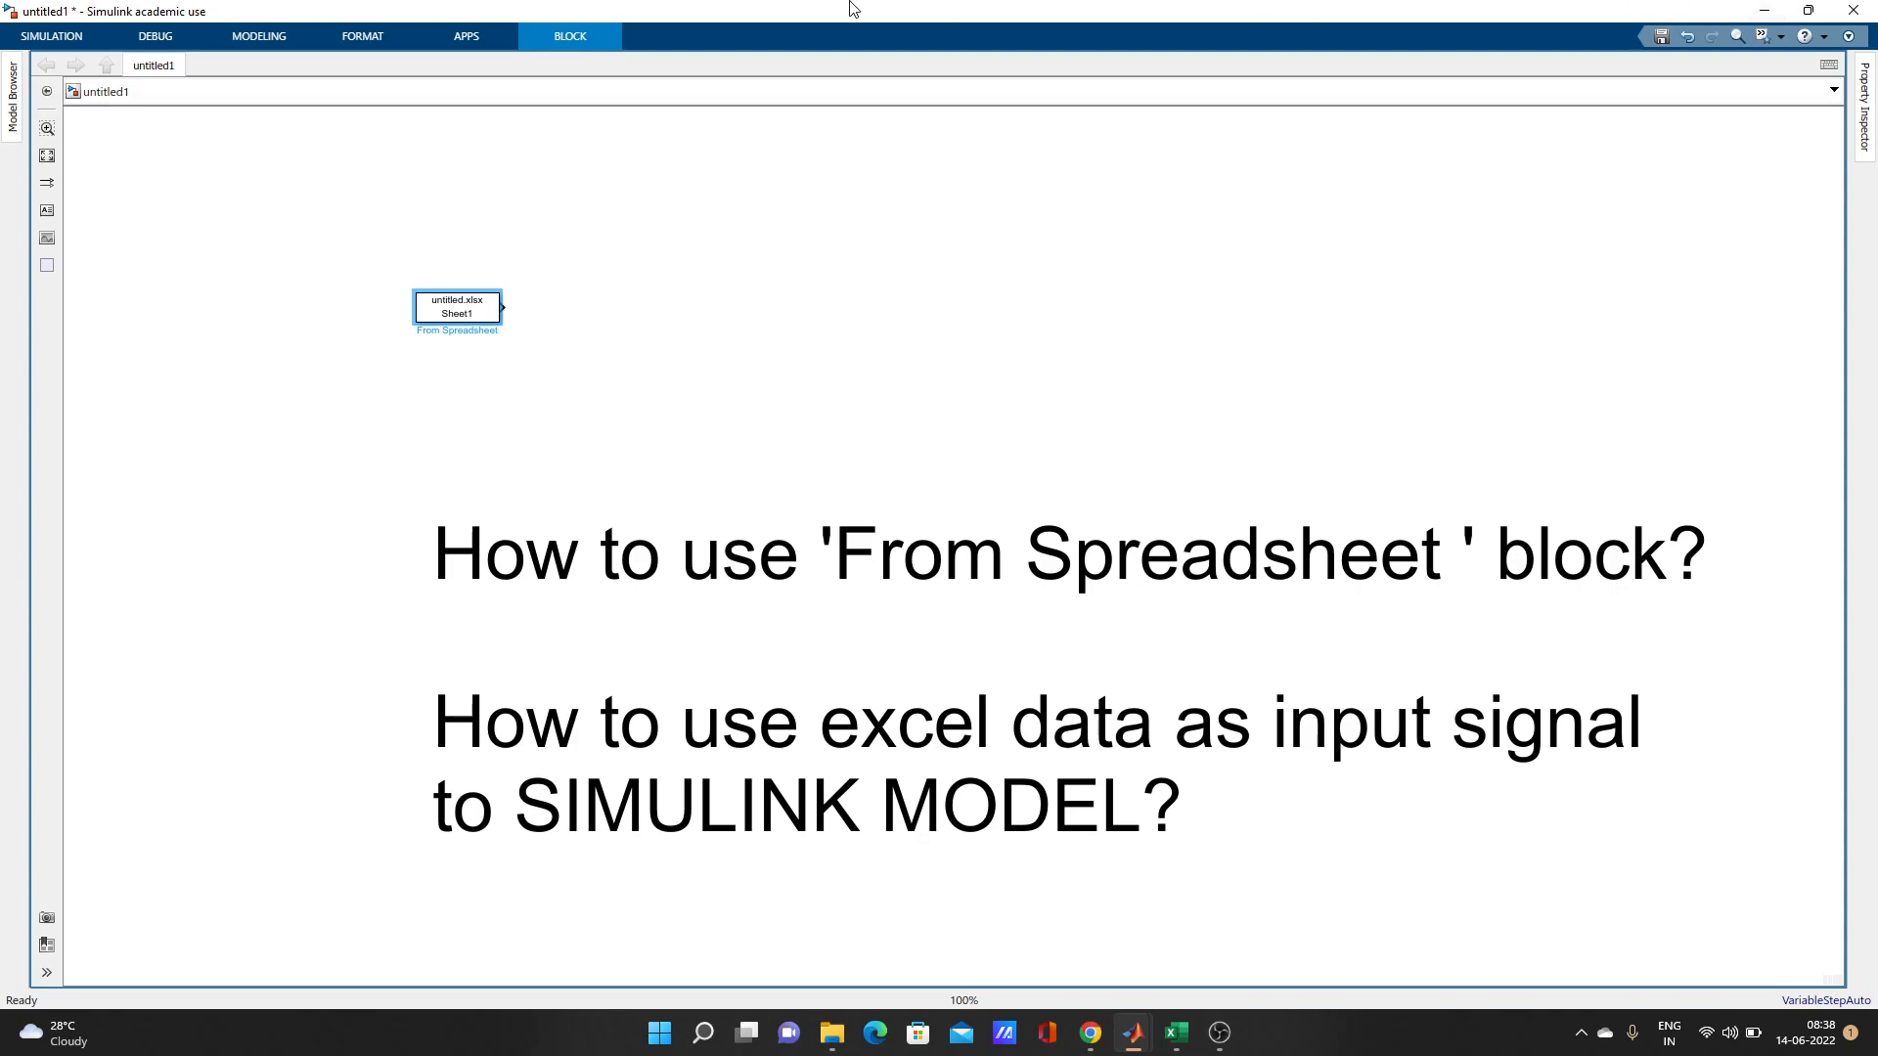
mouse_move(440, 366)
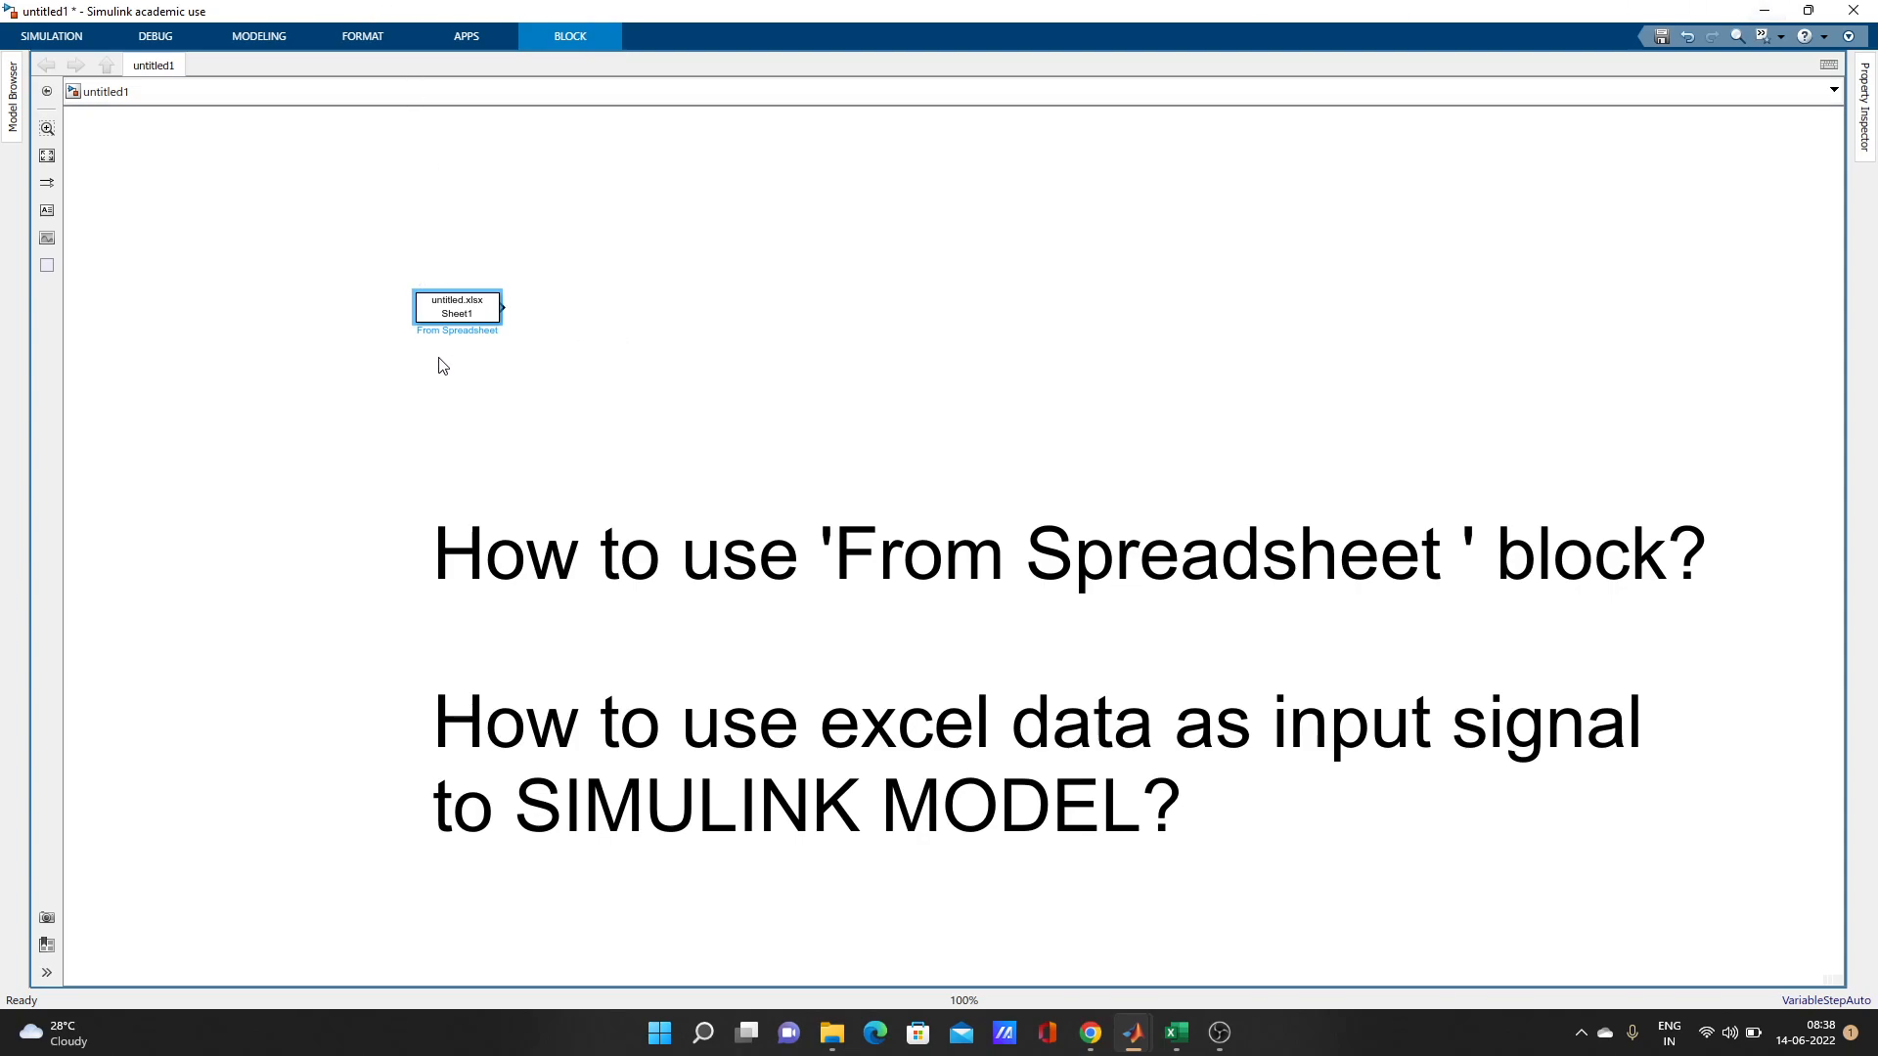
mouse_move(401, 226)
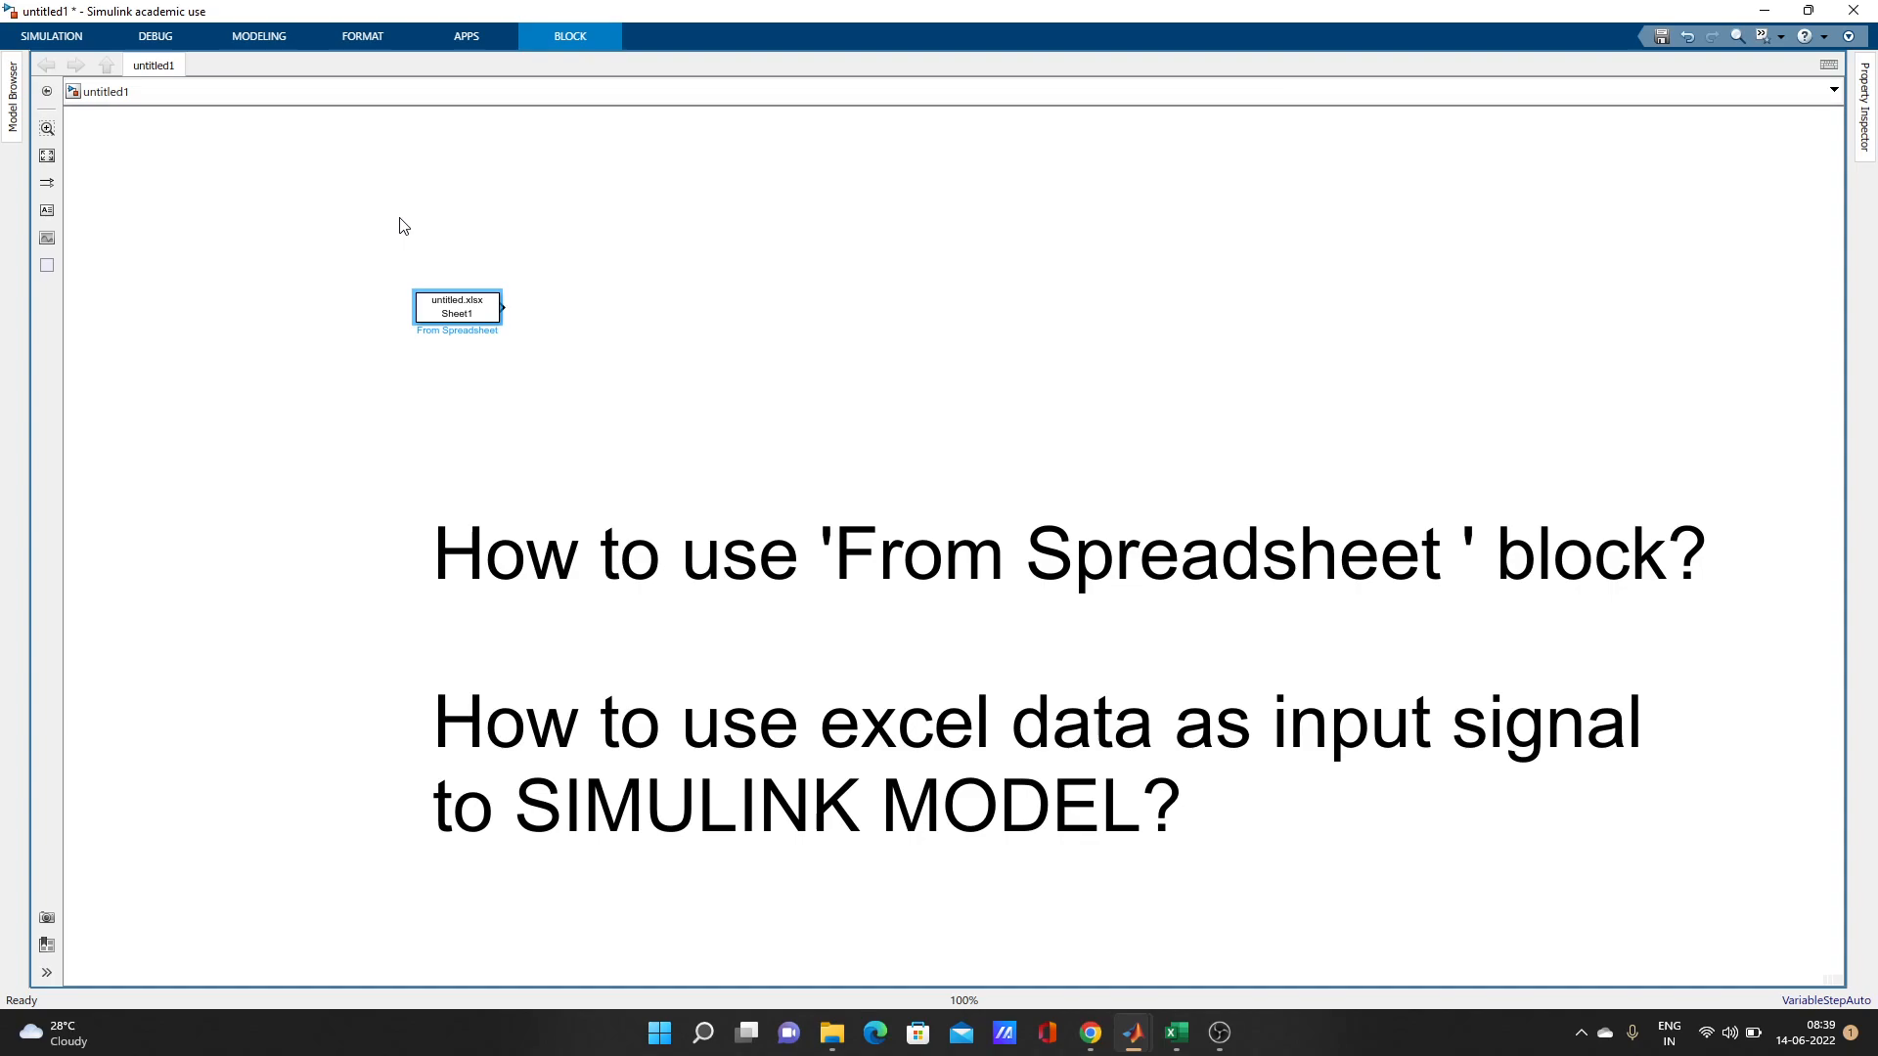
- Switch to the new.xlsx workbook and highlight columns F and G (ALLSKY_KT, ALLSKY_SFC_LW_DWN)
left_click(1027, 632)
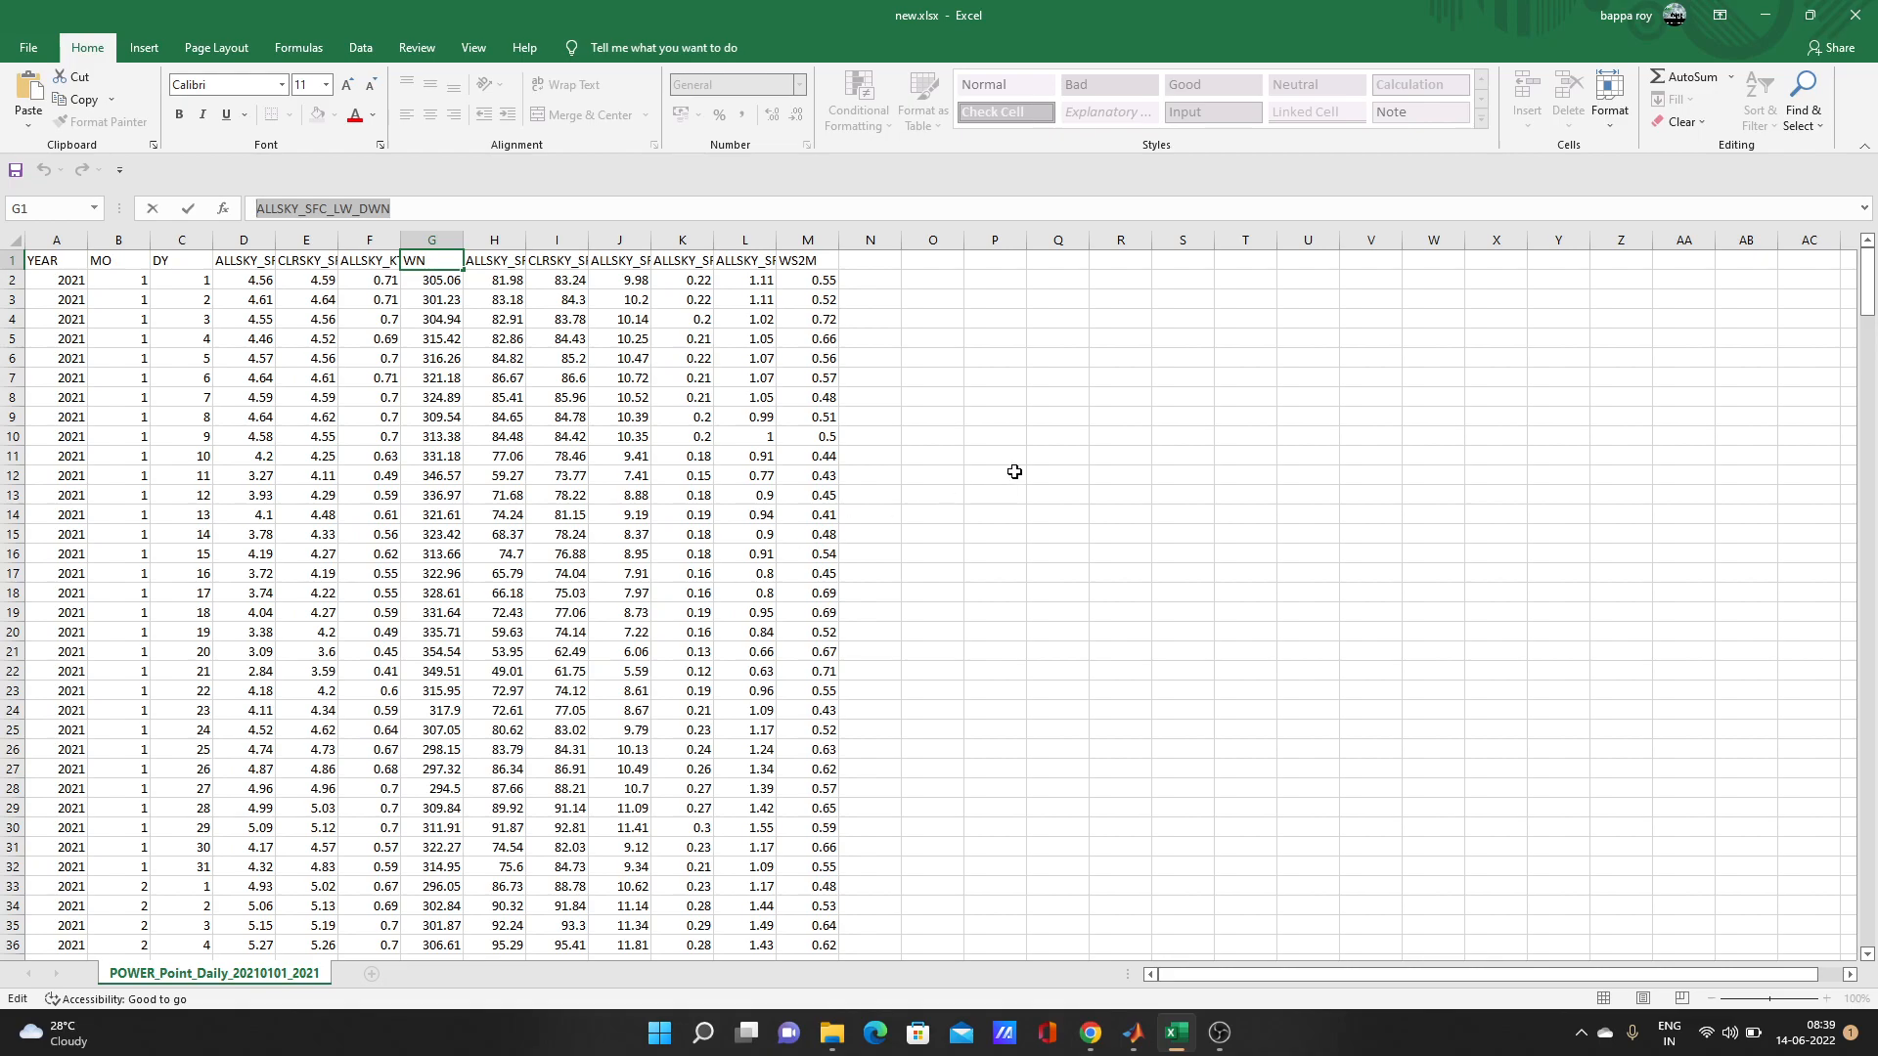
left_click(242, 553)
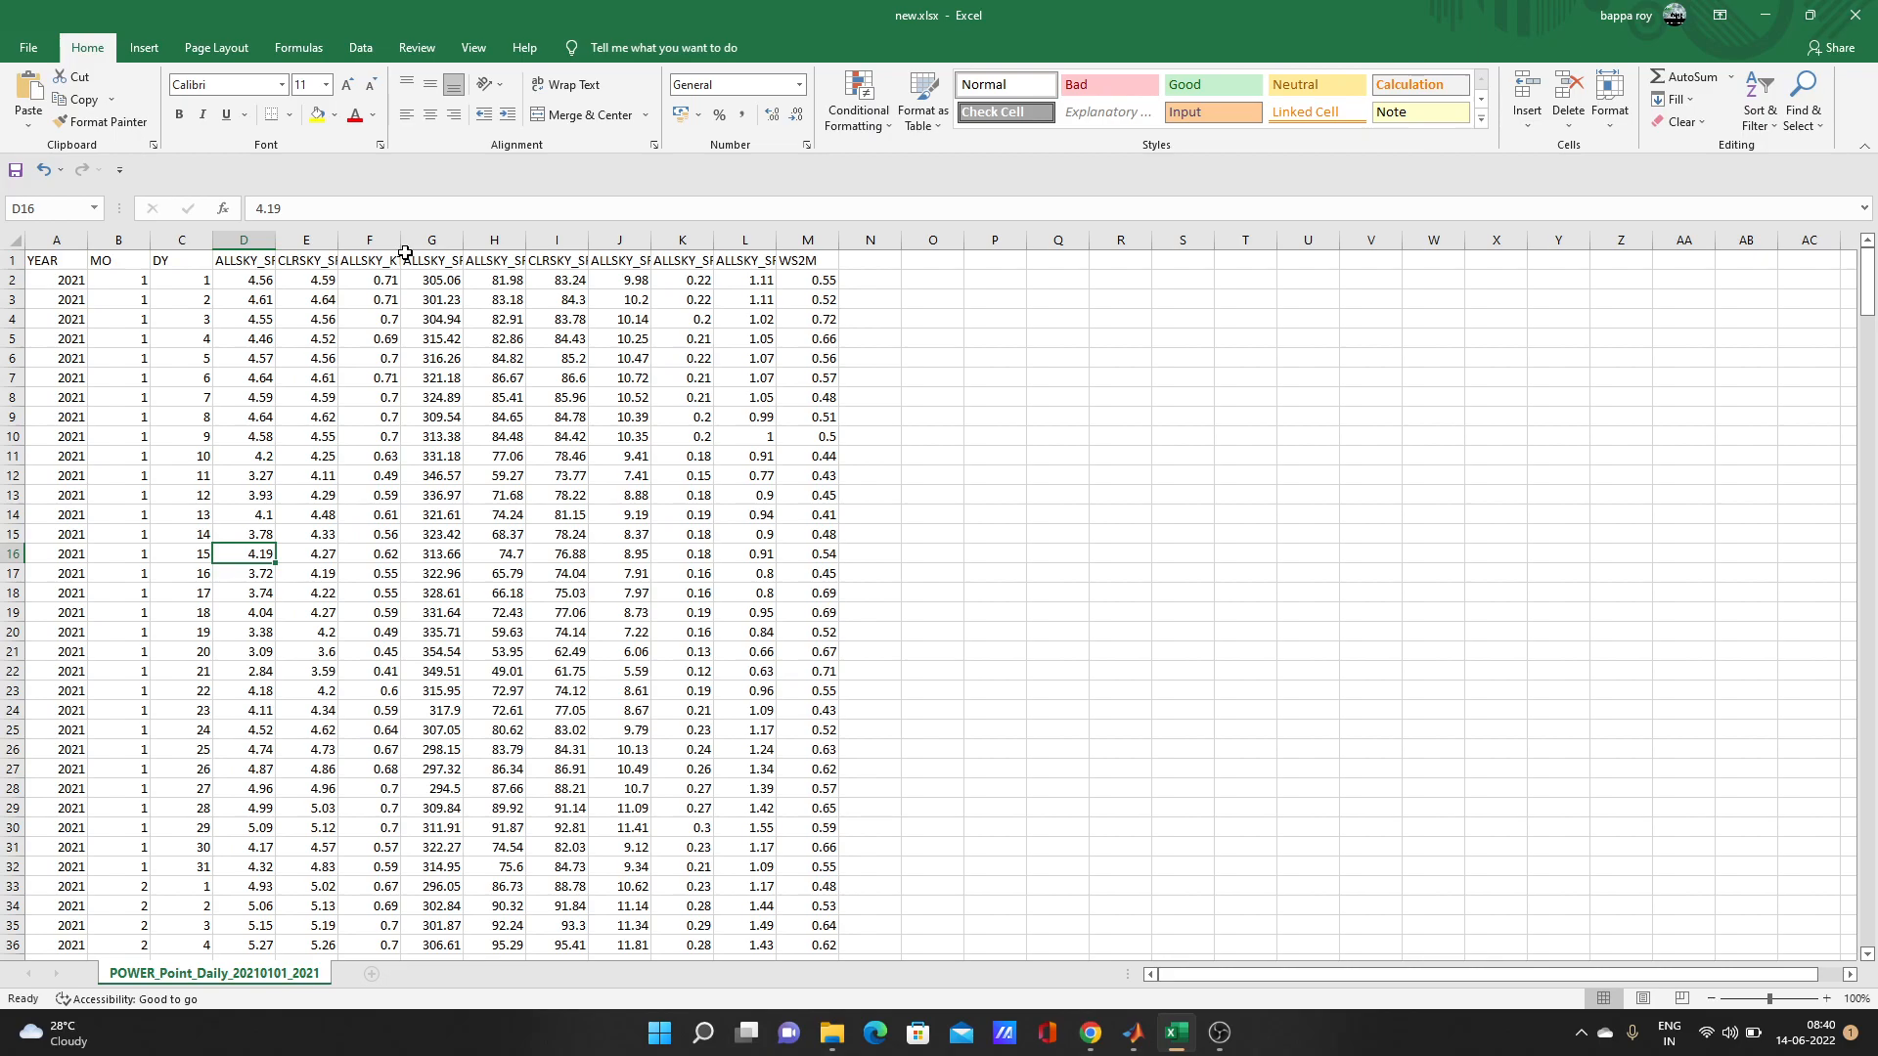
left_click(370, 238)
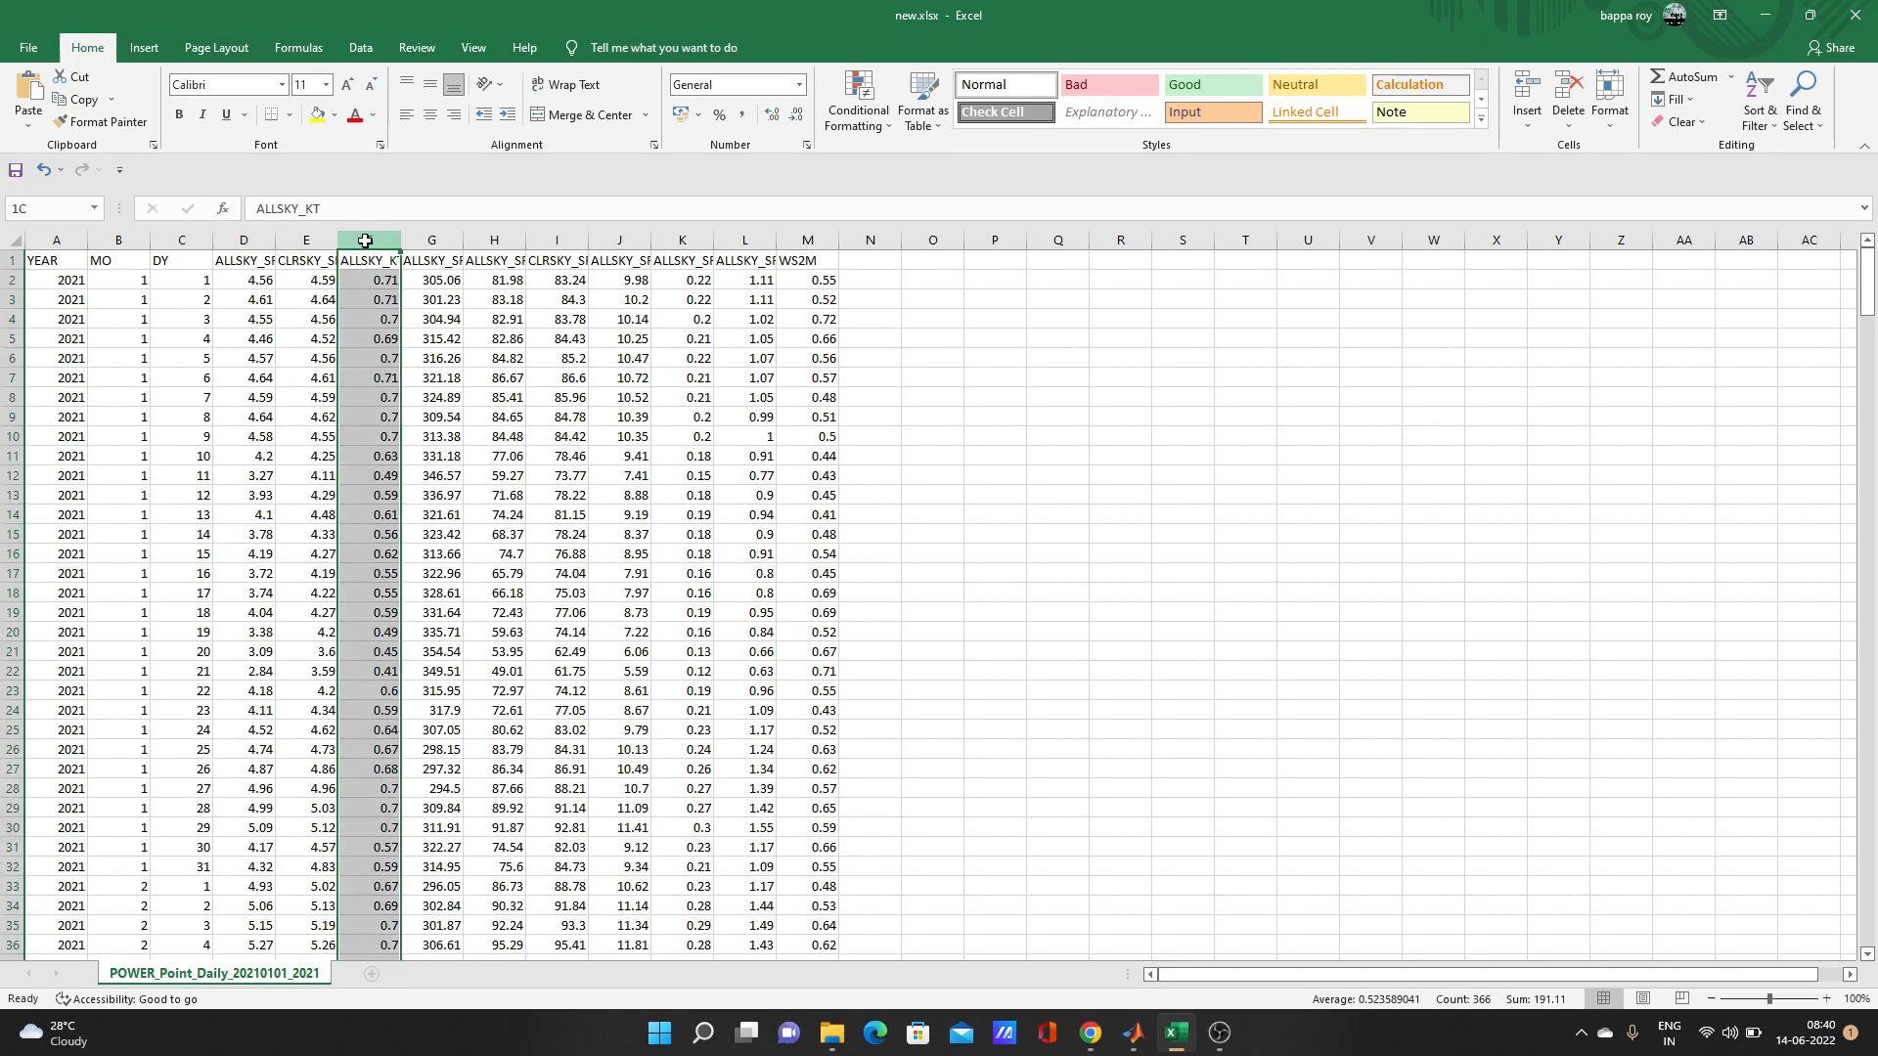
left_click(430, 239)
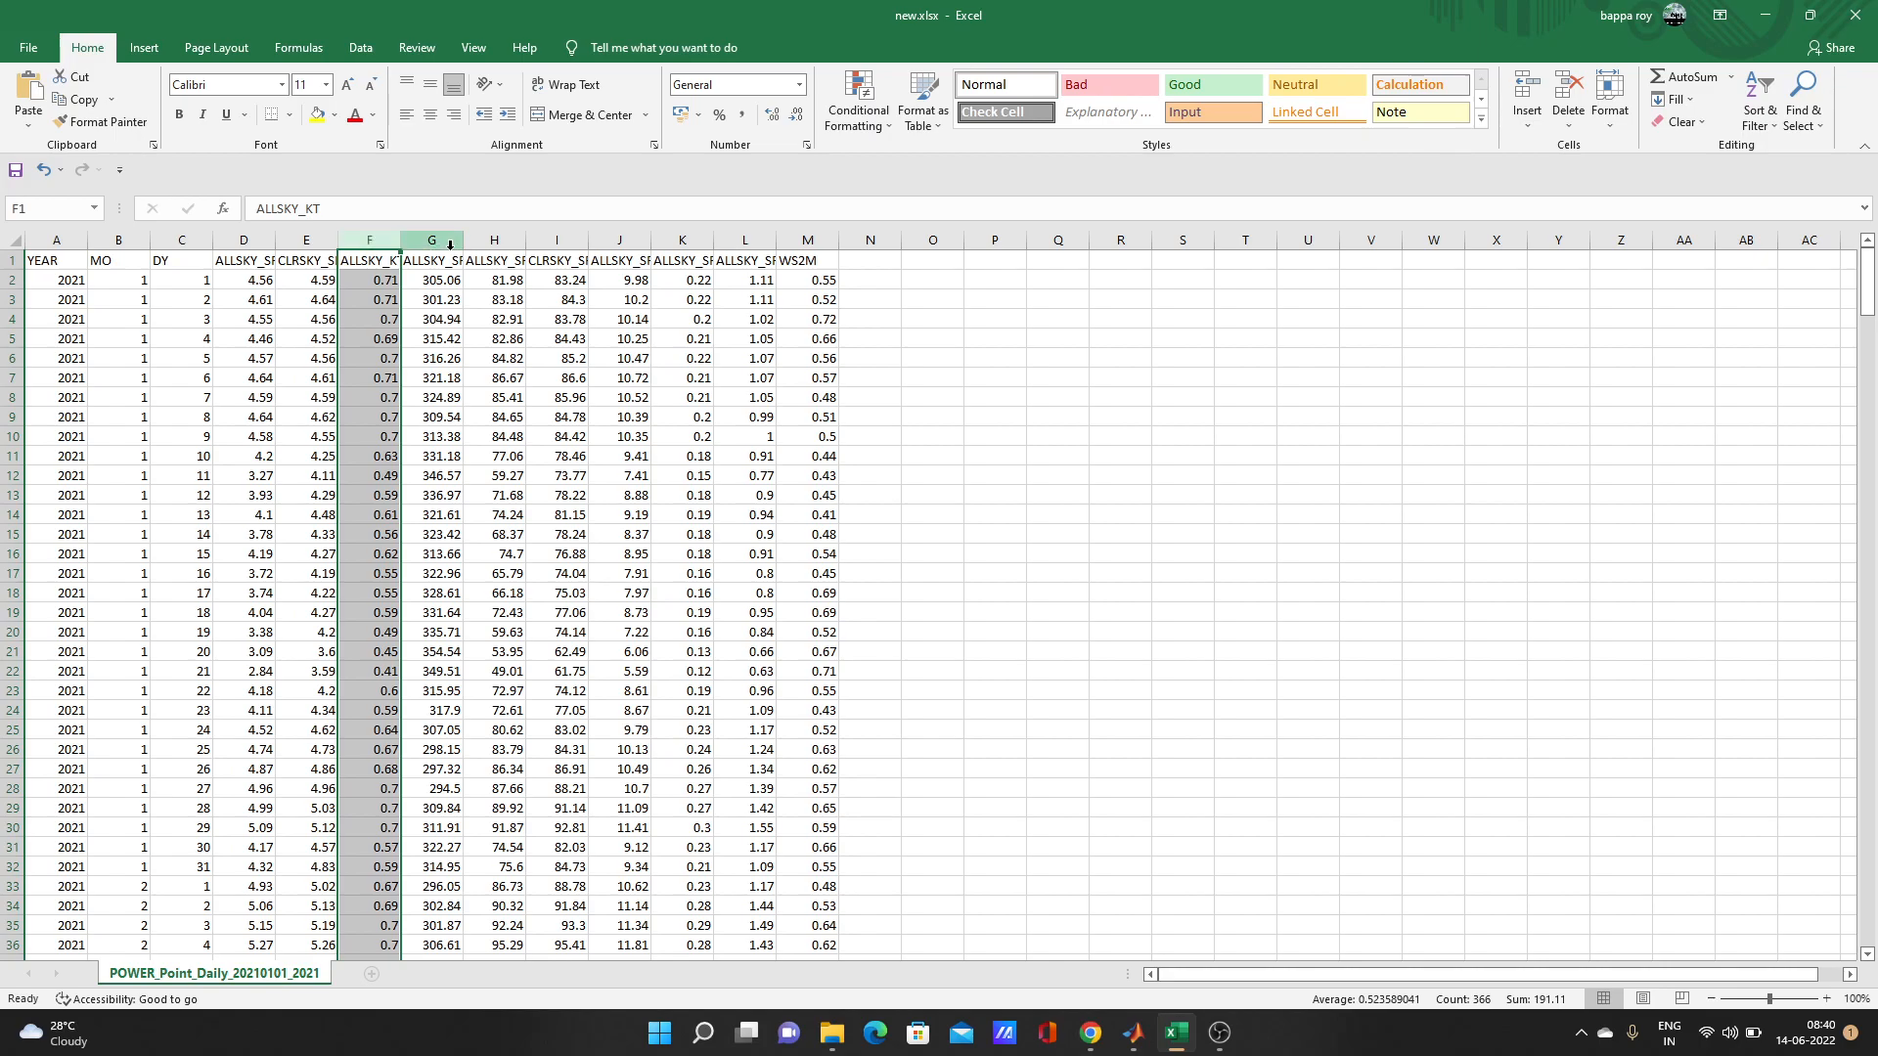
left_click(432, 239)
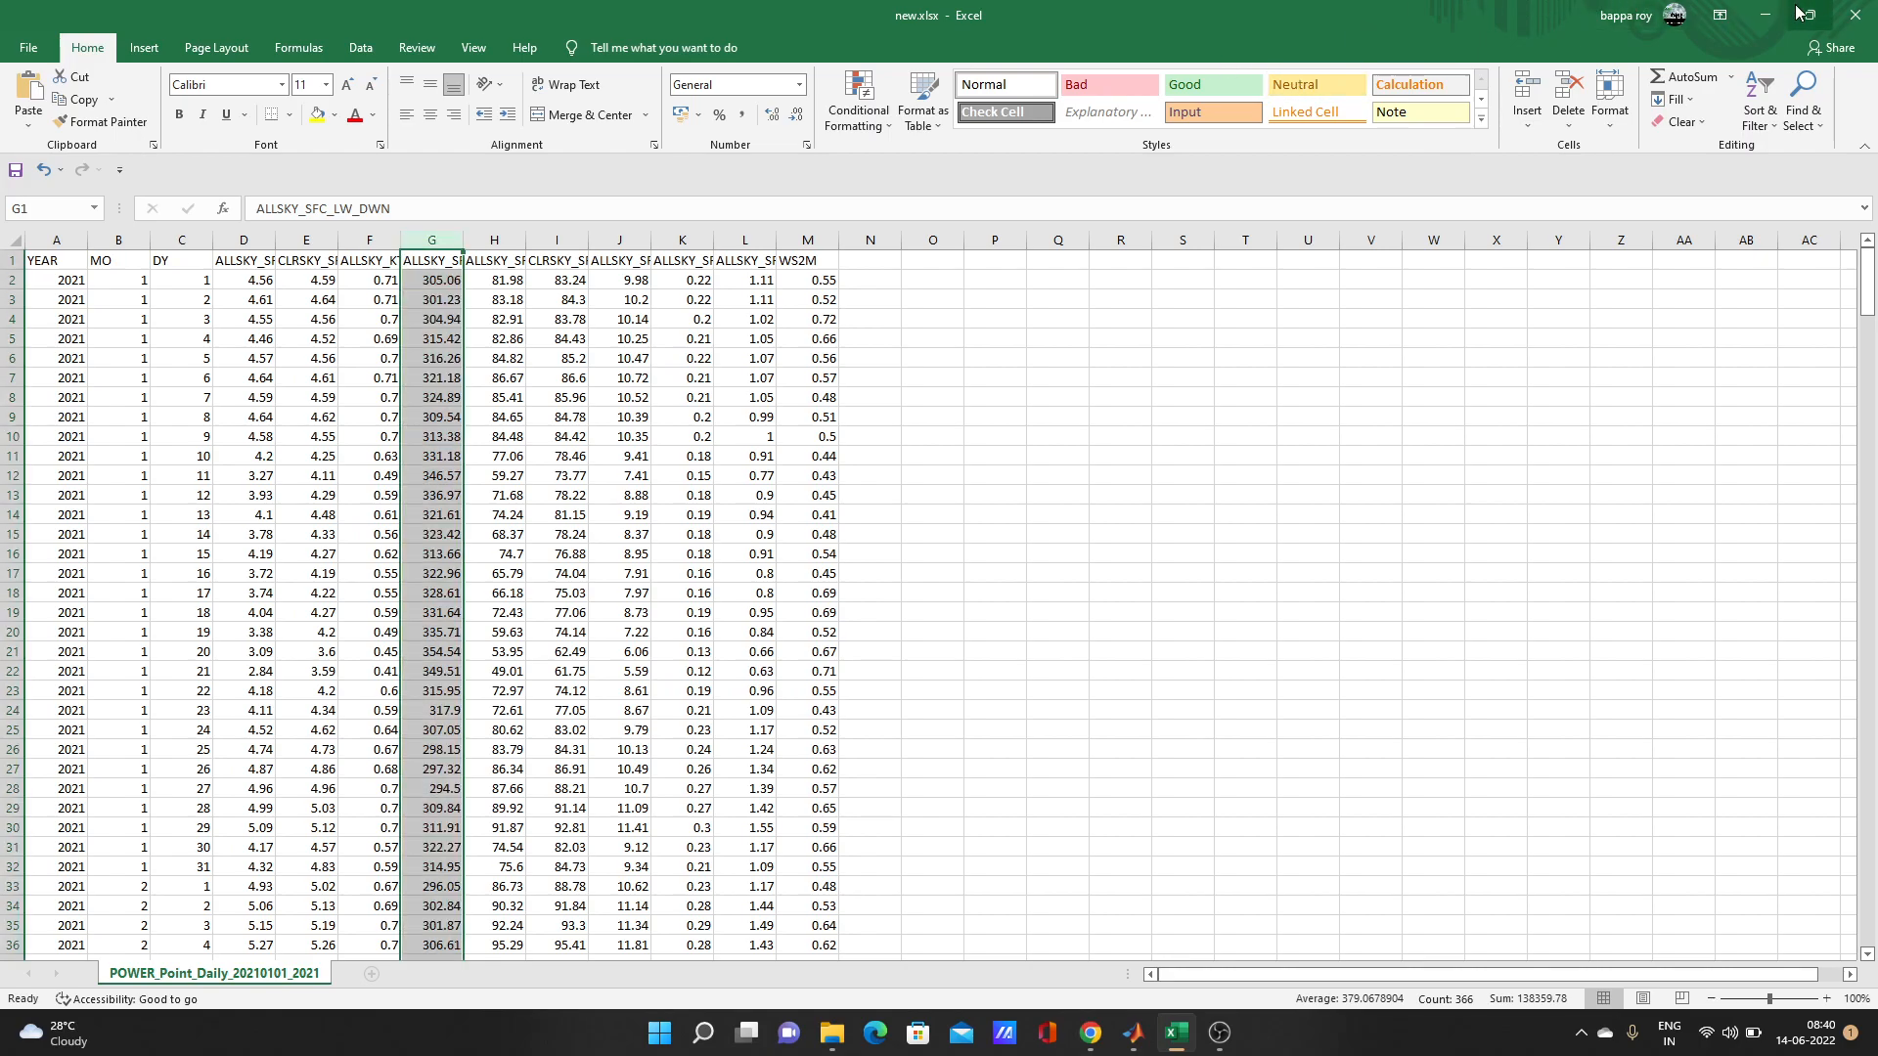
mouse_move(1770, 14)
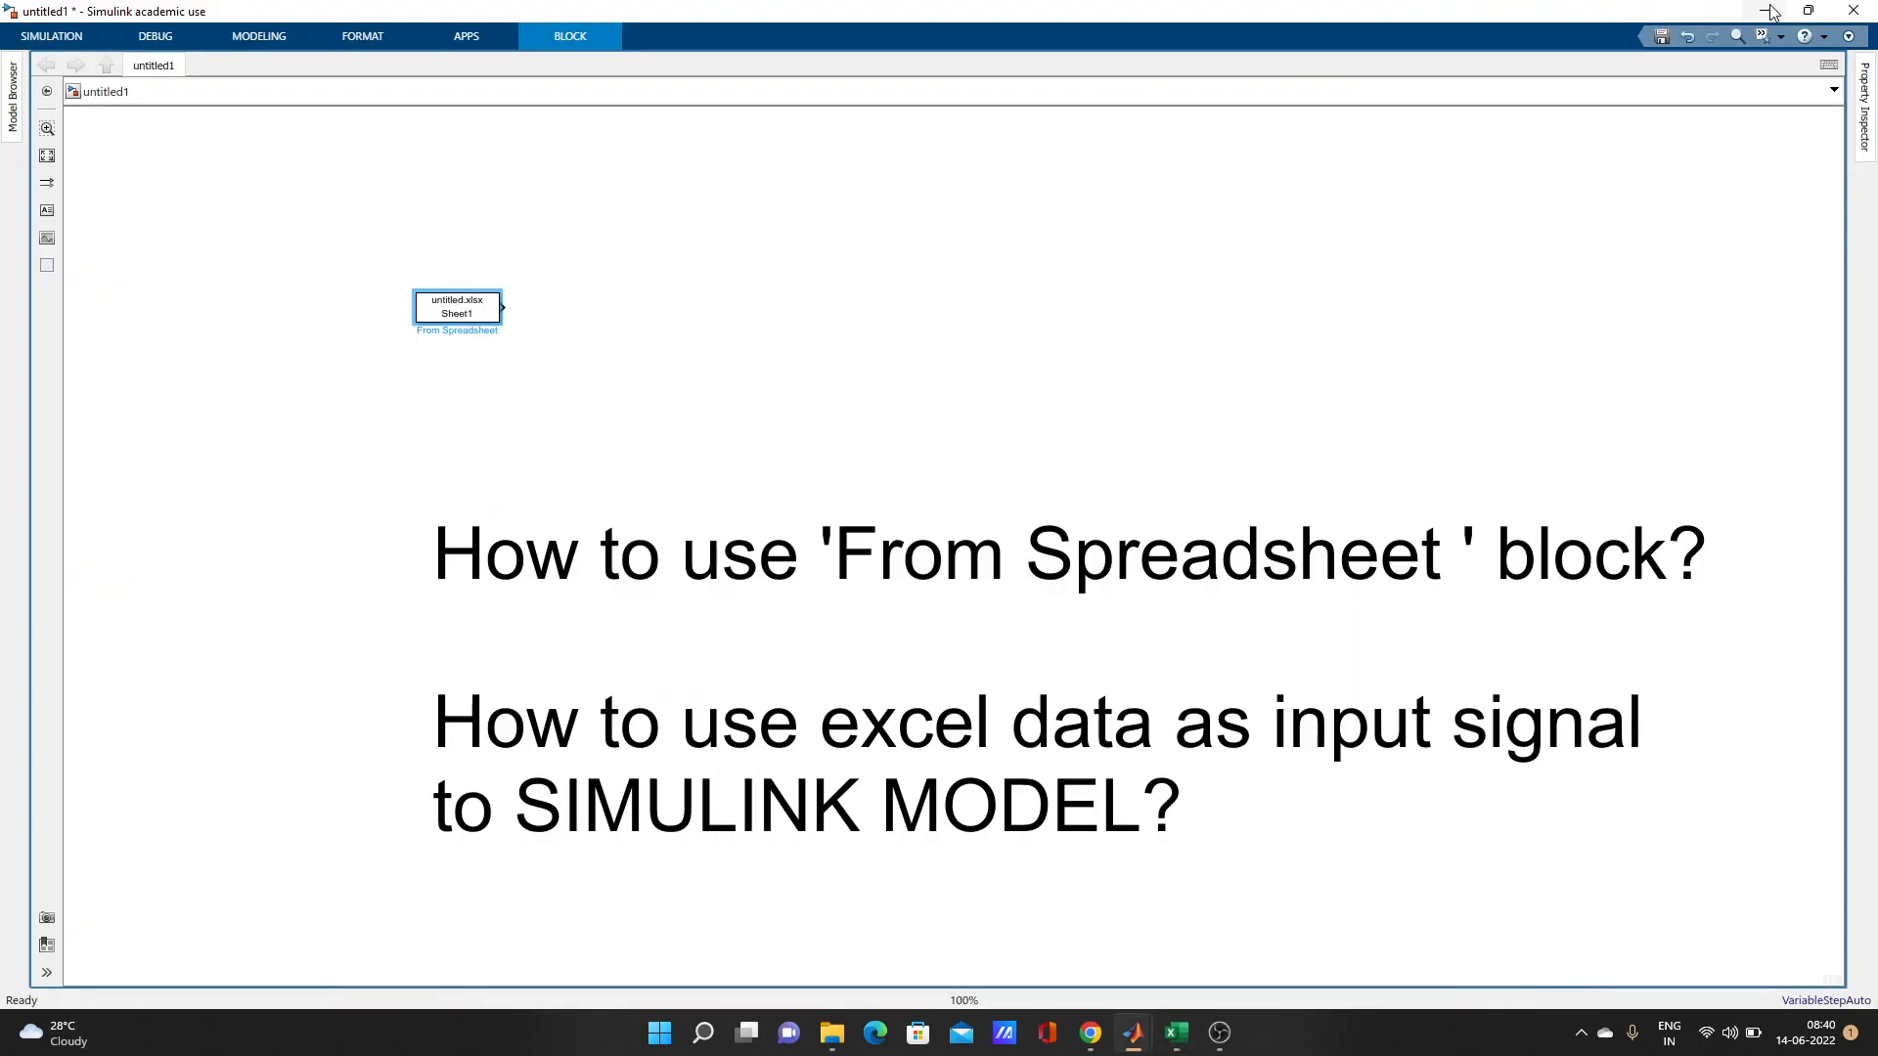
mouse_move(1768, 12)
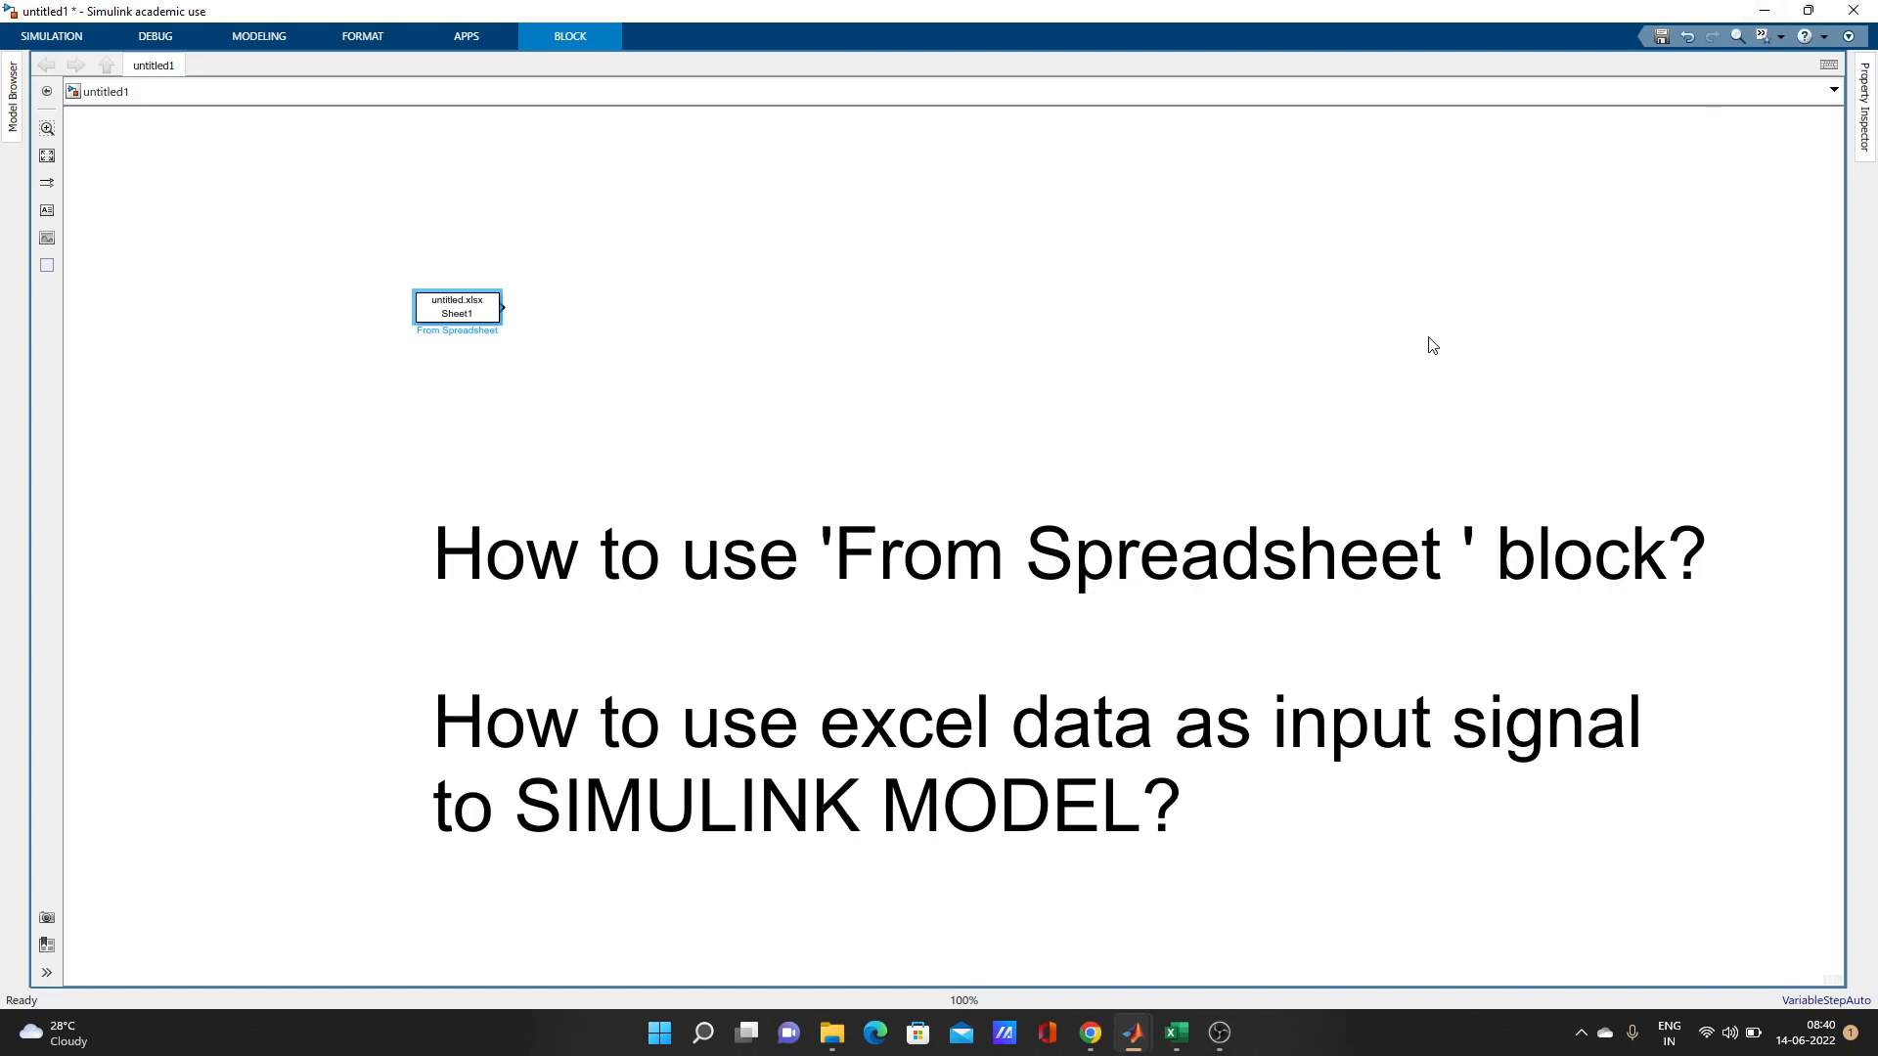
mouse_move(771, 413)
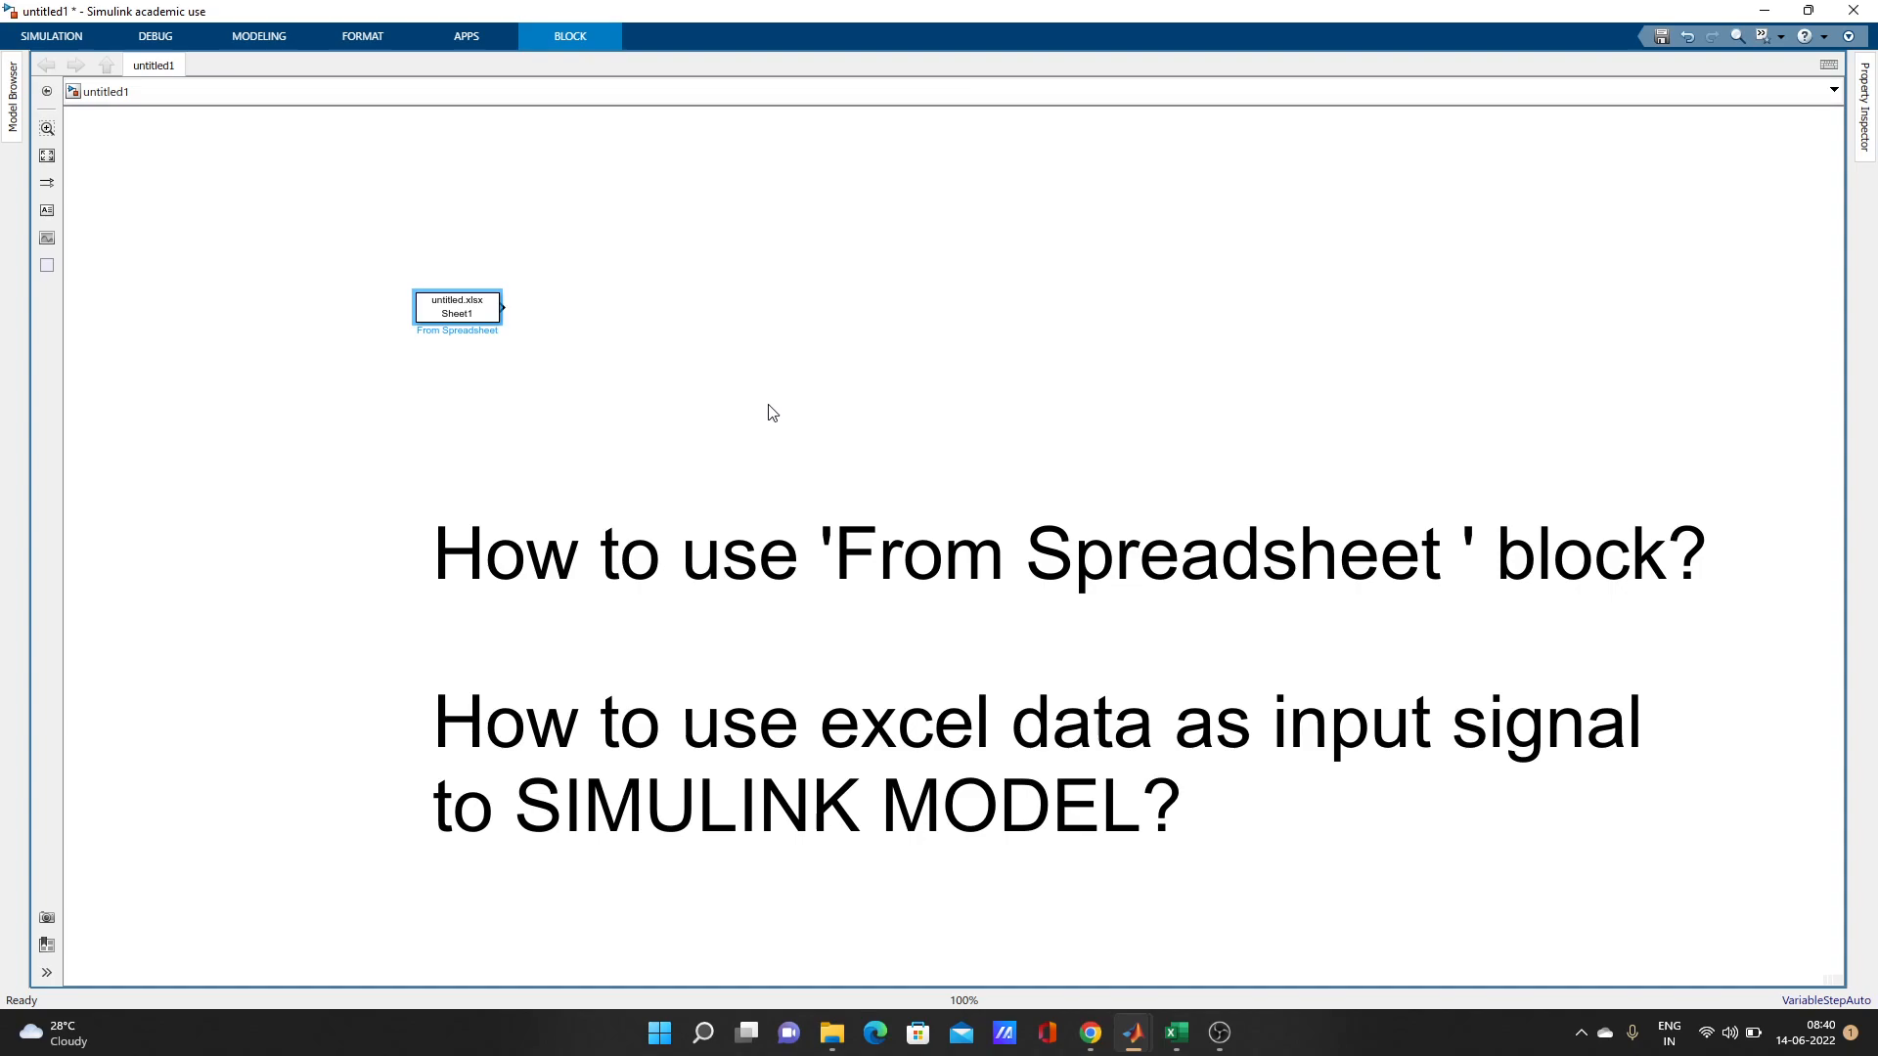
mouse_move(1127, 1033)
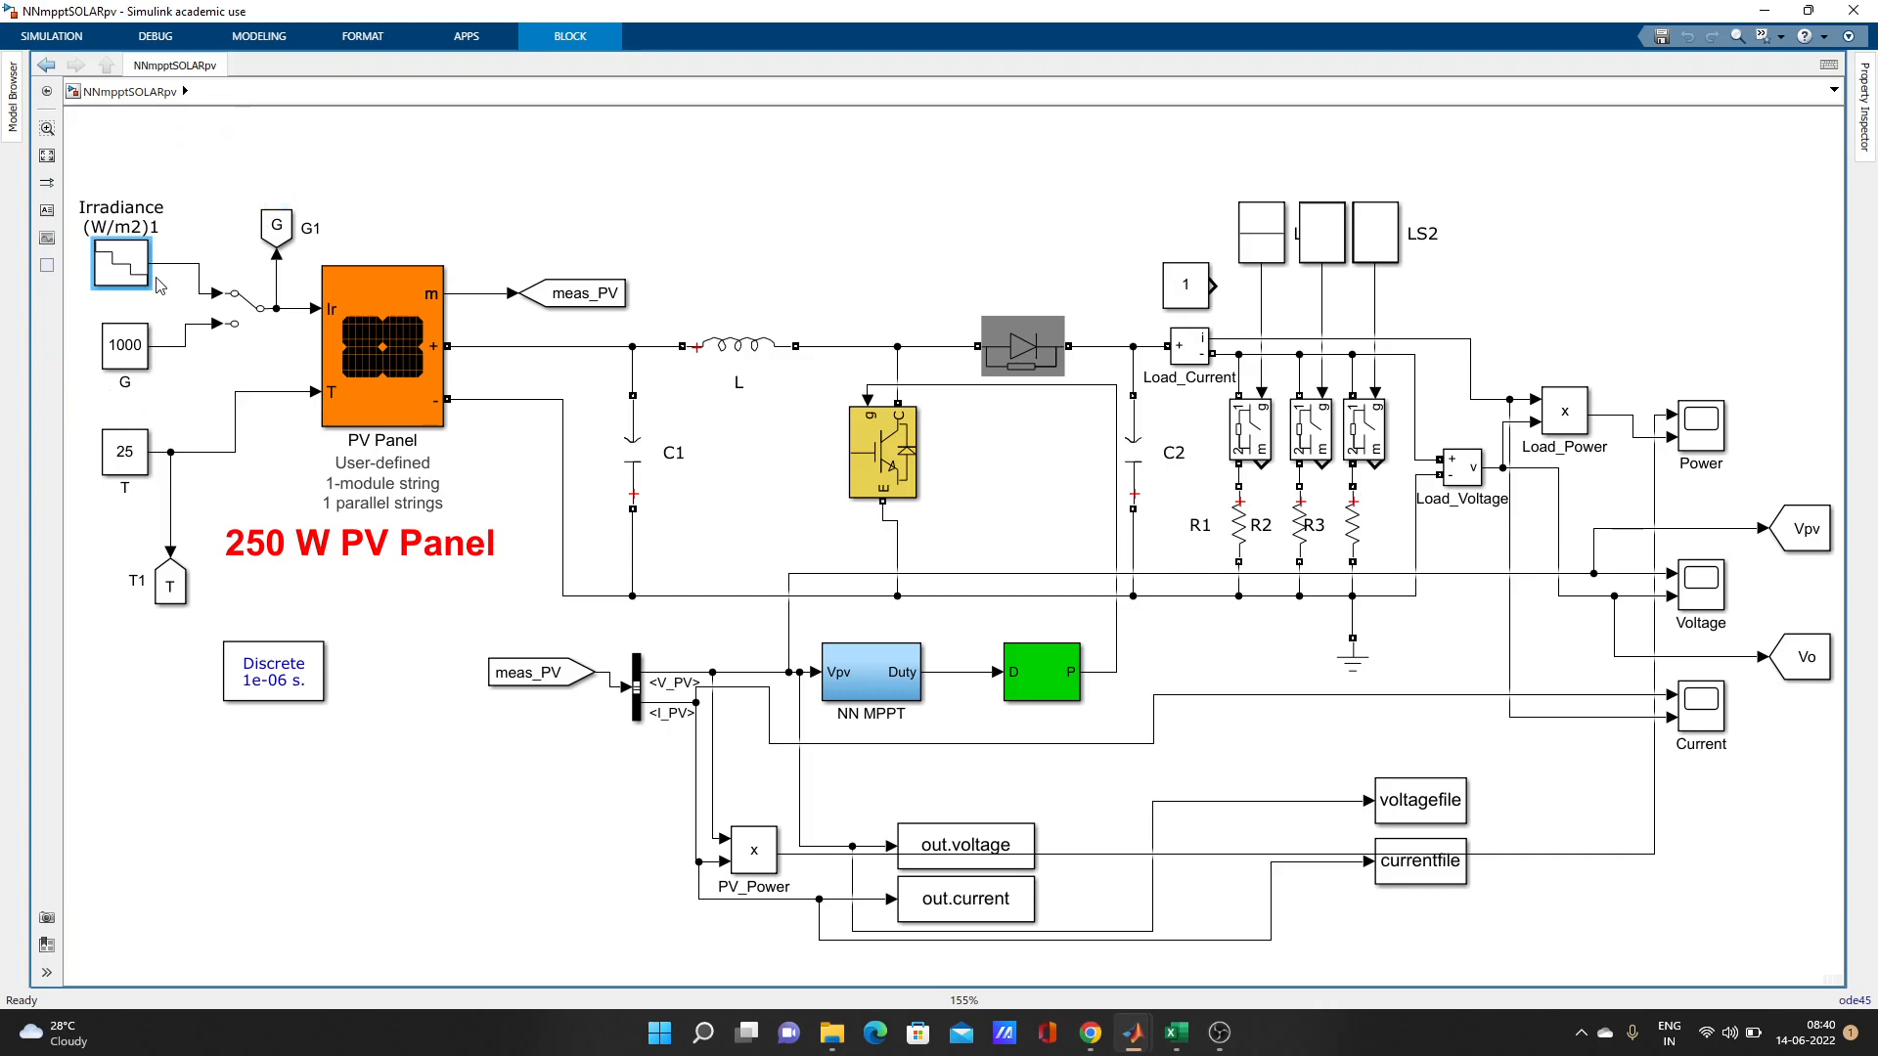
left_click(123, 347)
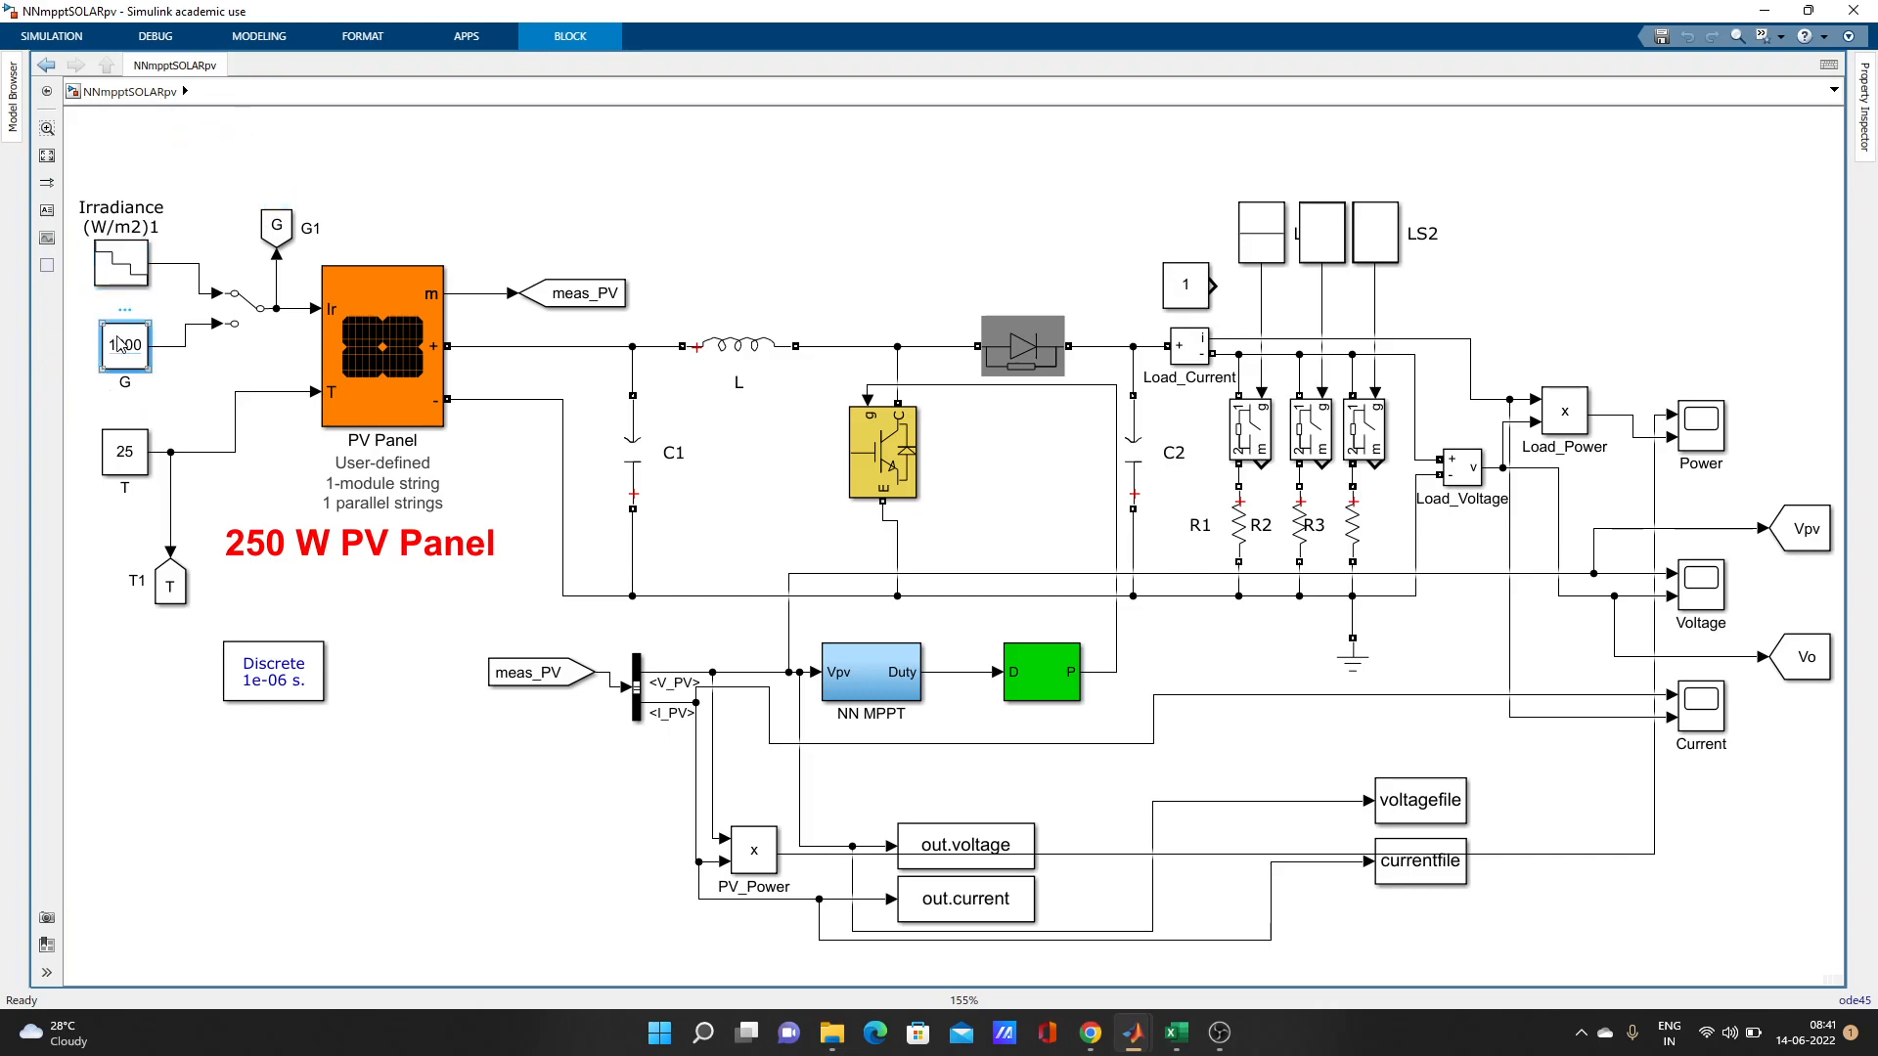
left_click(123, 345)
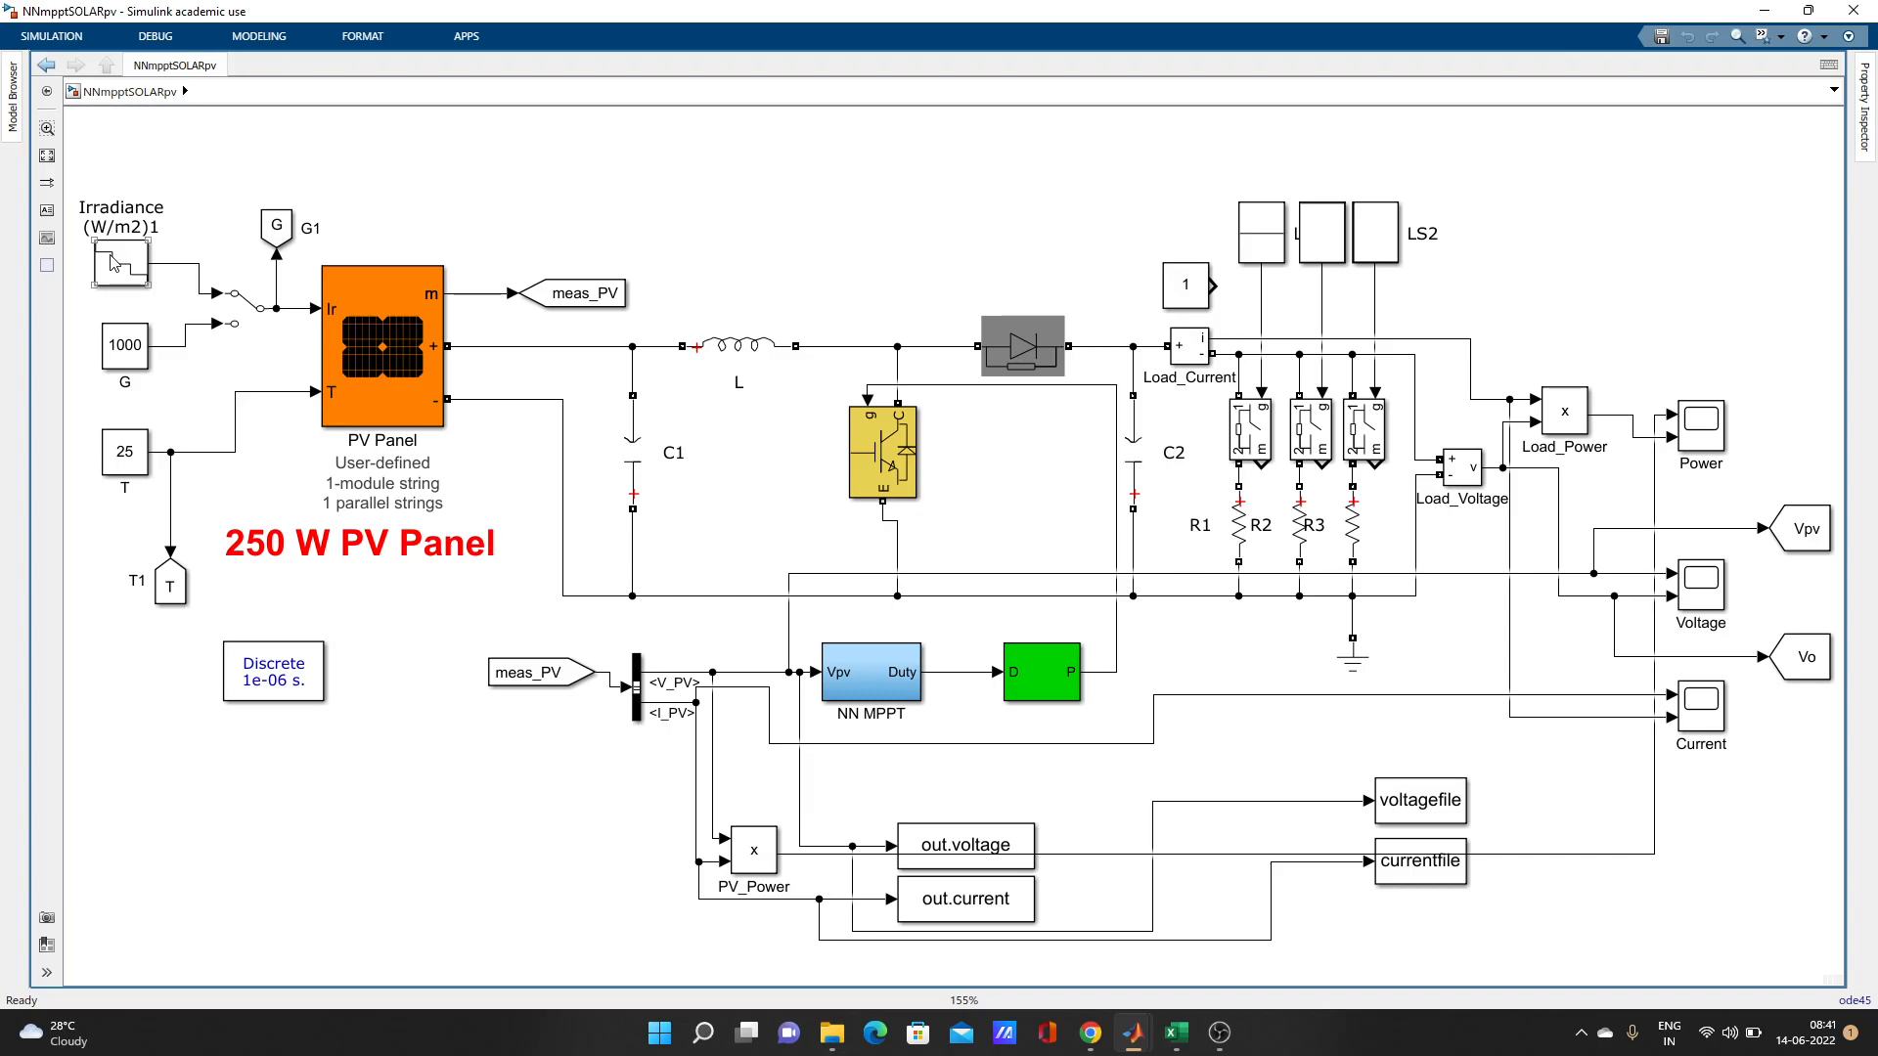
double_click(119, 260)
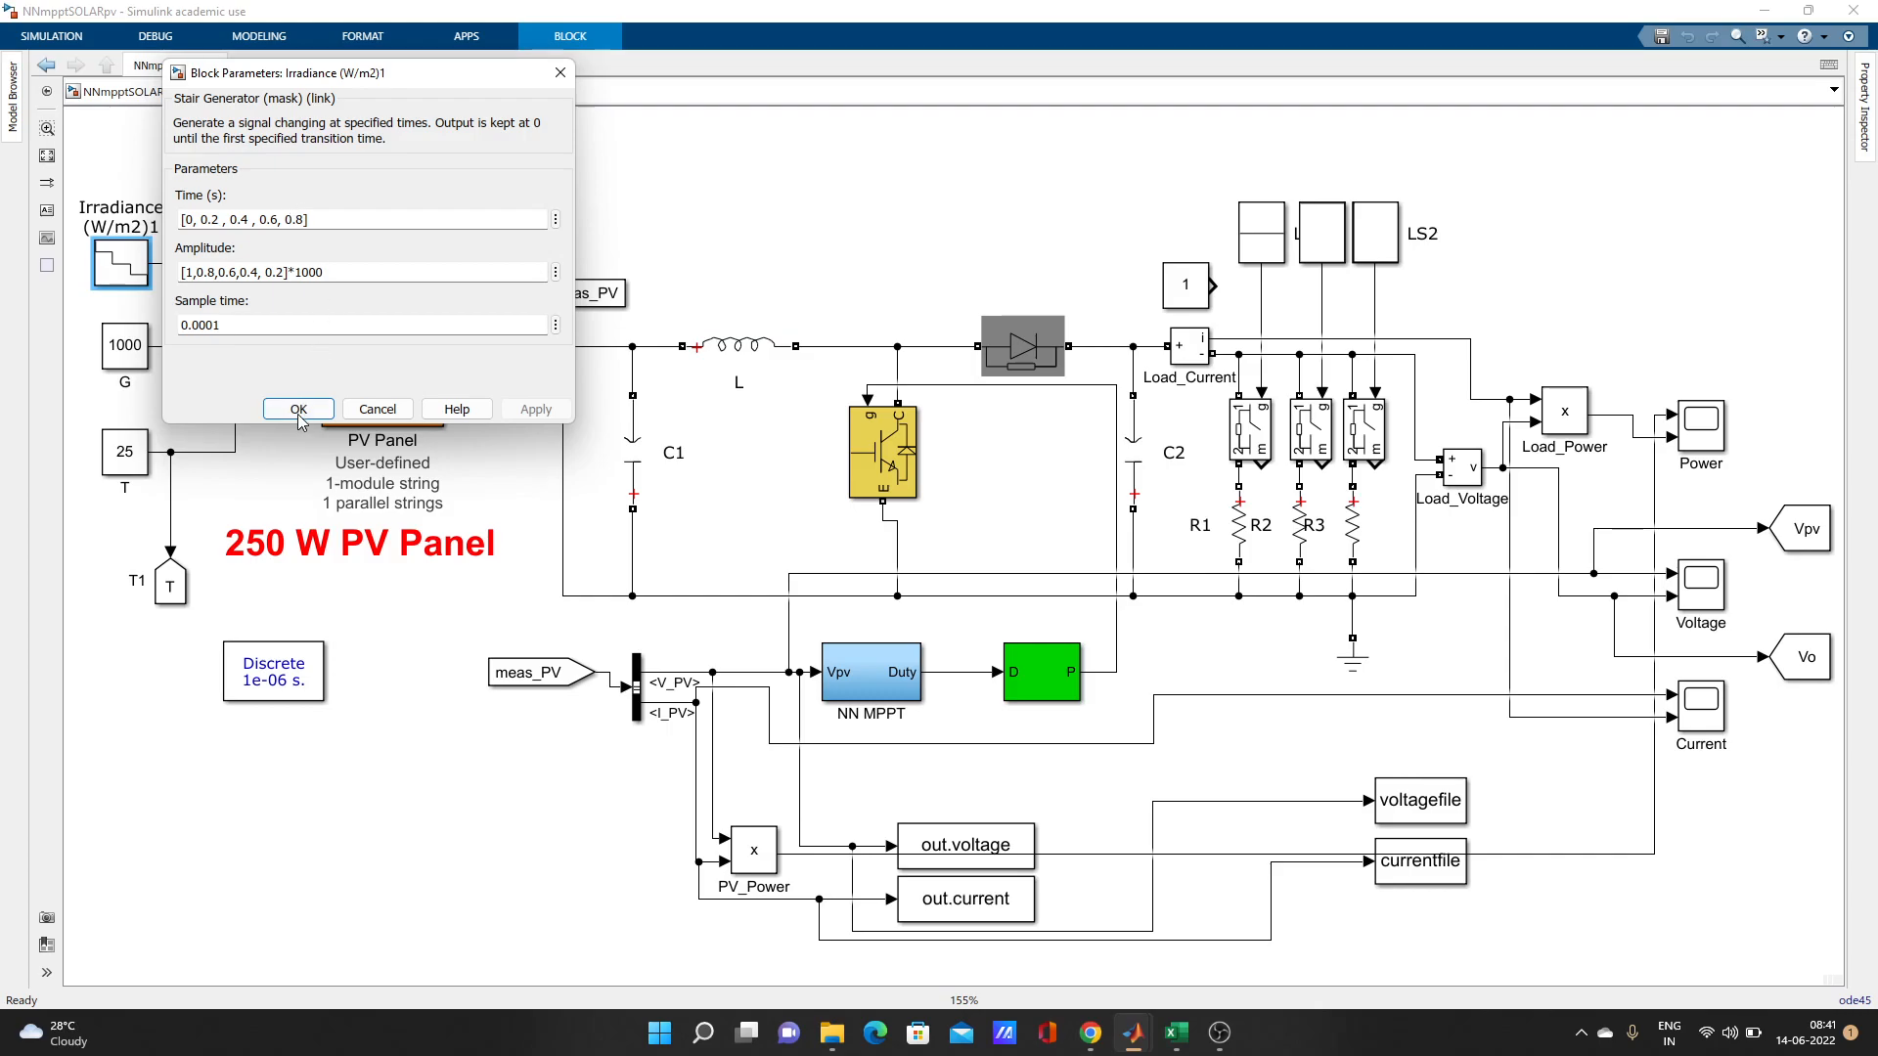
left_click(297, 409)
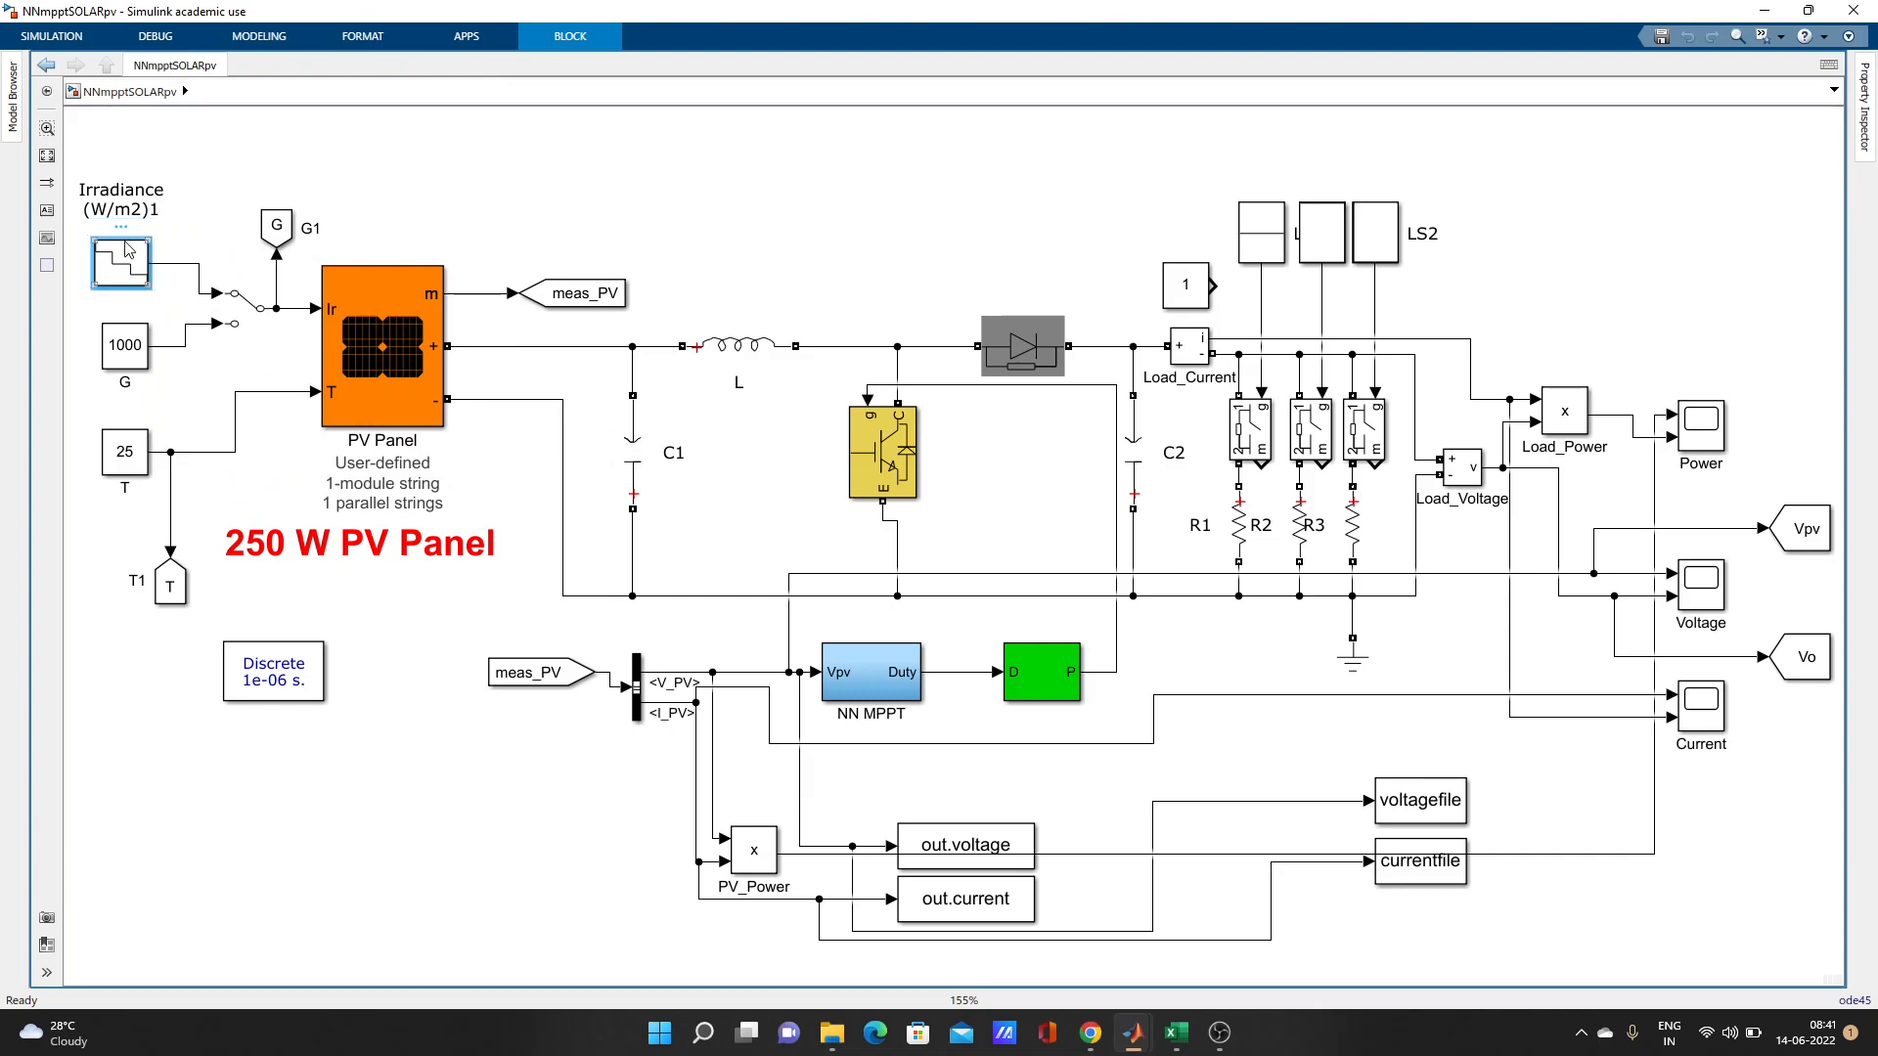
double_click(121, 264)
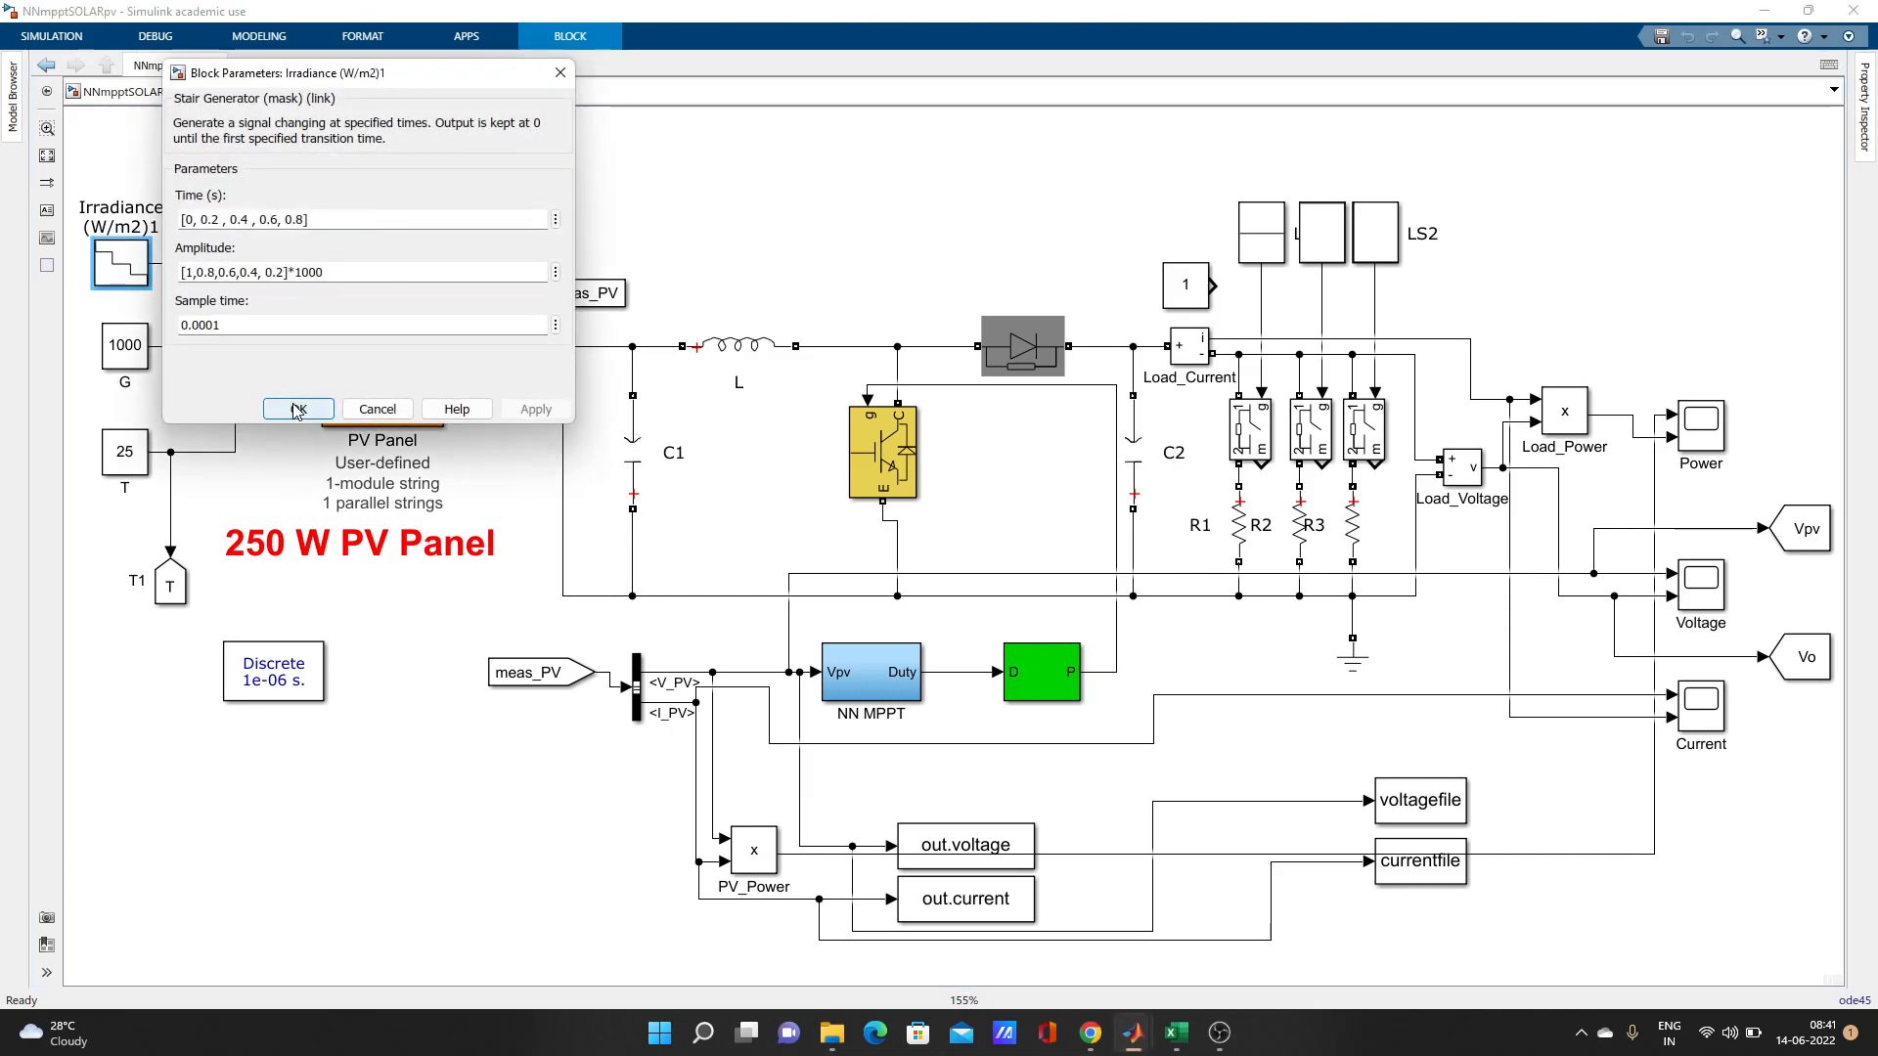
left_click(298, 409)
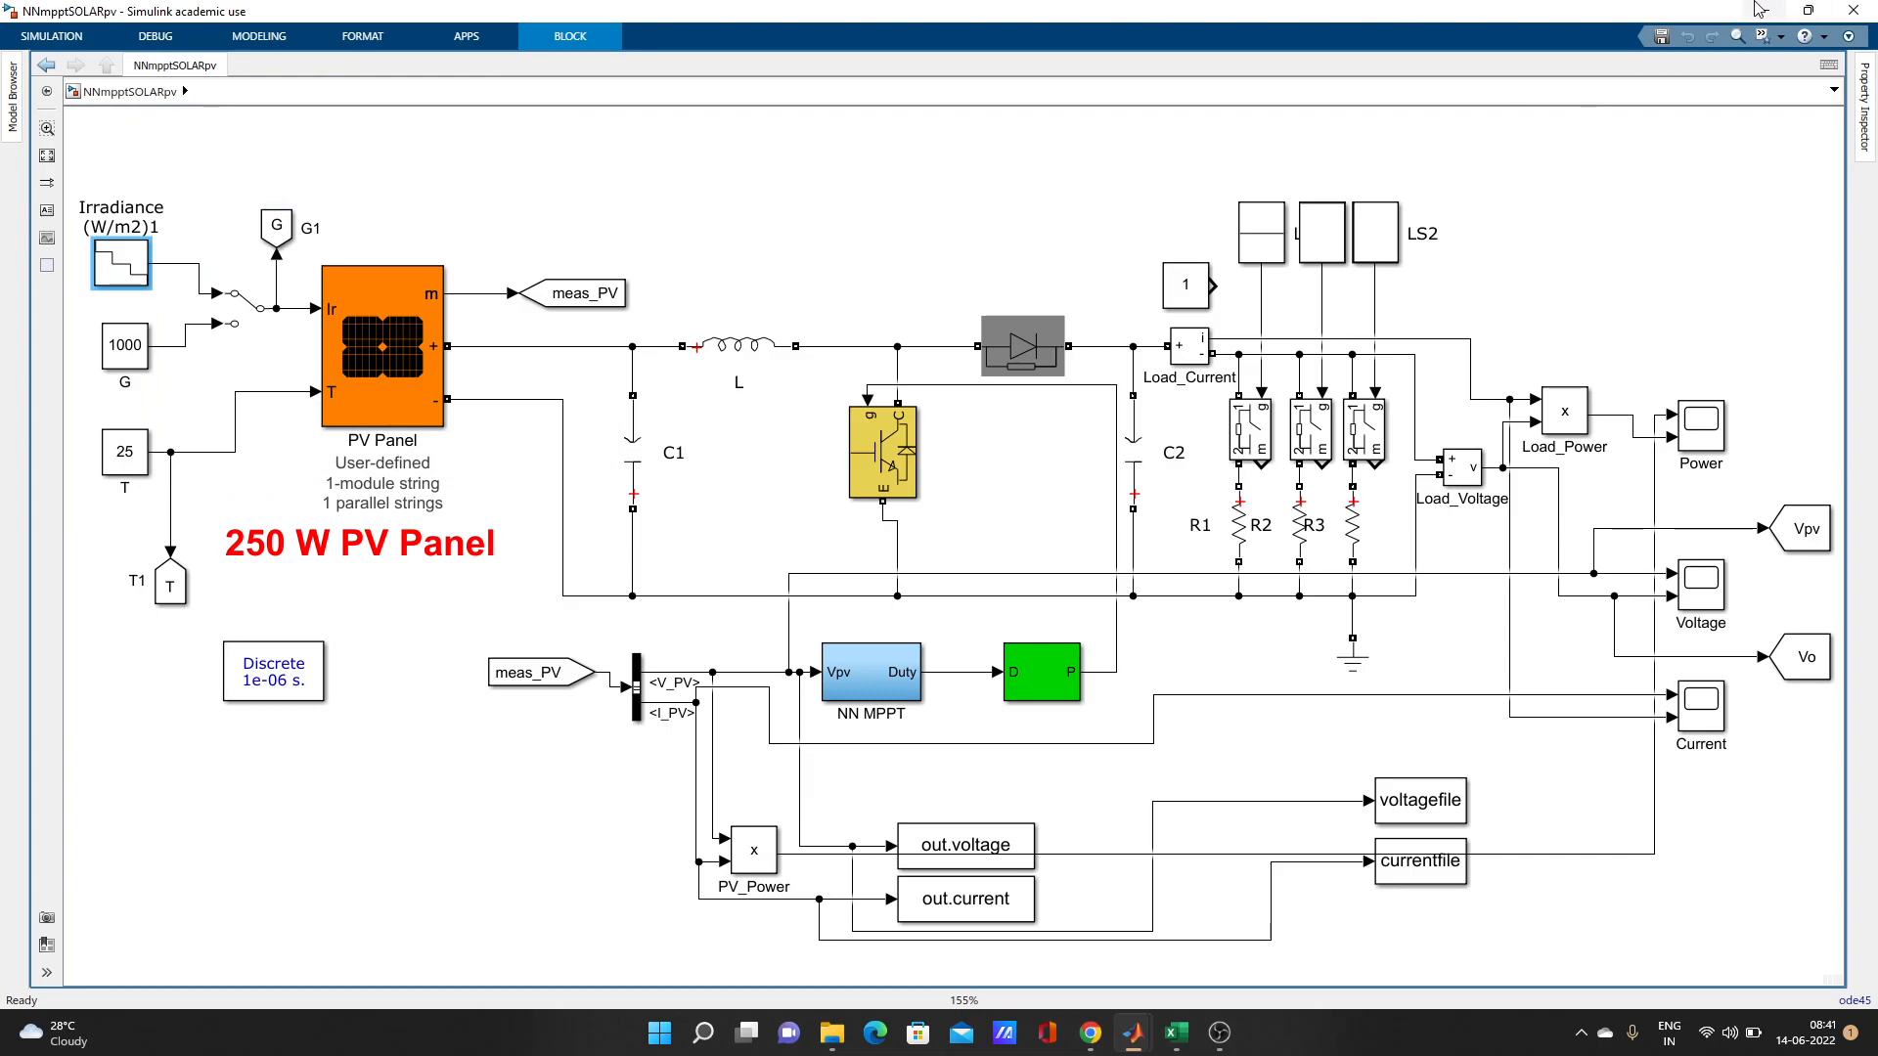
mouse_move(1783, 25)
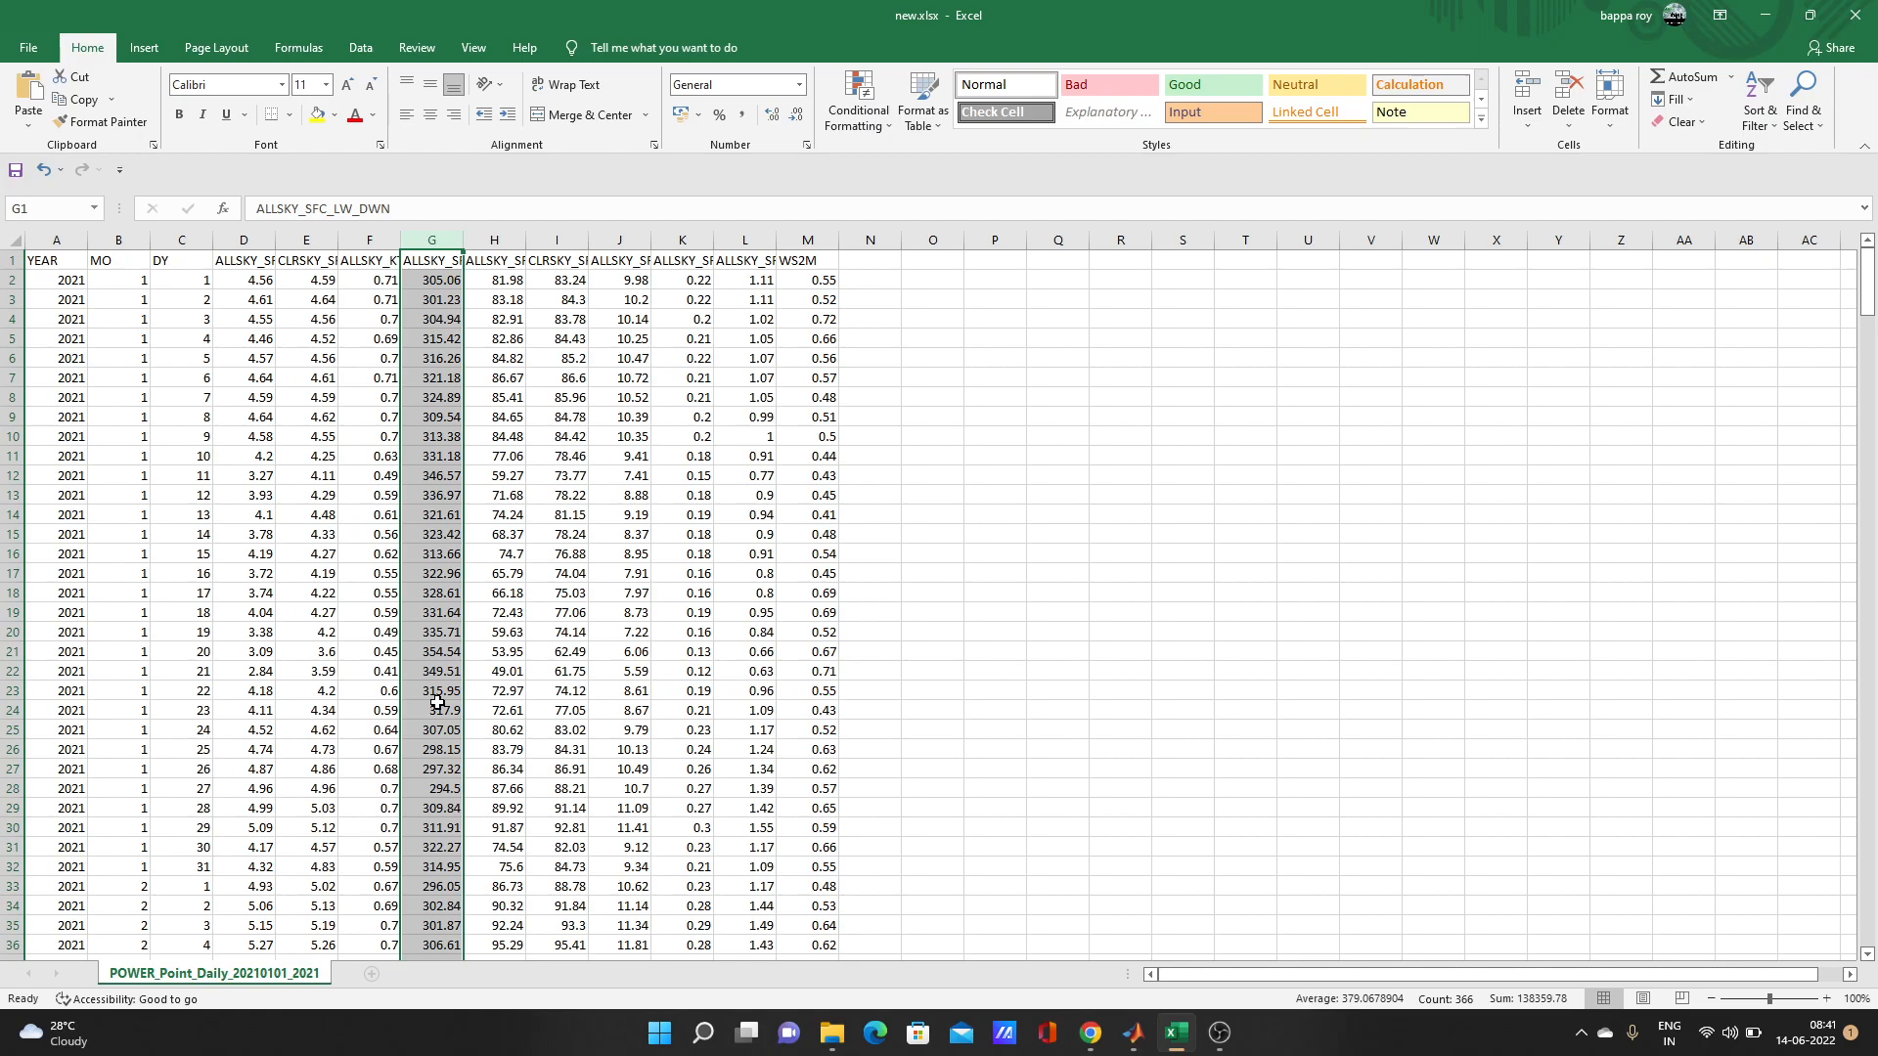
mouse_move(972, 518)
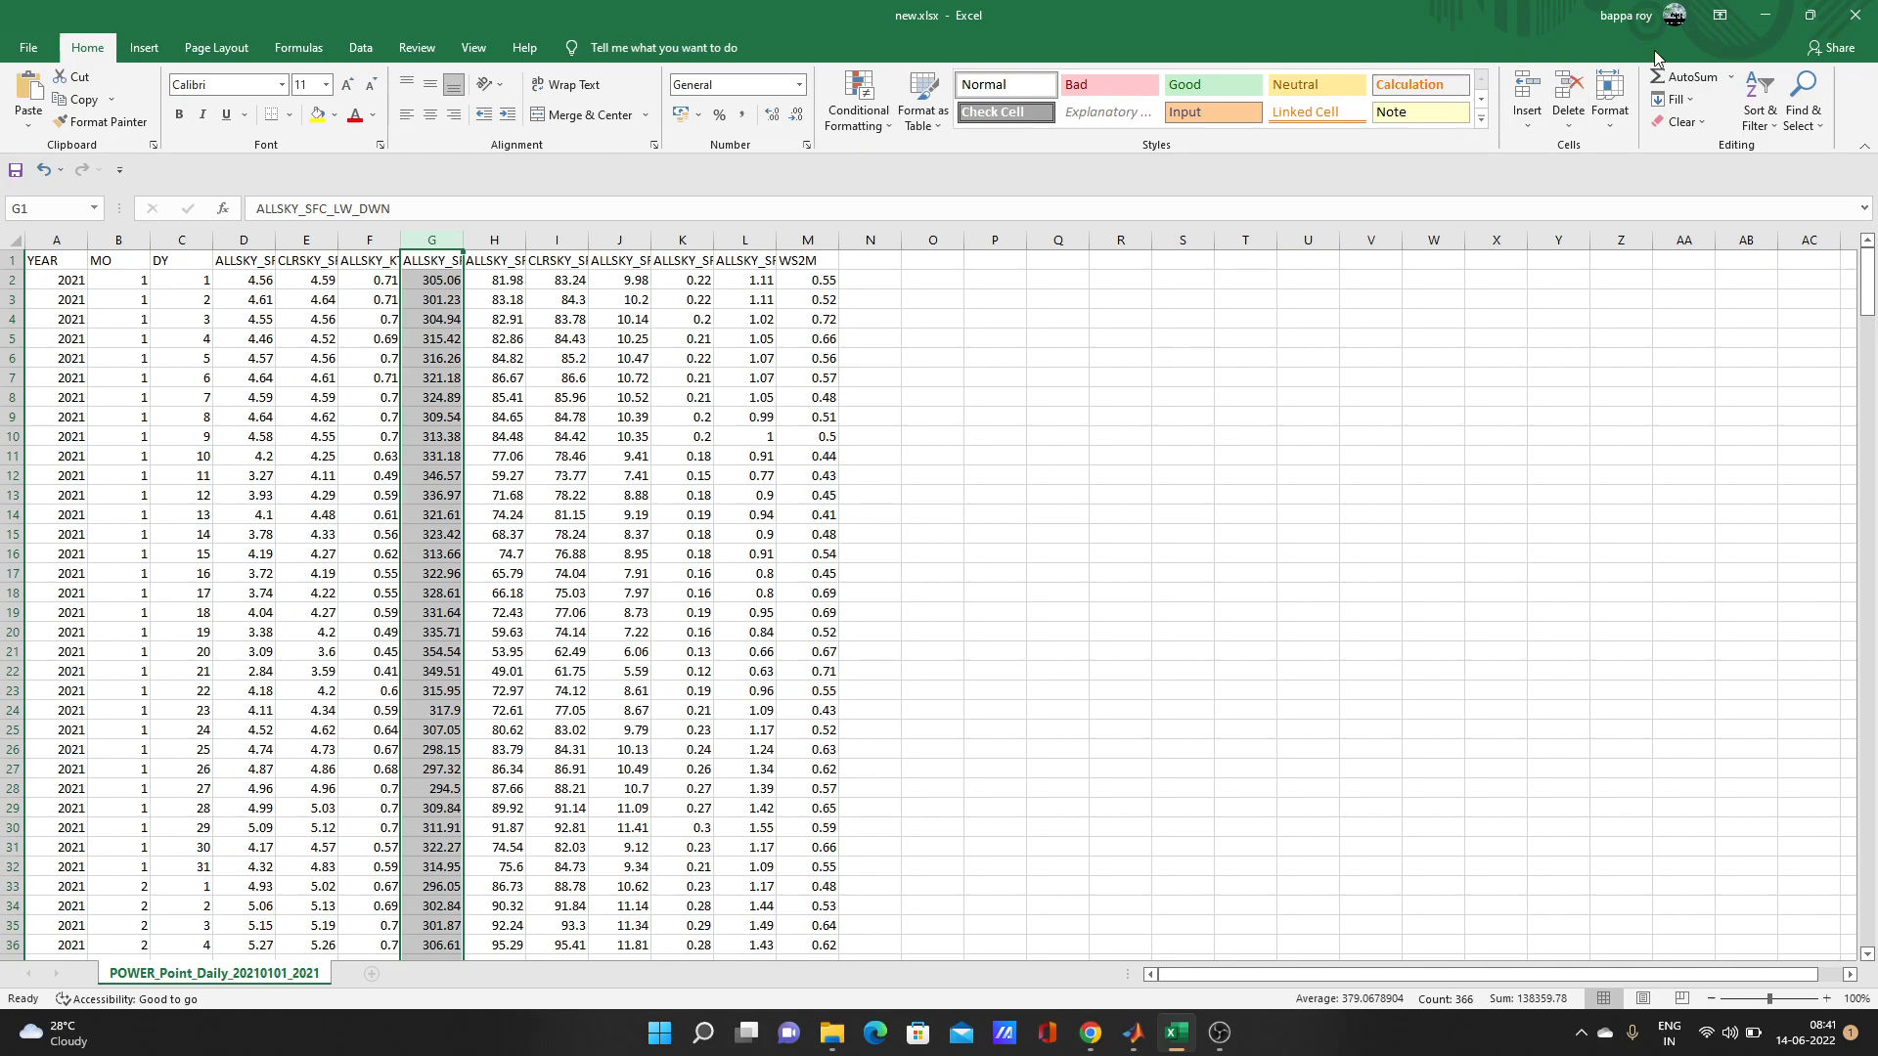
left_click(1132, 1033)
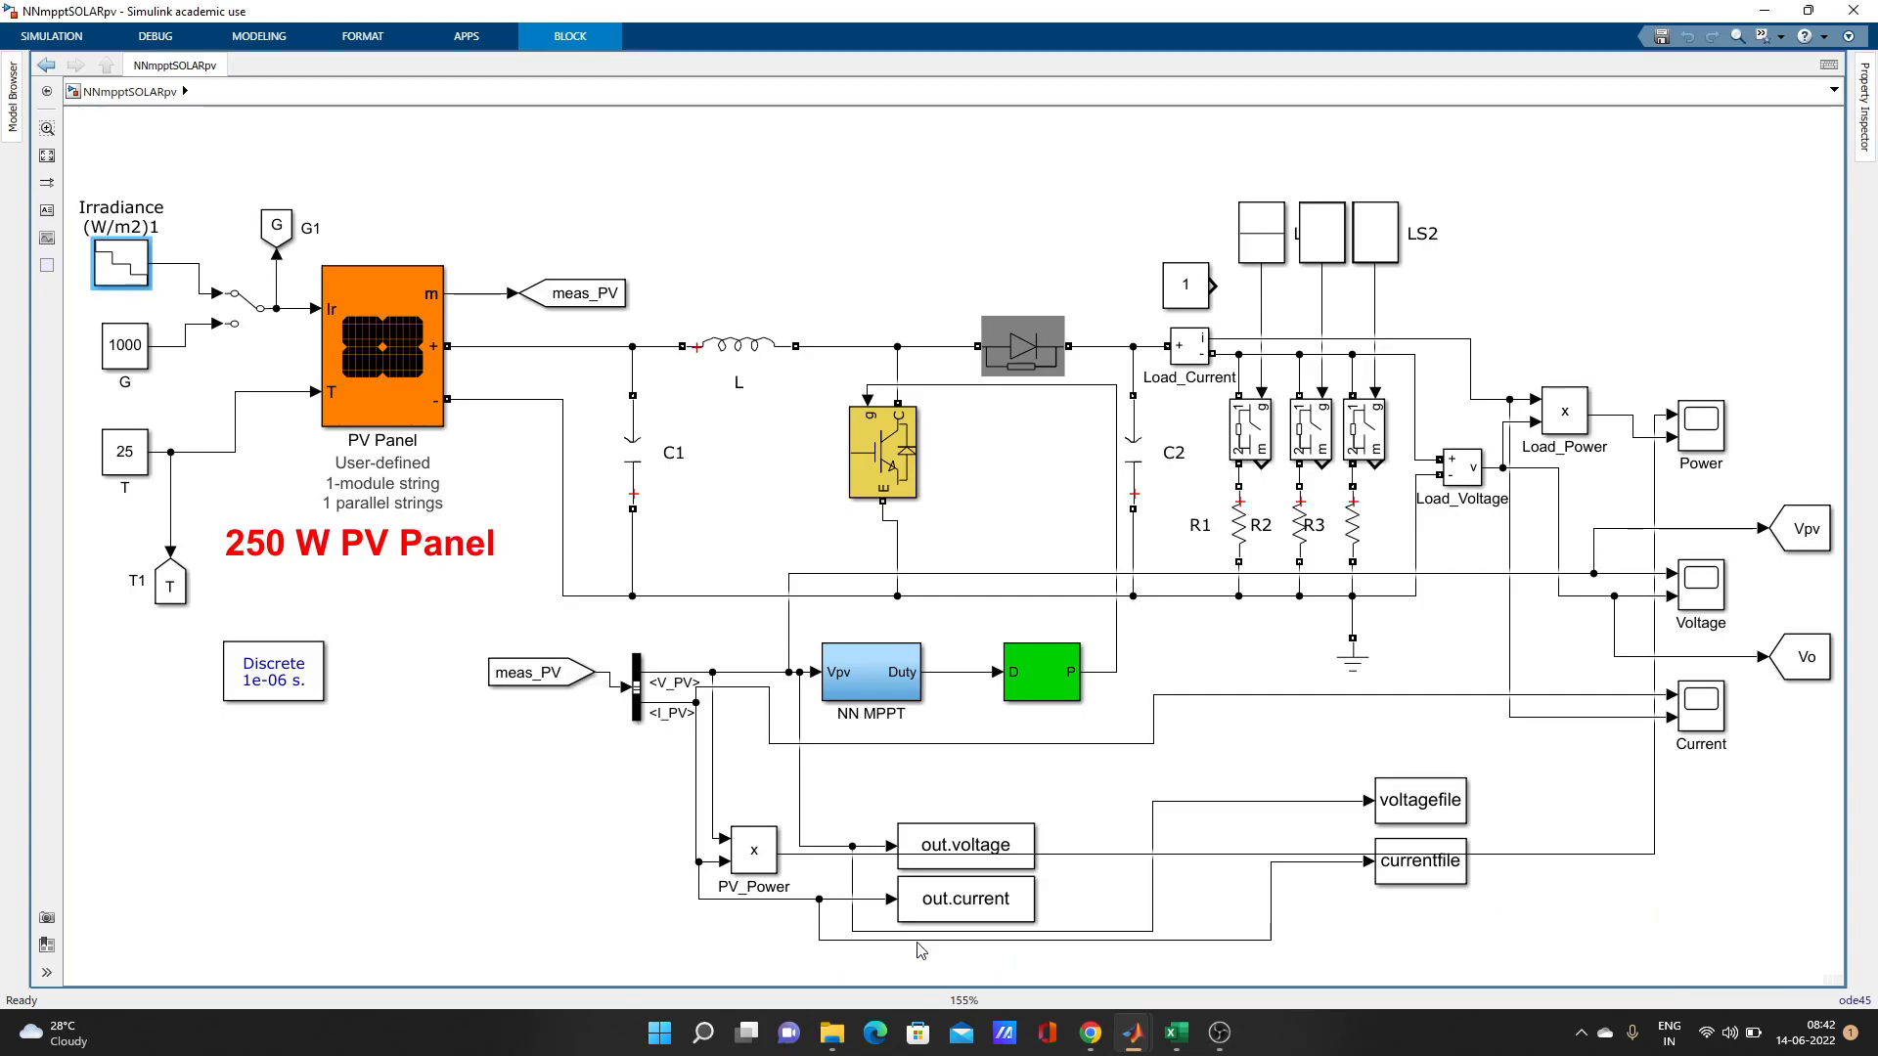
mouse_move(1187, 985)
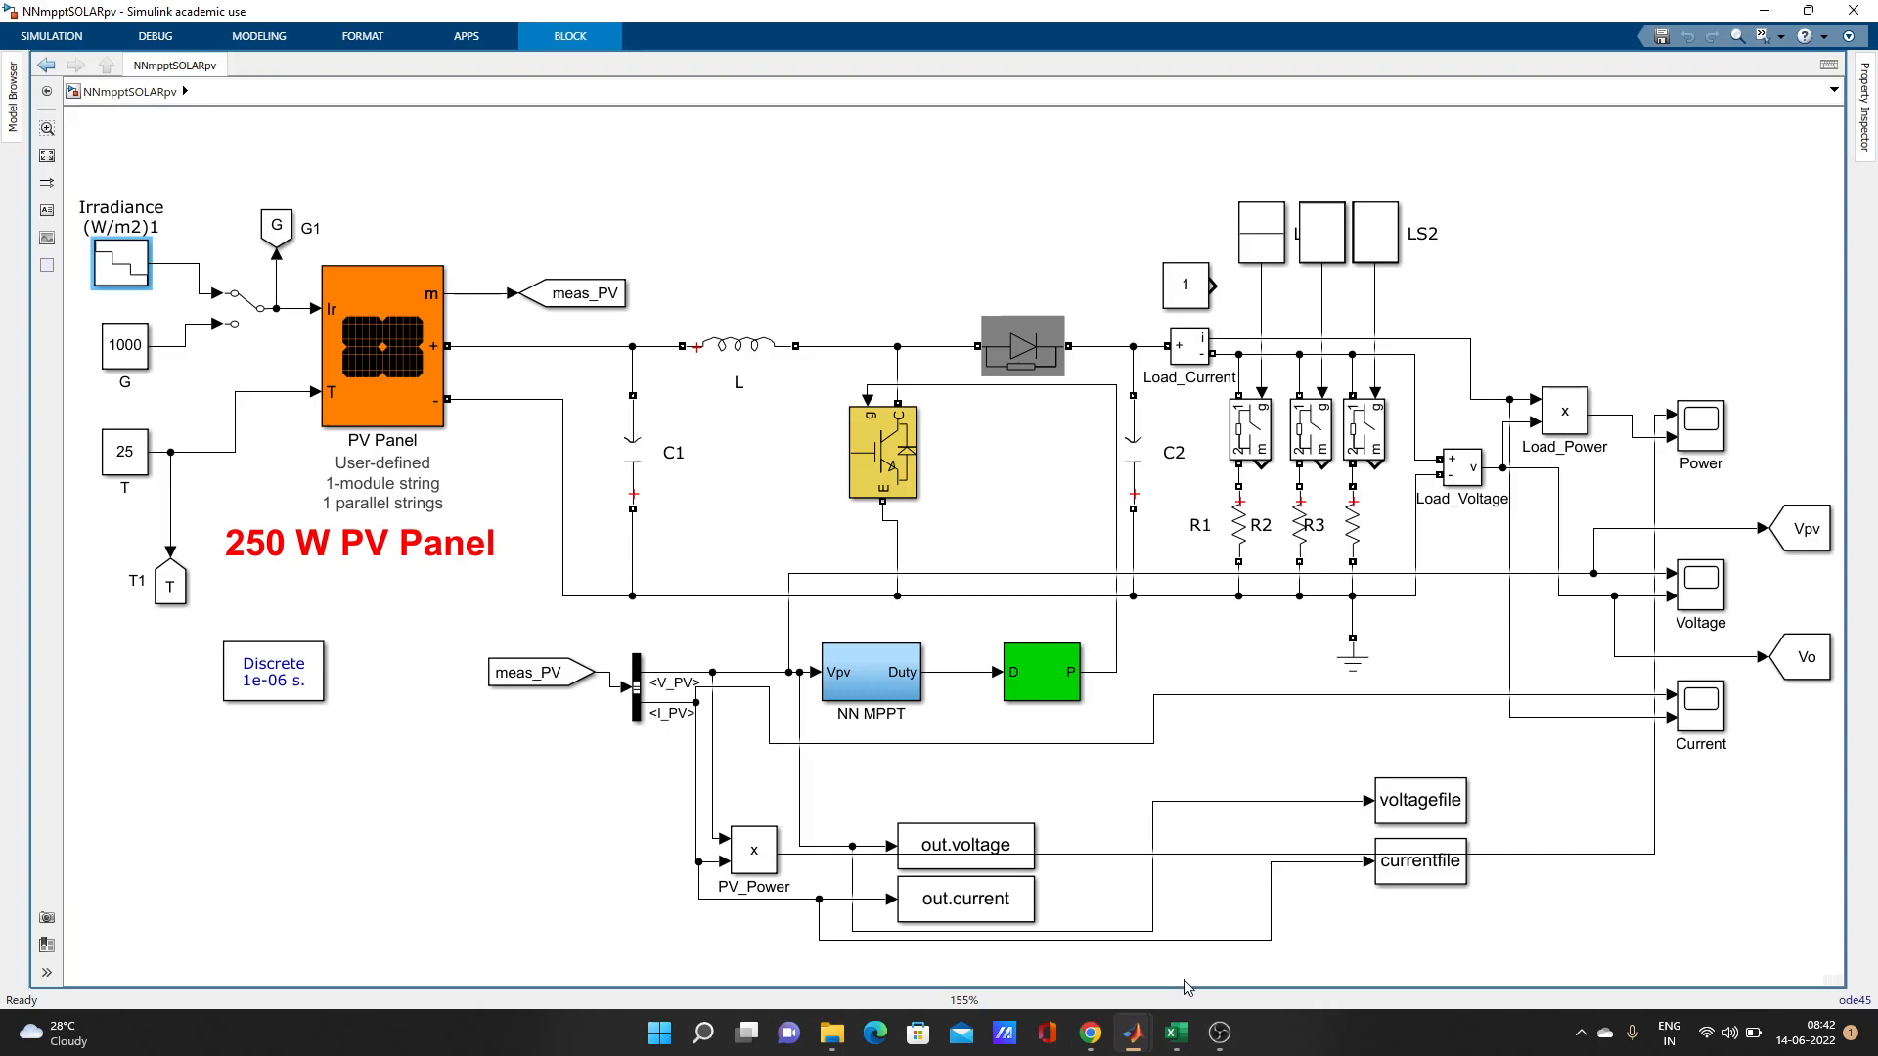
mouse_move(1130, 1033)
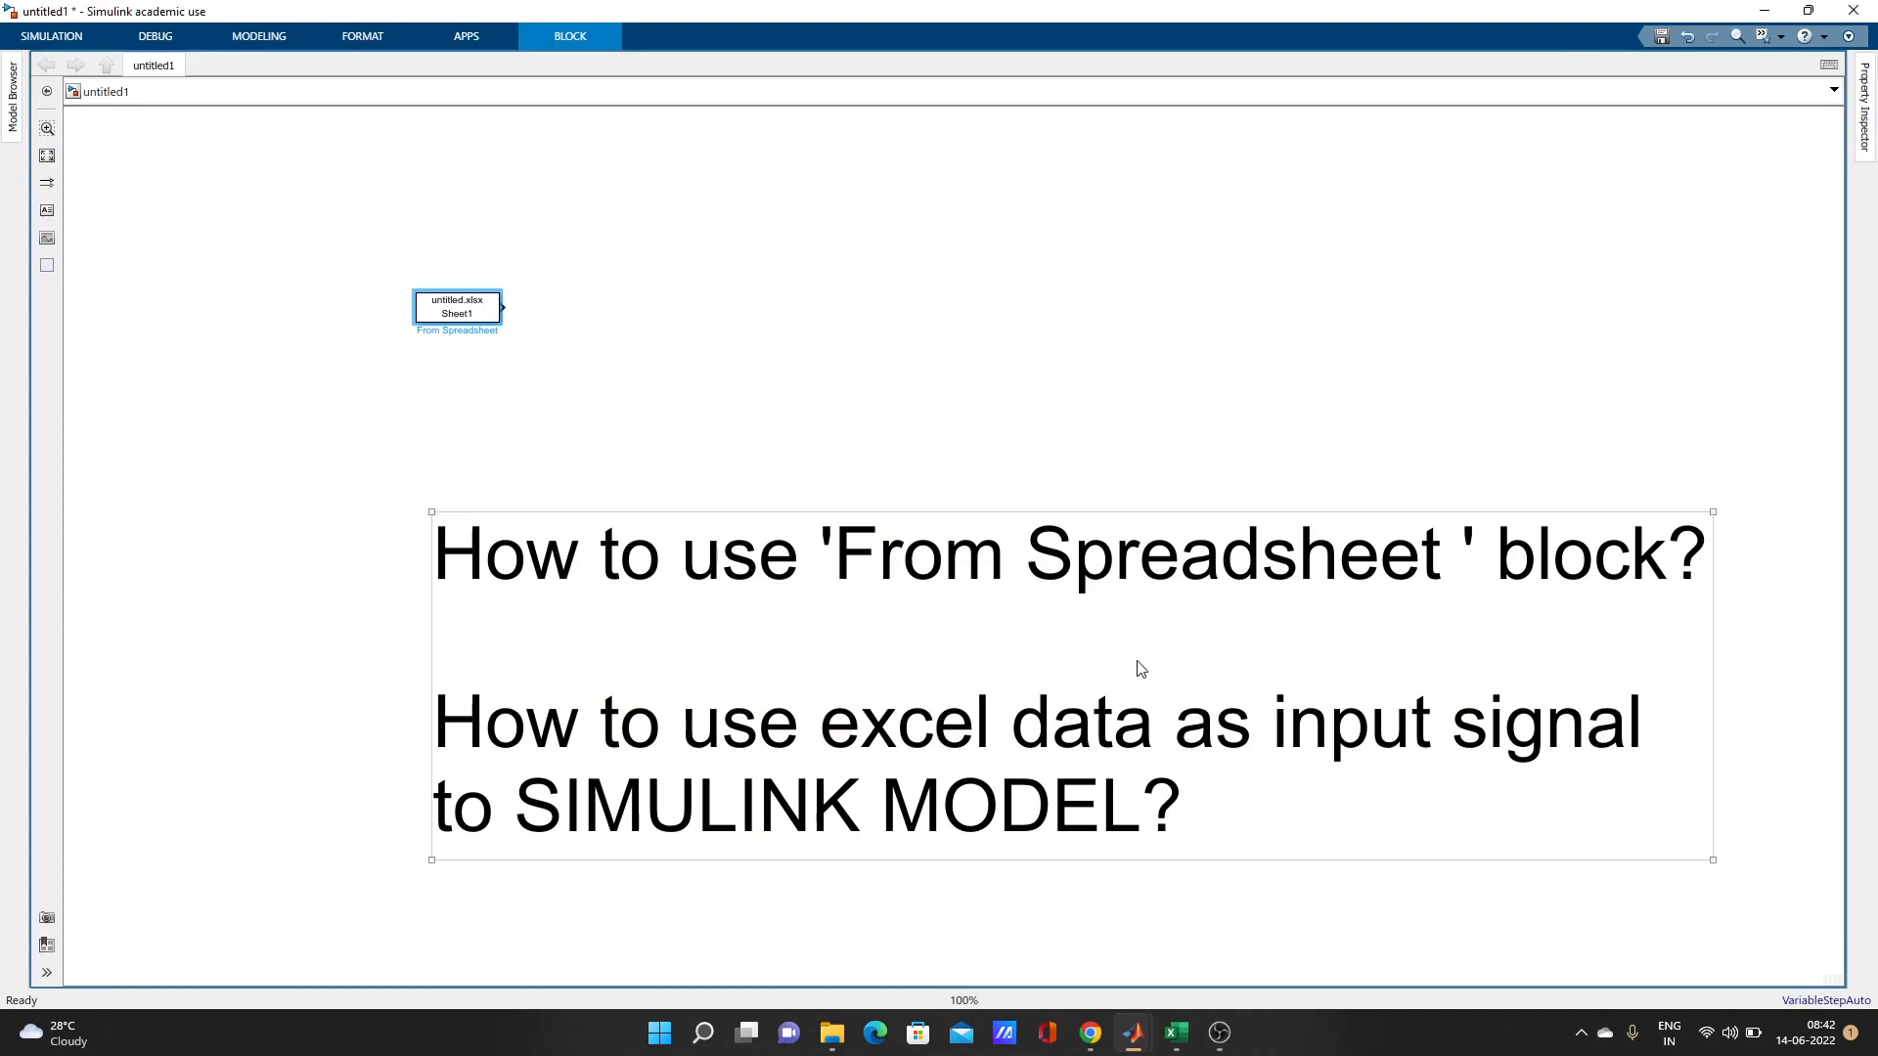
mouse_move(839, 608)
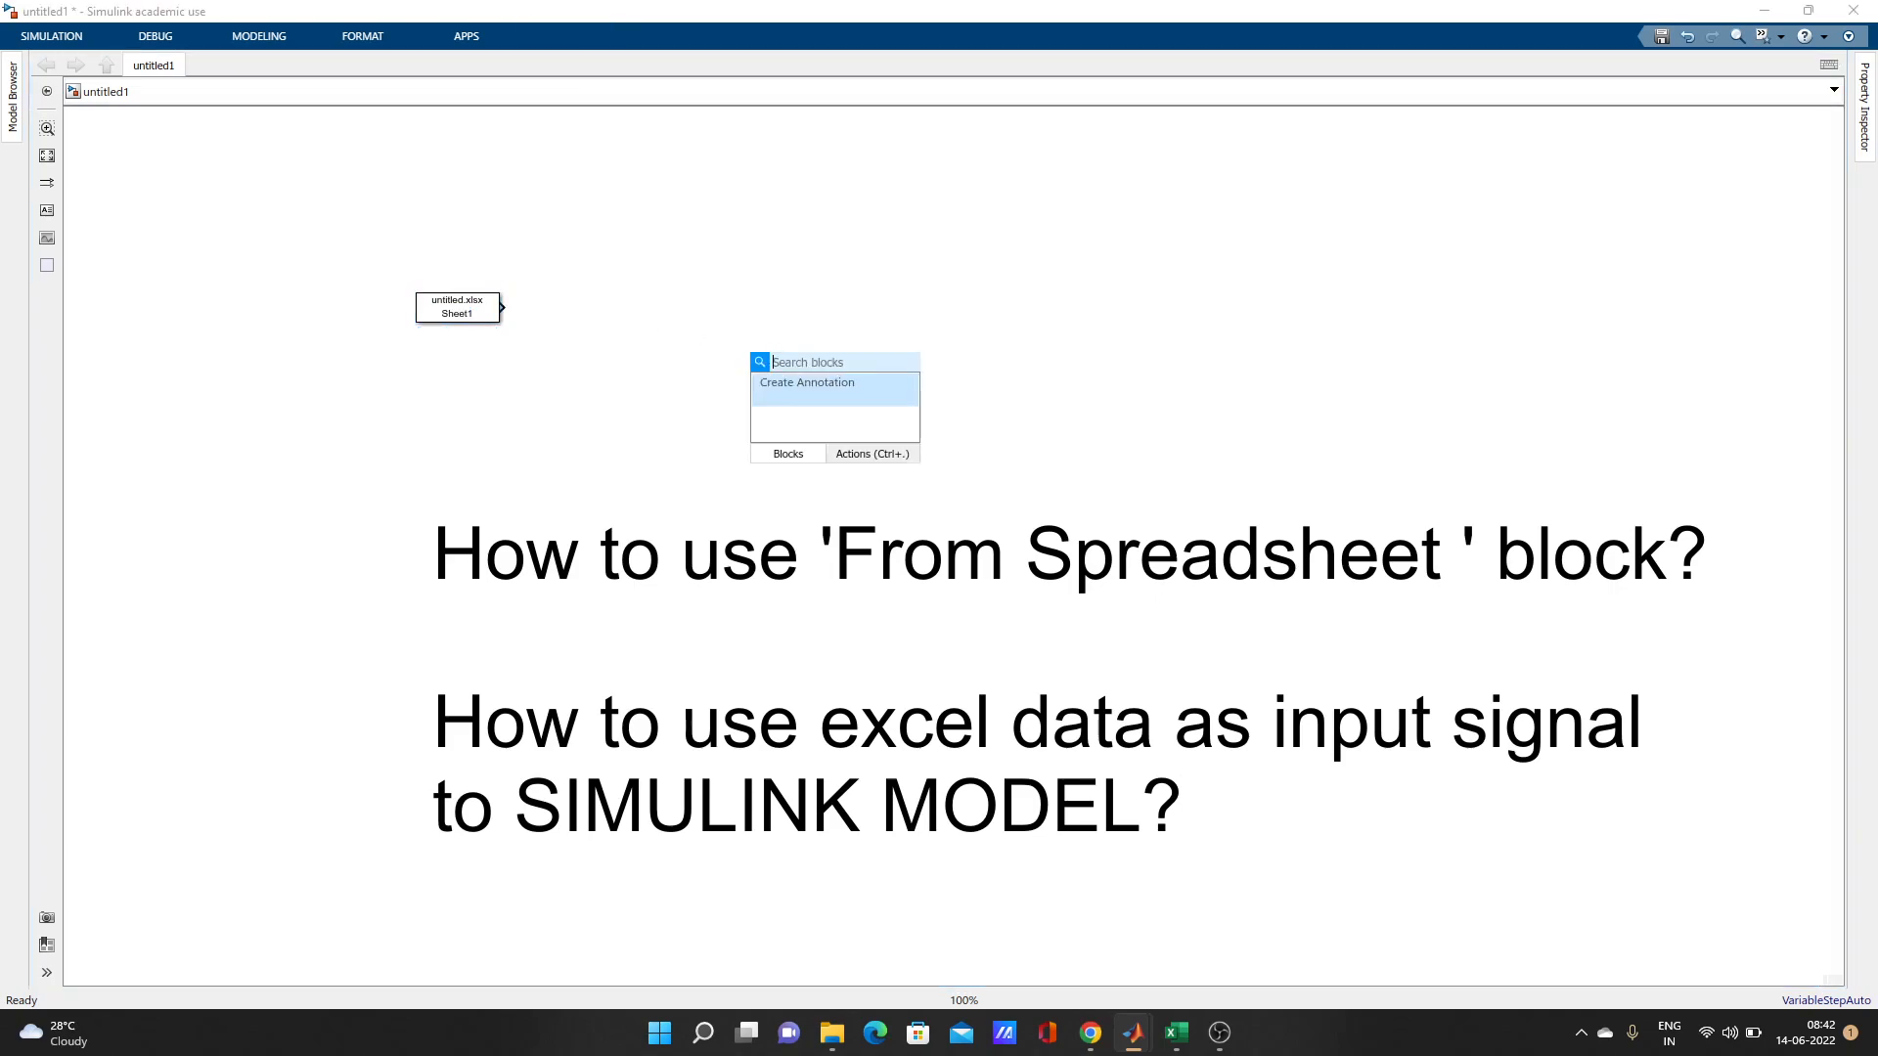
- Reposition the From Spreadsheet block near the canvas centre and start a quick block search
type("s")
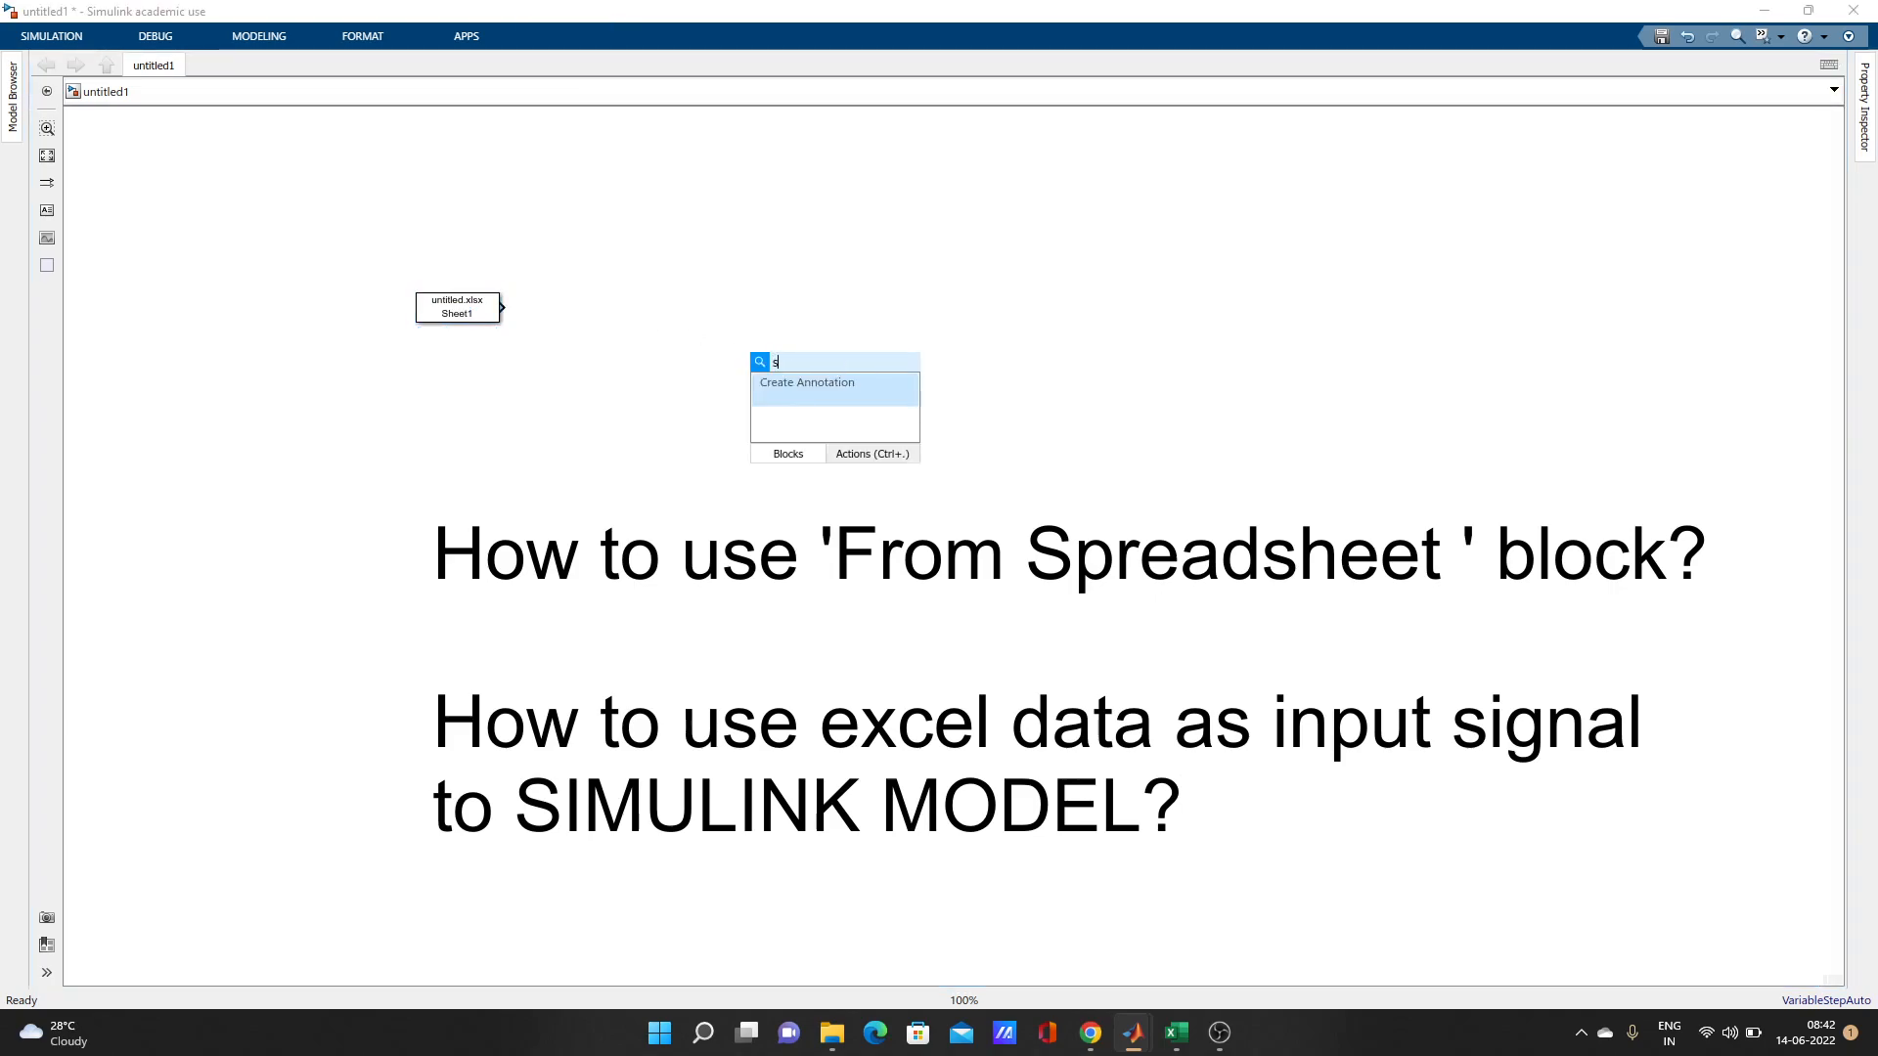
type("pr")
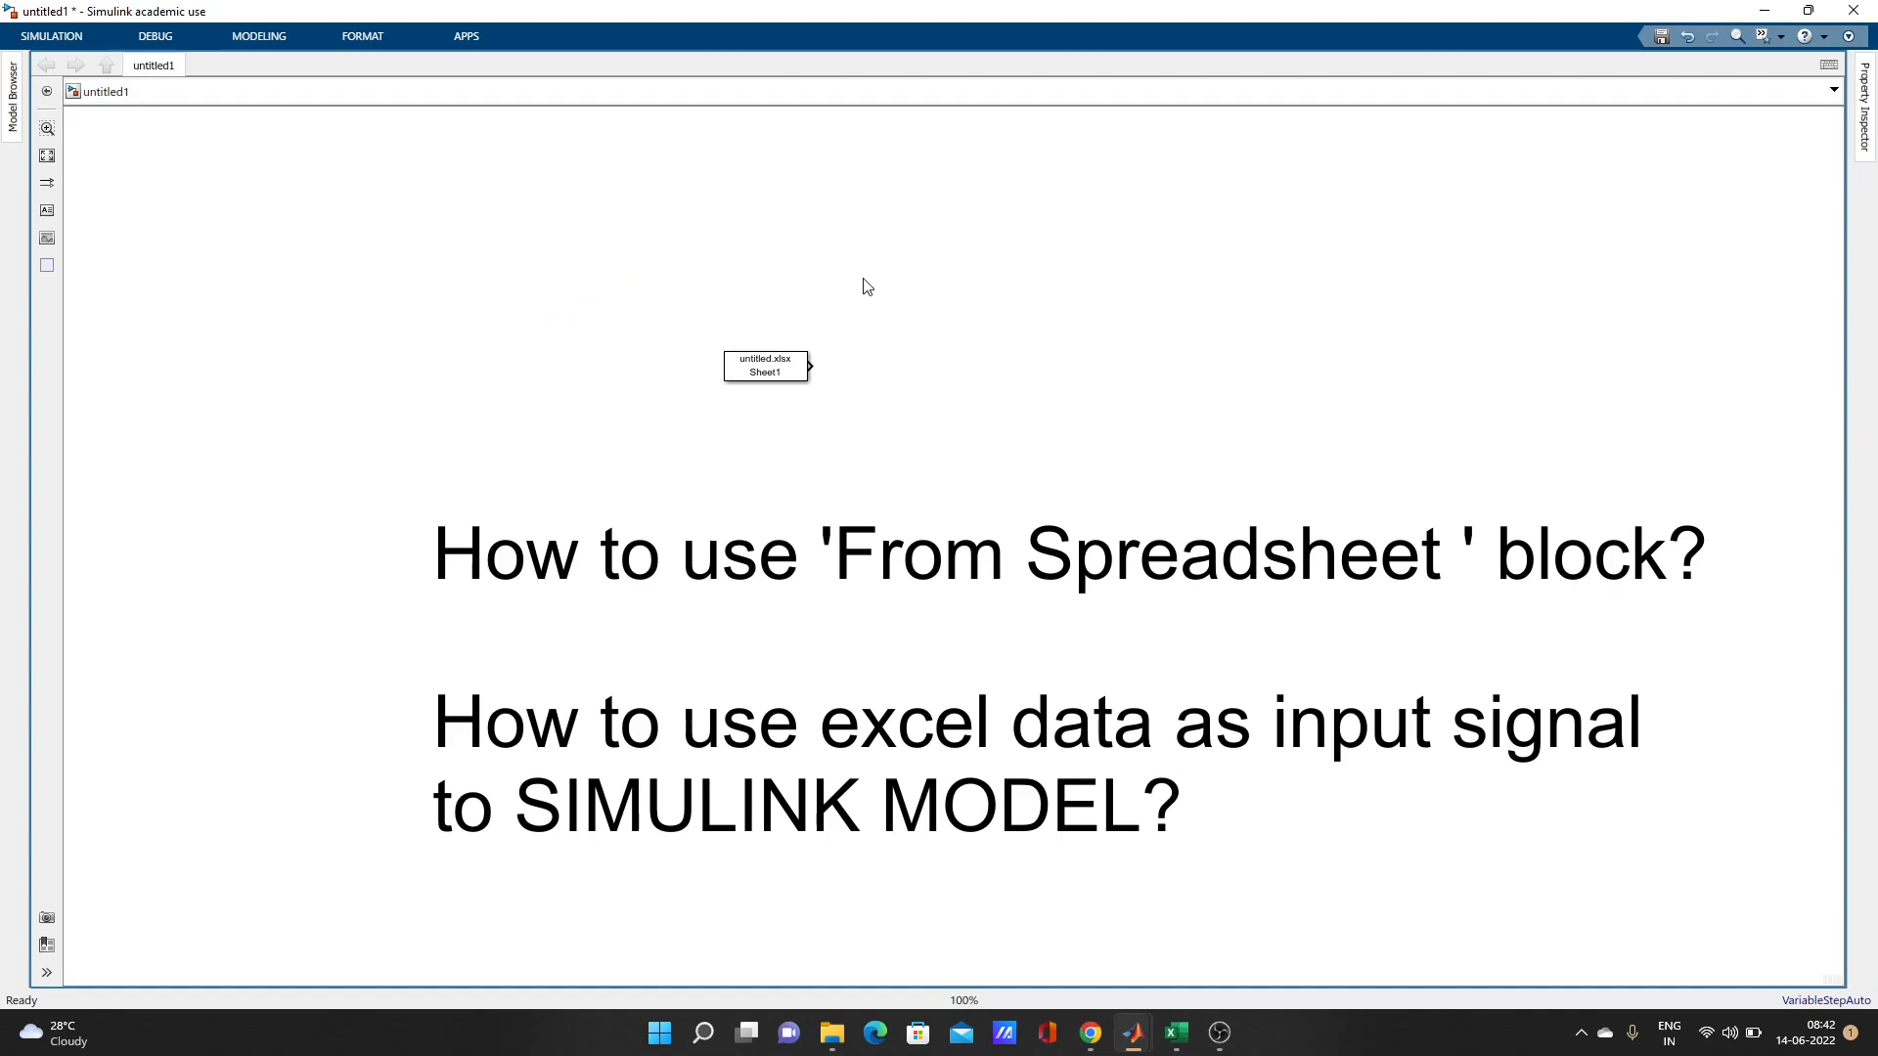
mouse_move(1024, 340)
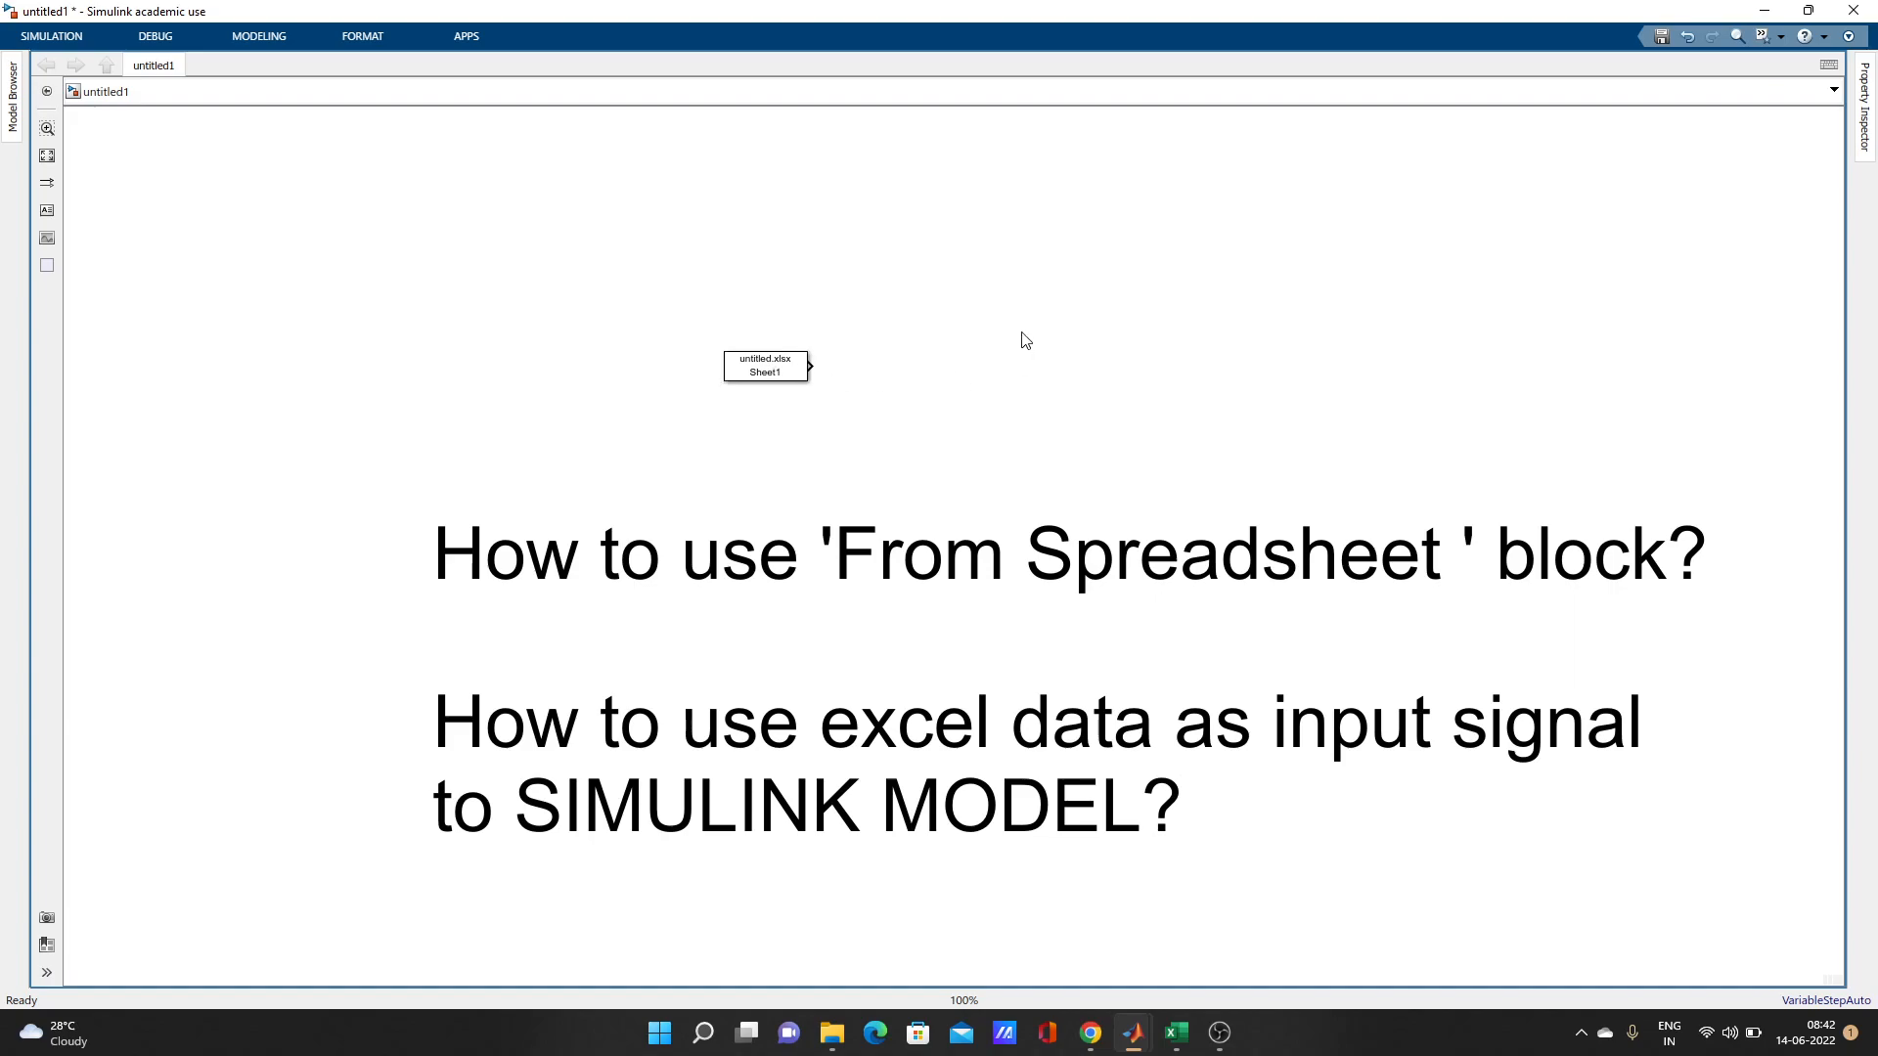
double_click(1023, 340)
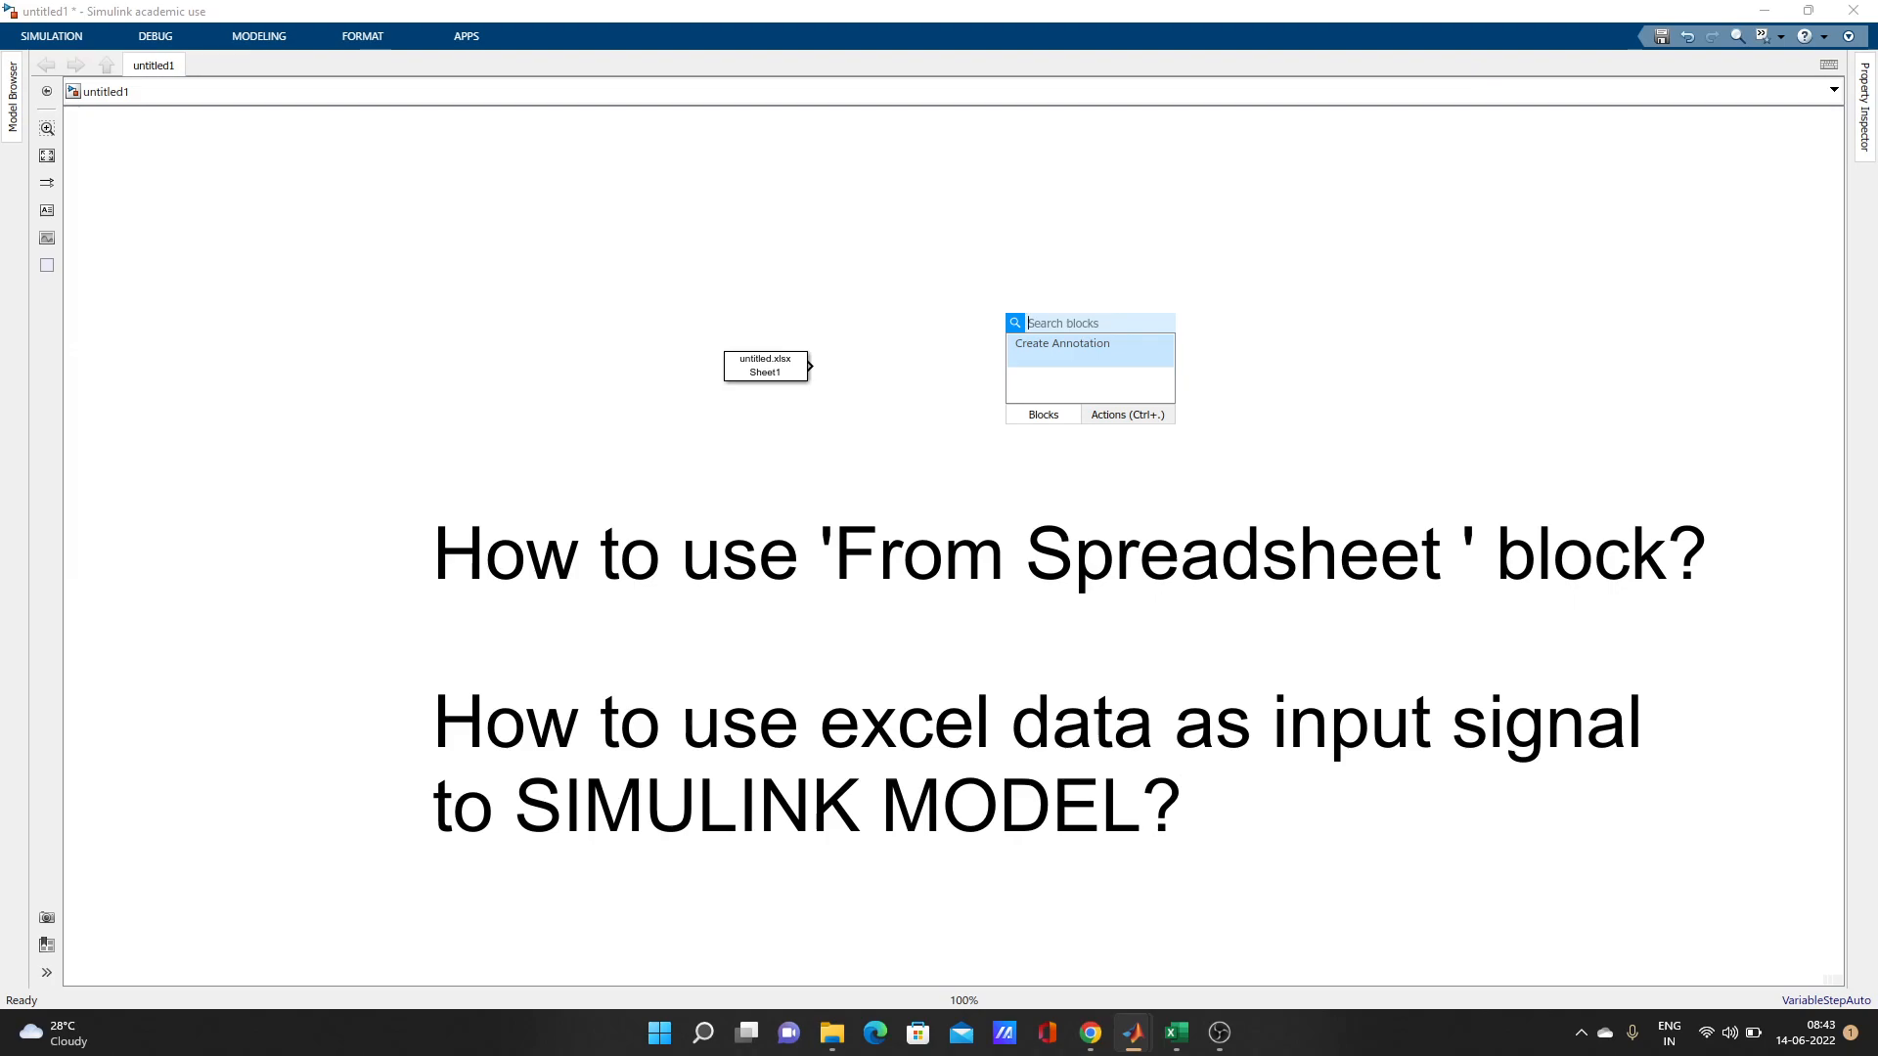
- Add a Scope block via 'sc' and wire the From Spreadsheet output into it
type("sc")
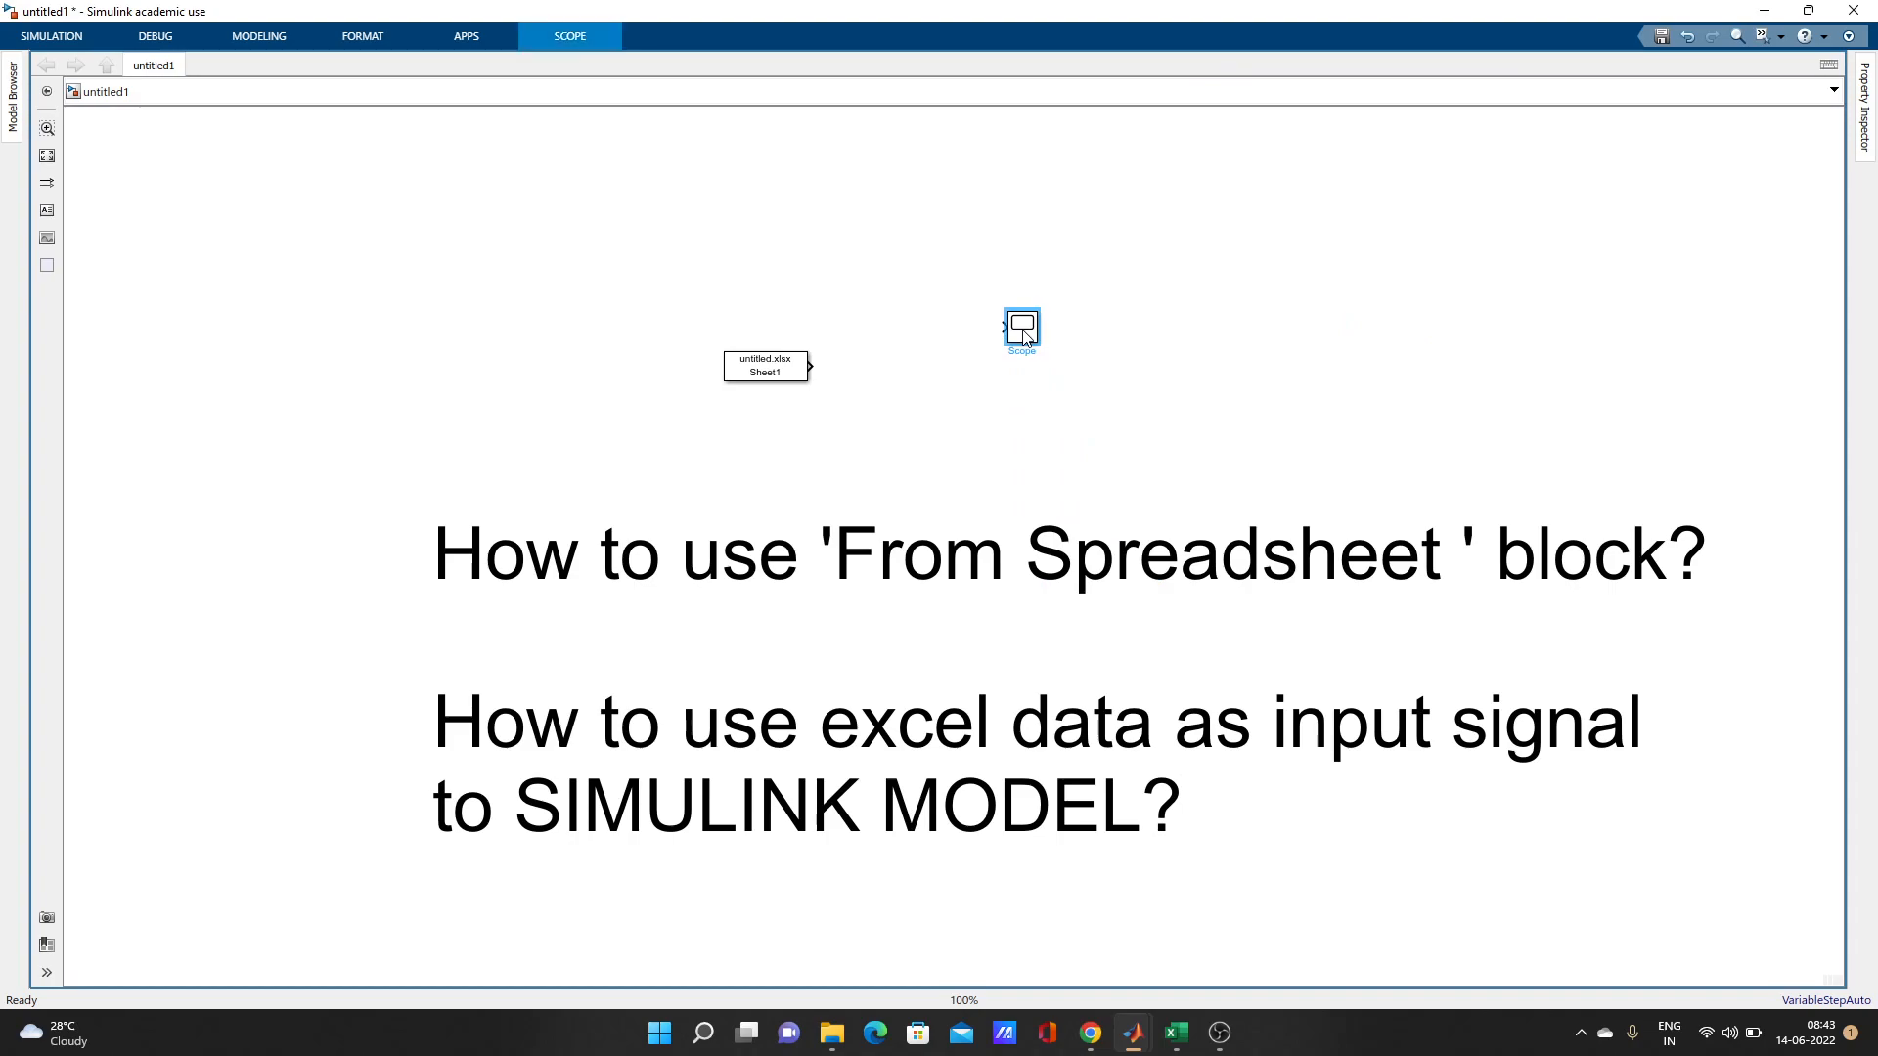
left_click_drag(1021, 329, 1021, 368)
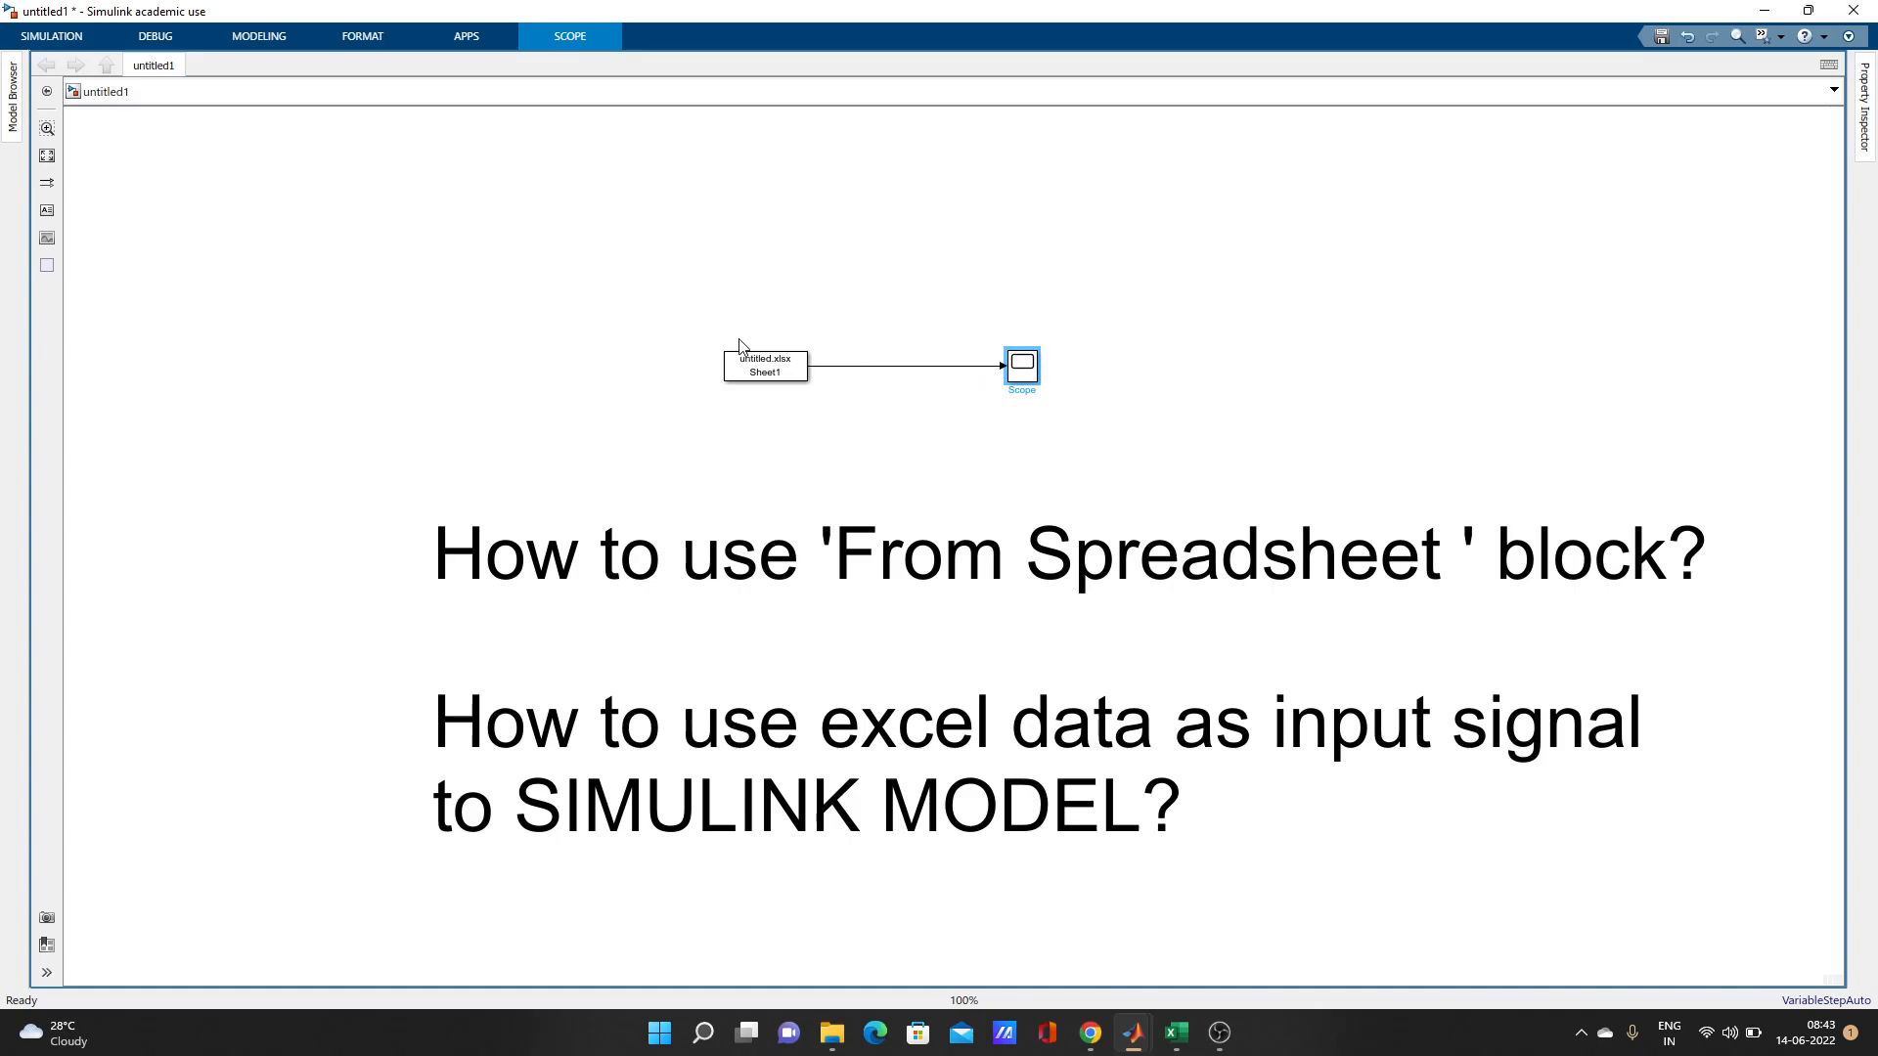
left_click(765, 366)
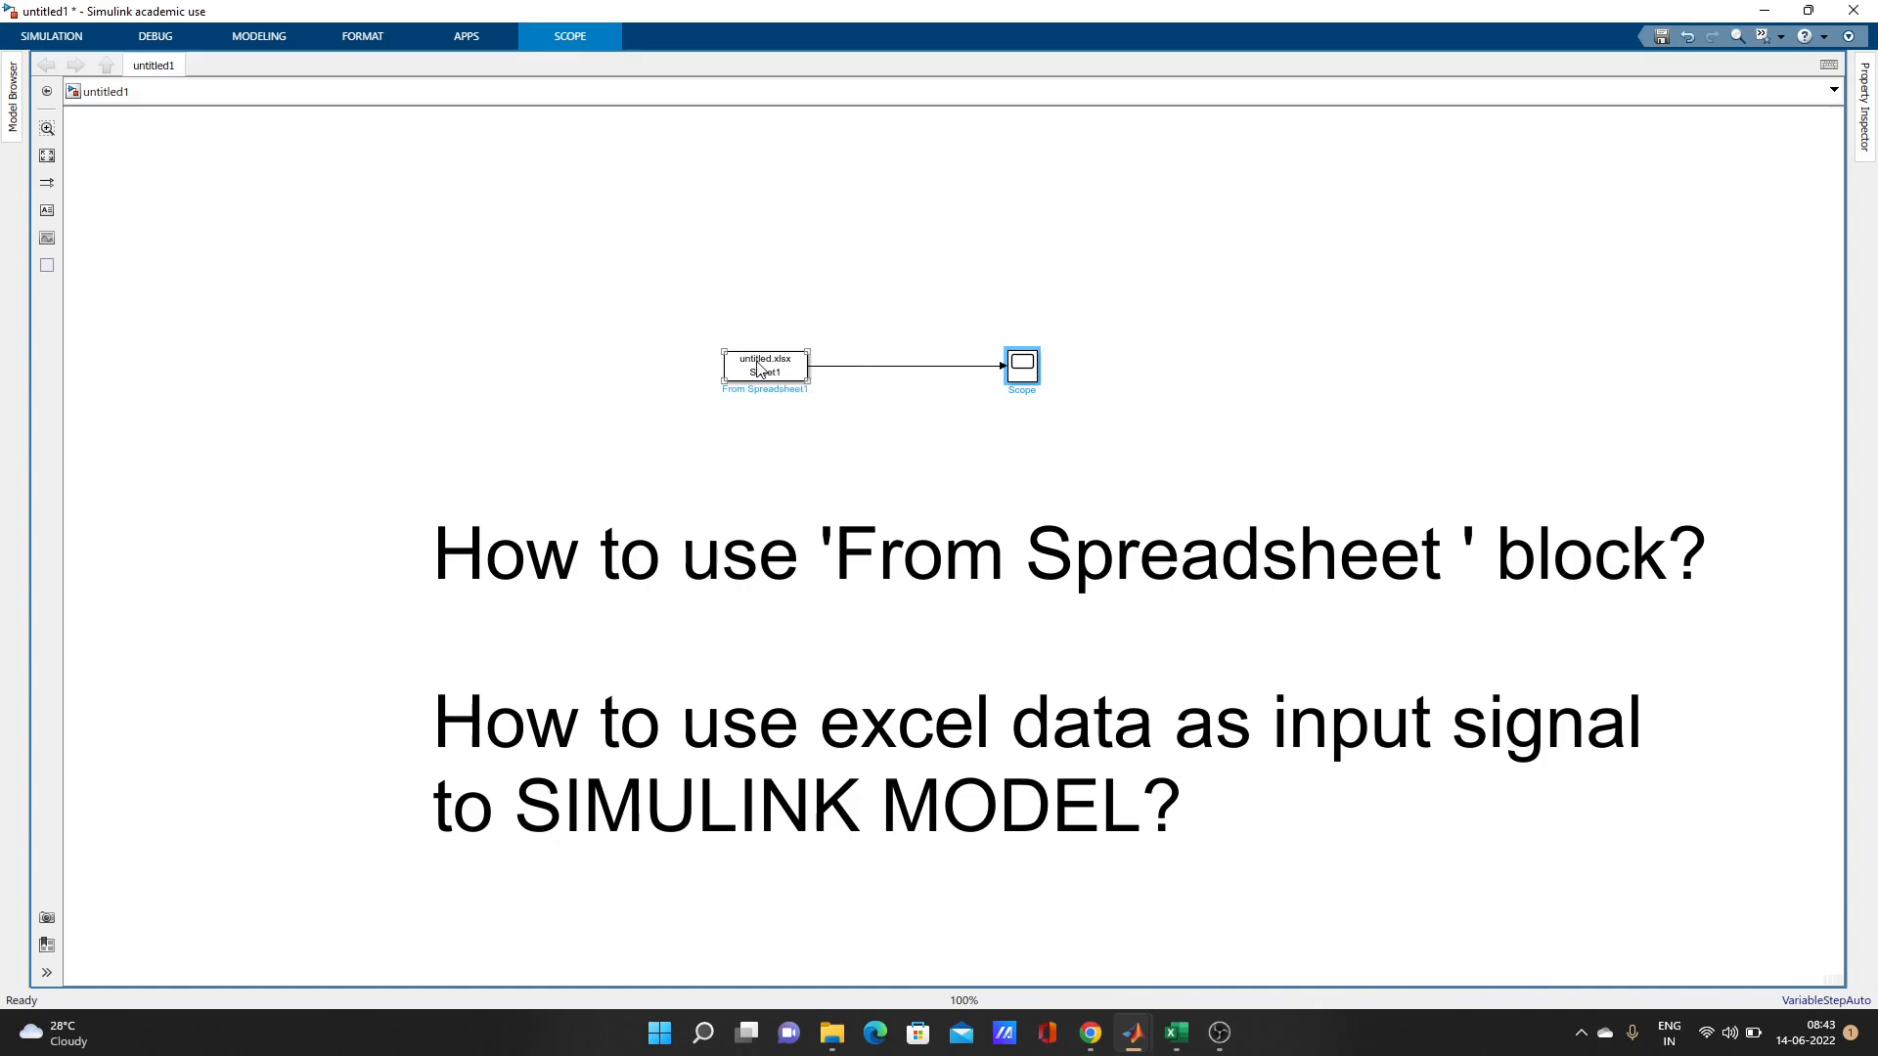
- Inspect the From Spreadsheet parameters and browse the data folder, leaving untitled.xlsx unresolved
double_click(765, 366)
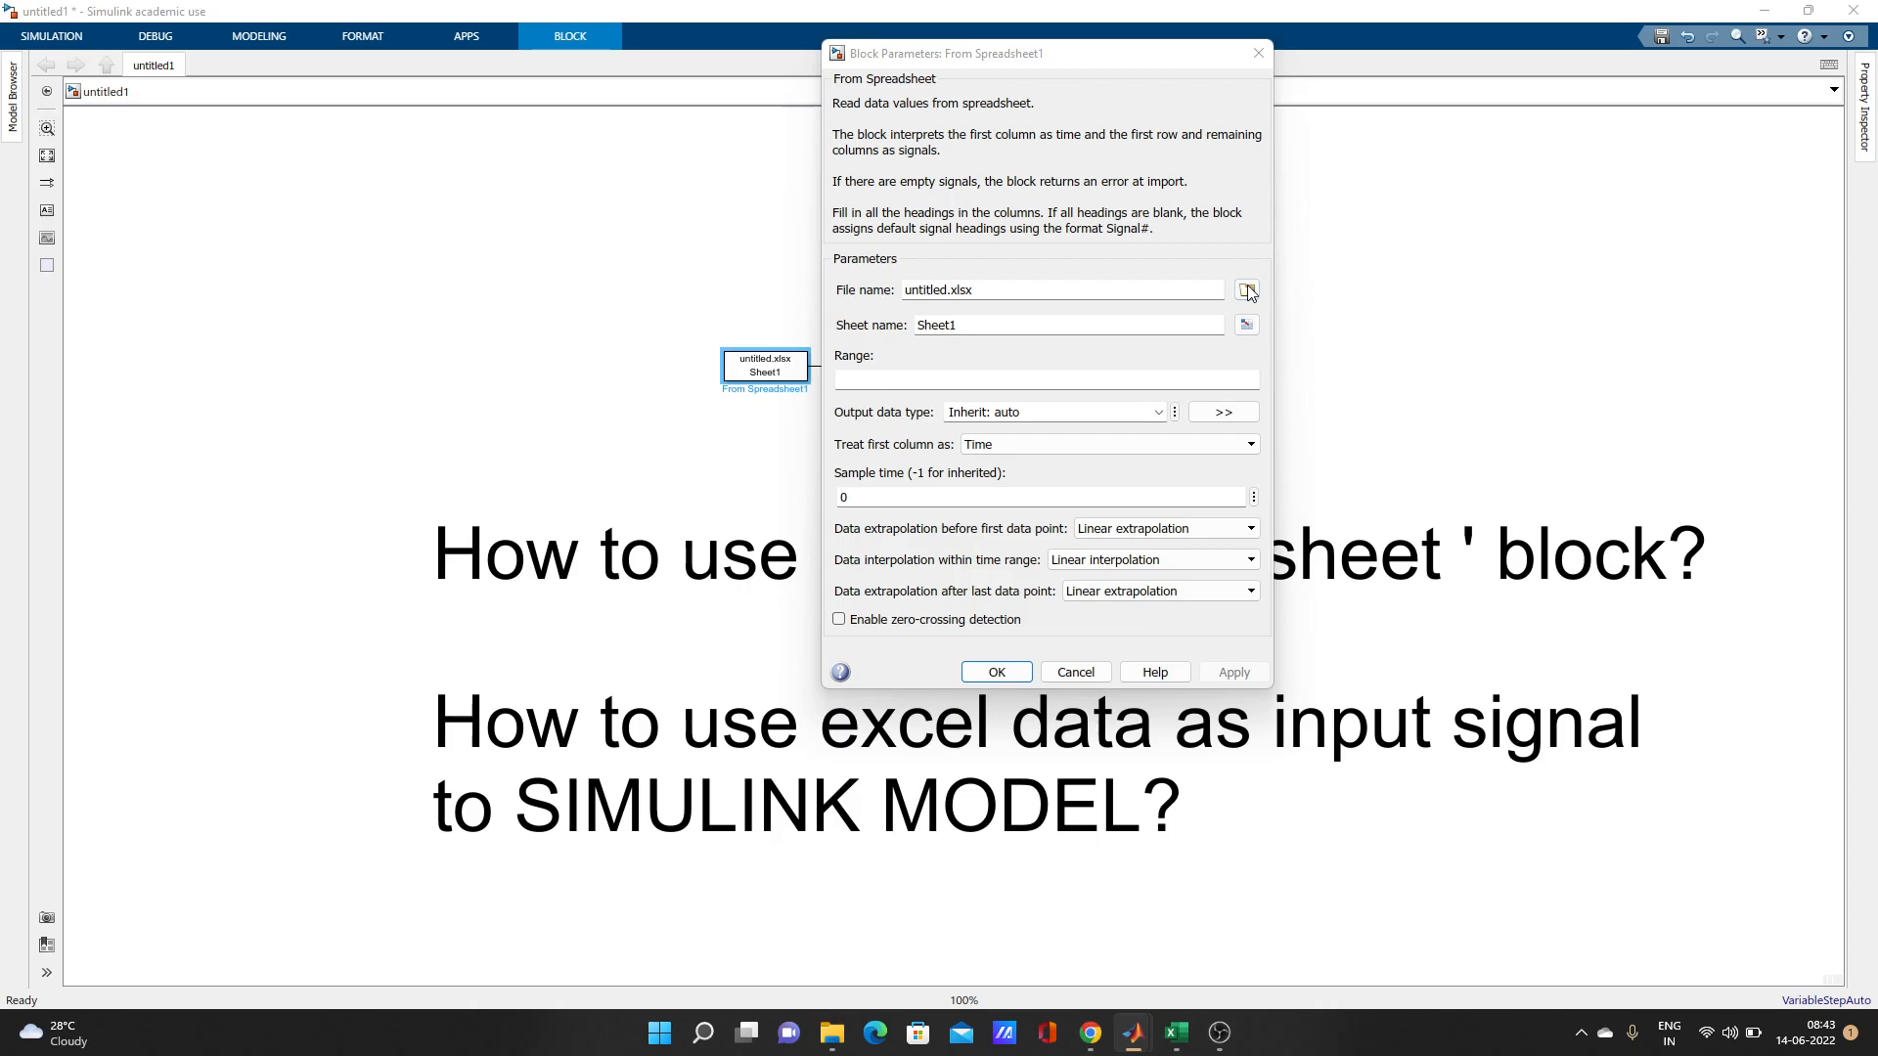
left_click(1246, 290)
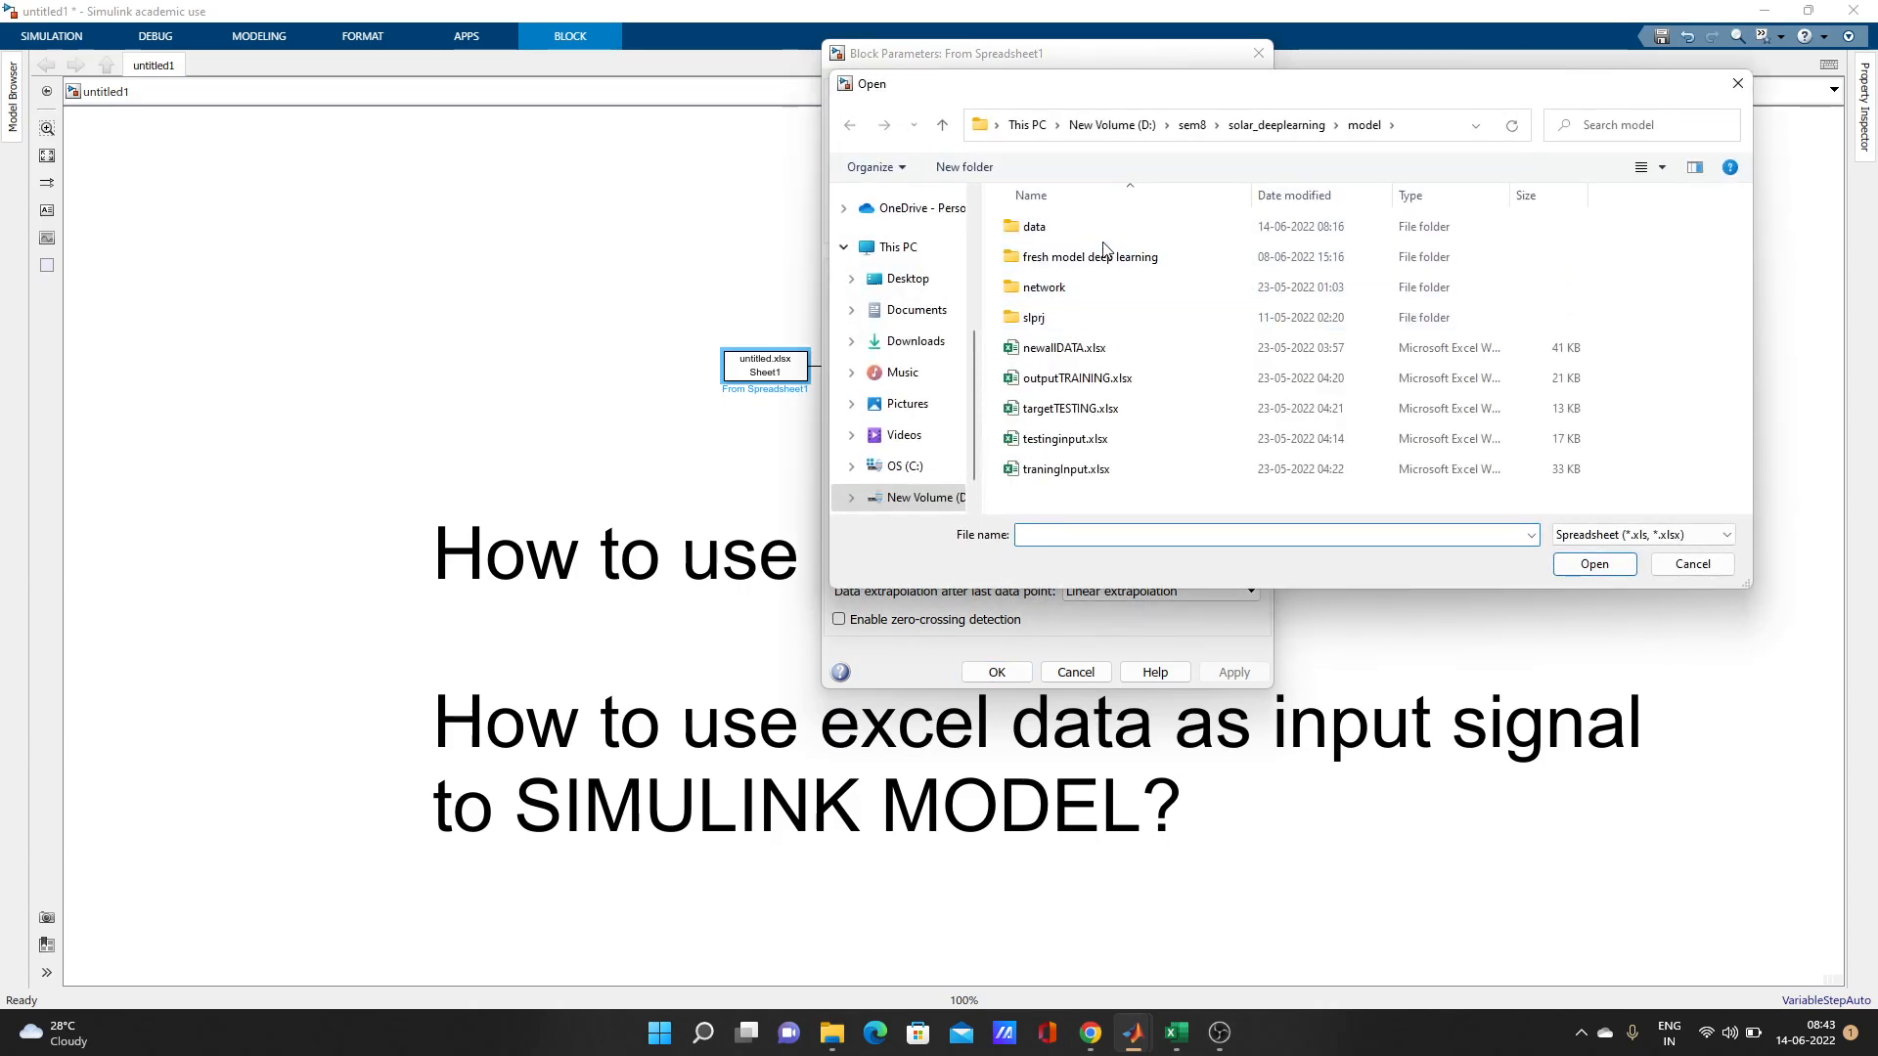
double_click(1033, 226)
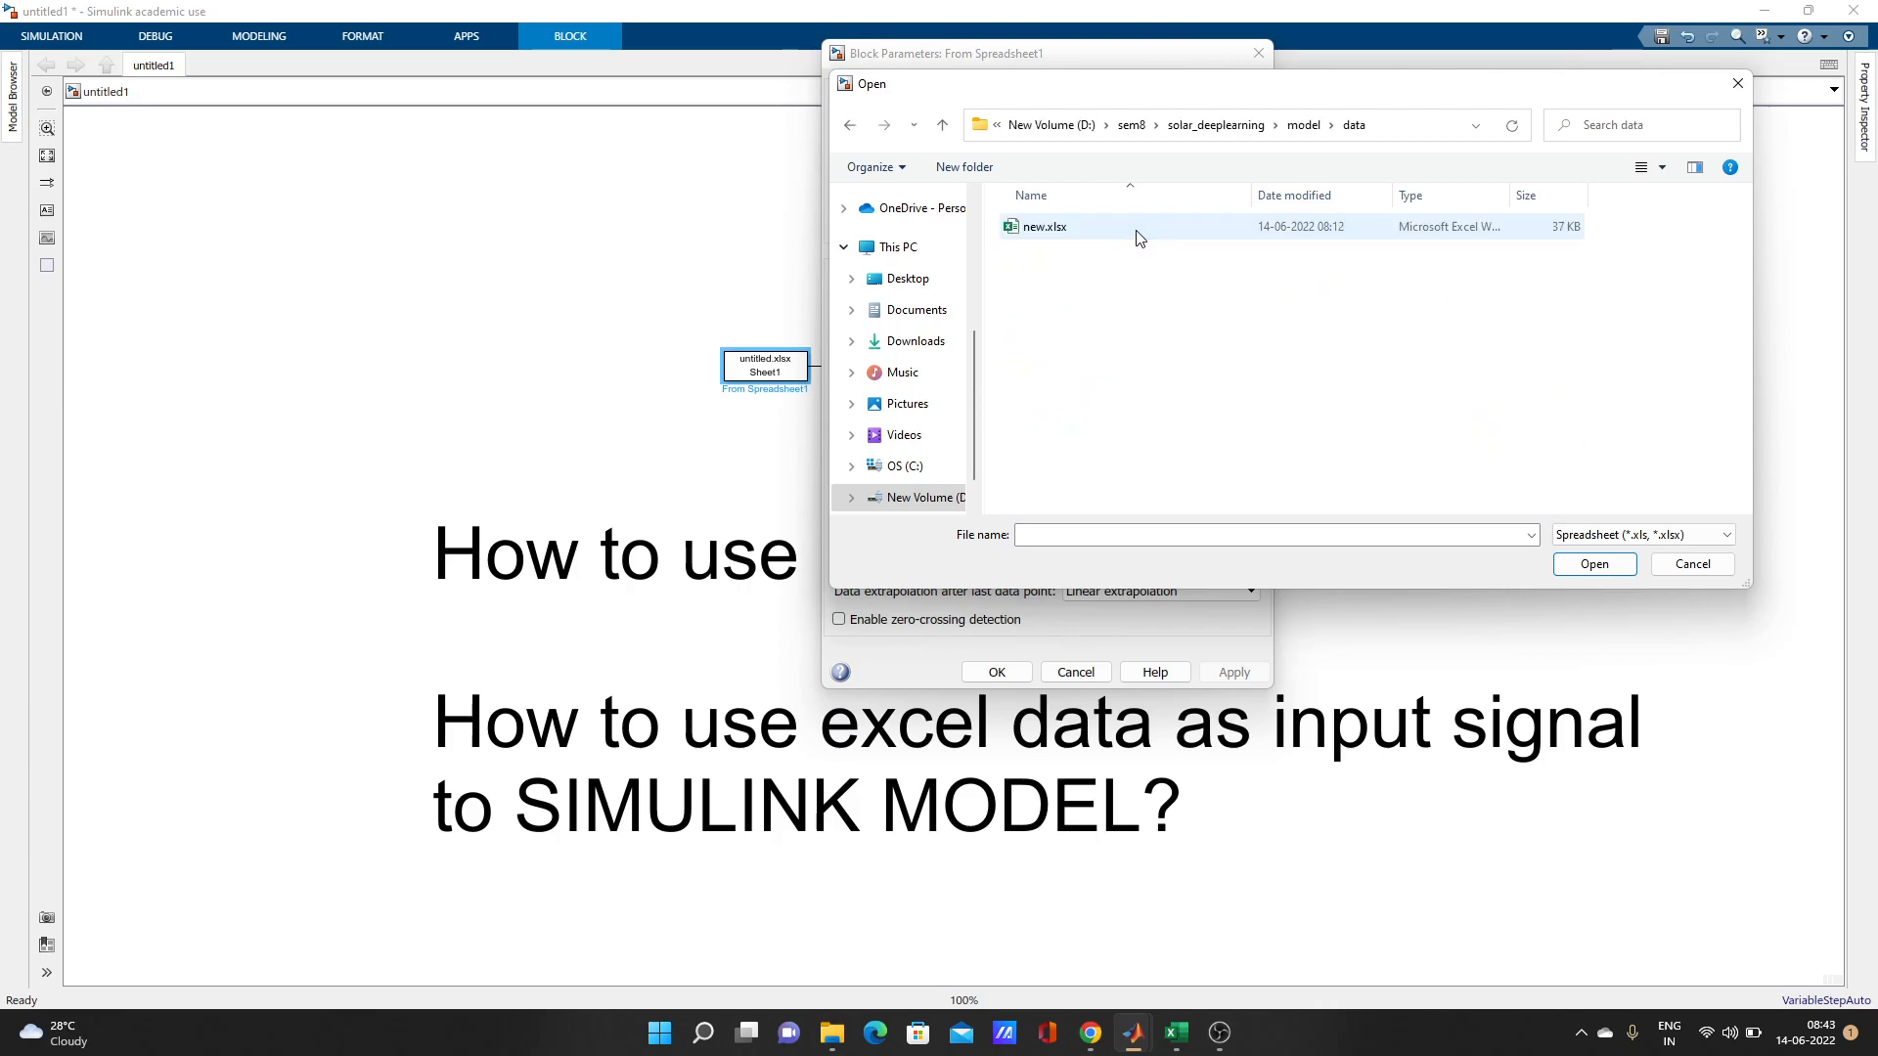
left_click(1043, 226)
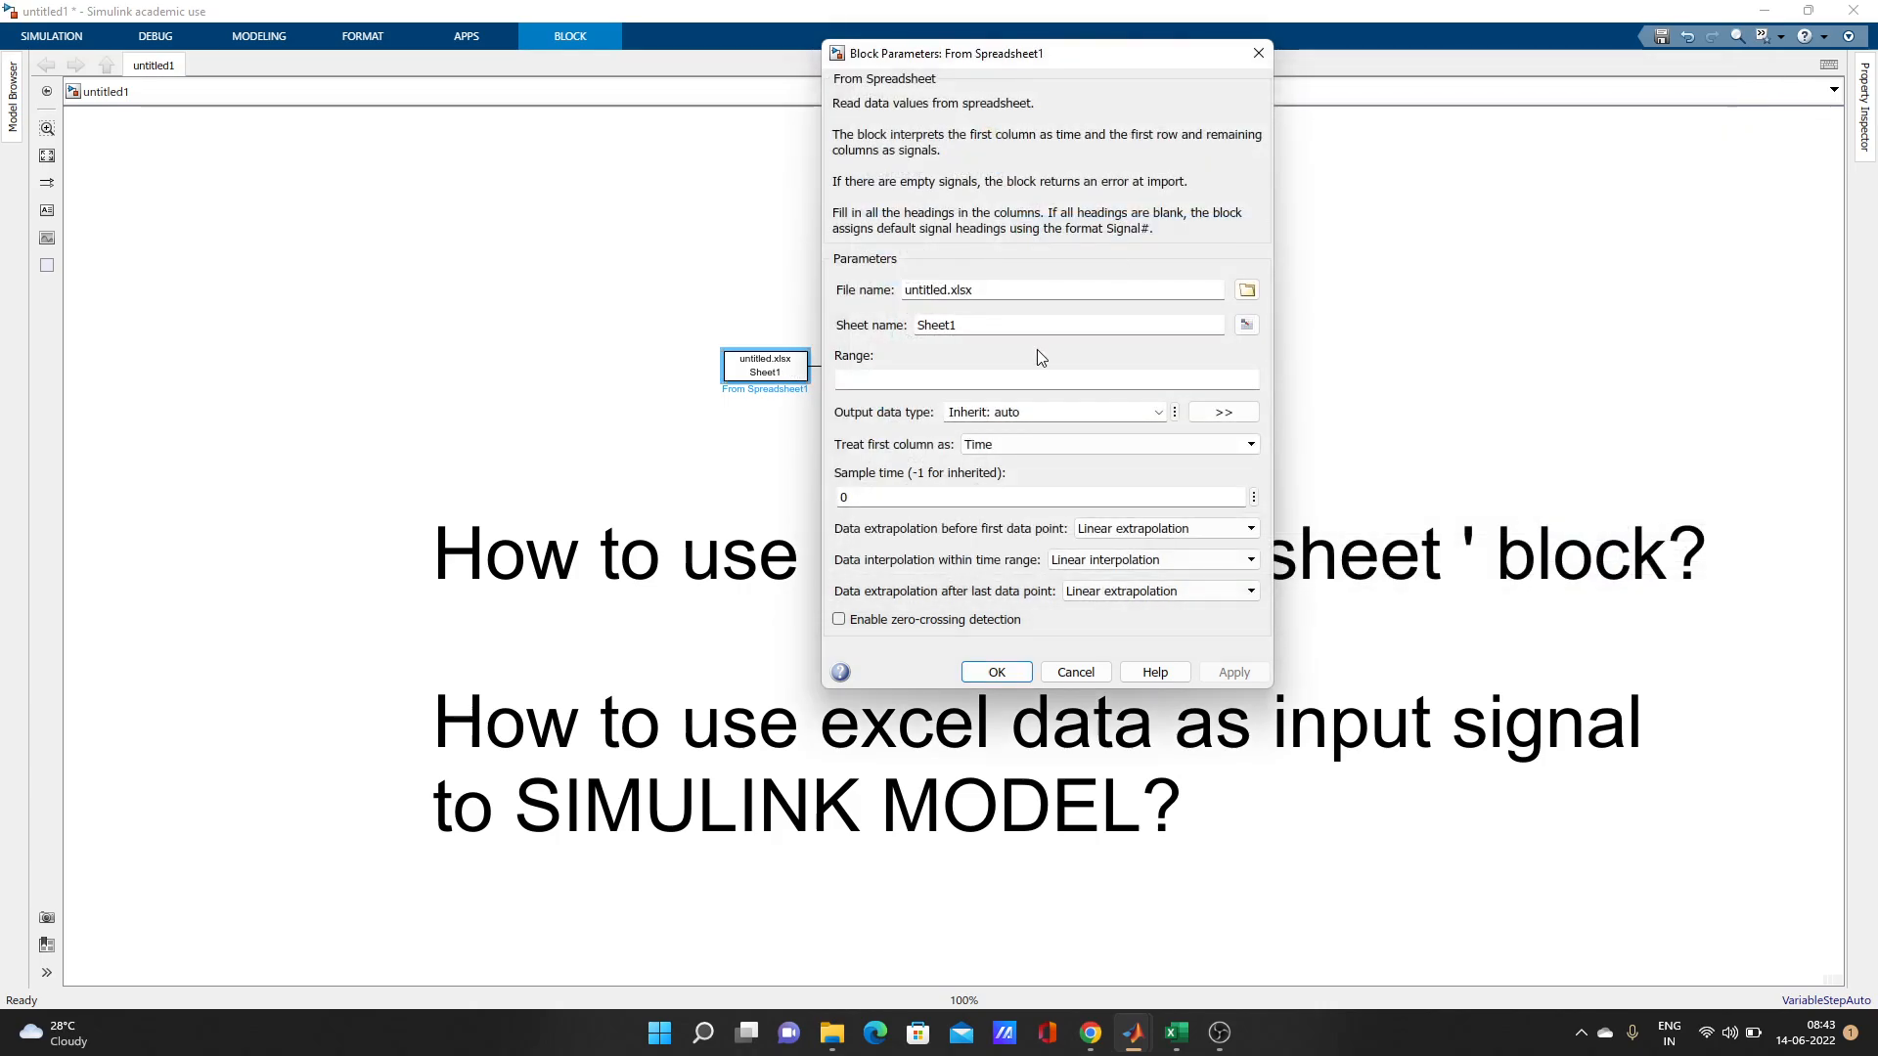
left_click(1245, 325)
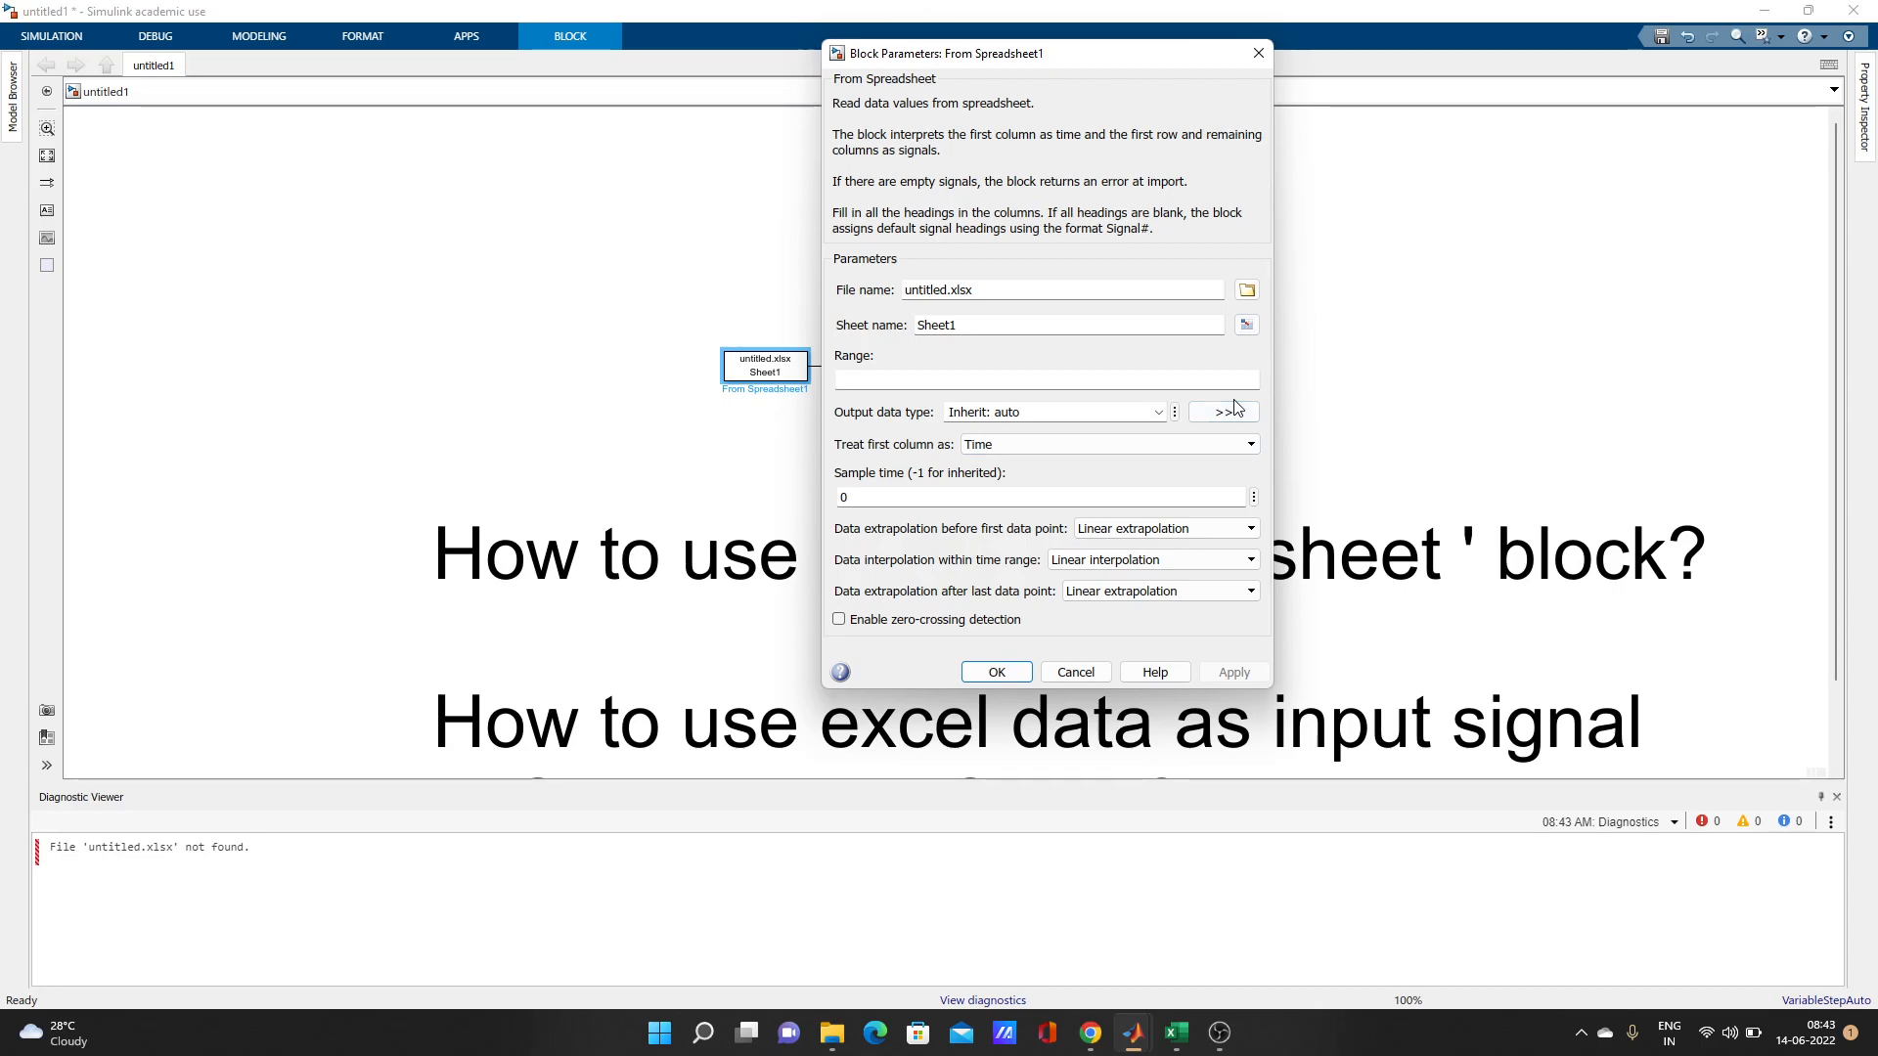
mouse_move(1230, 833)
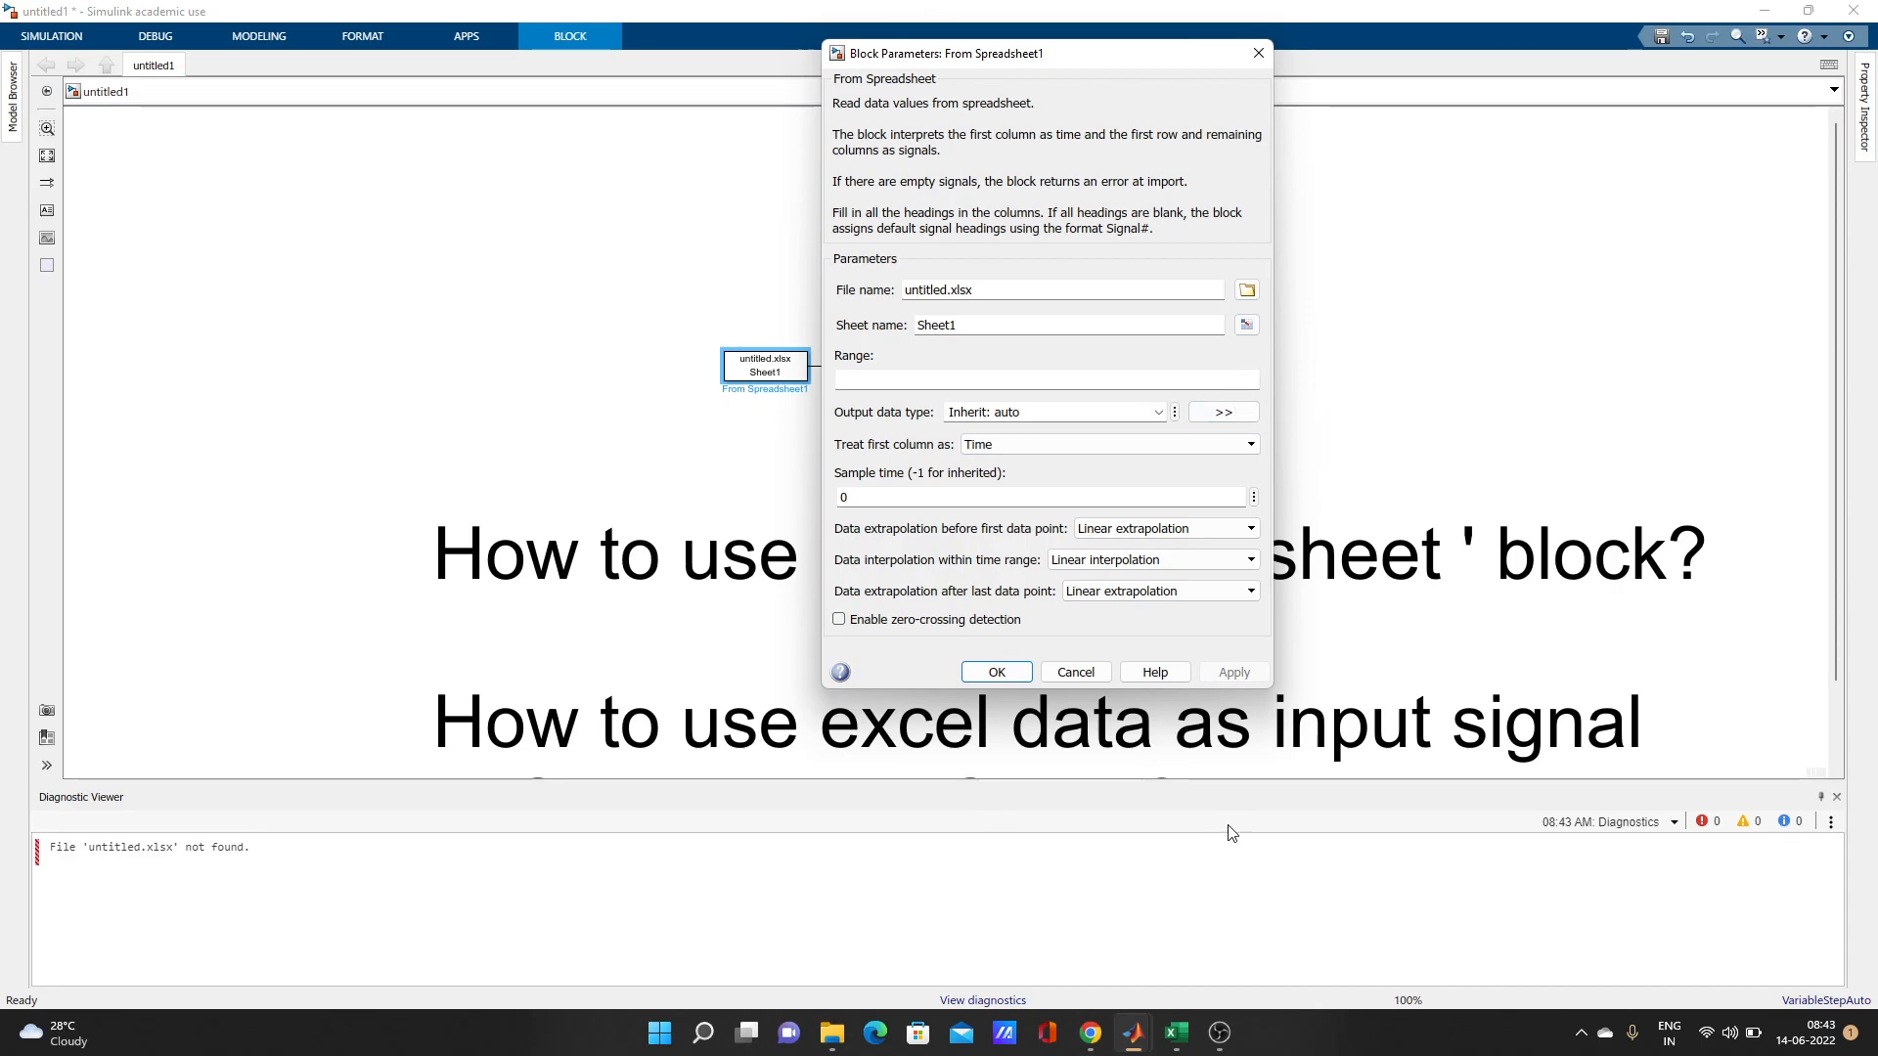
mouse_move(1088, 1033)
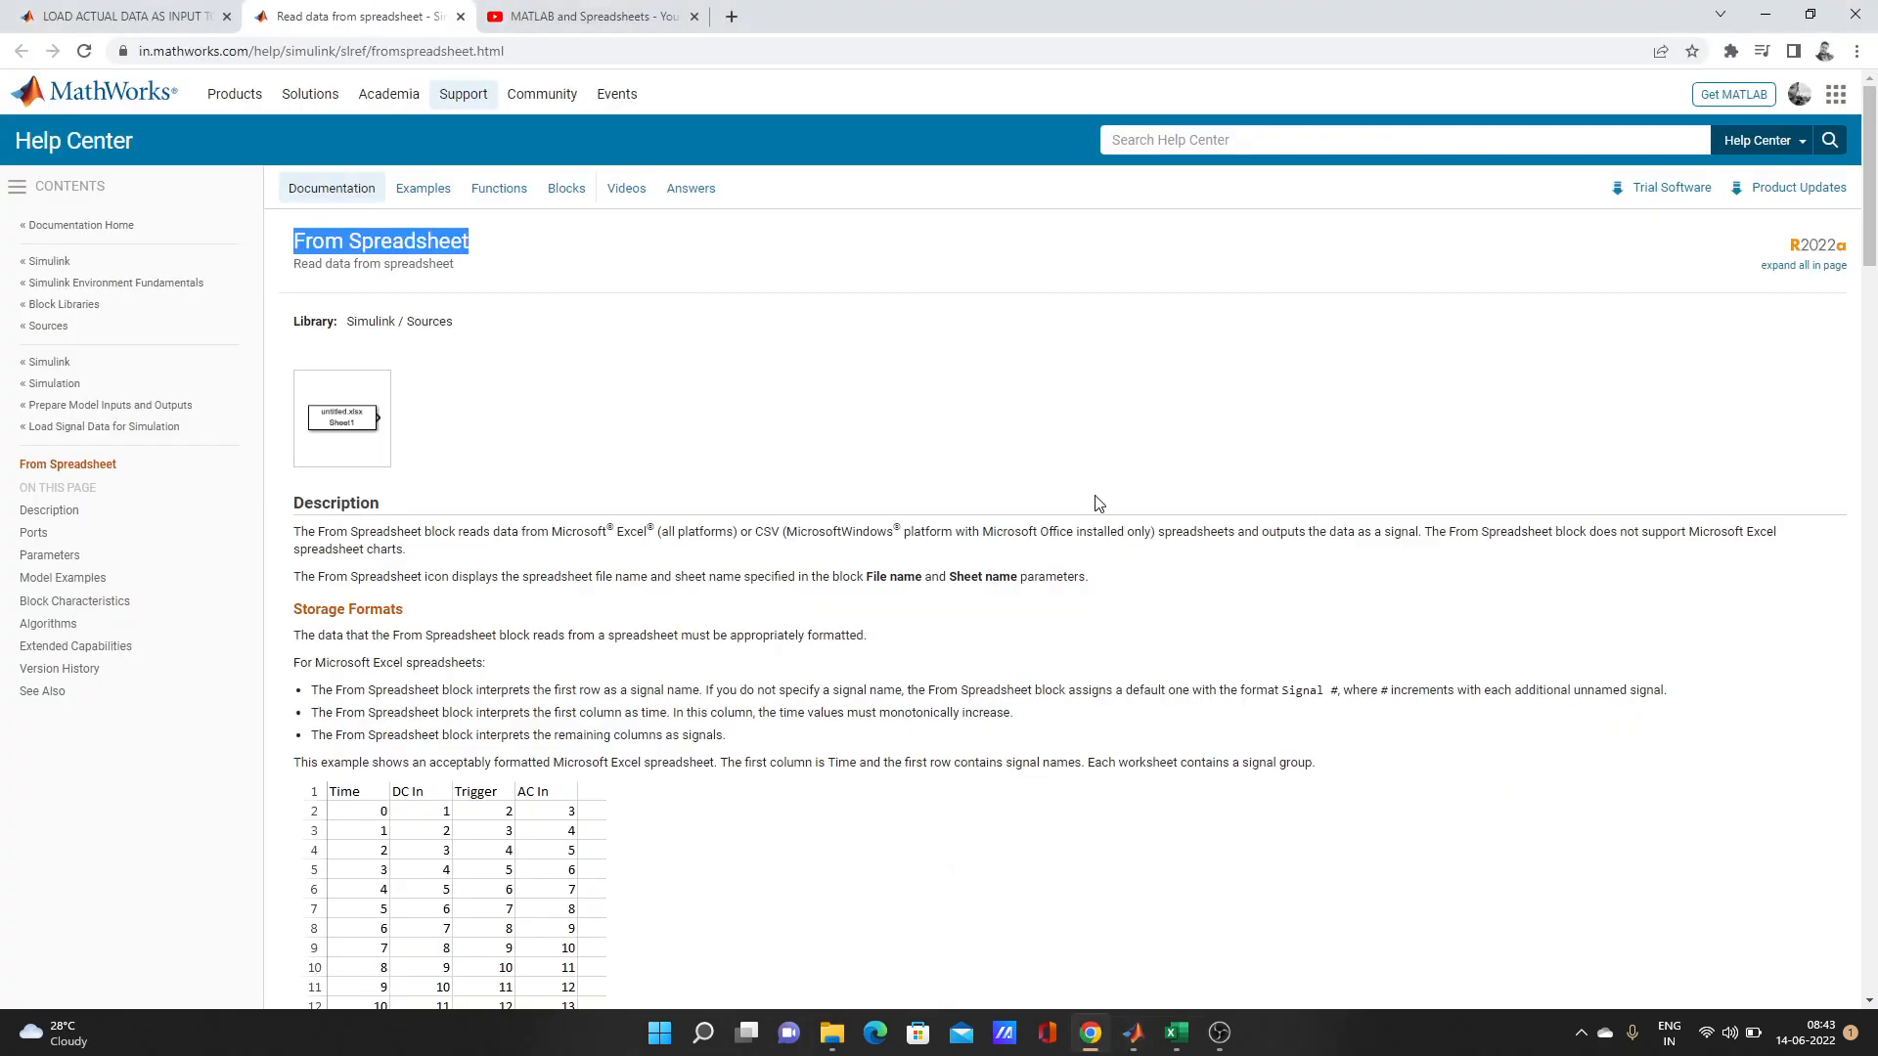
- Scroll through the From Spreadsheet help page's Storage Formats sections
scroll("down", 3)
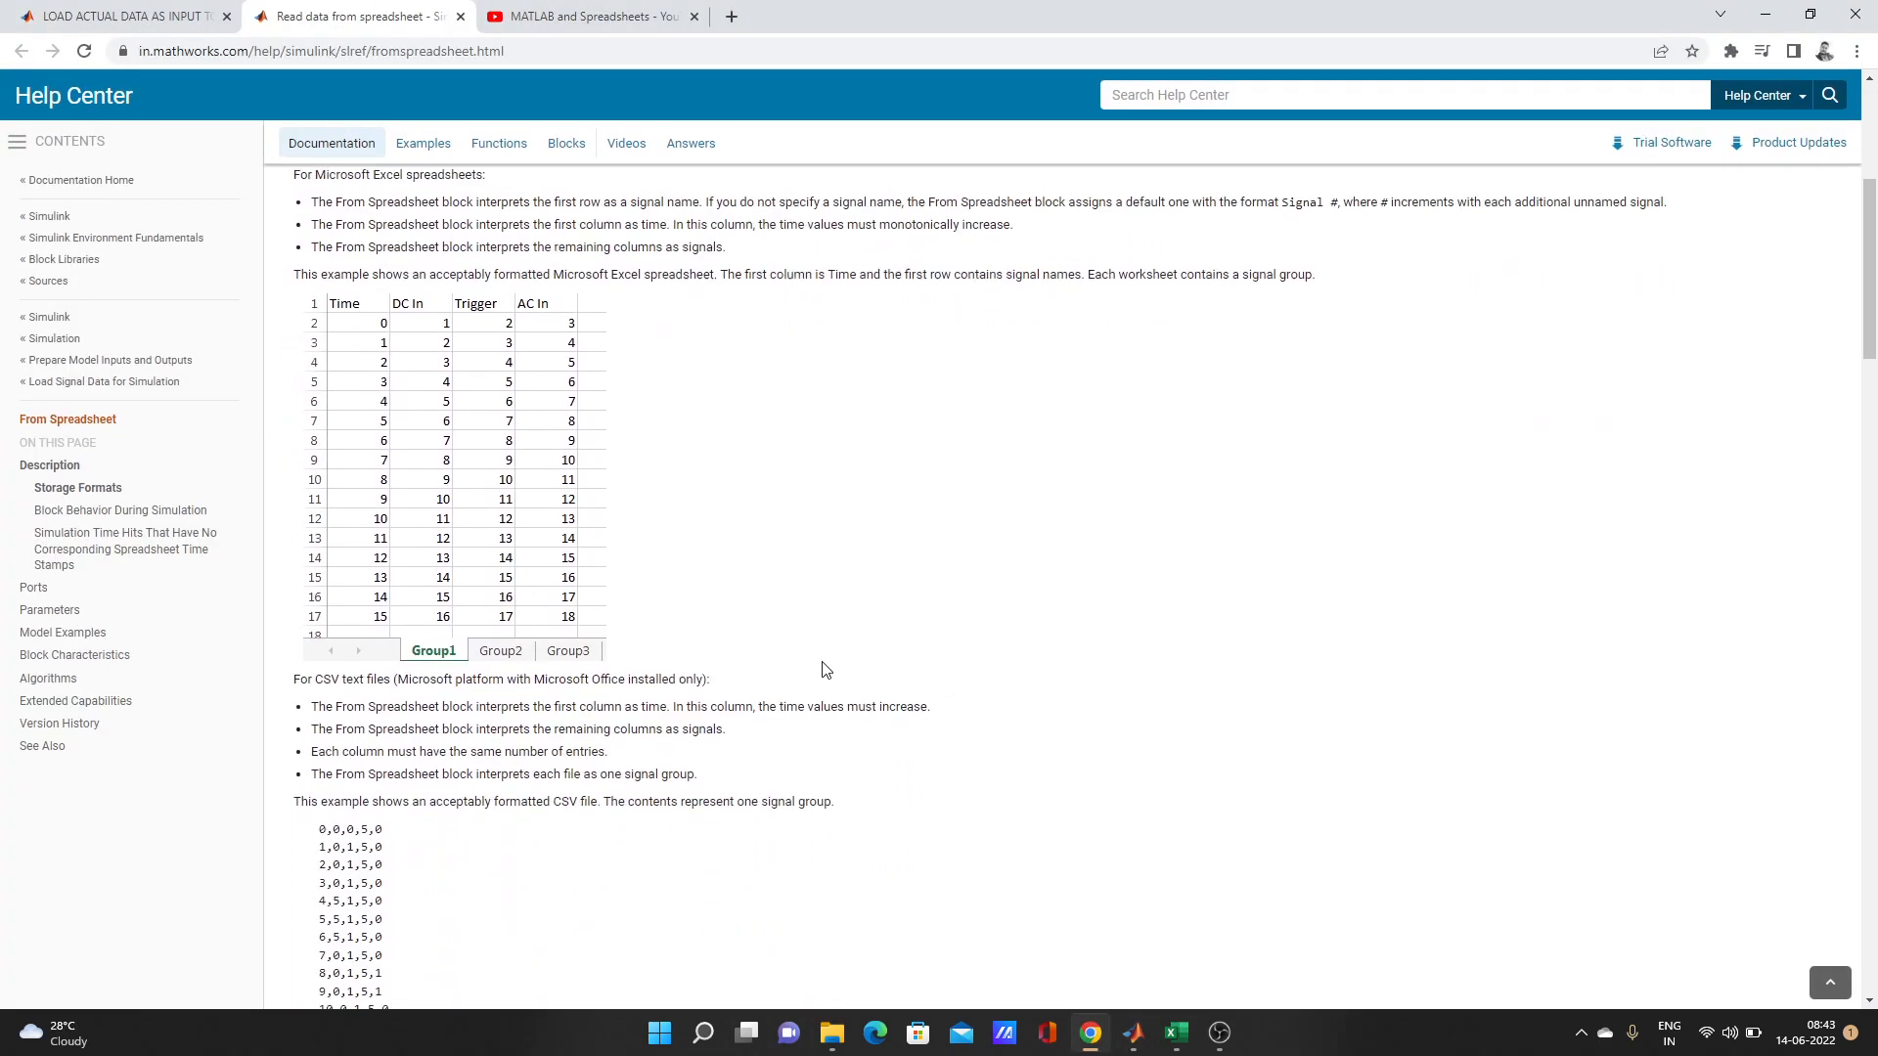
scroll("down", 3)
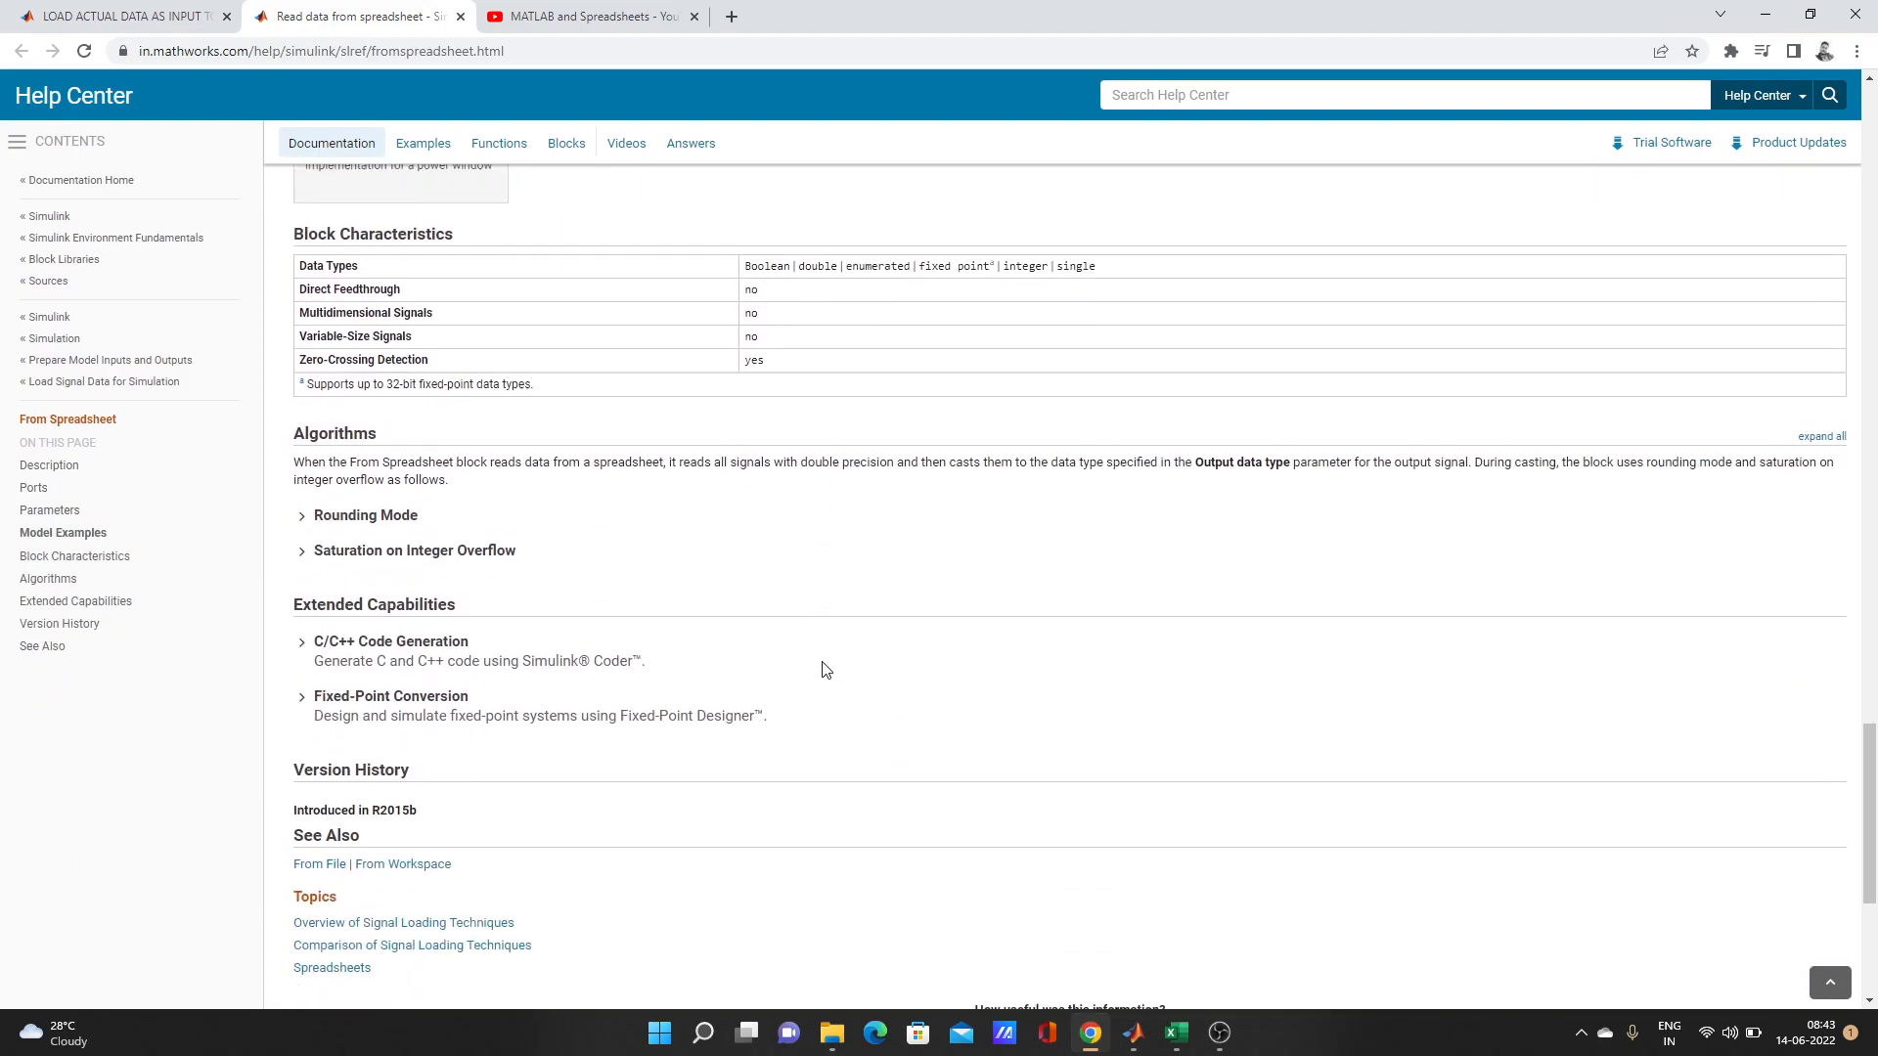
scroll("up", 3)
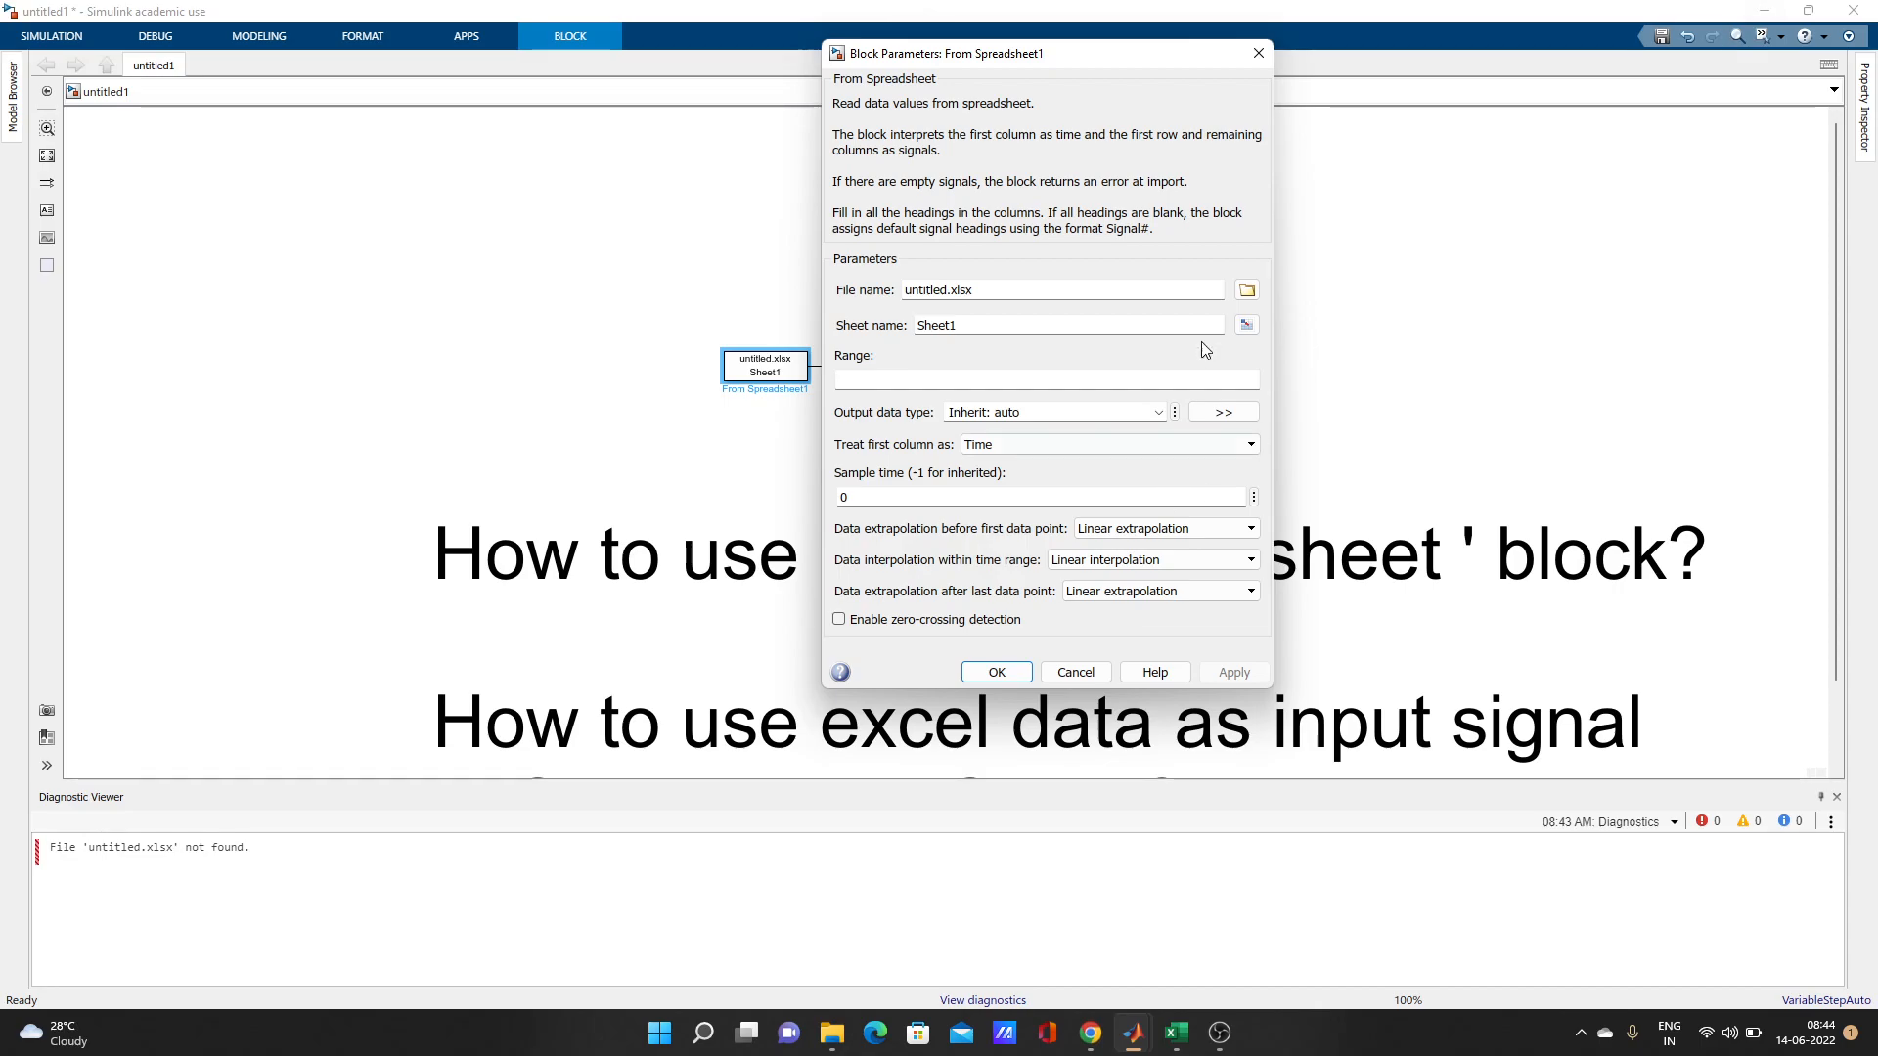
mouse_move(972, 315)
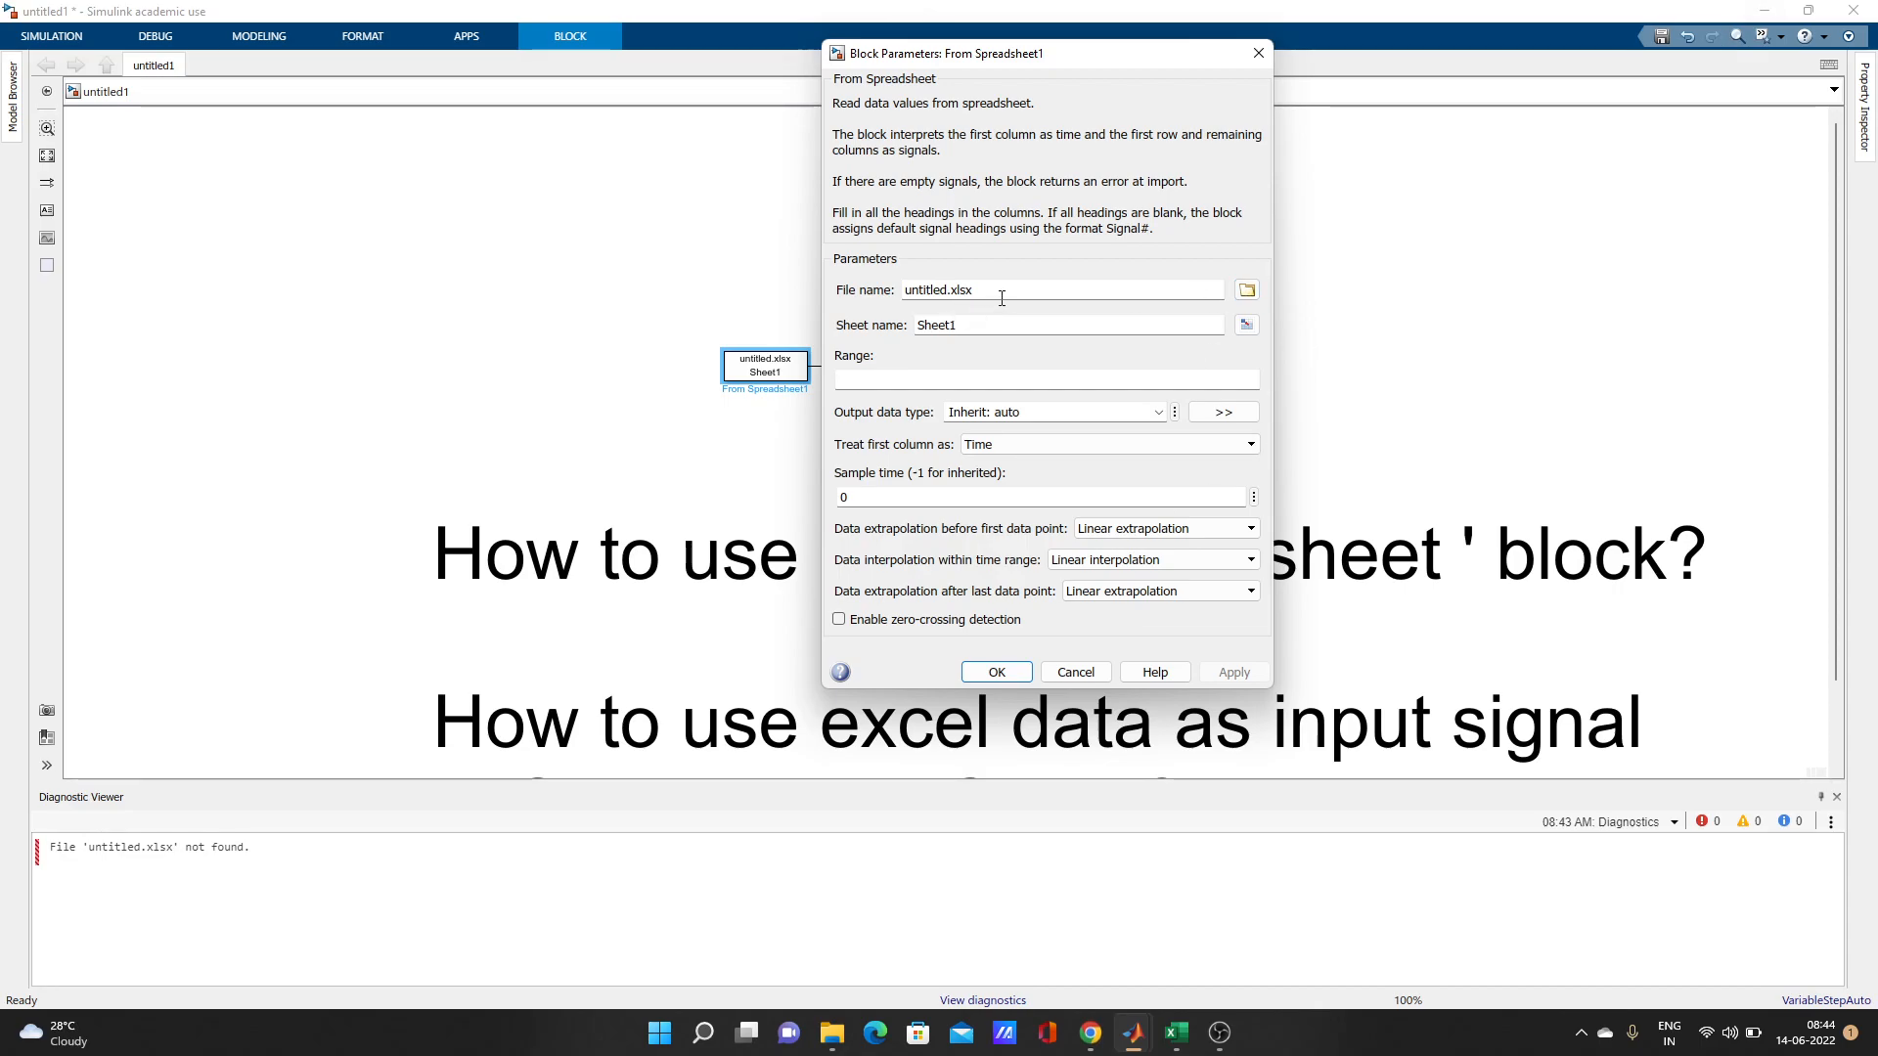
mouse_move(1246, 289)
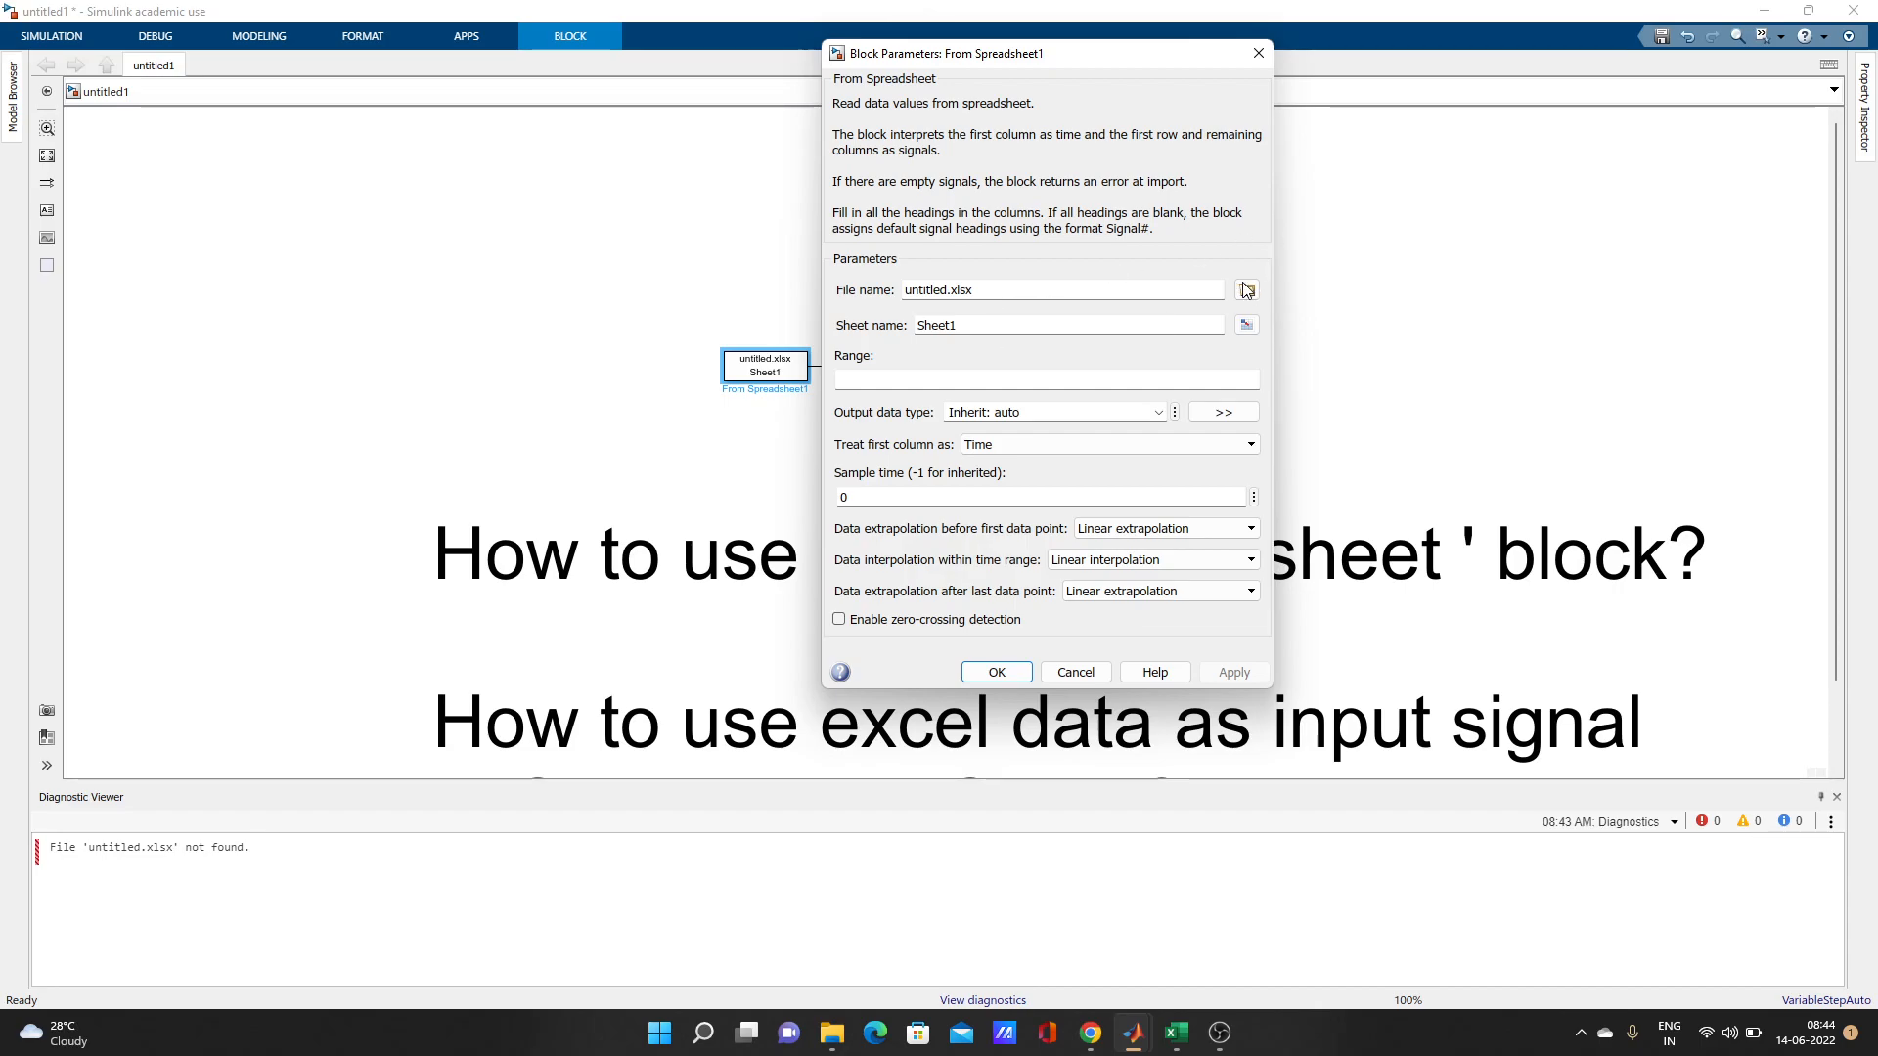
mouse_move(1246, 290)
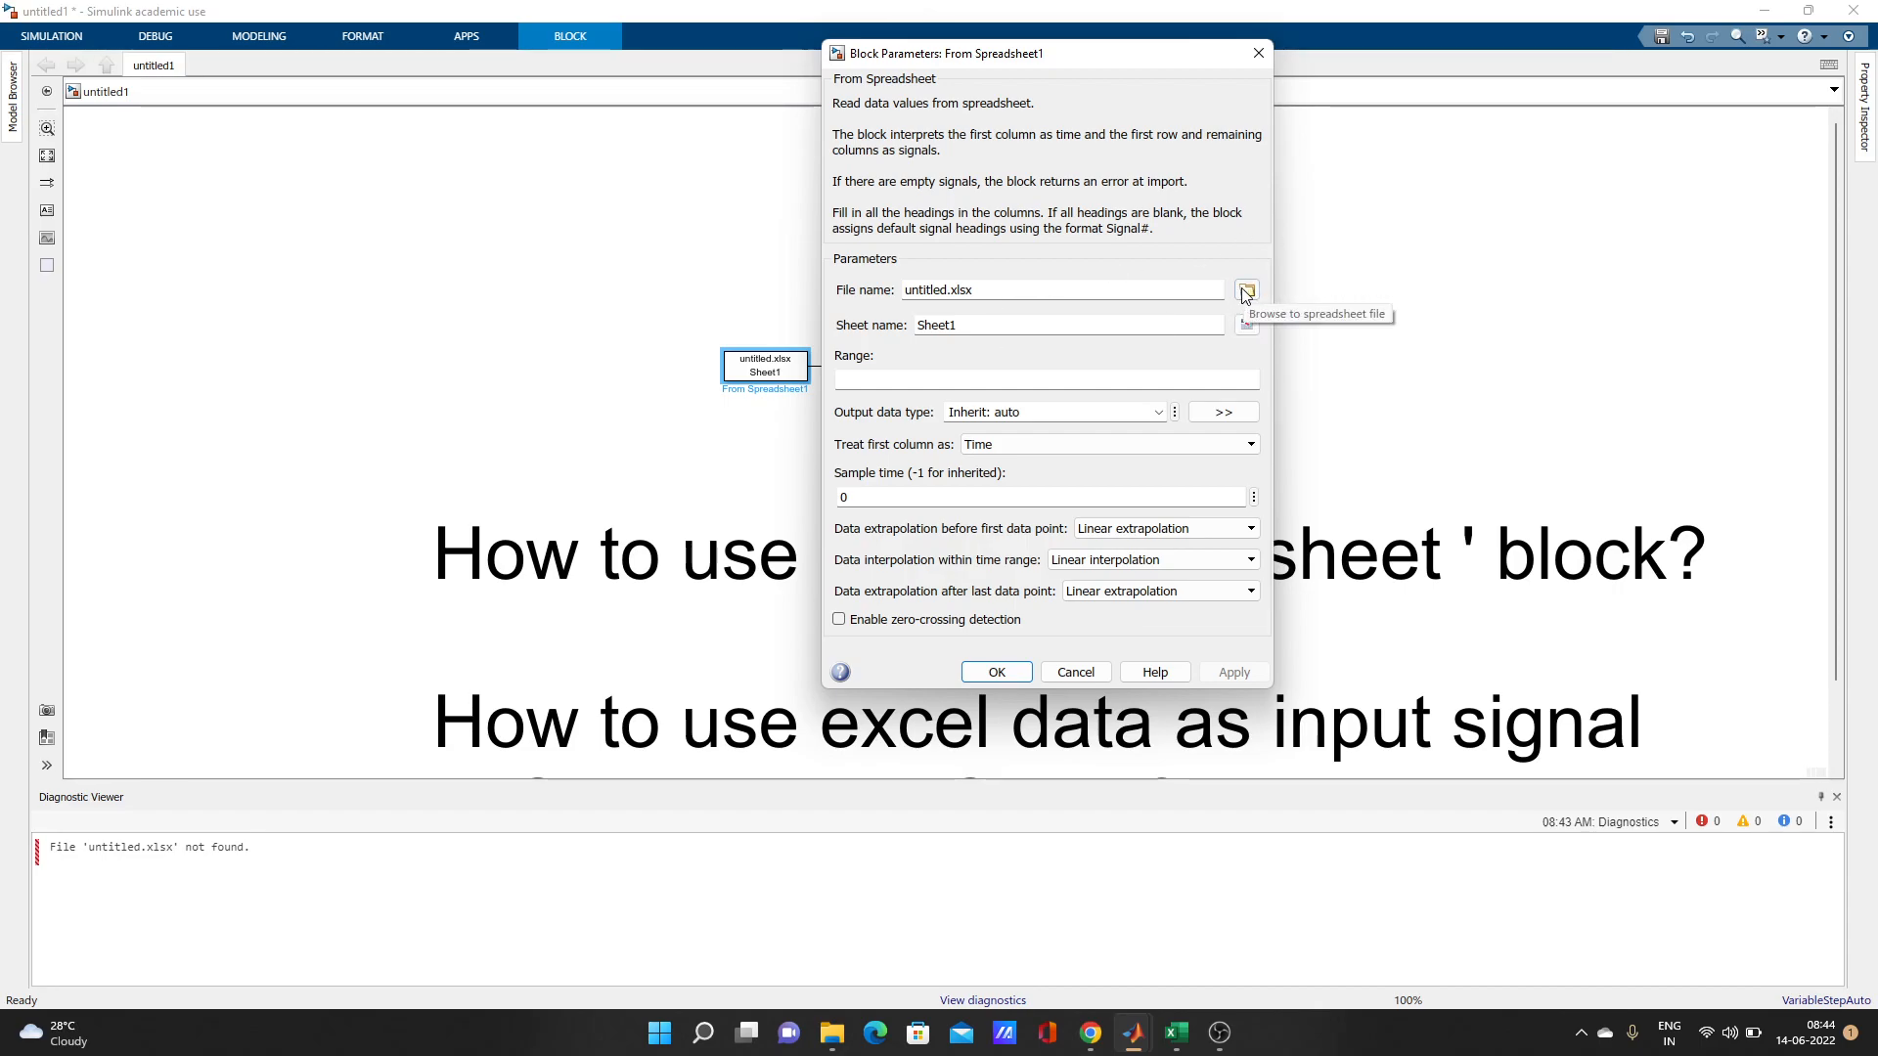
- Set the block's file name to data\new.xlsx via the browse dialog
left_click(1245, 290)
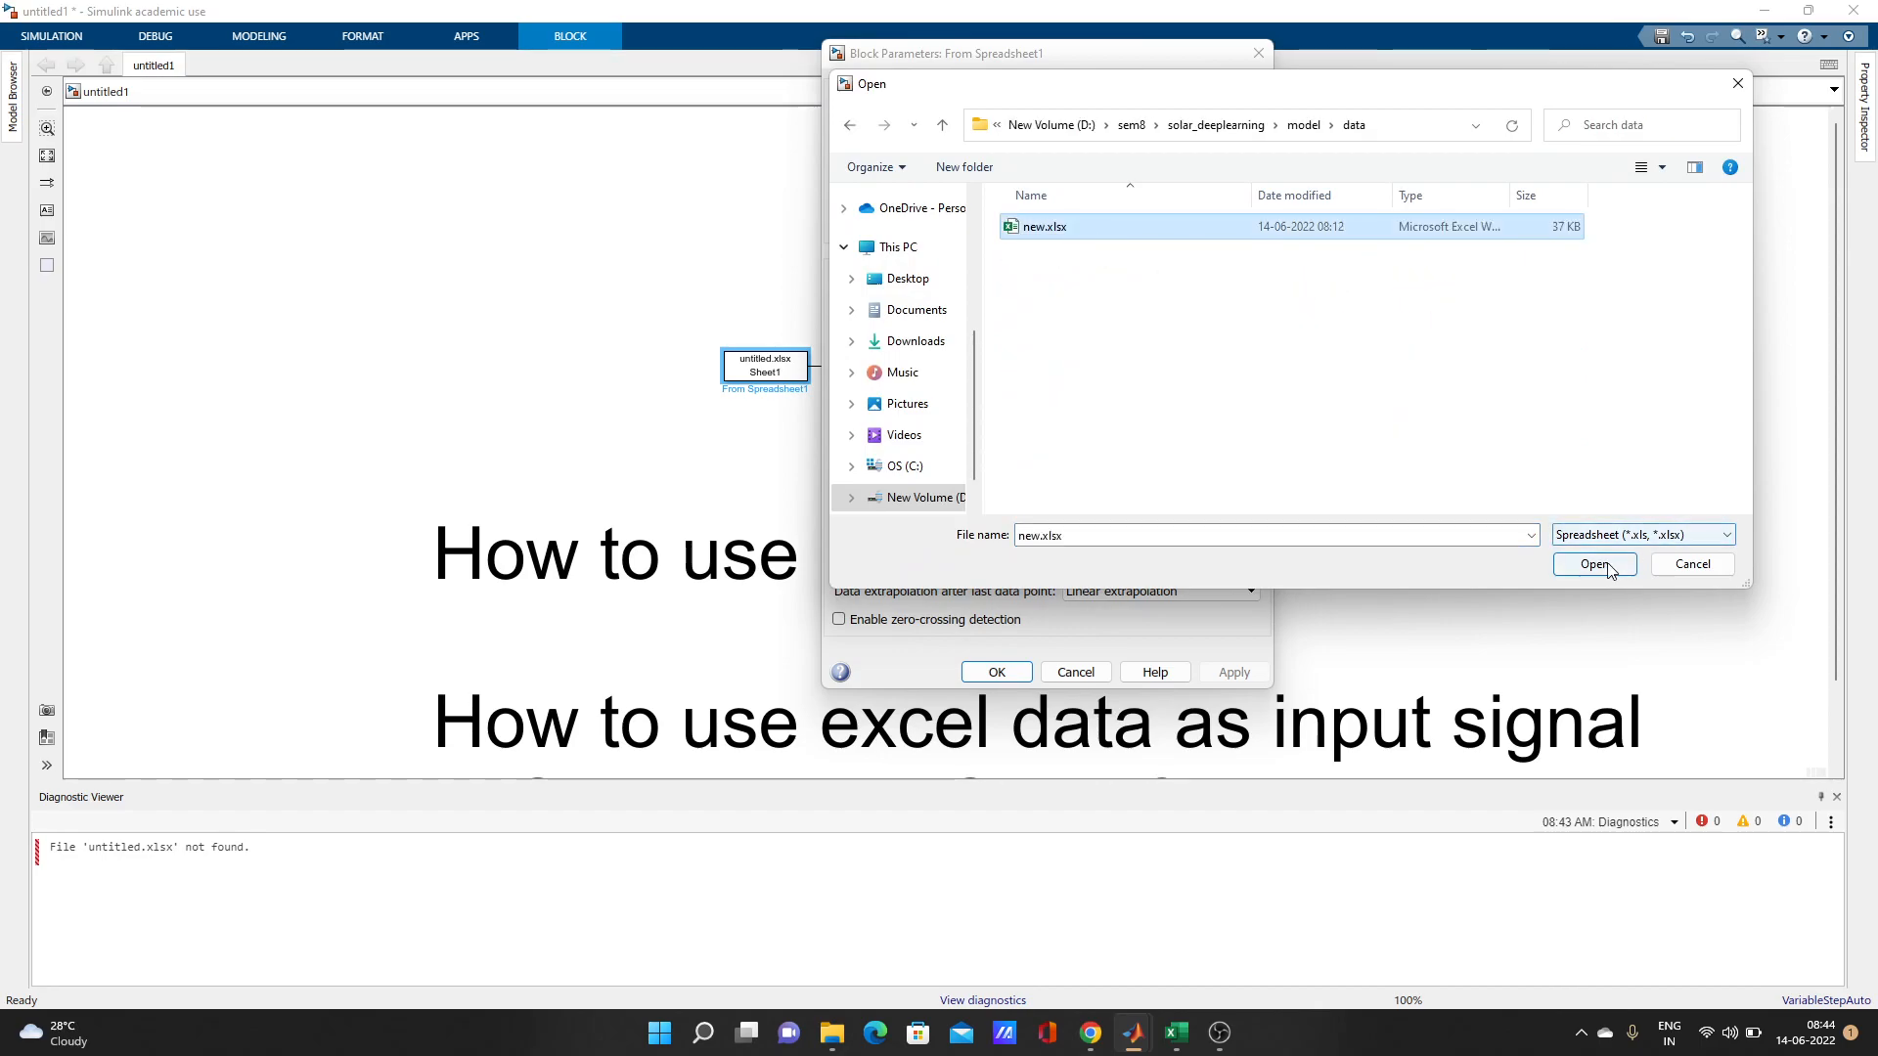
left_click(1592, 564)
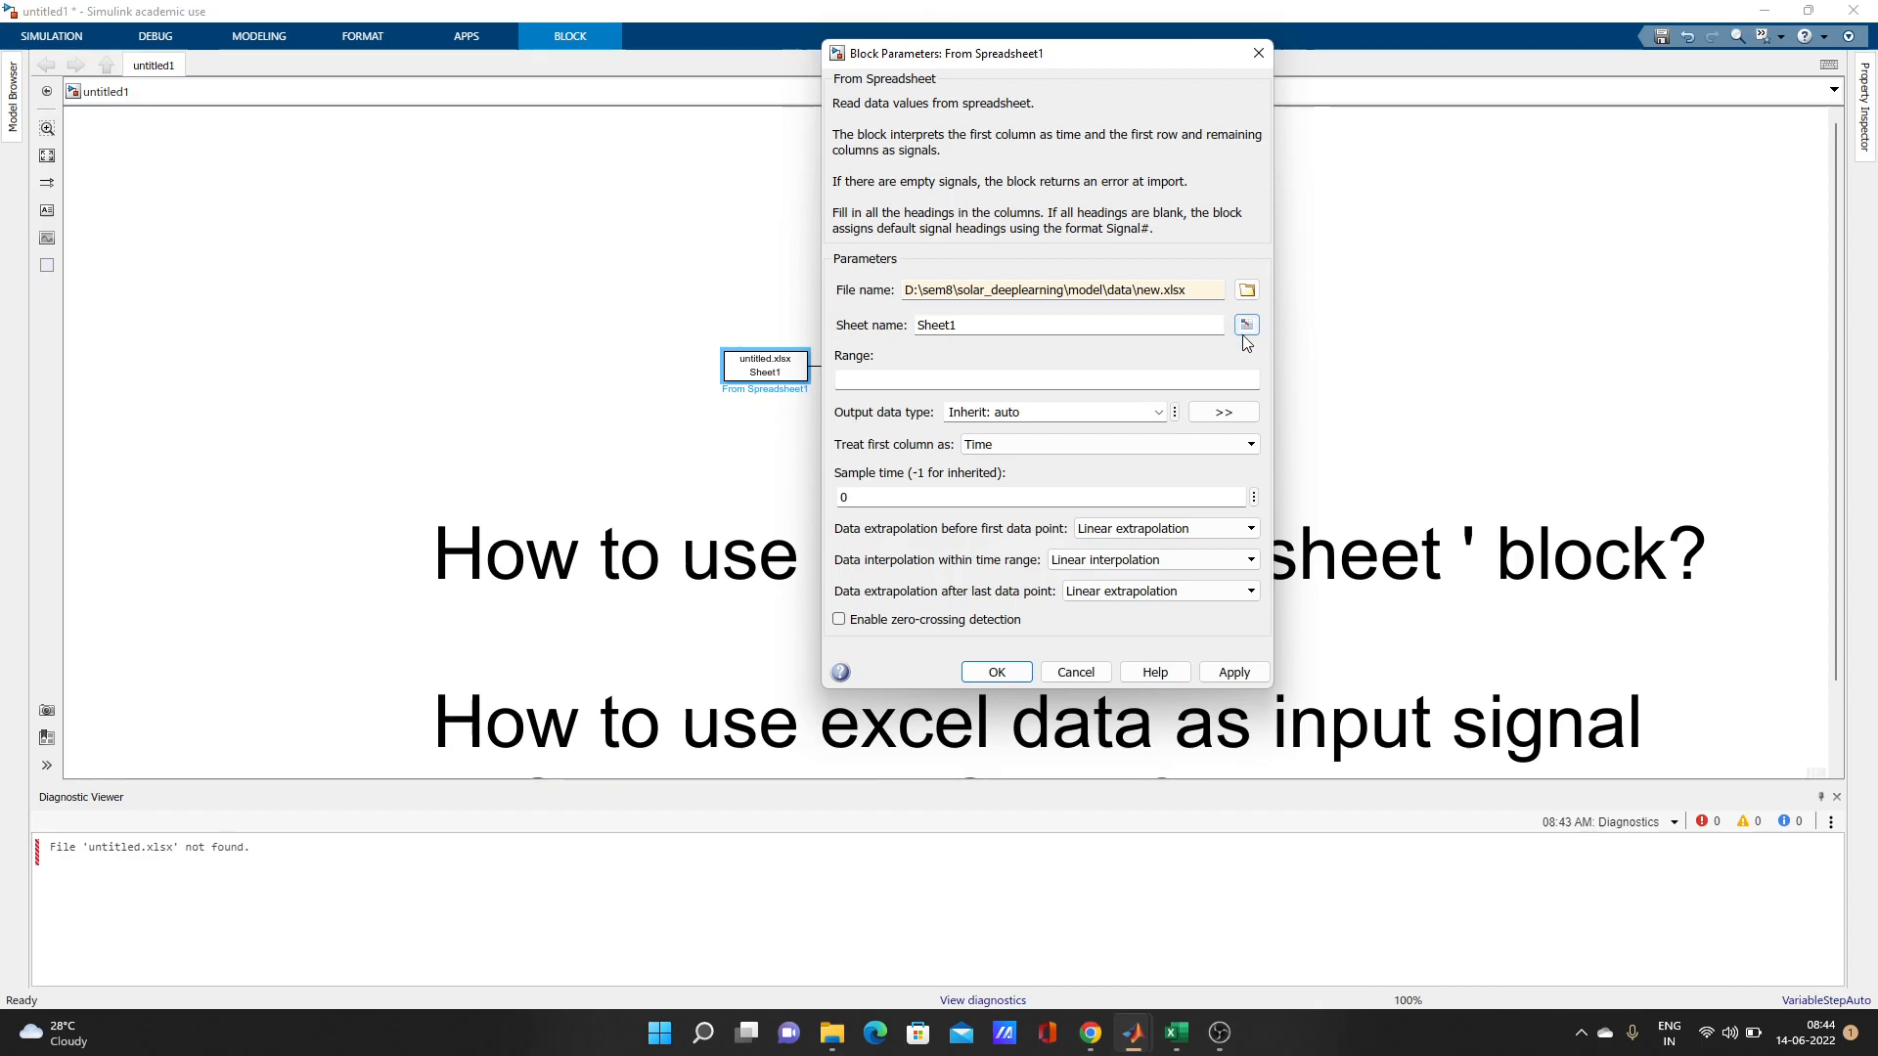
- Set 'Treat first column as' to Data with sample time 0.001 and confirm
left_click(1246, 325)
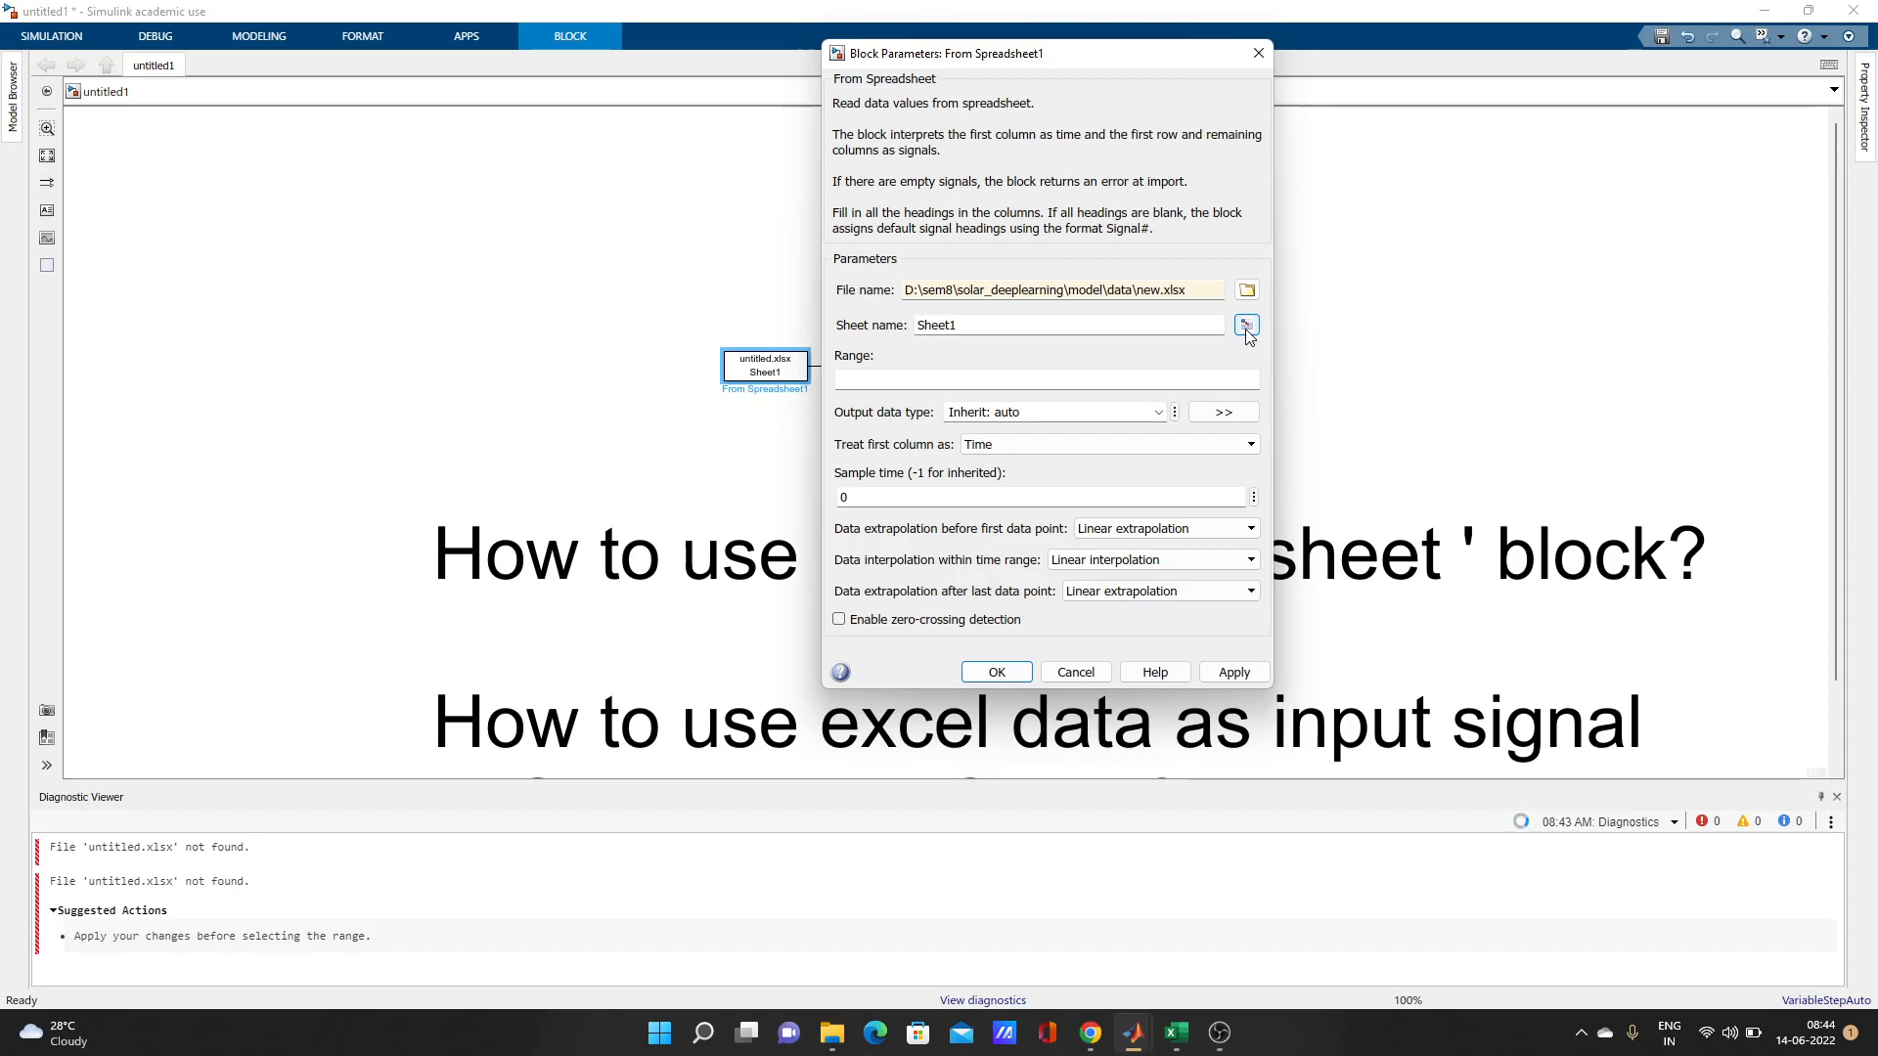
left_click(1246, 325)
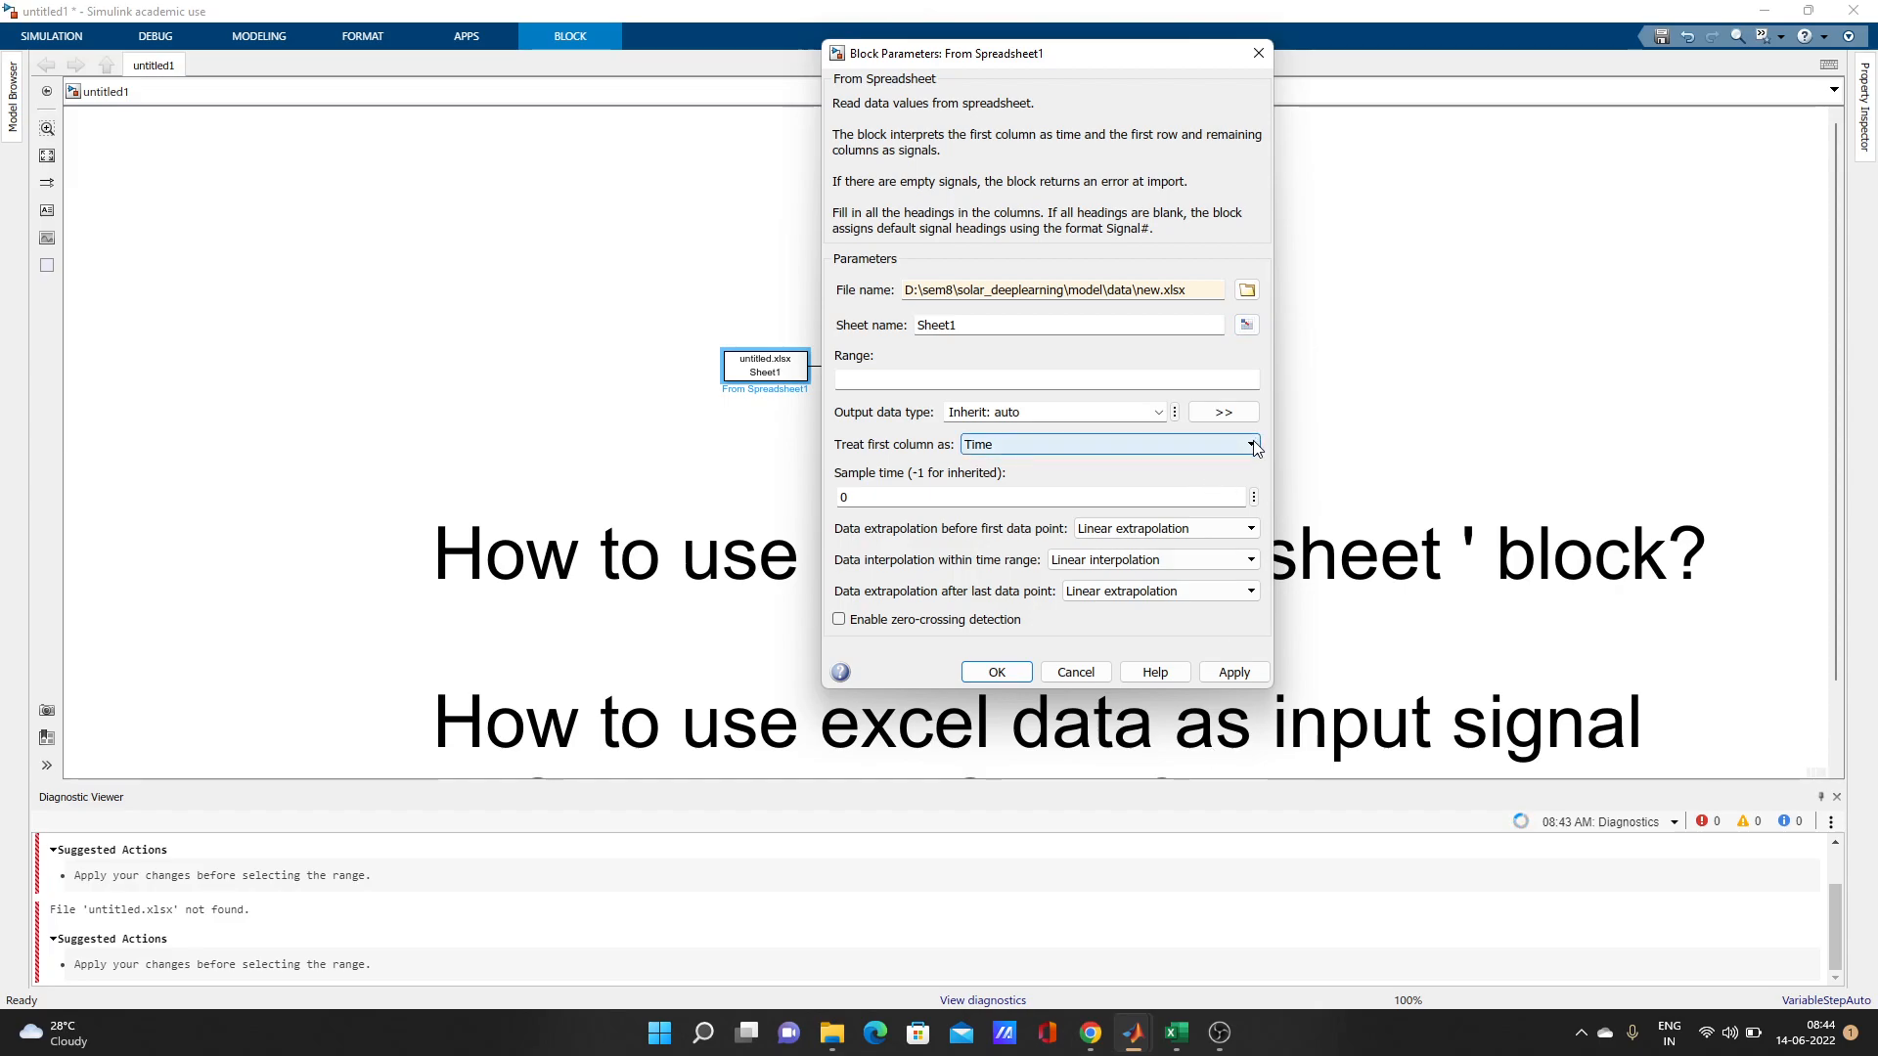
left_click(1250, 444)
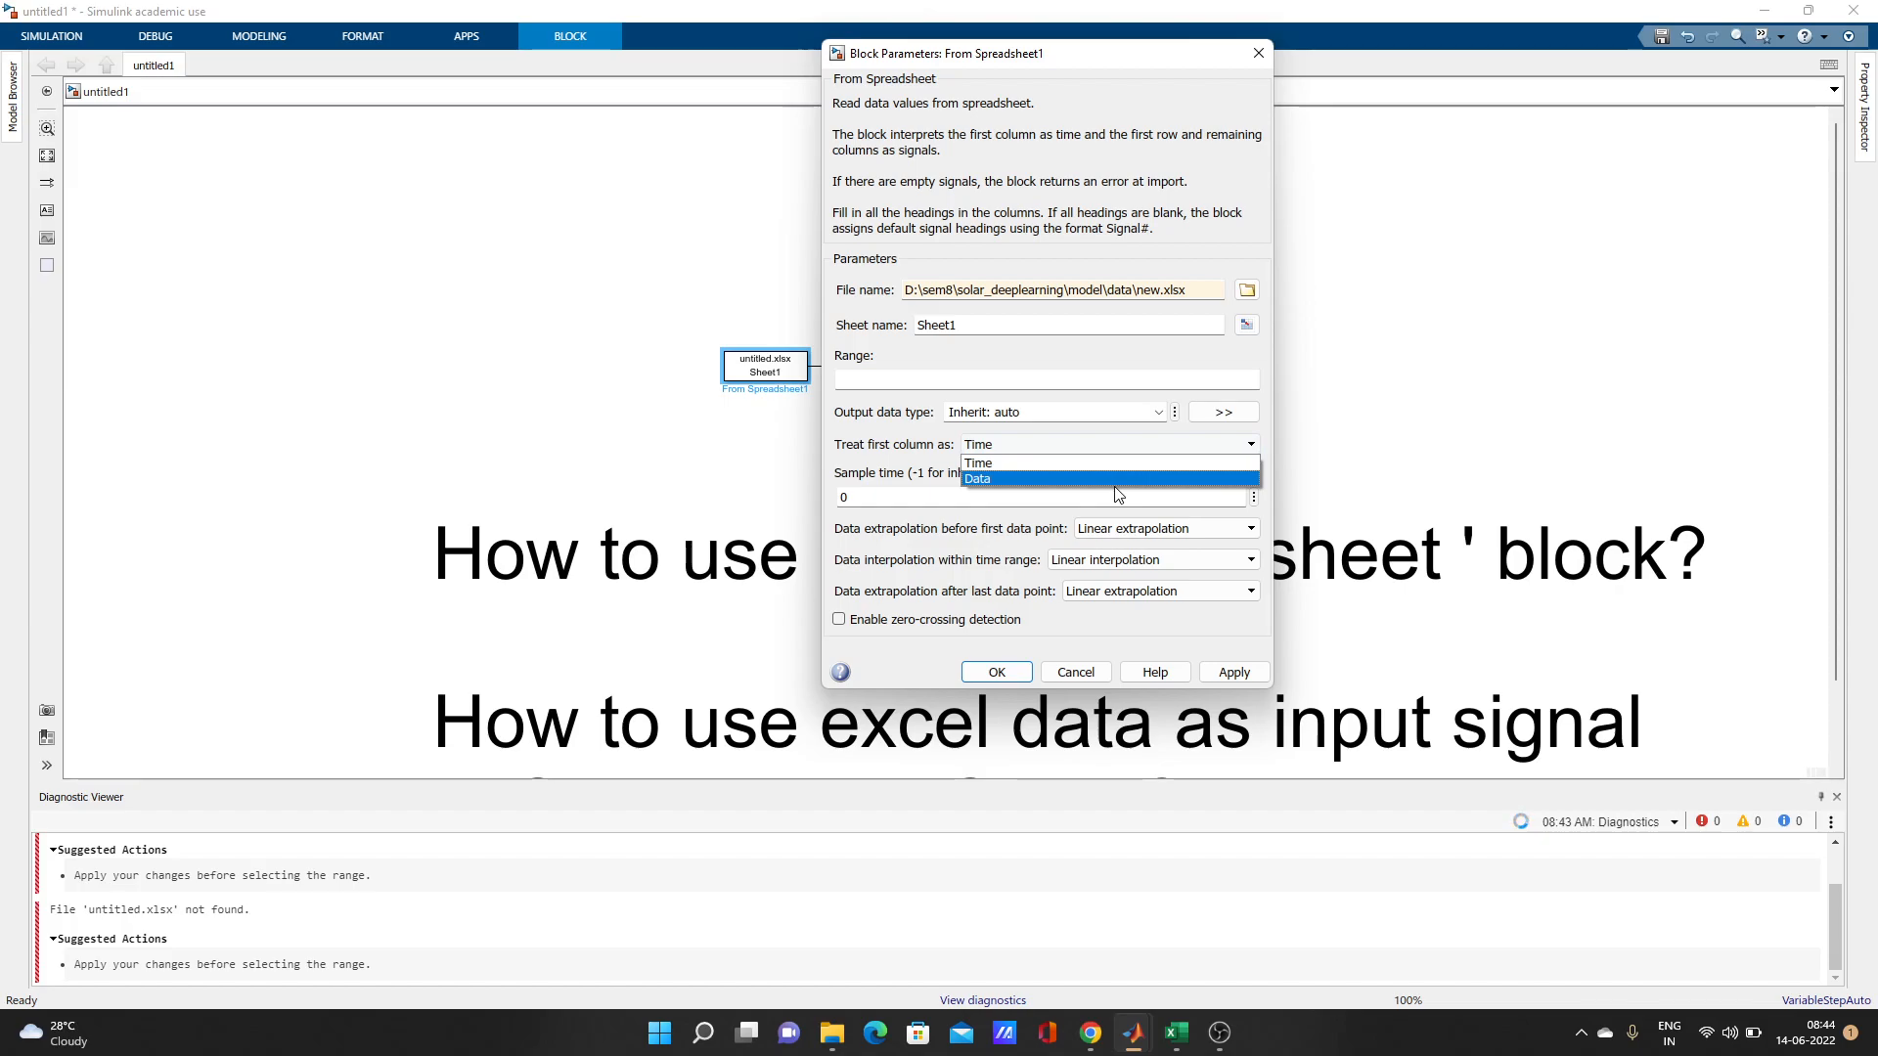
left_click(978, 464)
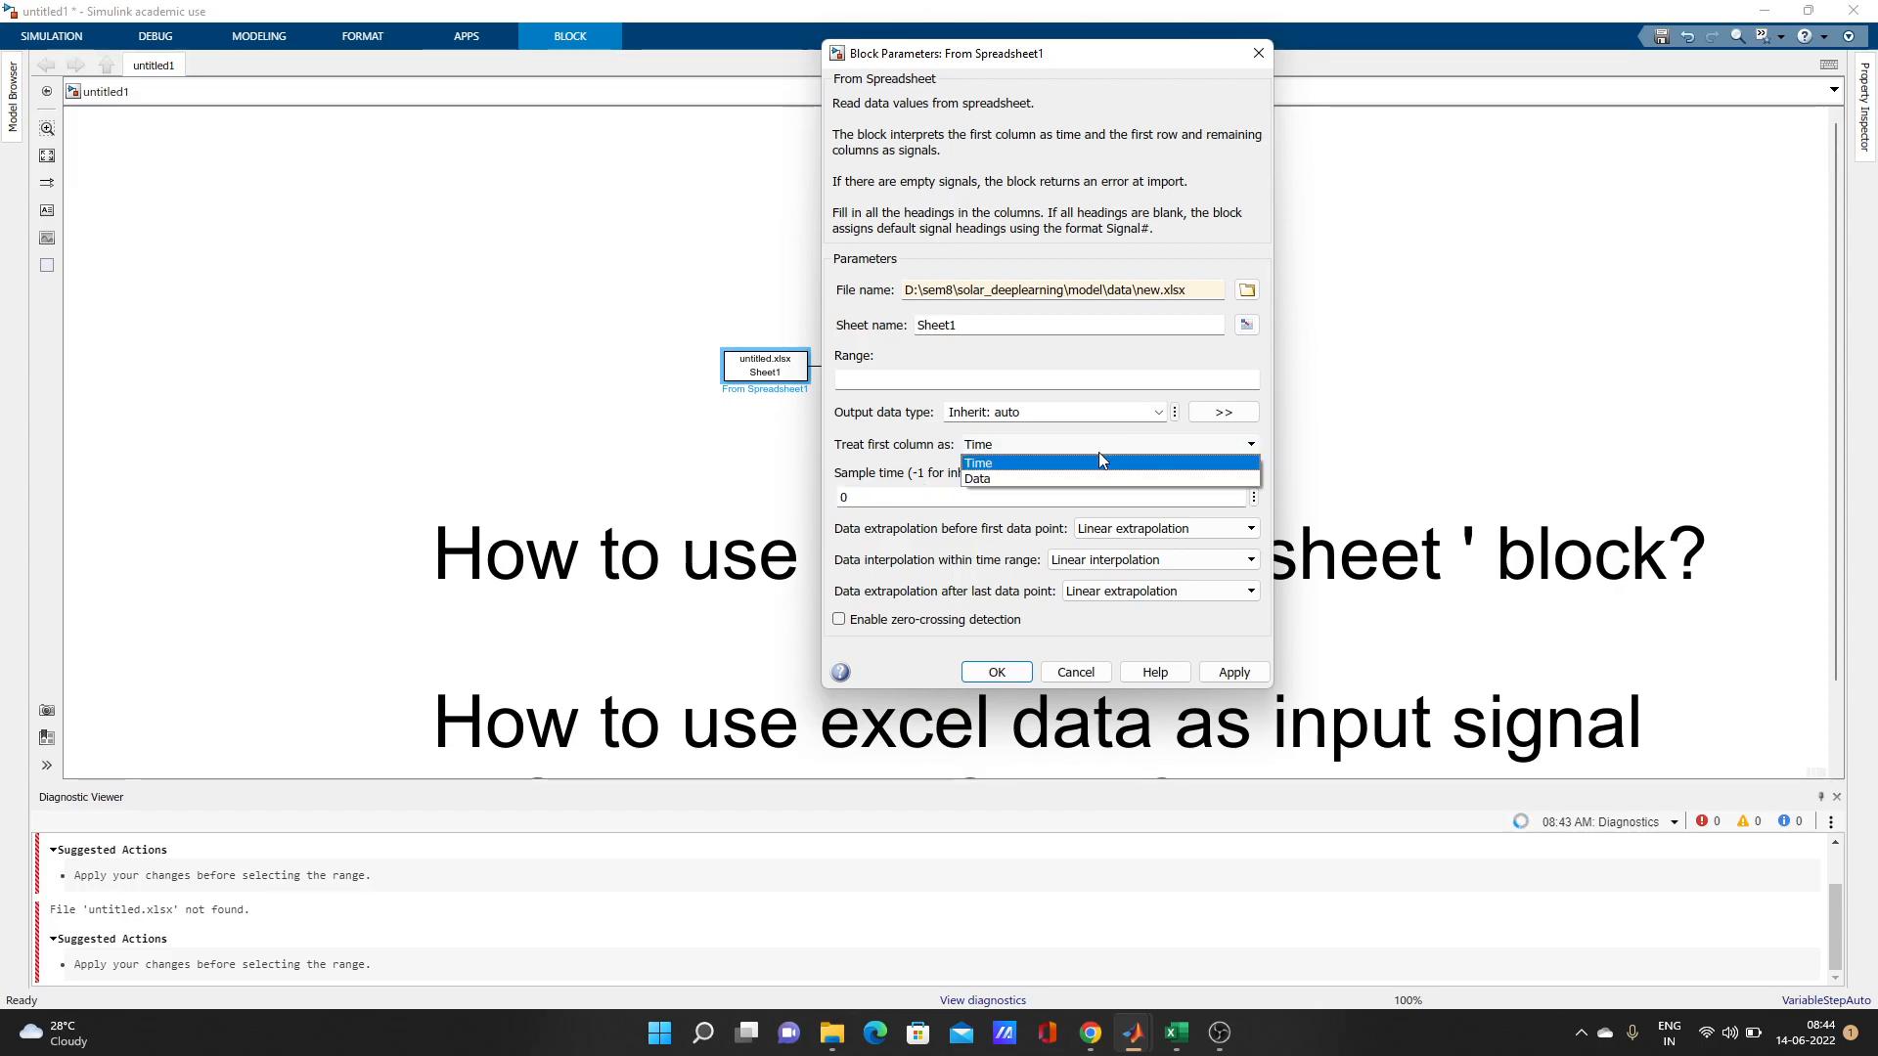
left_click(978, 477)
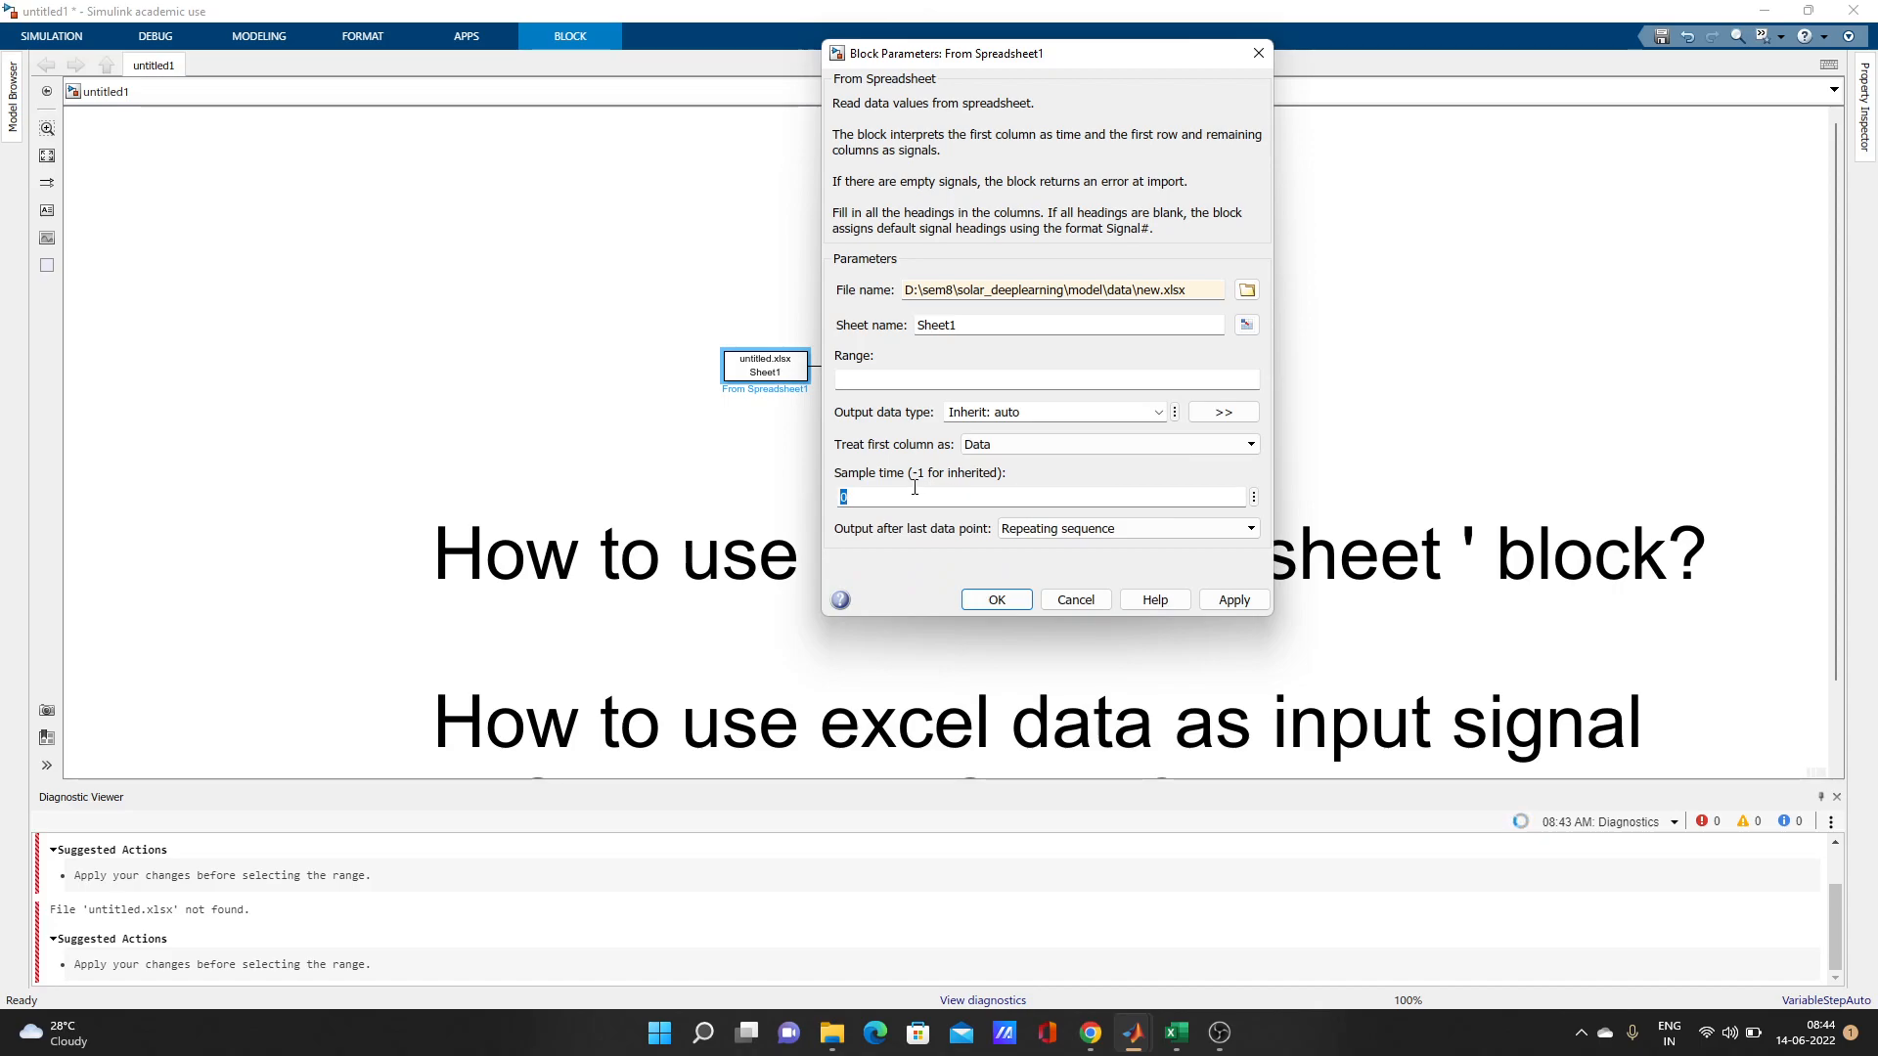
type("0.001")
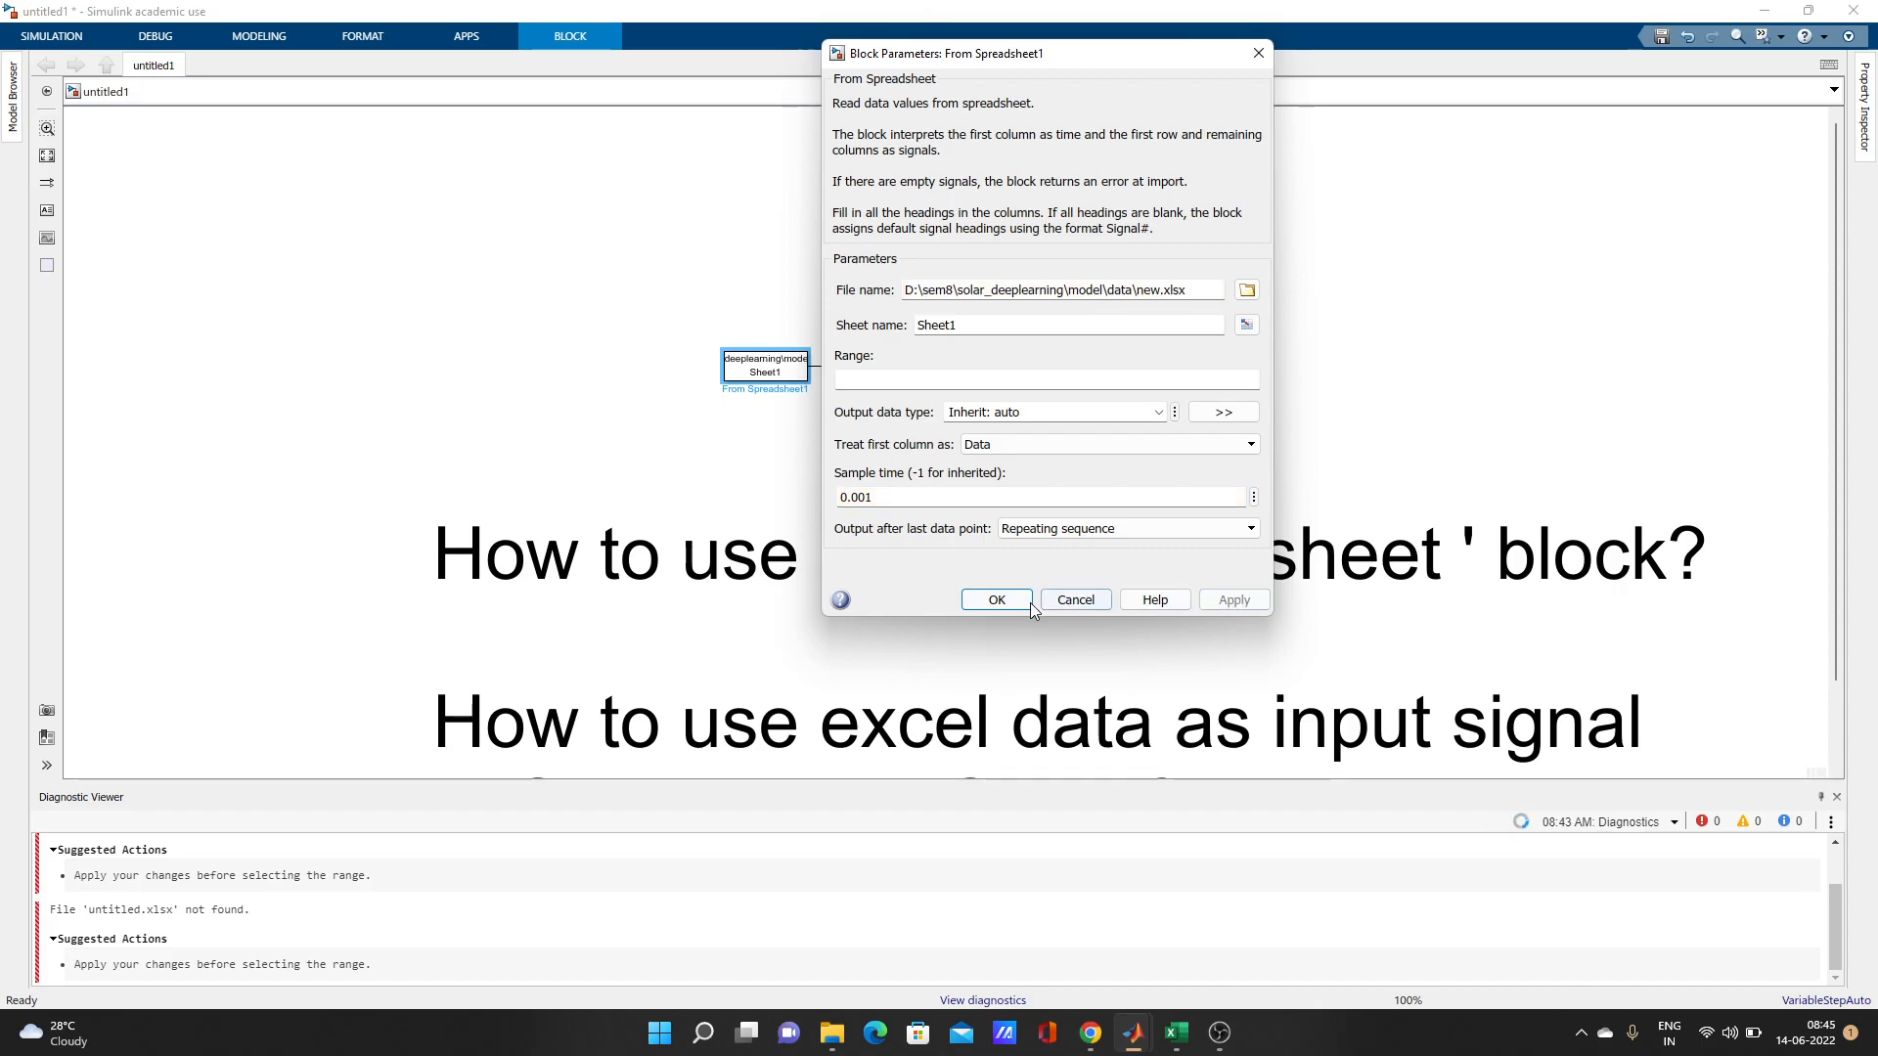
left_click(995, 601)
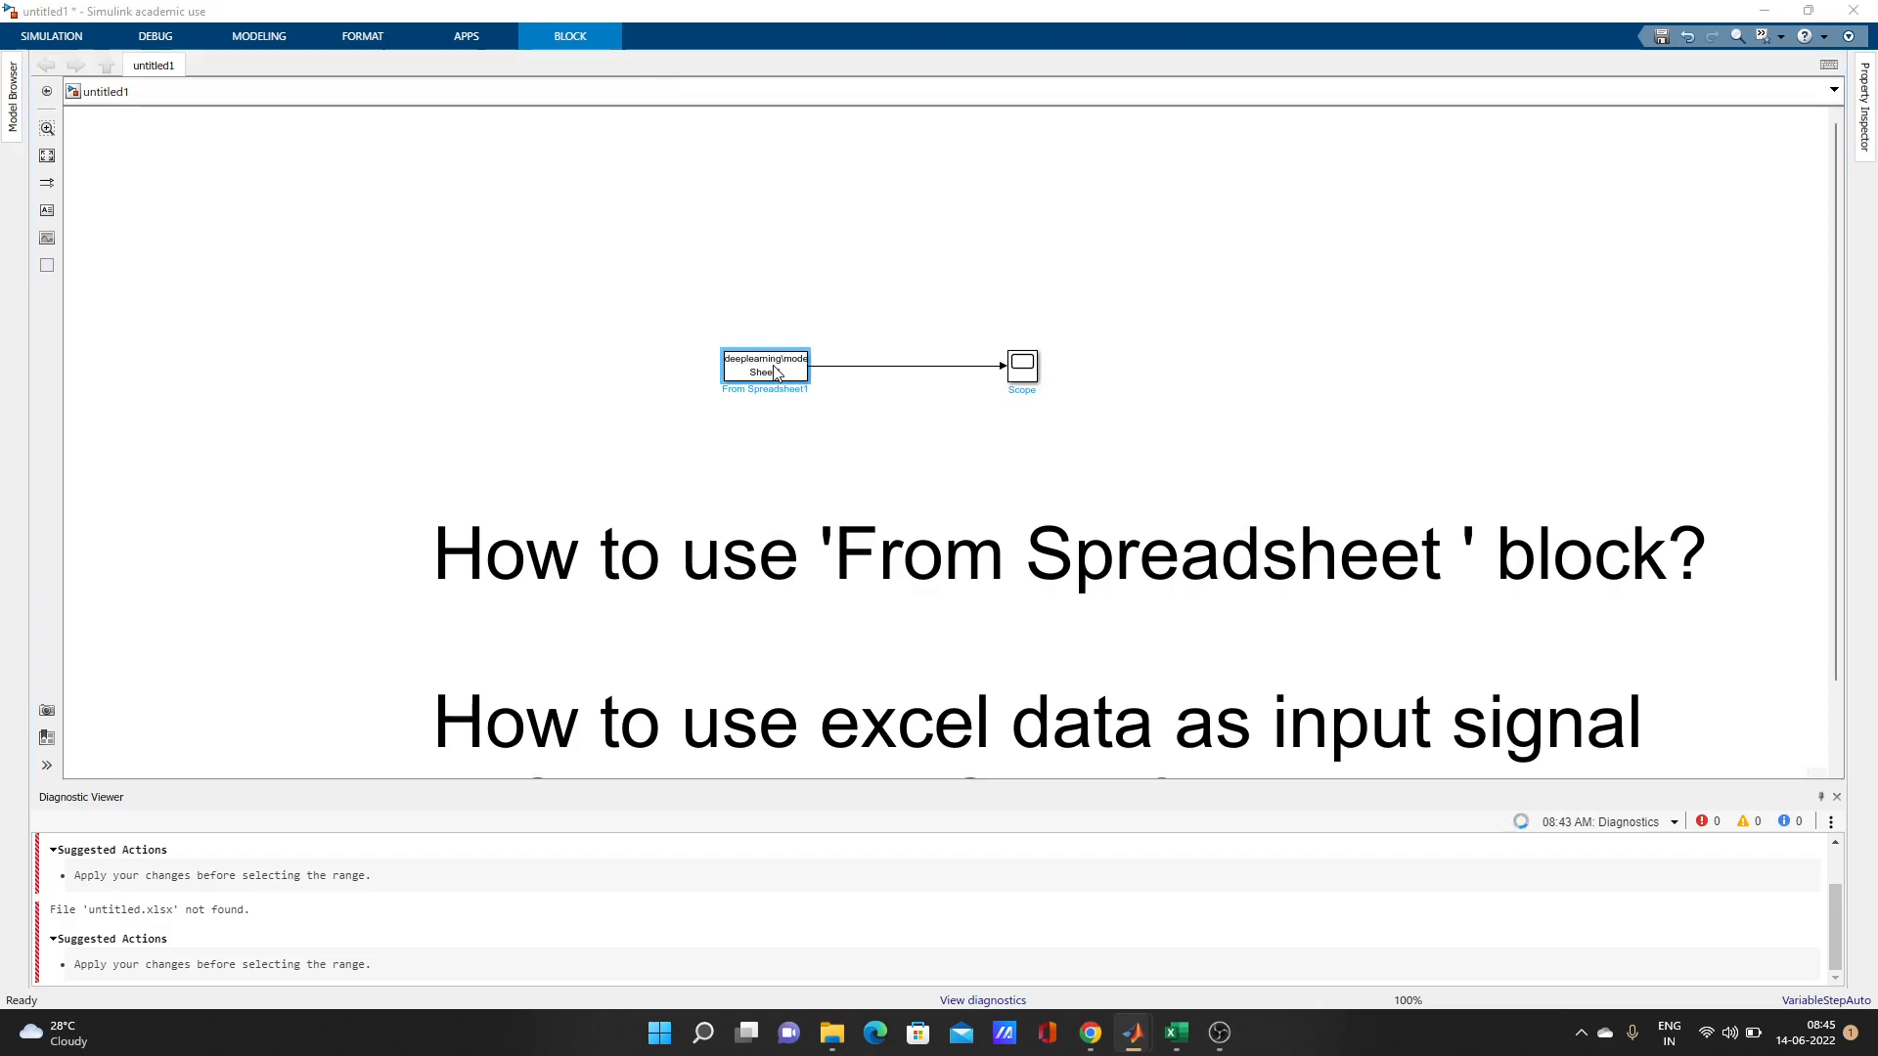
- Select column E of sheet POWER_Point_Daily_20210101_2021 as the range E1:E366
double_click(764, 364)
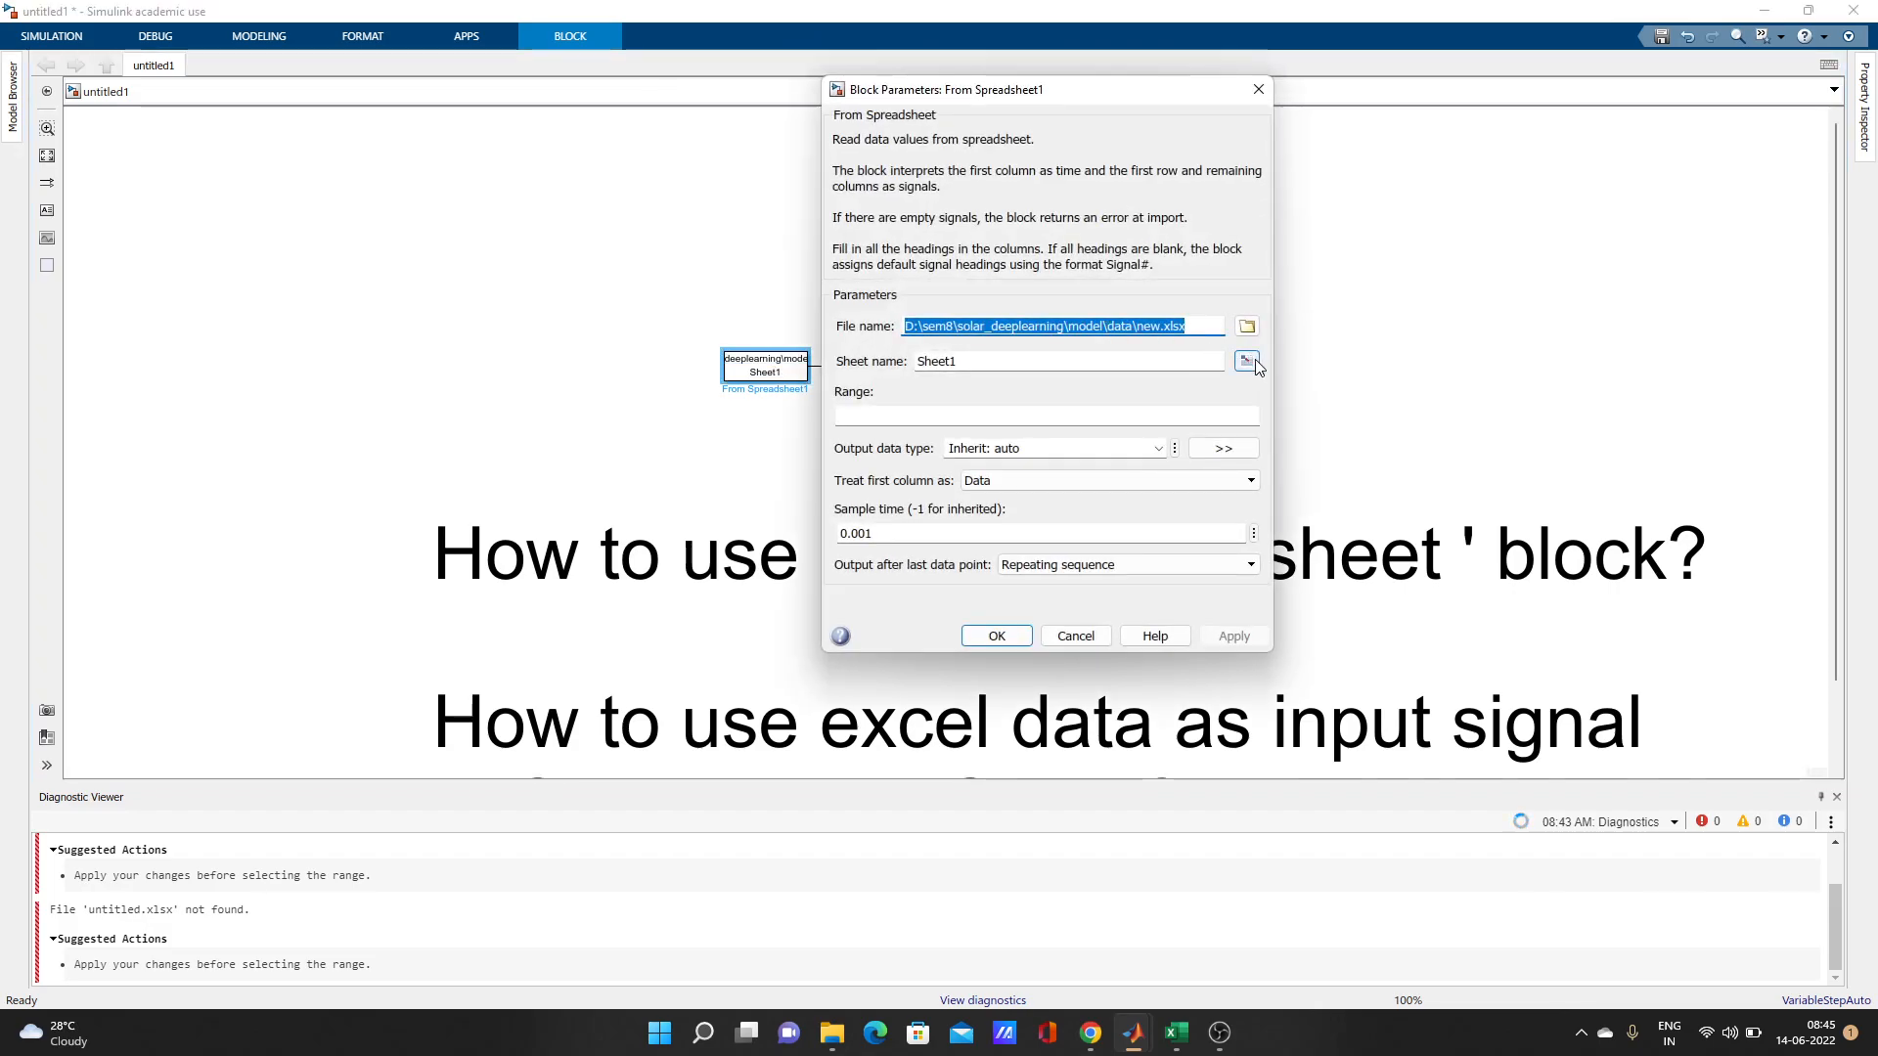
left_click(1246, 362)
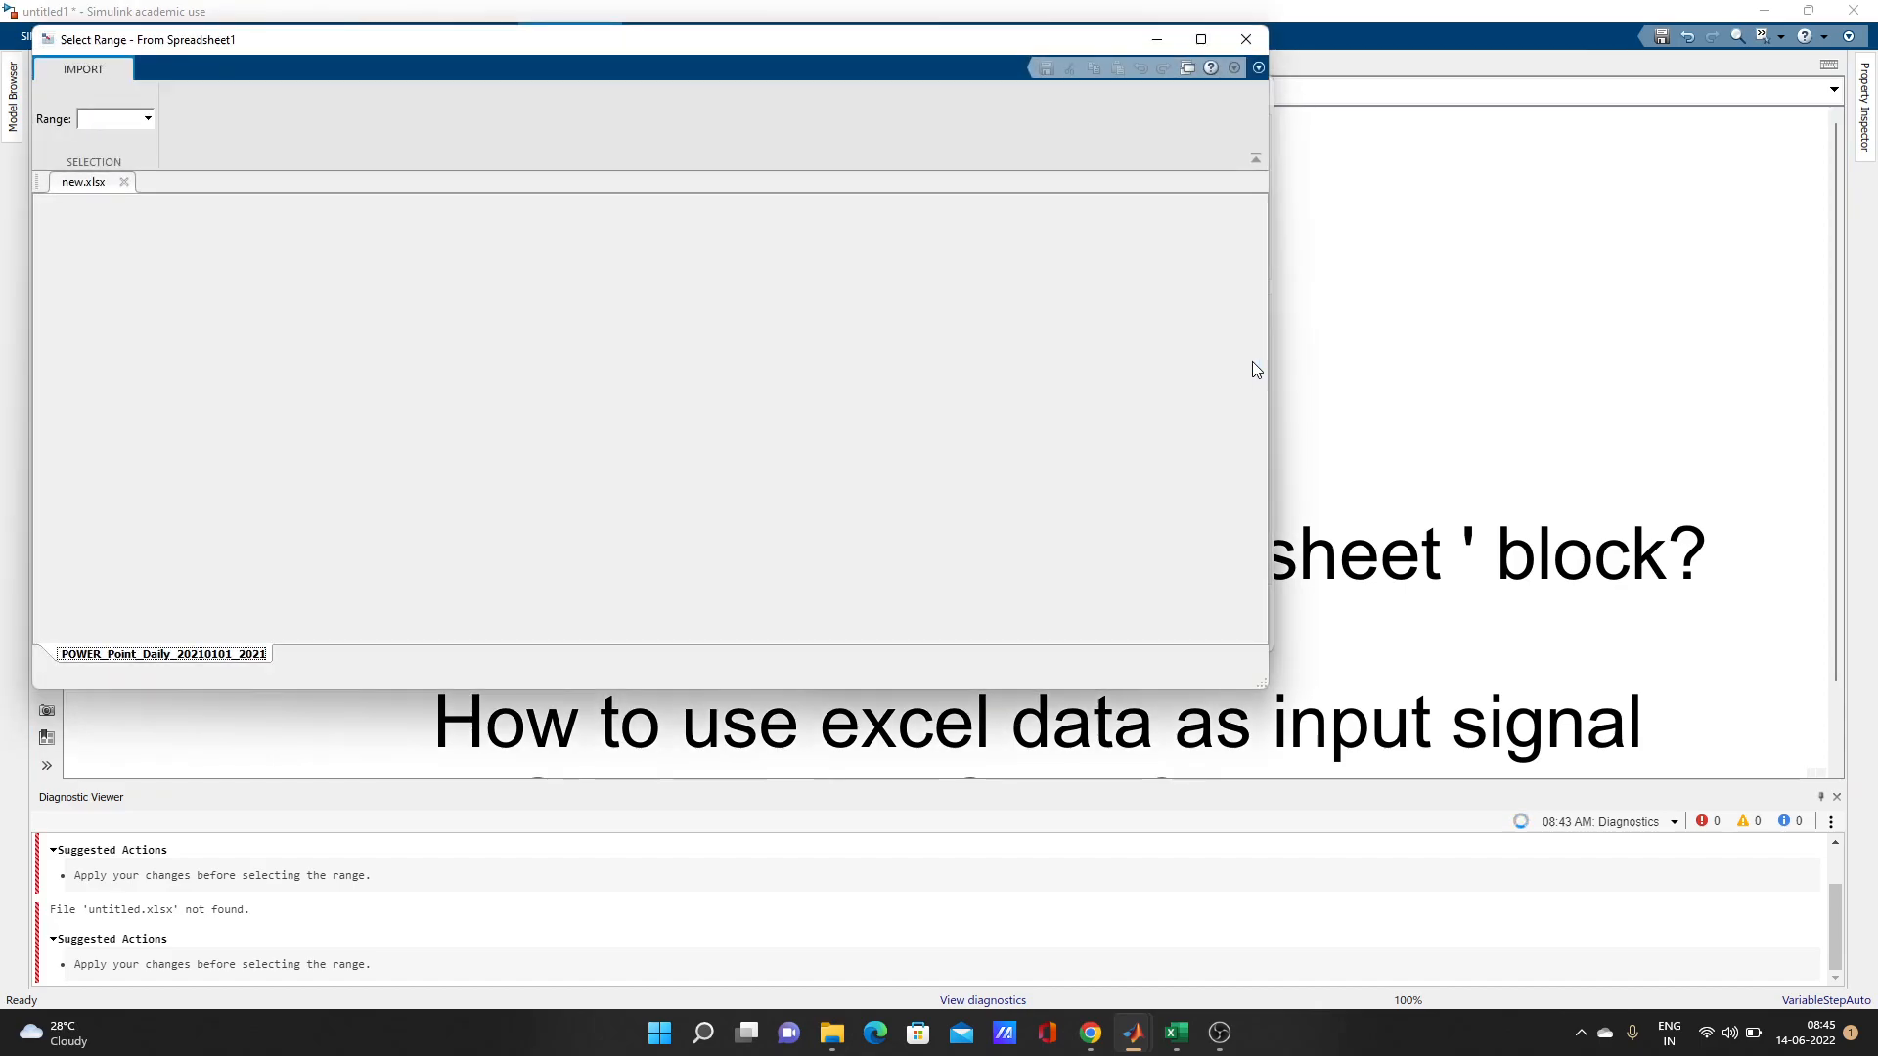
left_click(162, 654)
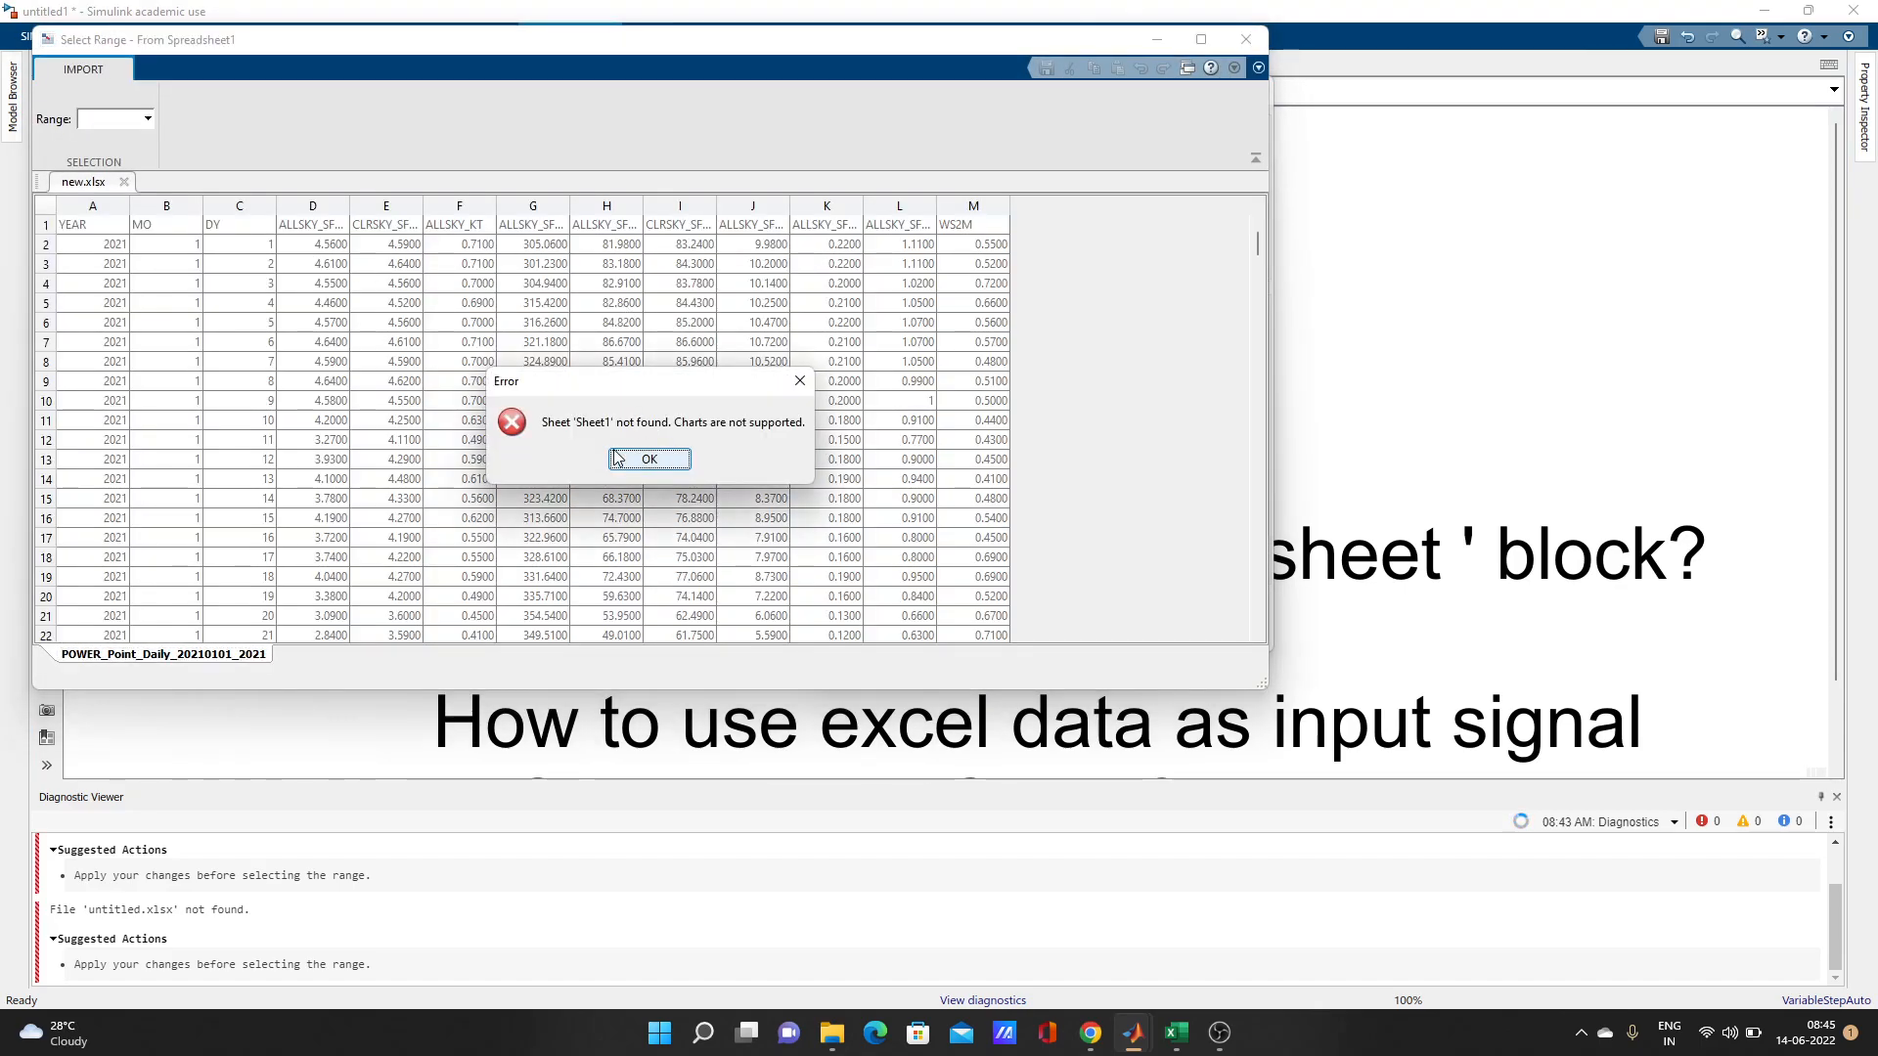
left_click(648, 458)
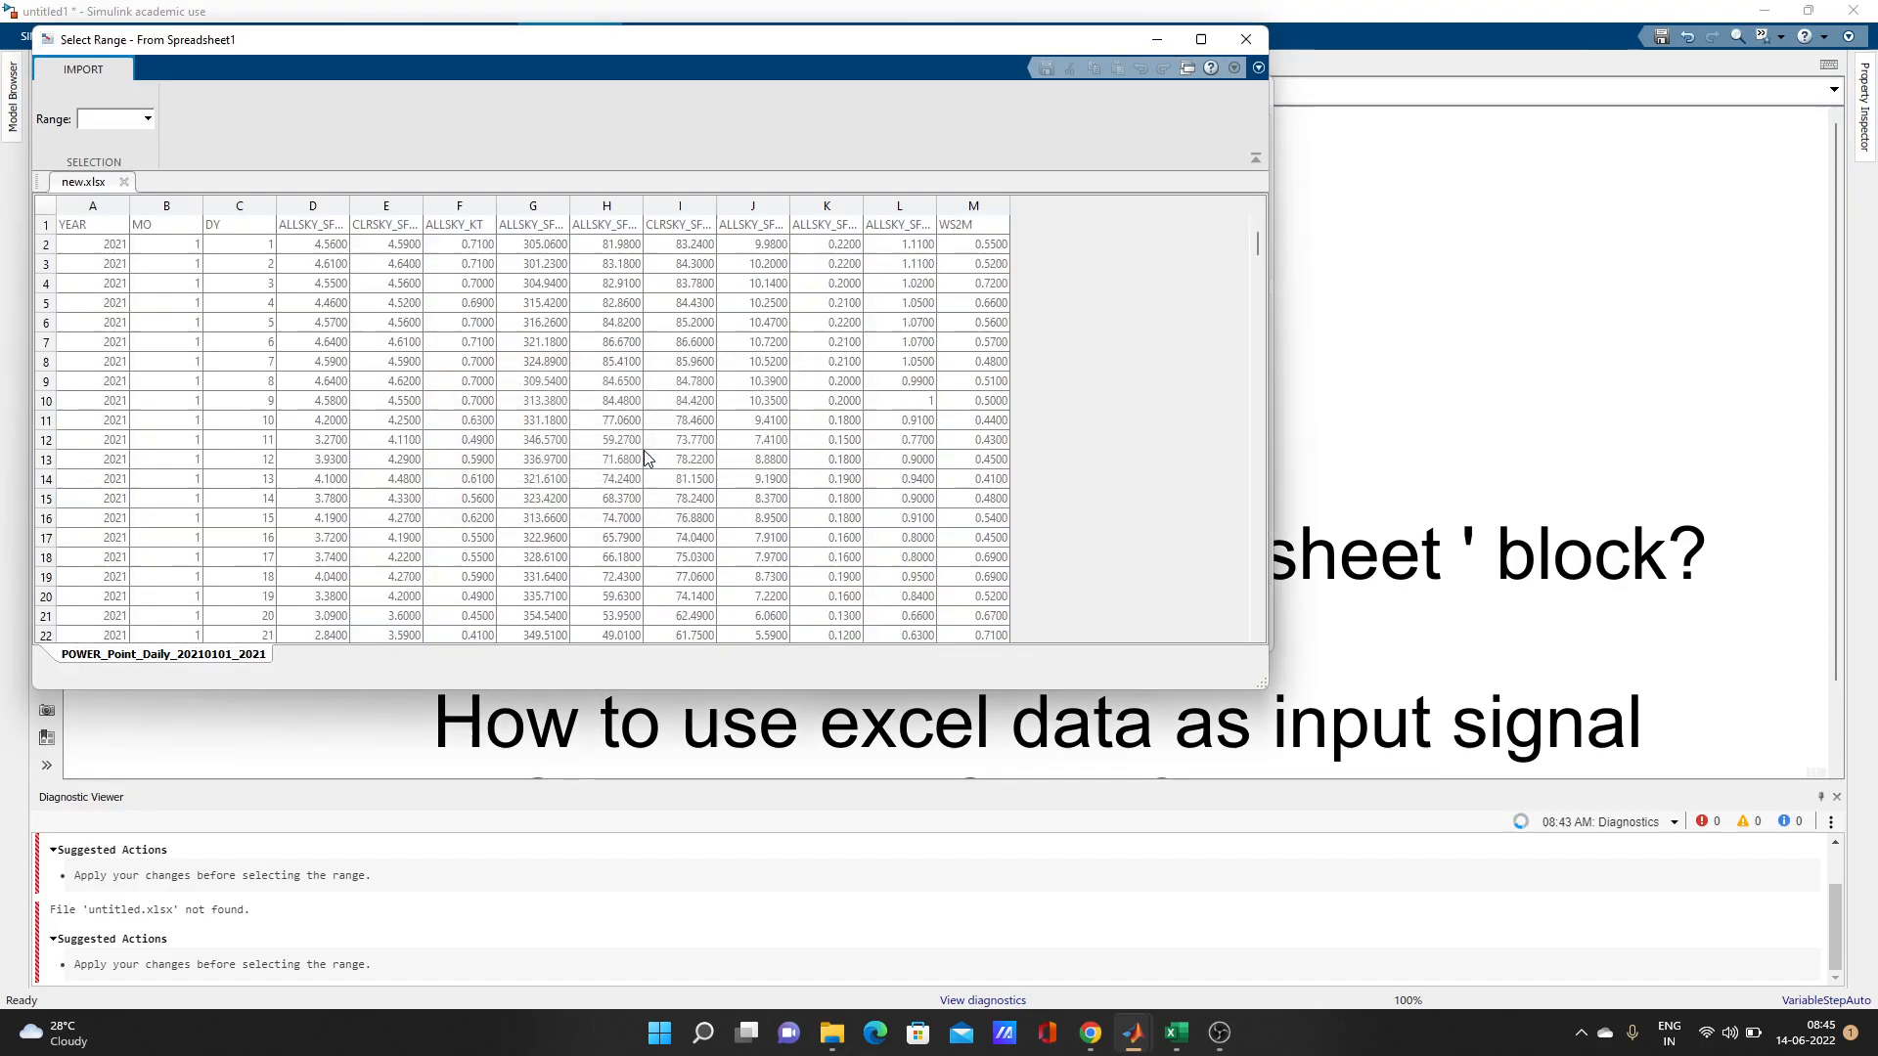
mouse_move(192, 197)
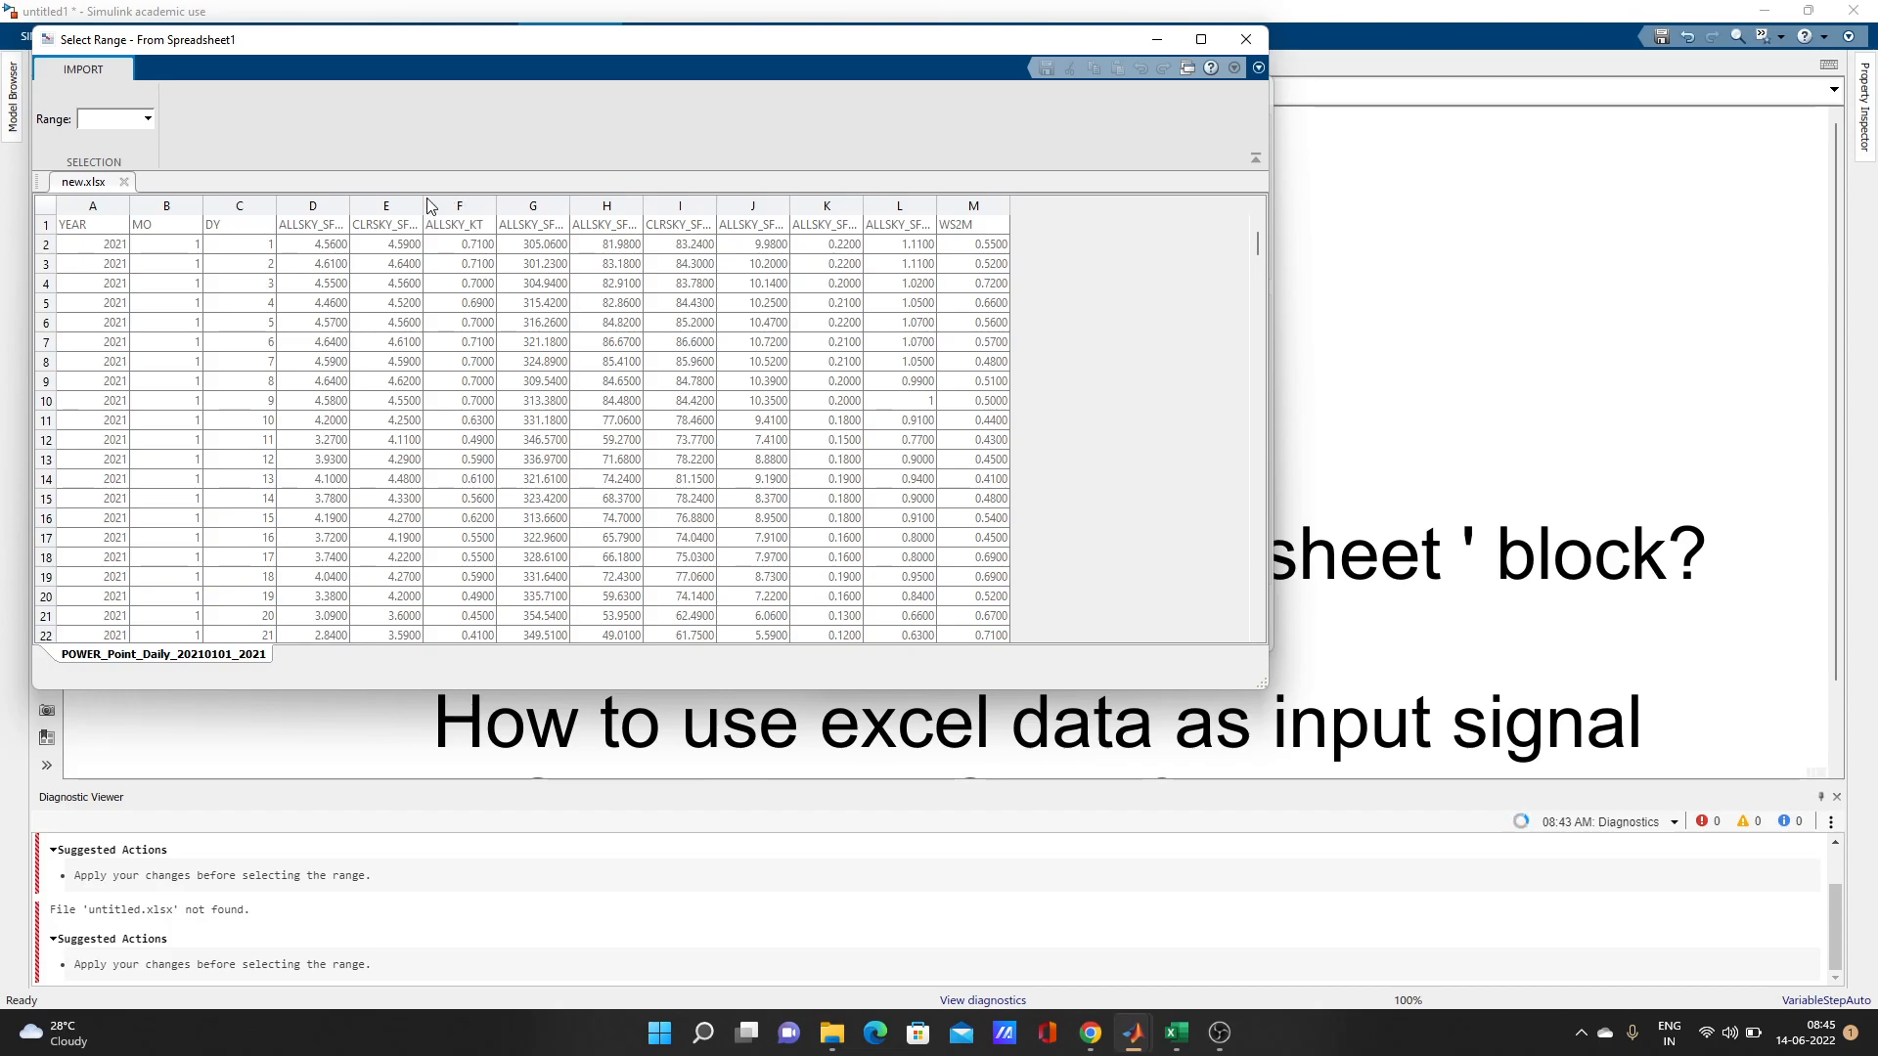
left_click(386, 206)
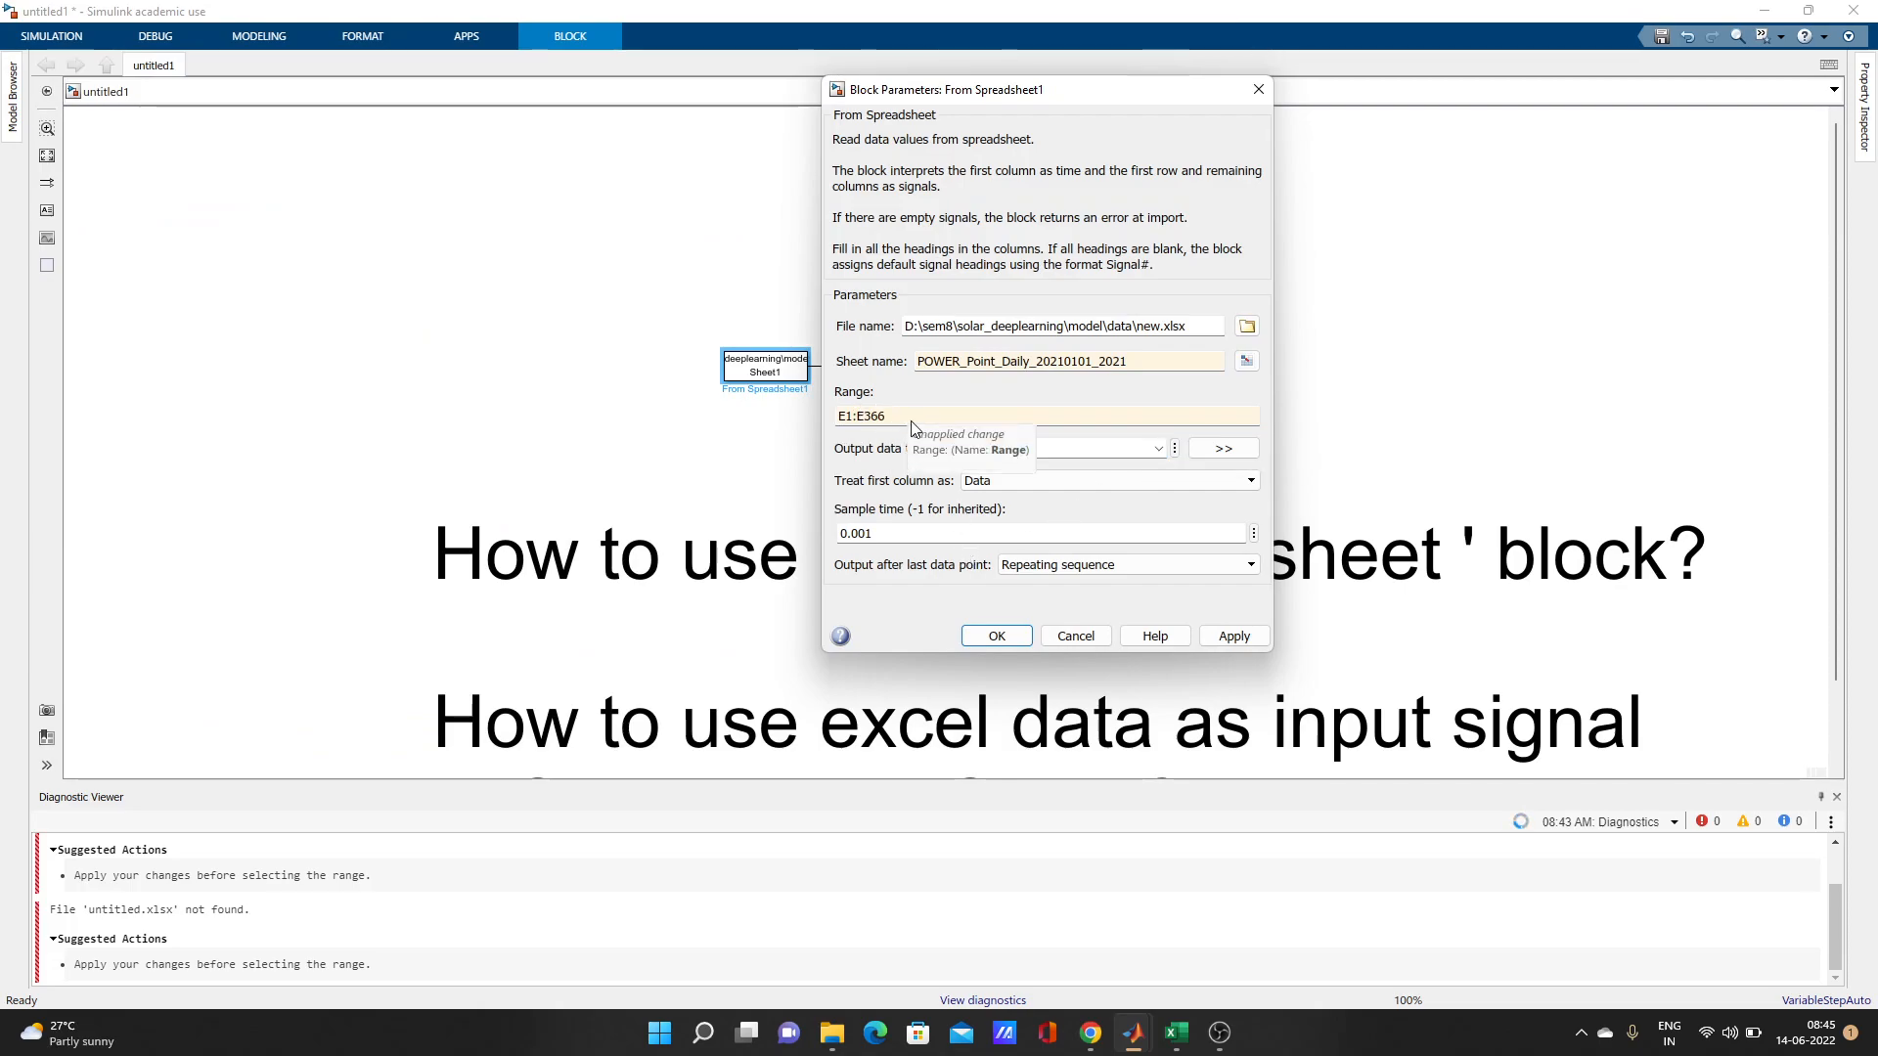
- Apply the new sheet and E1:E366 range and close the block parameters
left_click(1232, 634)
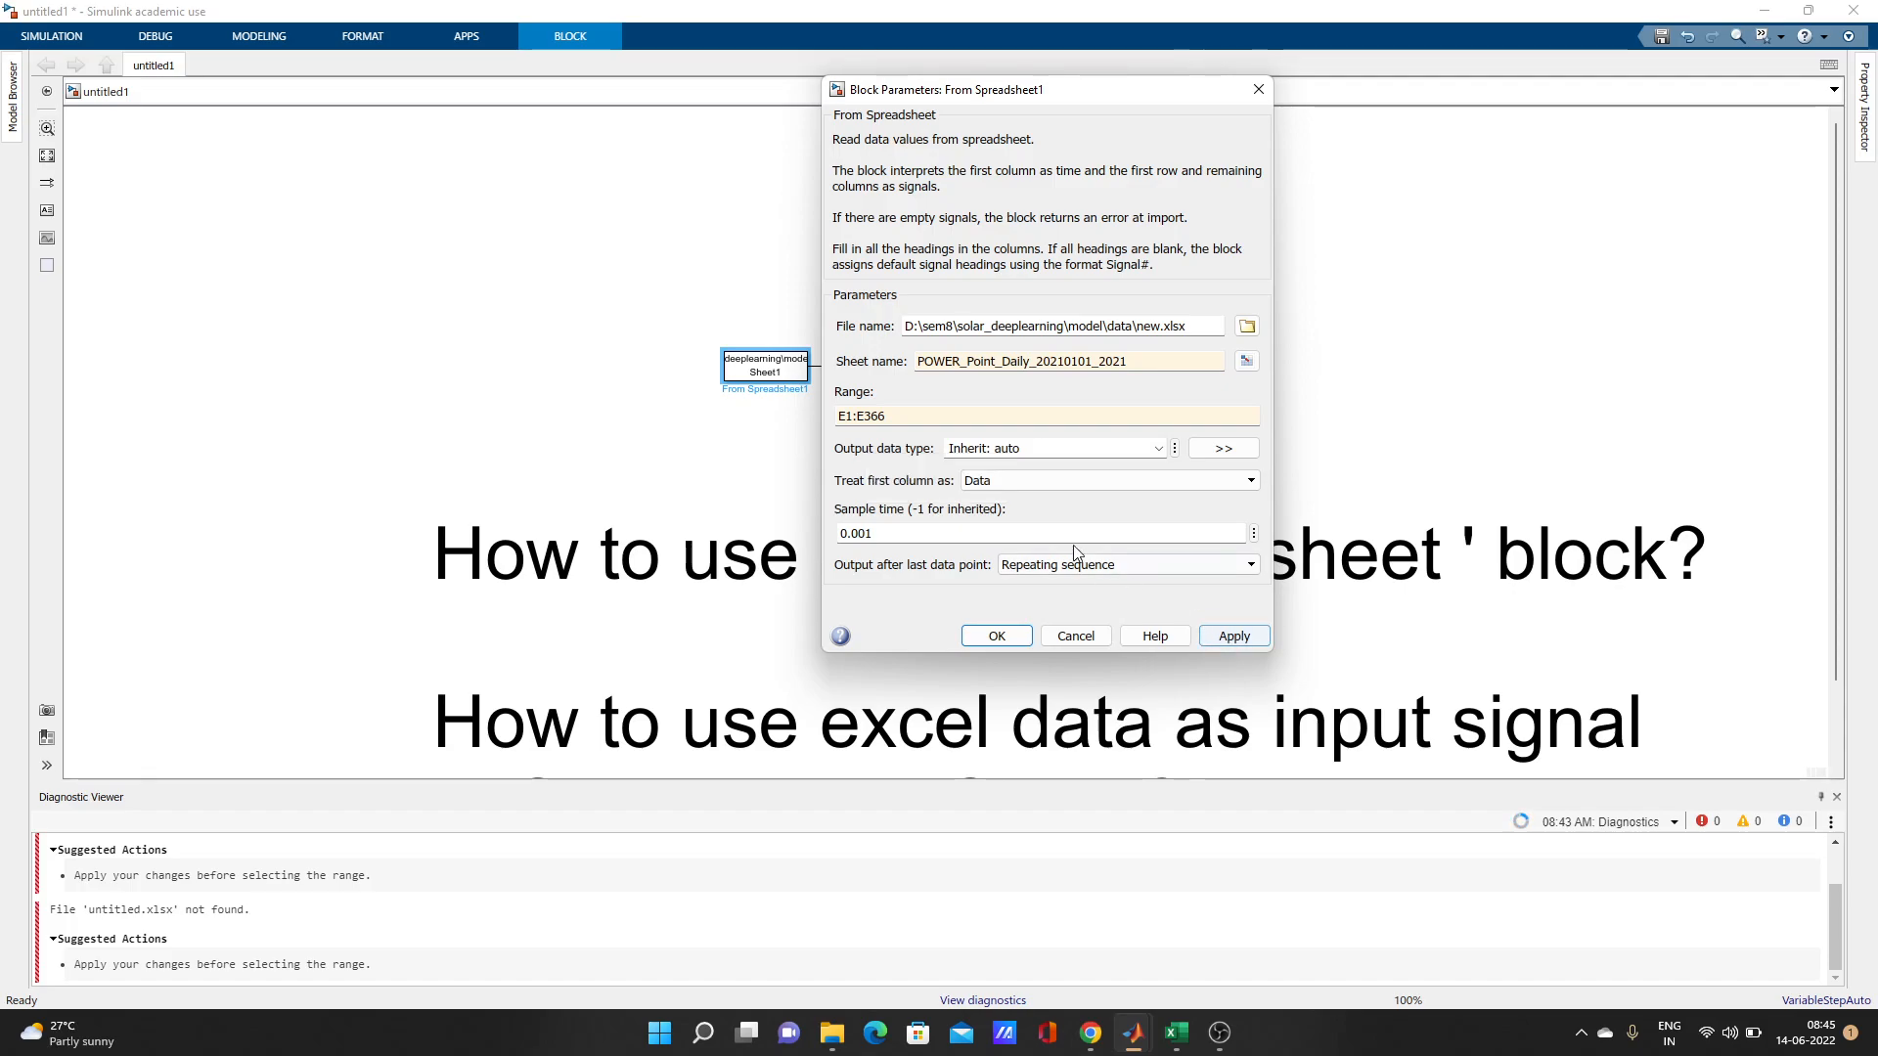
left_click(1233, 634)
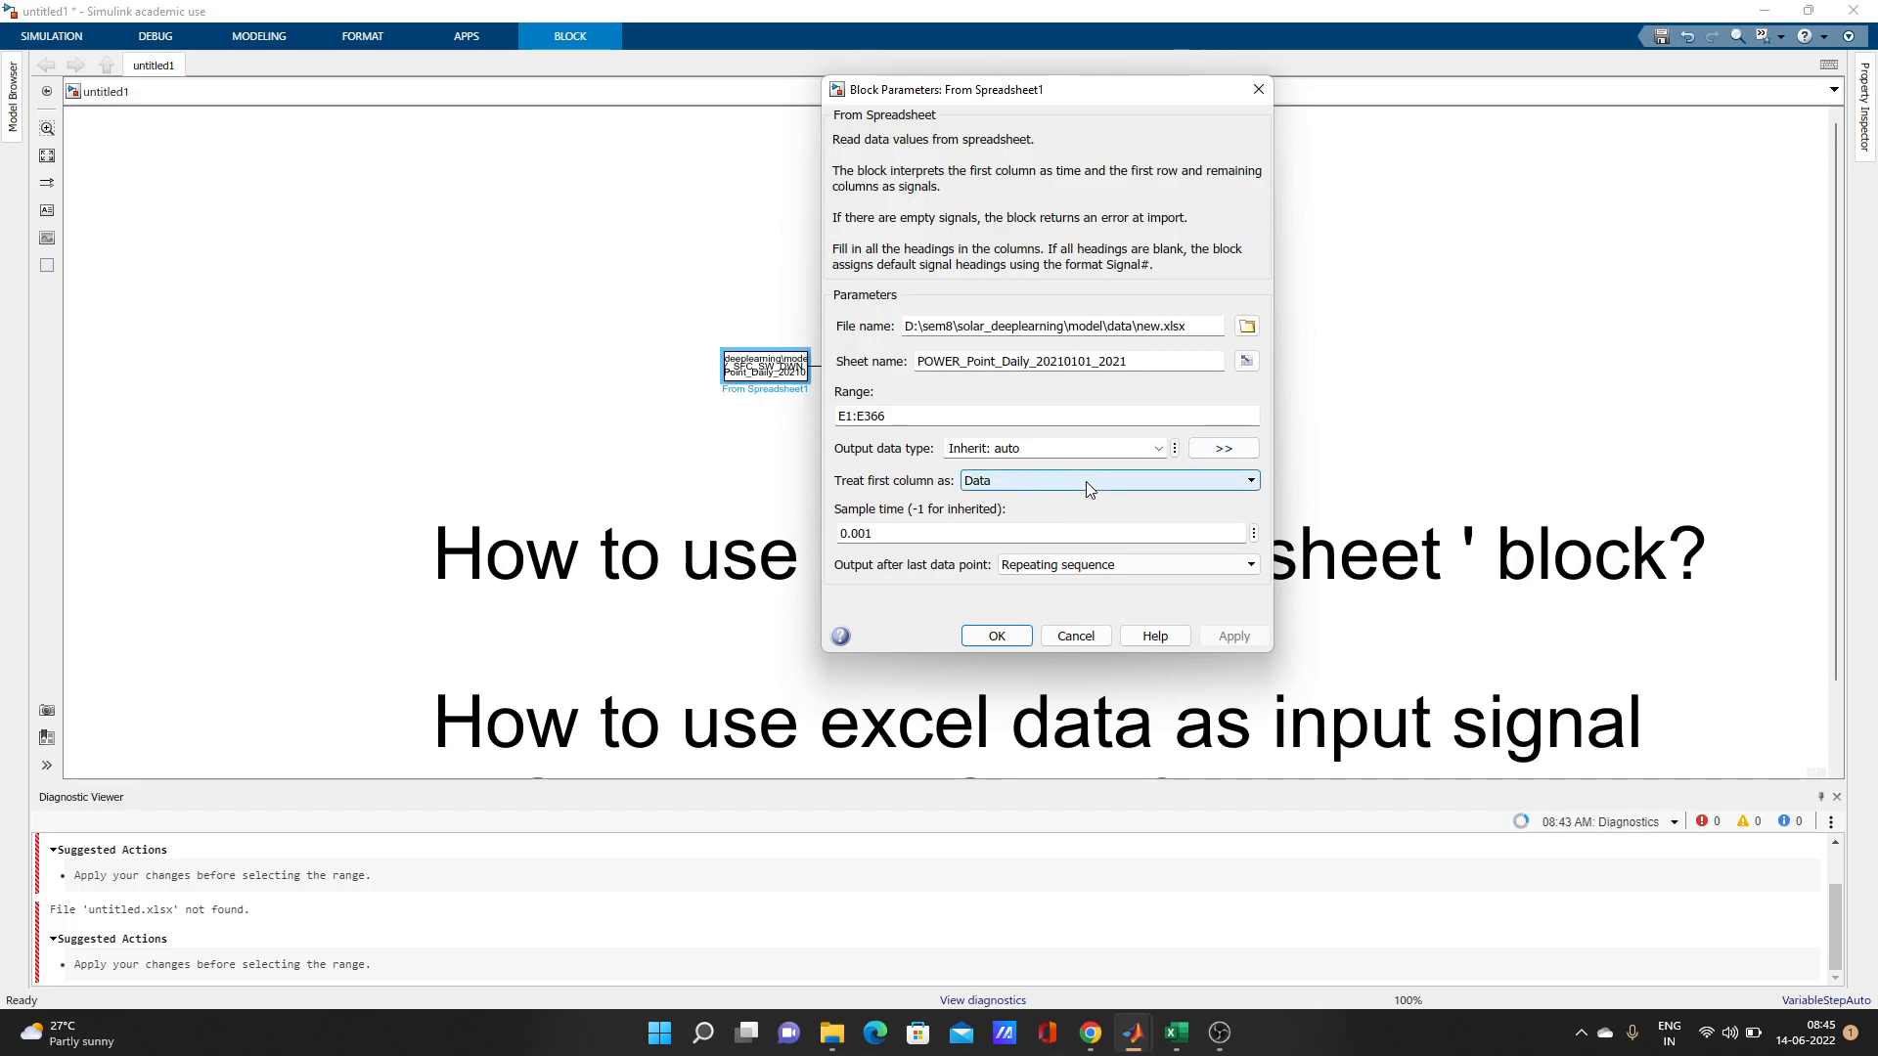
left_click(1101, 481)
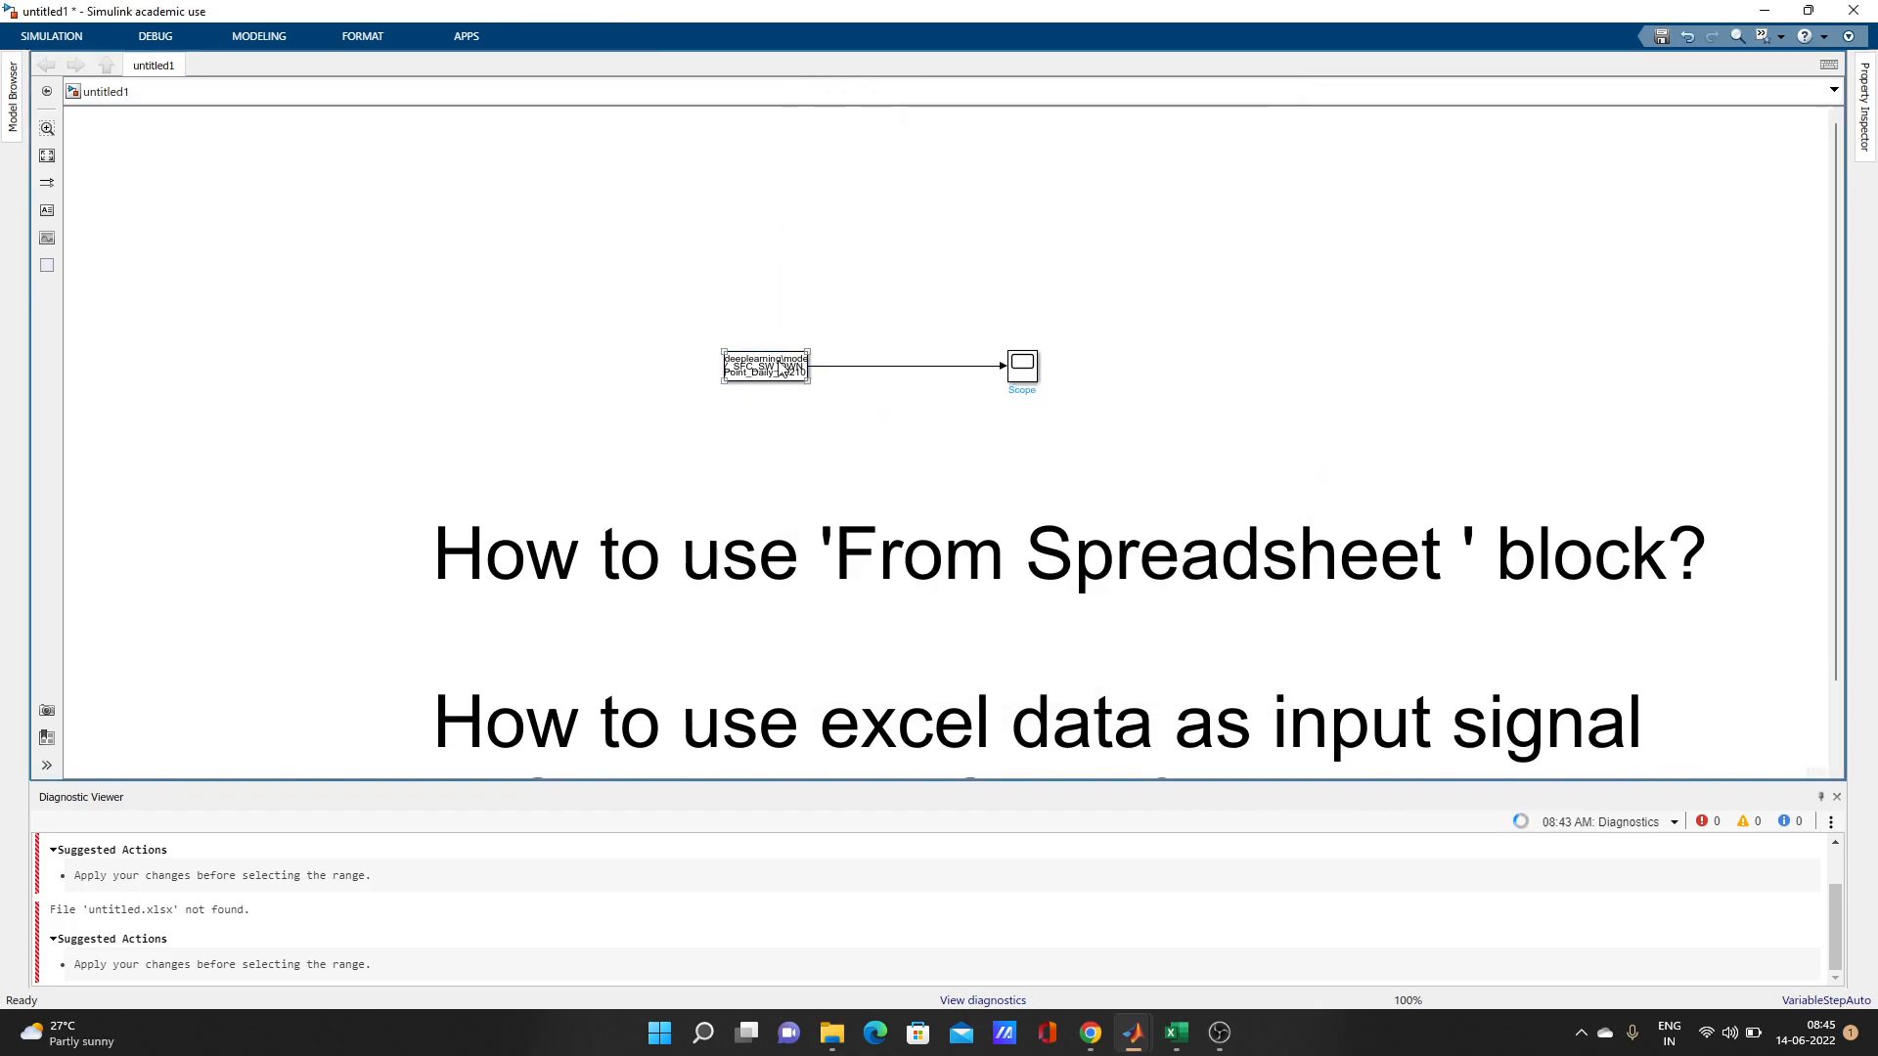
mouse_move(51, 35)
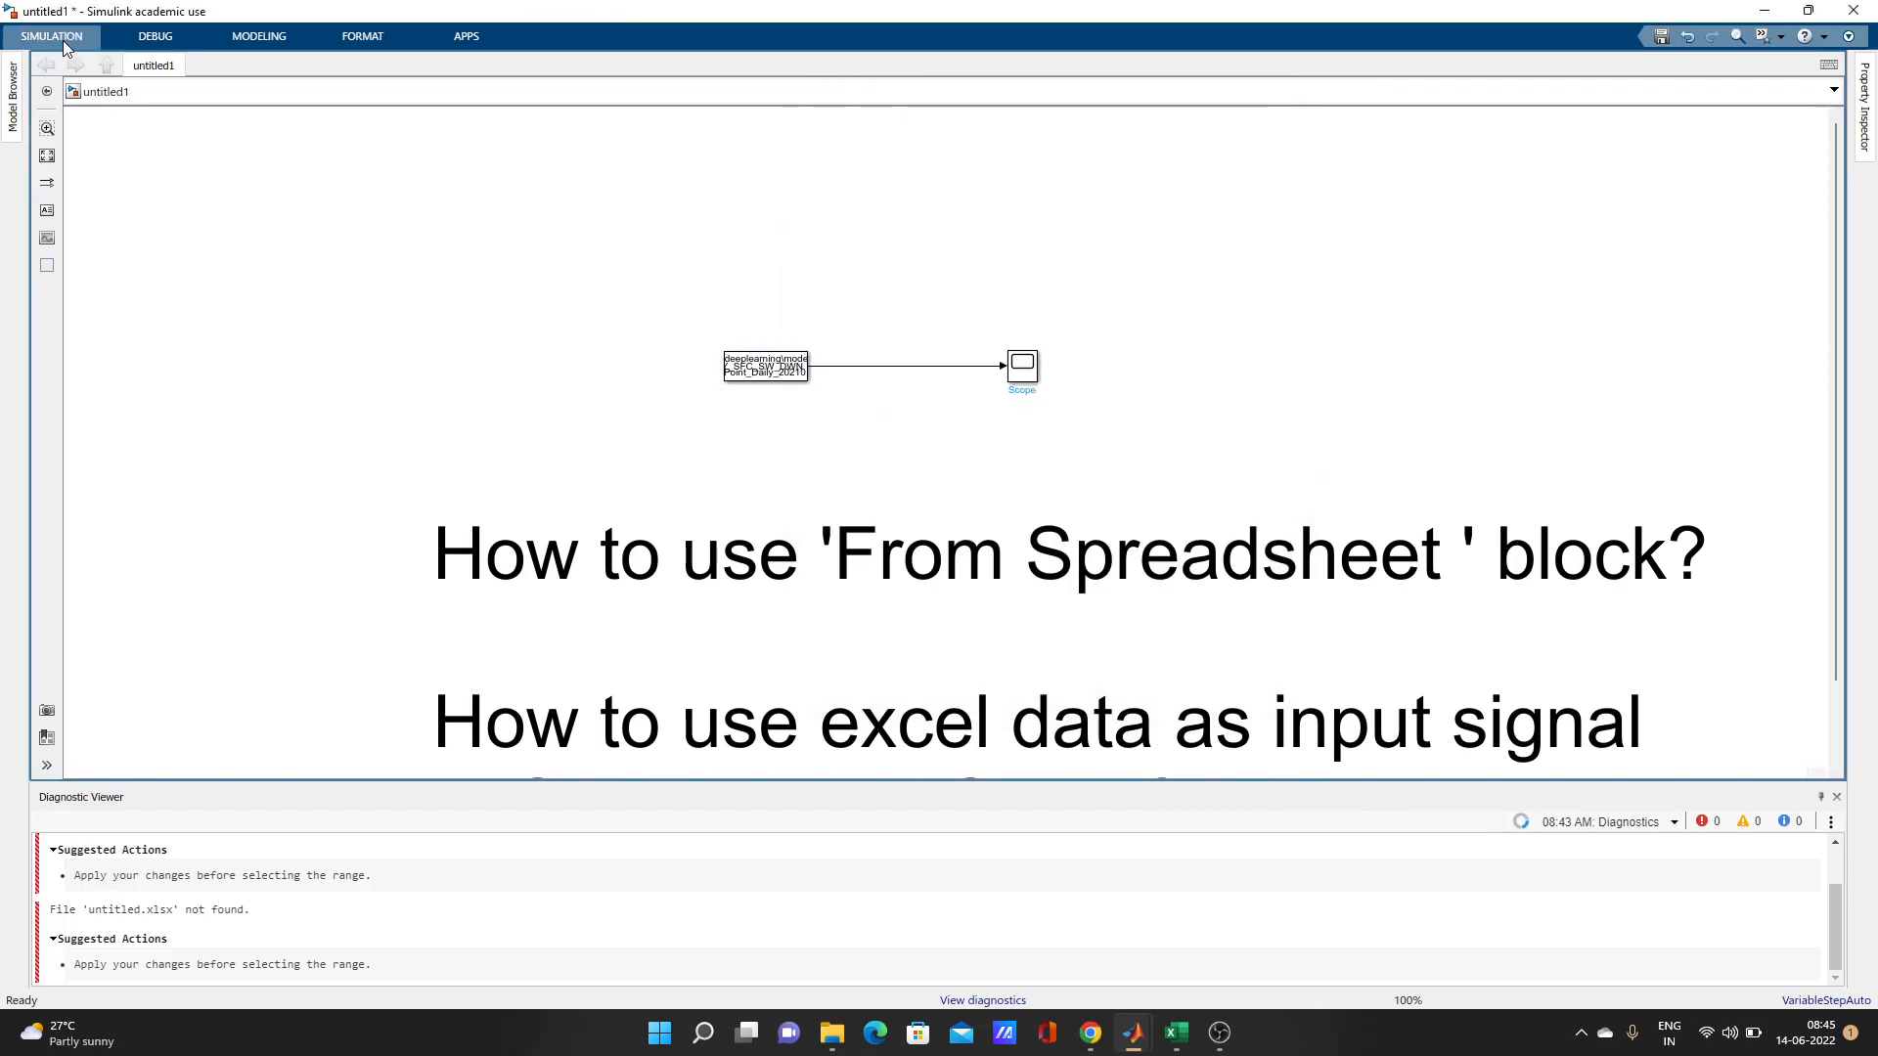
- Set Stop Time to 1 and run the simulation
left_click(51, 35)
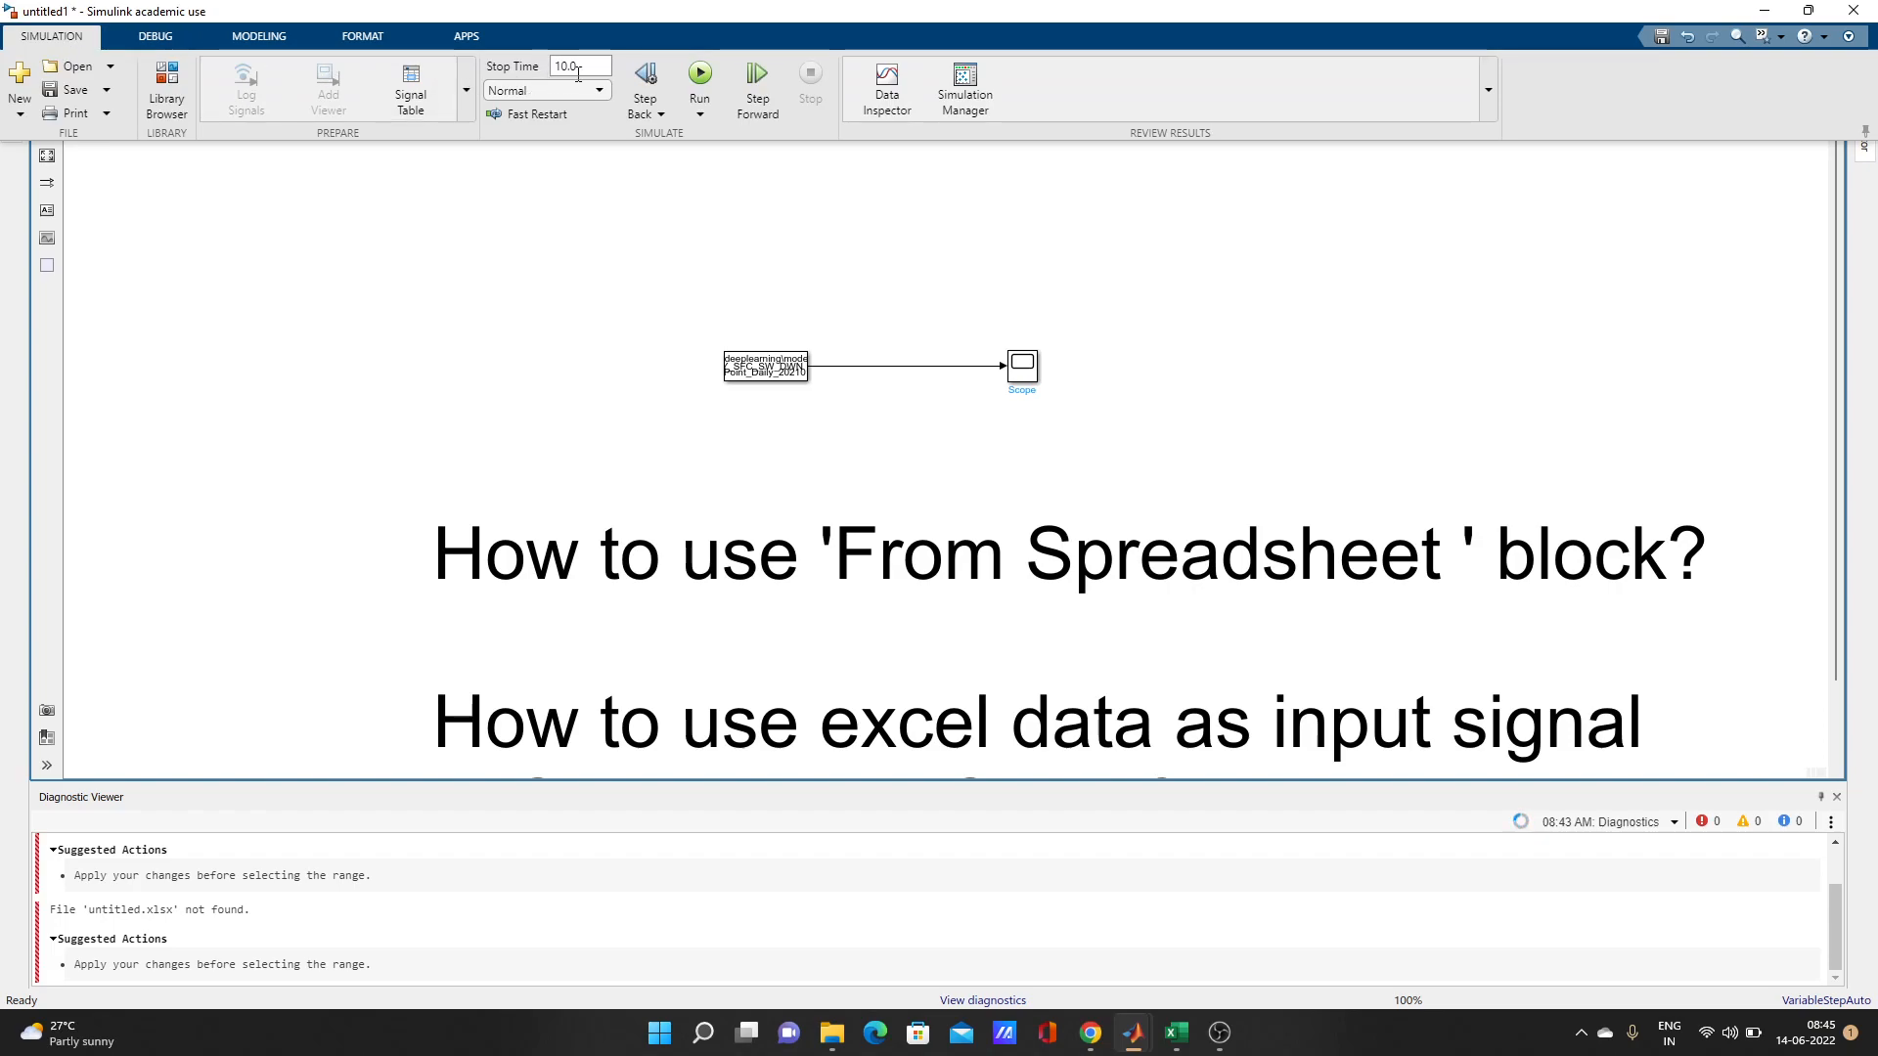
type("1")
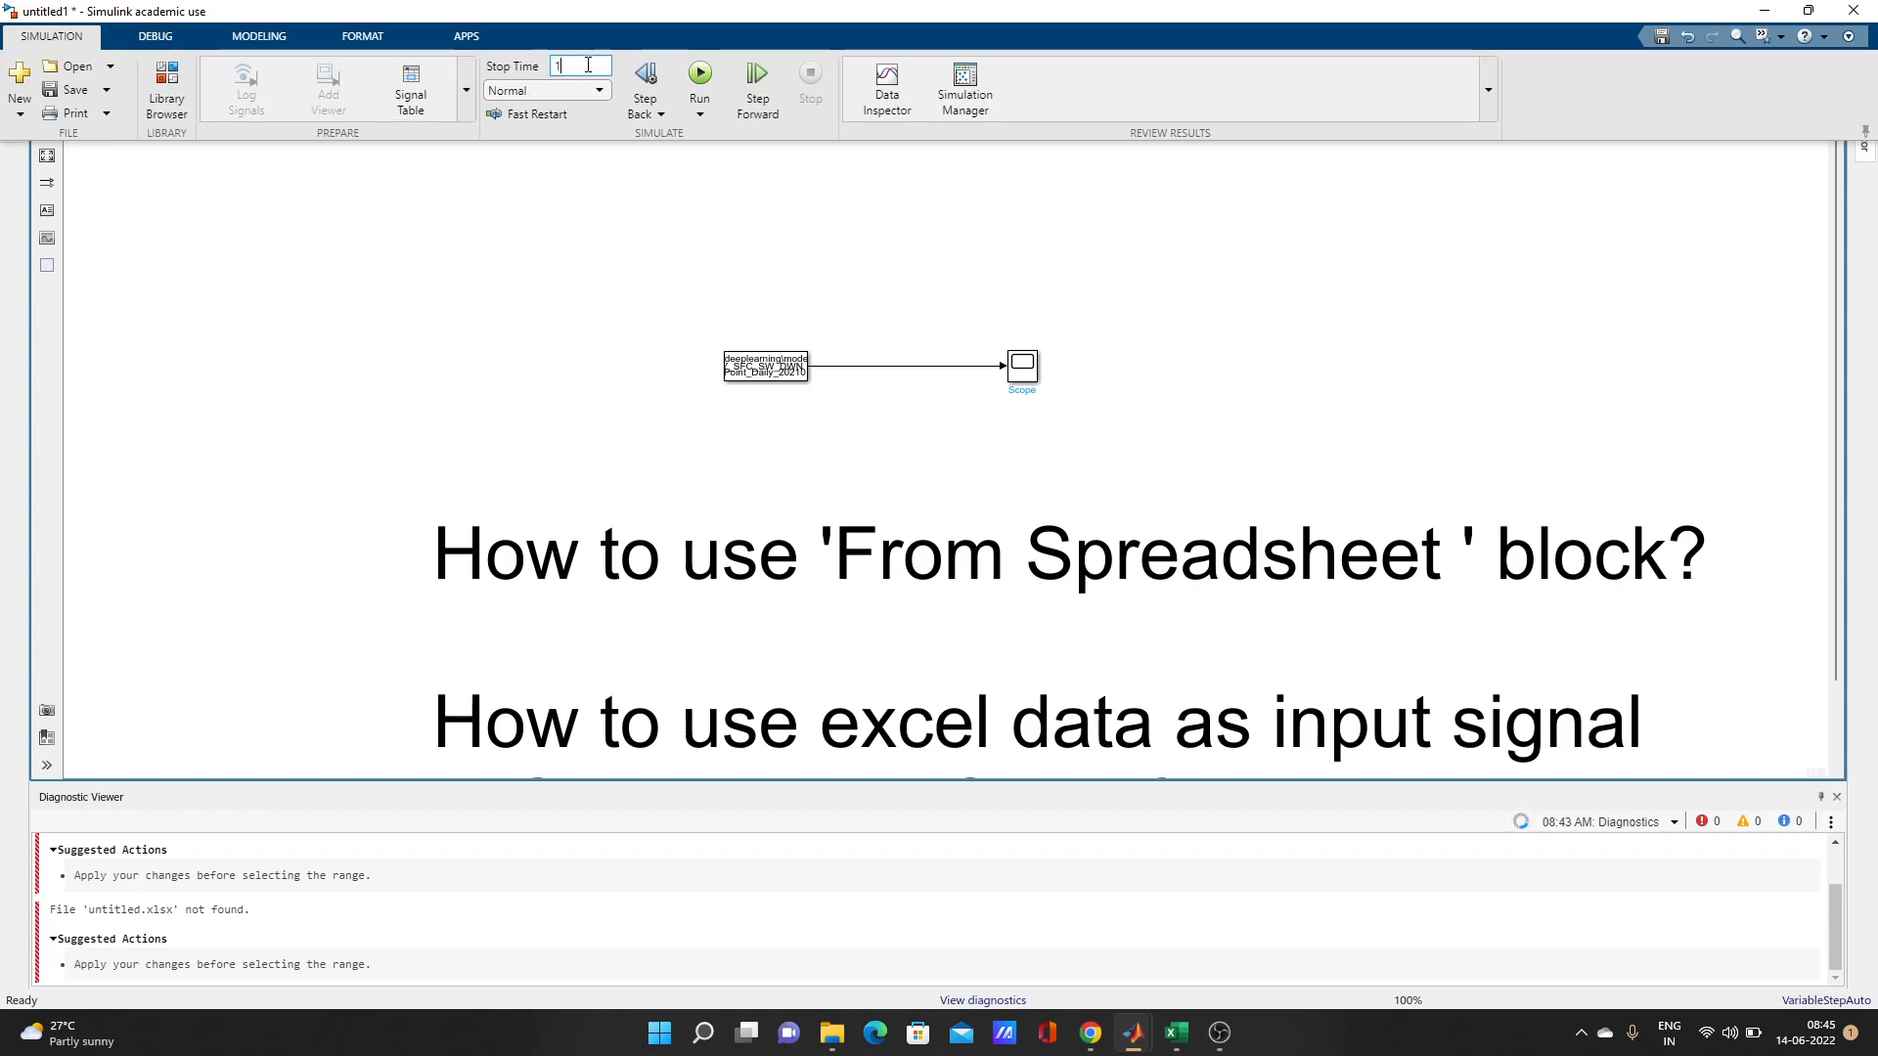
left_click(699, 82)
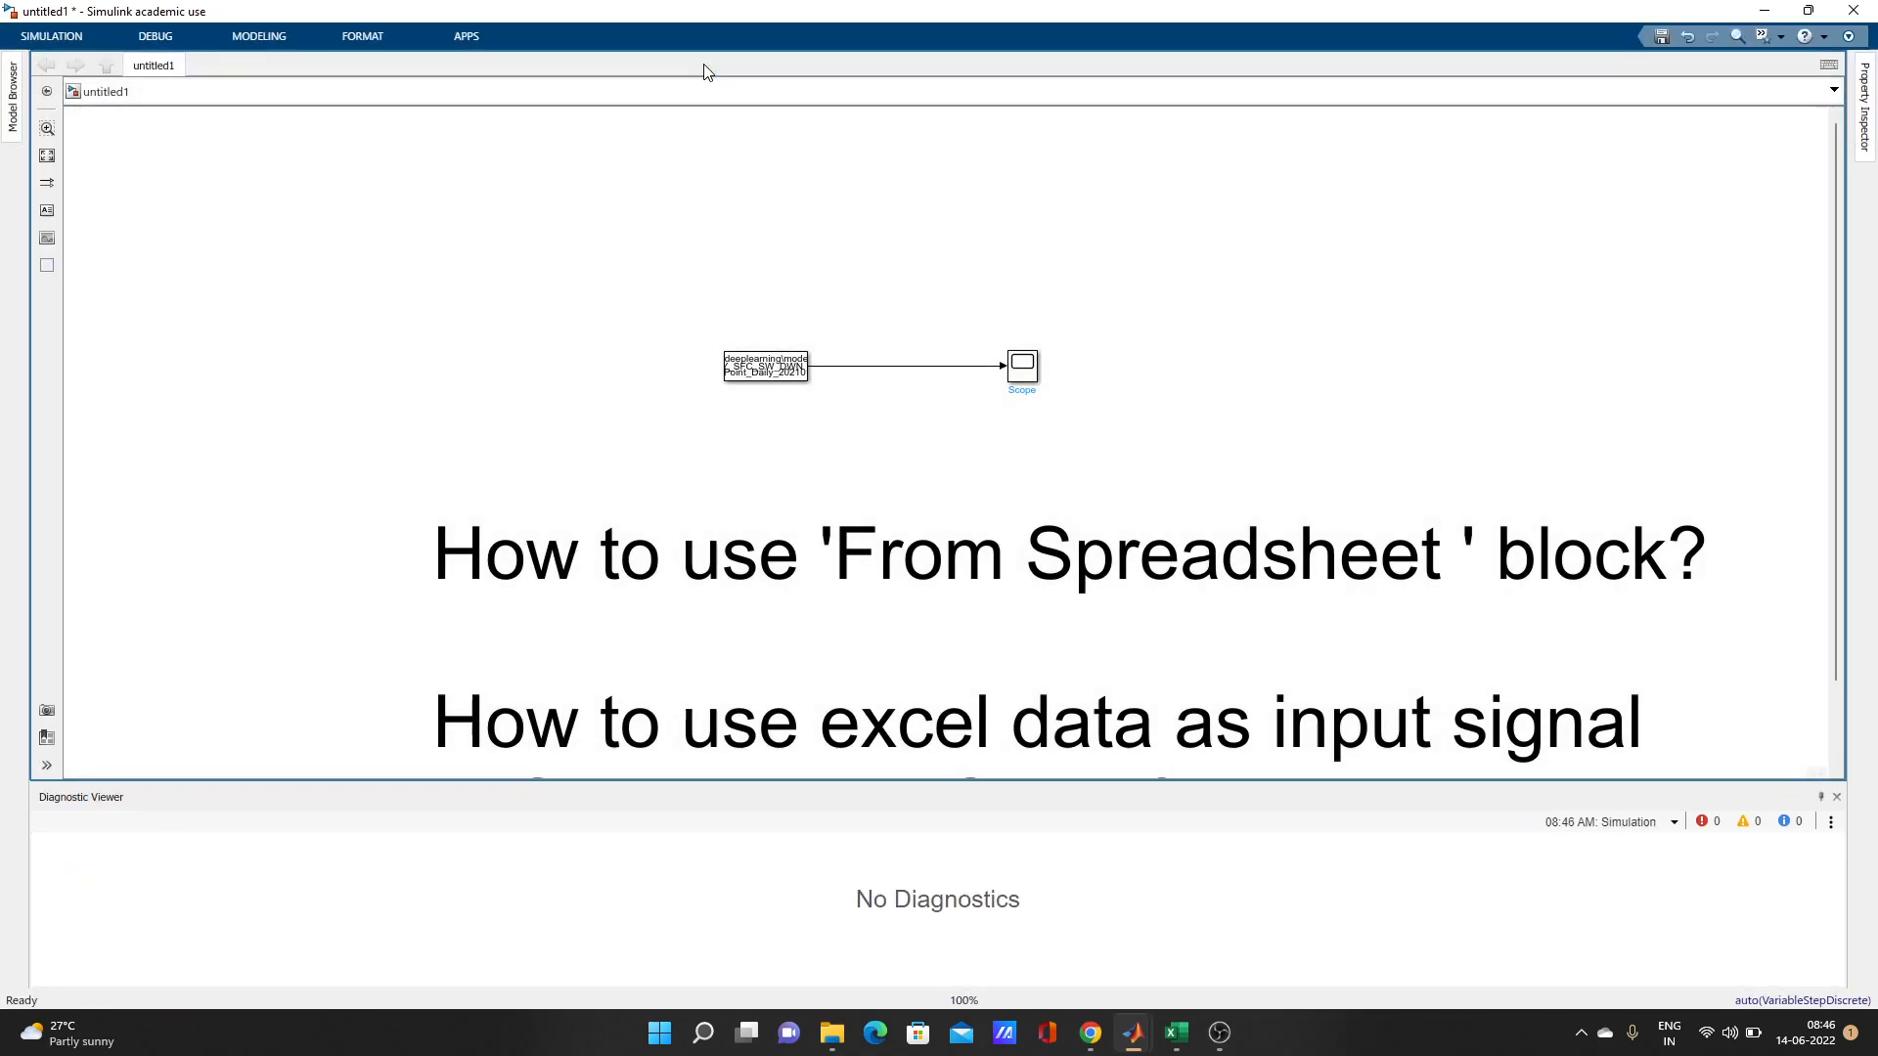
left_click(1021, 363)
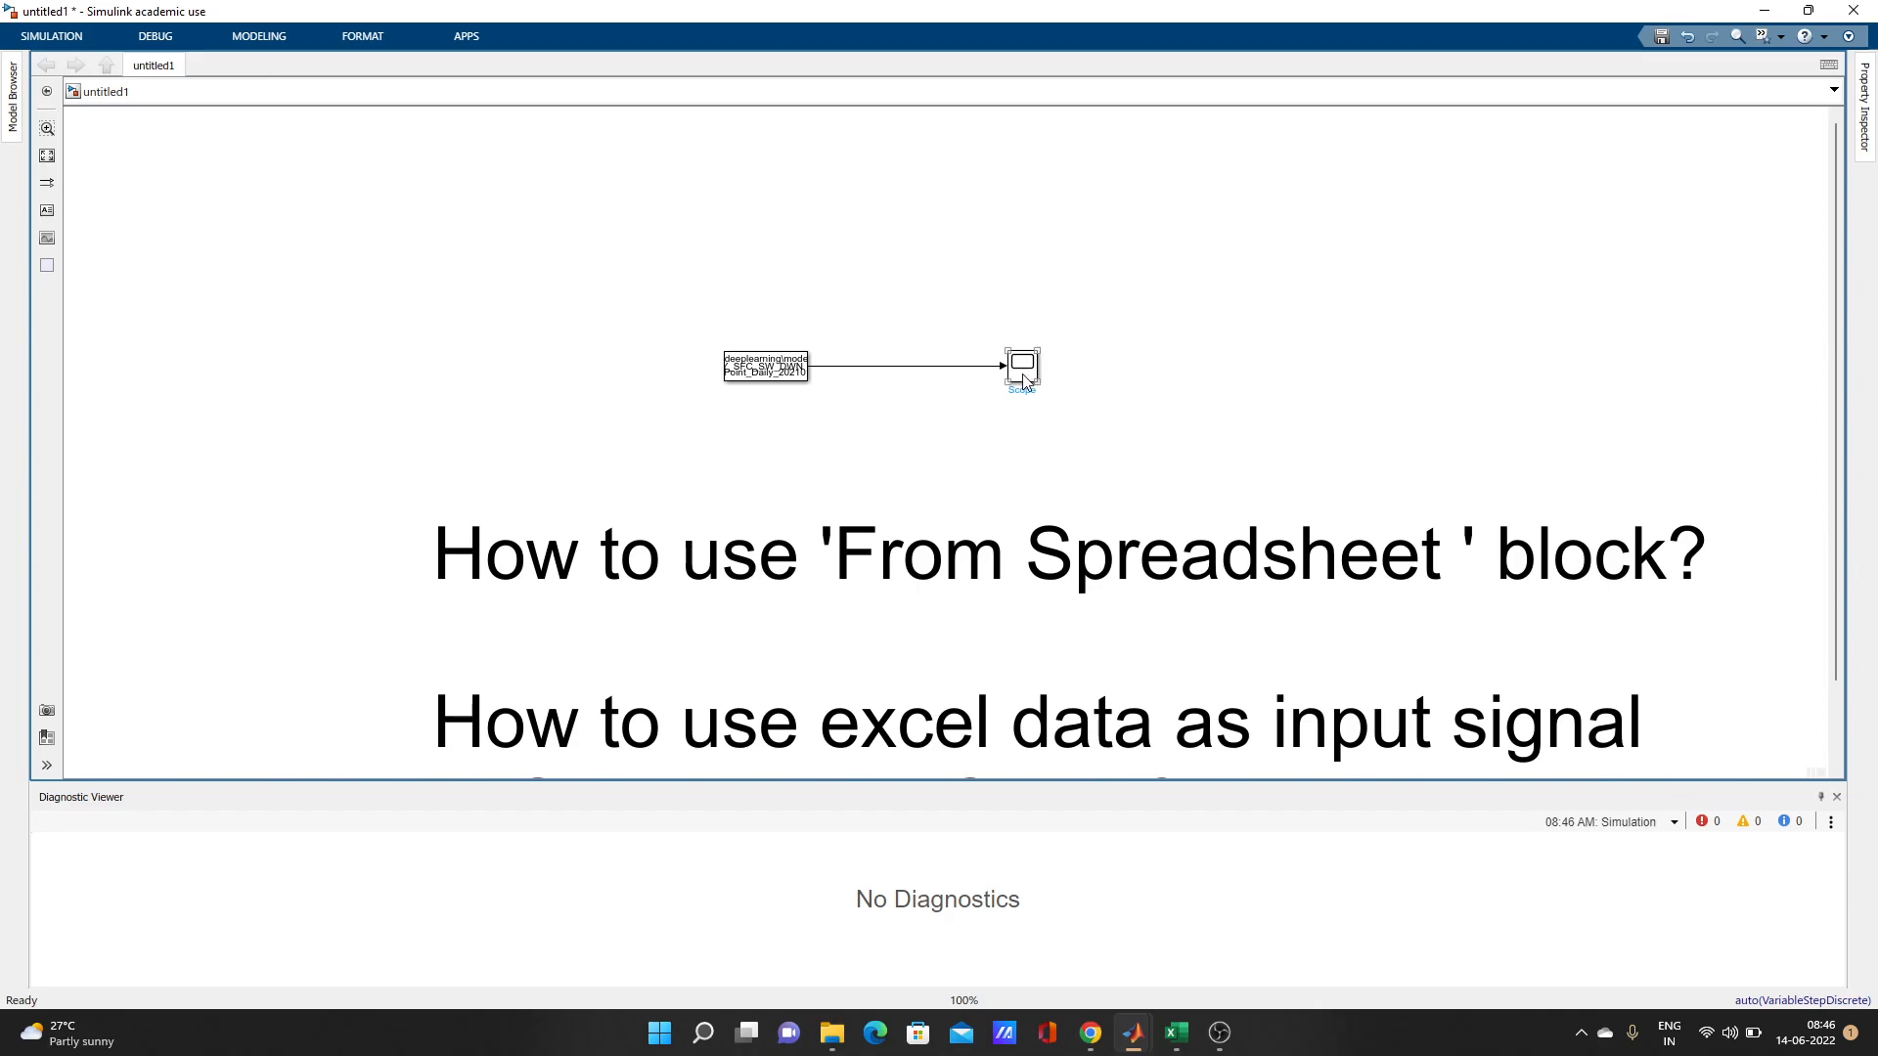
double_click(1019, 366)
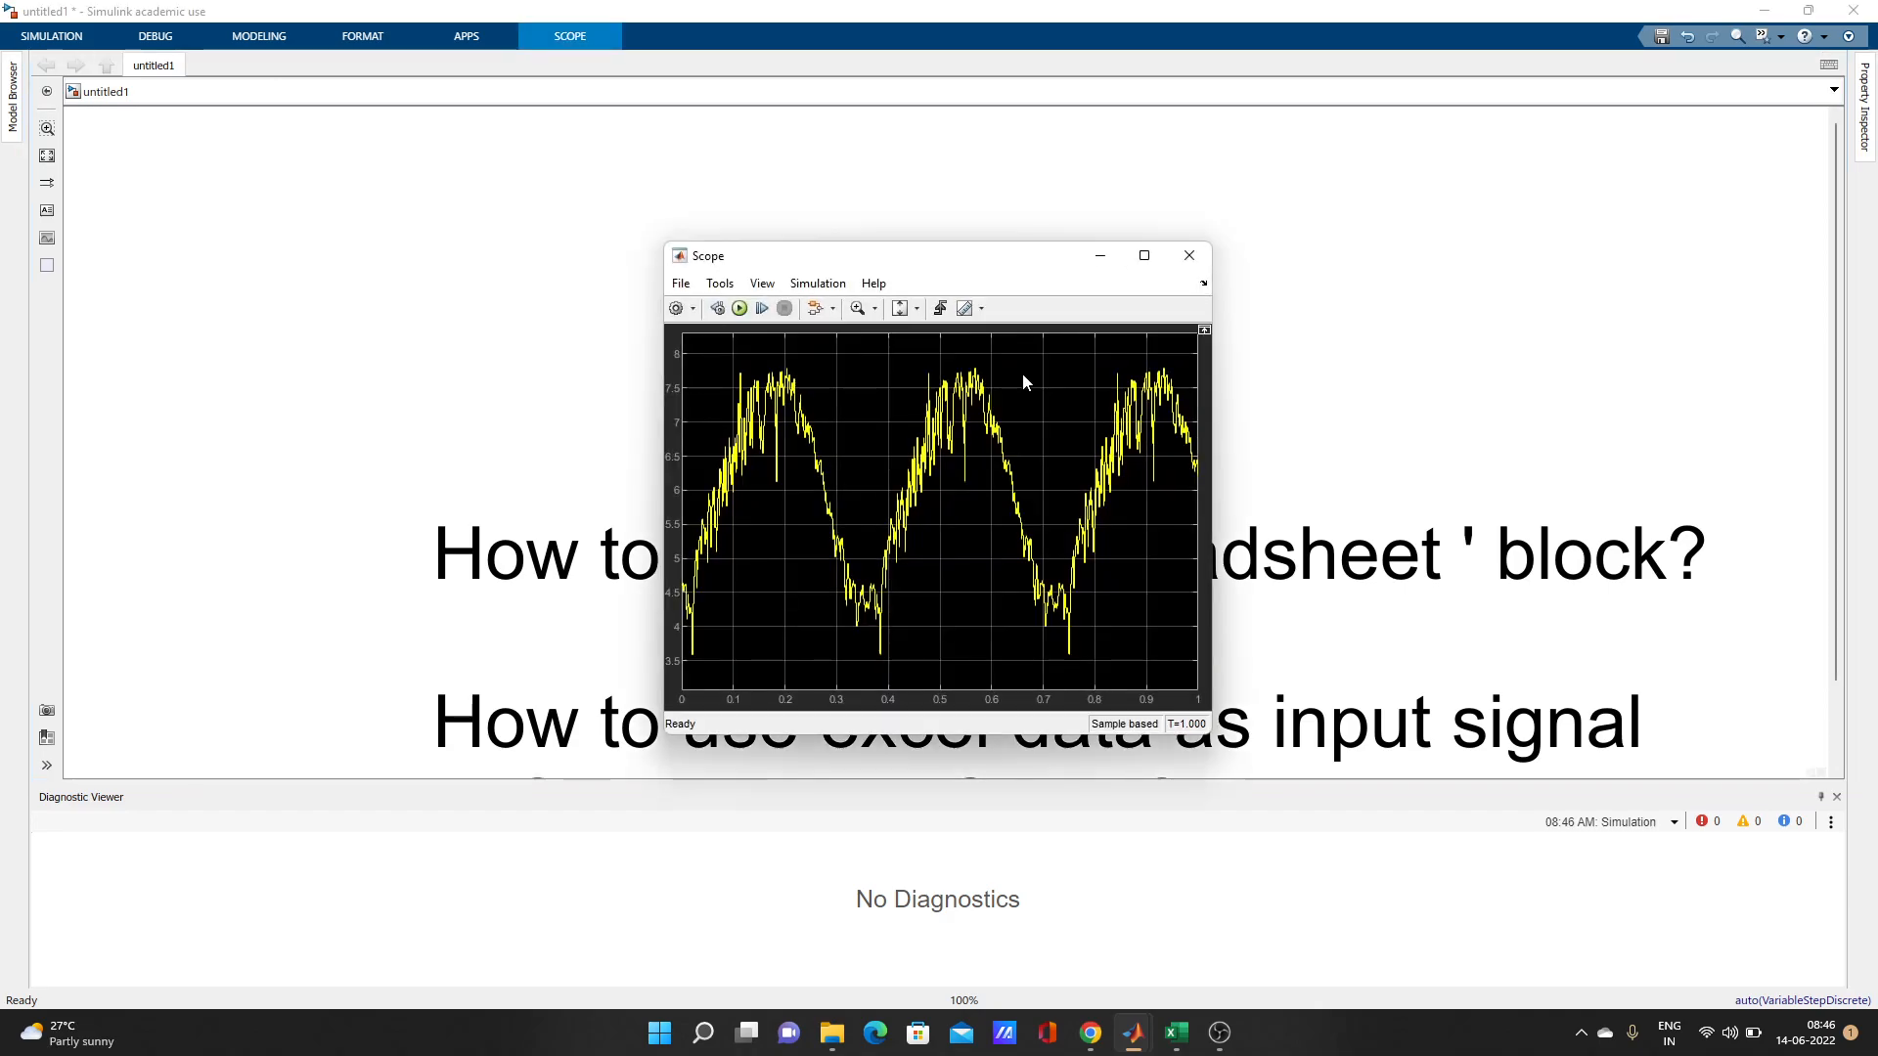
left_click(1138, 254)
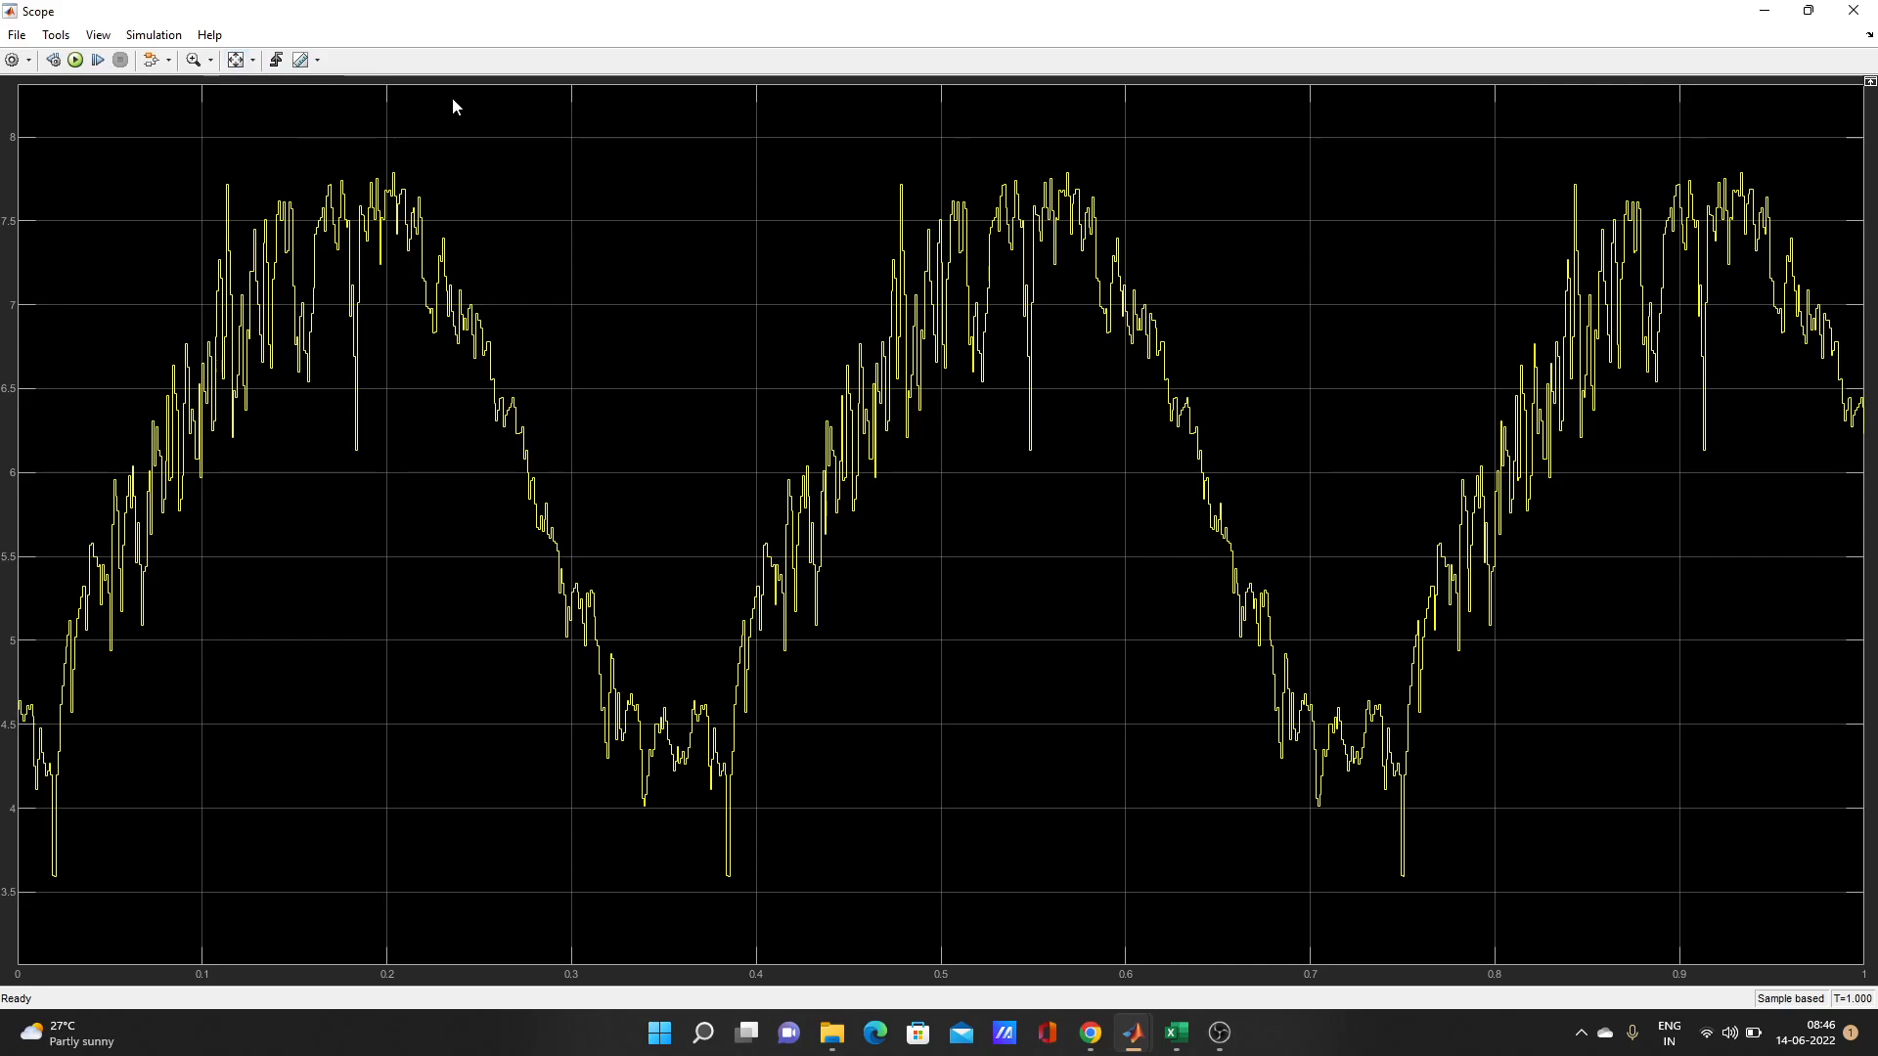
mouse_move(1063, 230)
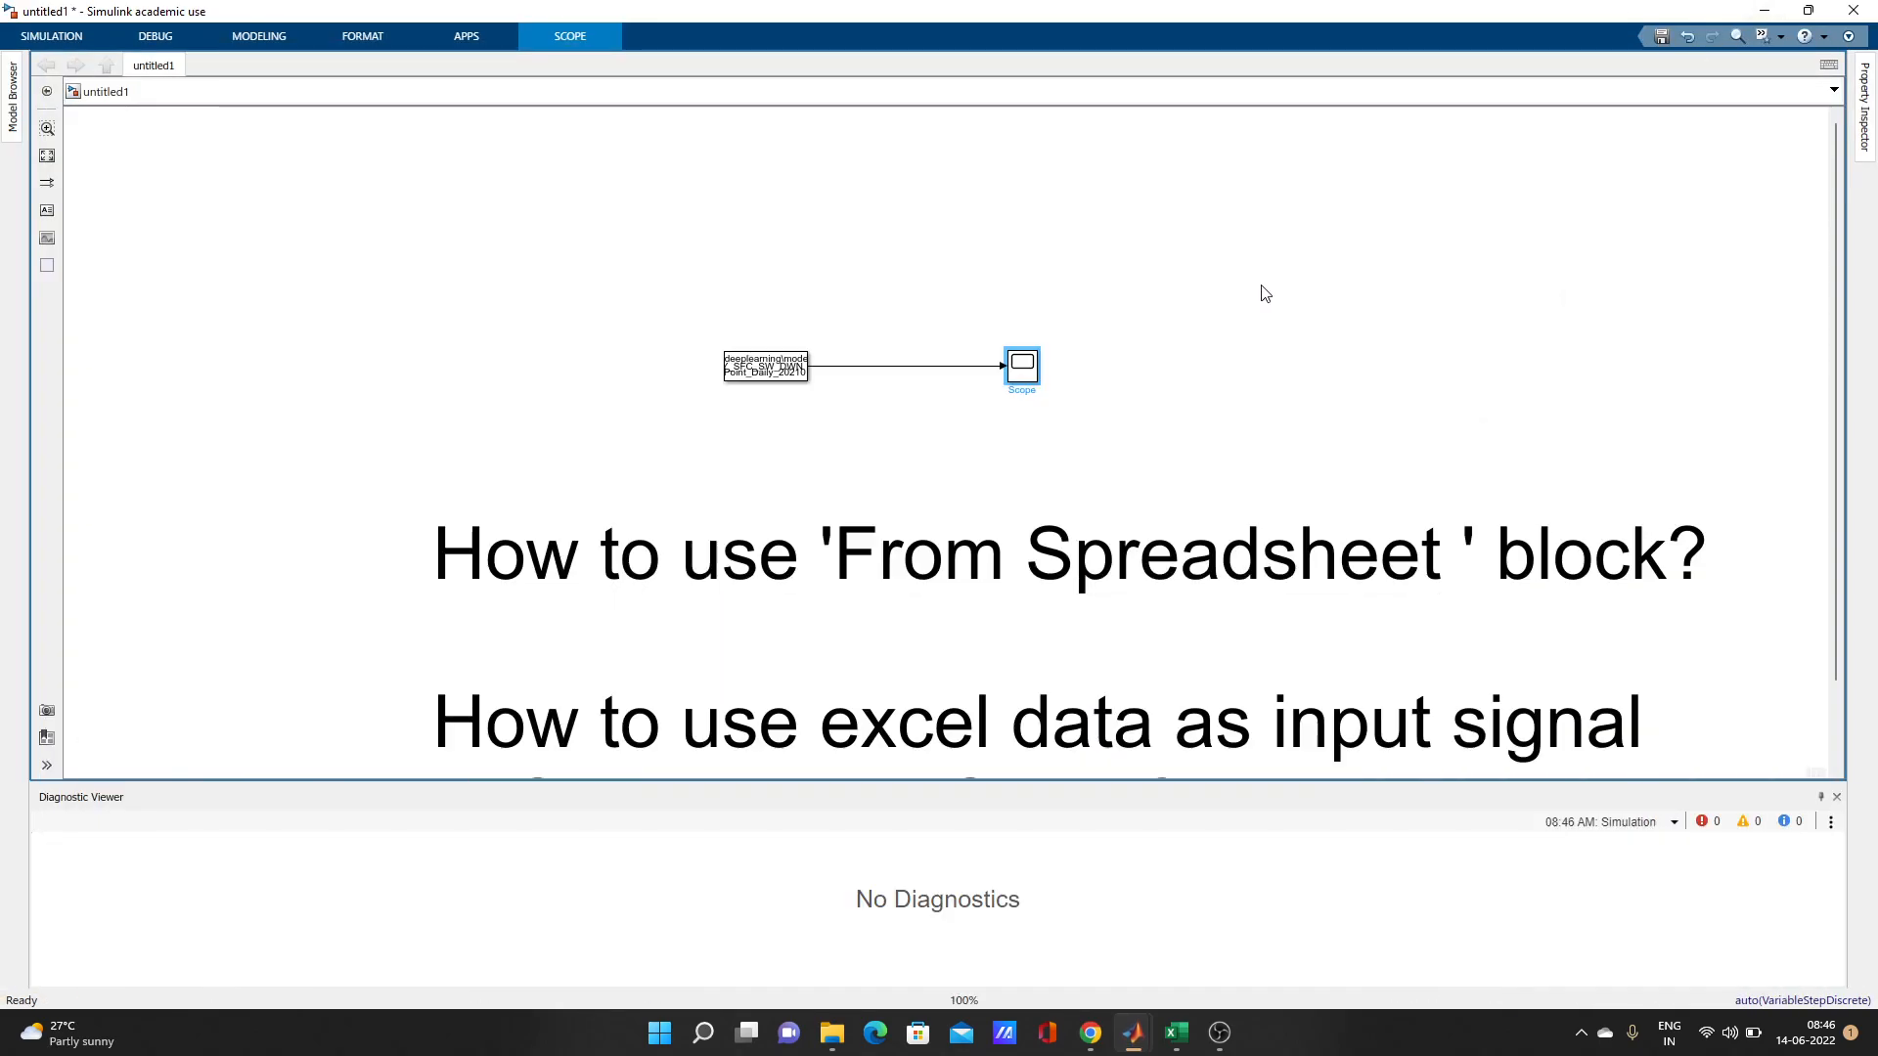
mouse_move(1173, 1033)
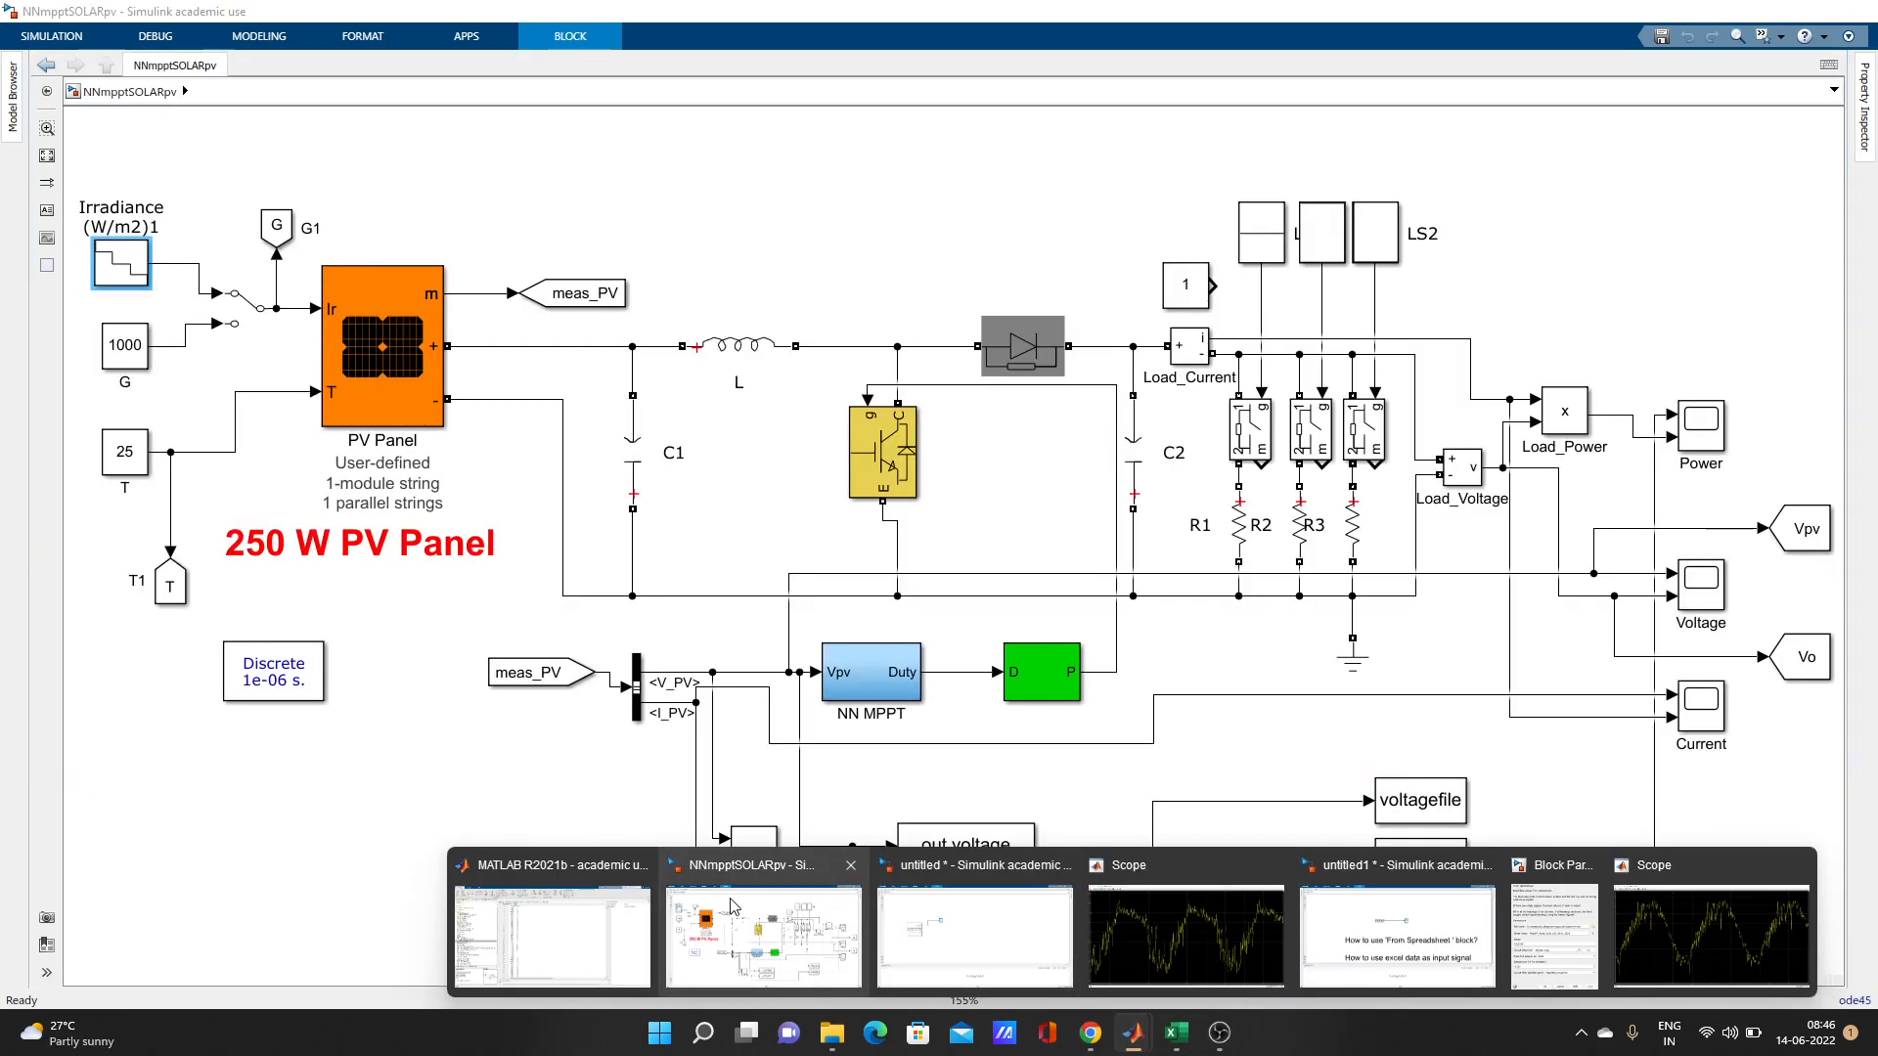
mouse_move(763, 935)
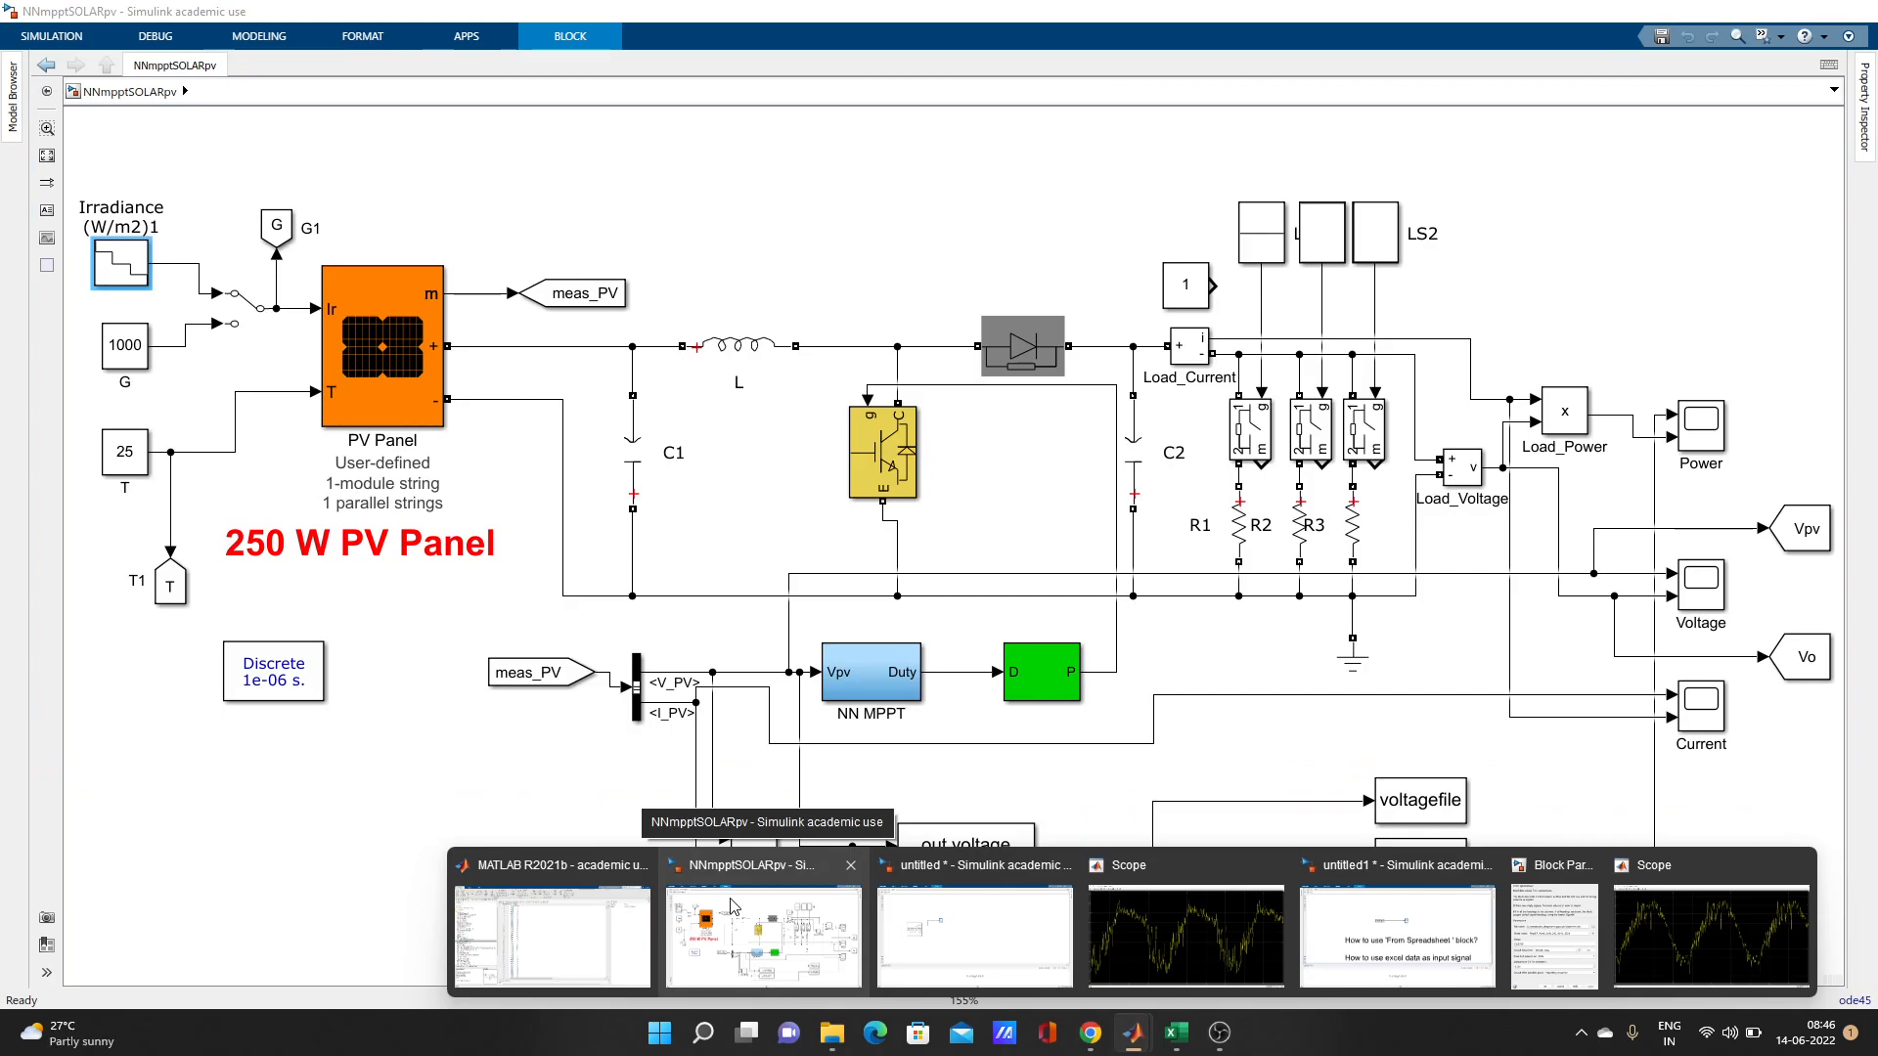
- Return to the untitled spreadsheet-to-Scope model after glancing at the solar PV model
left_click(1394, 935)
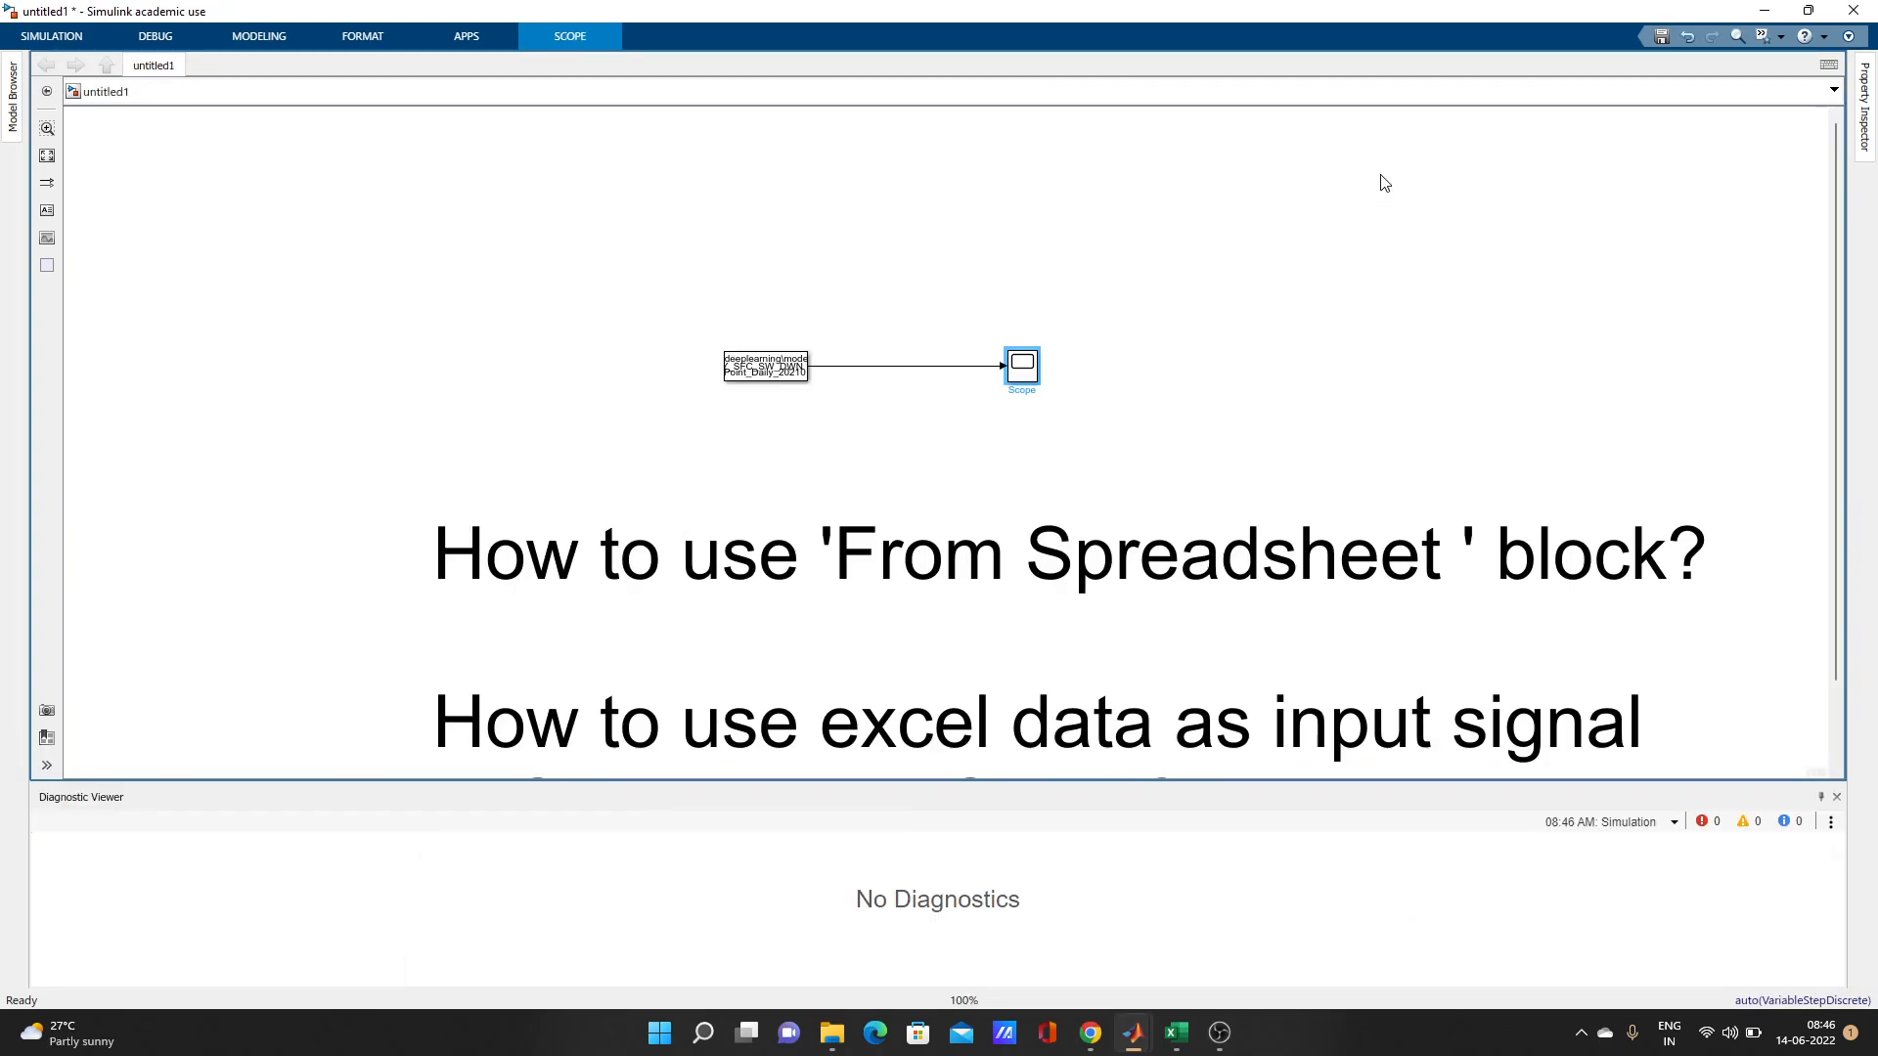
mouse_move(1199, 278)
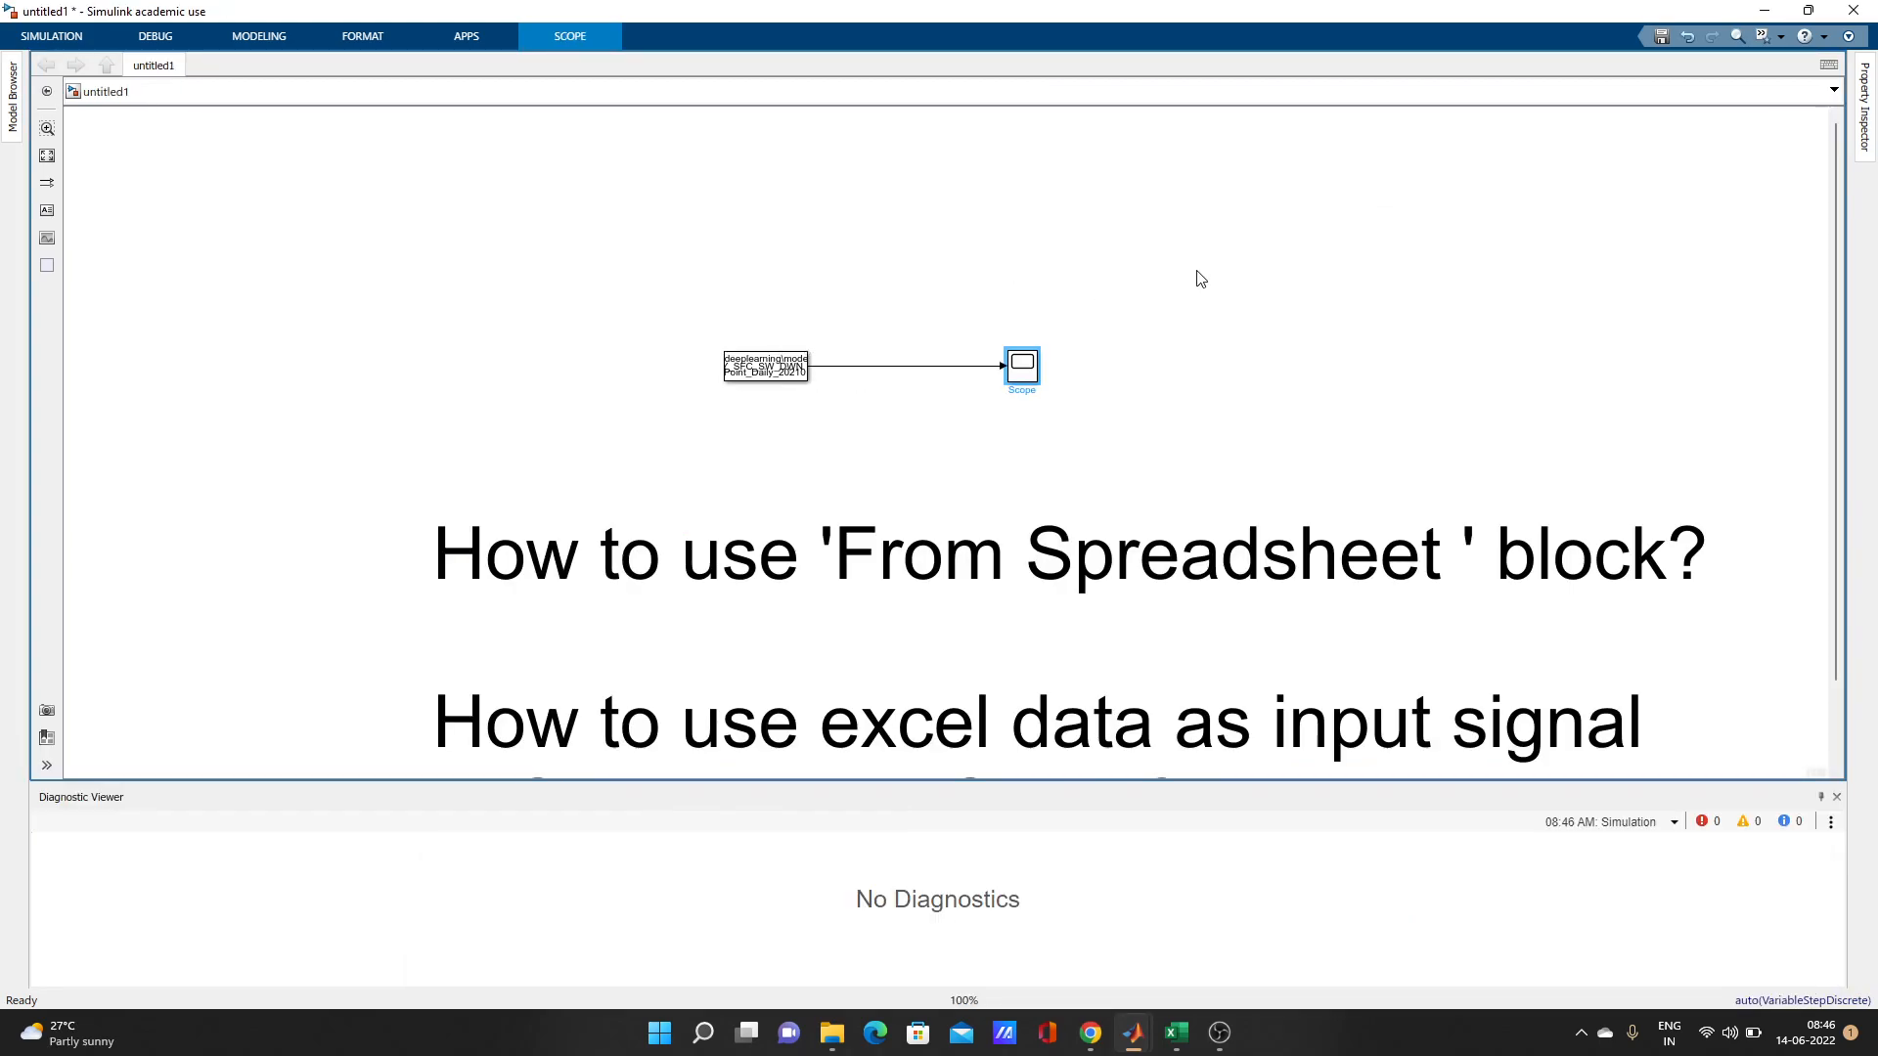
mouse_move(908, 242)
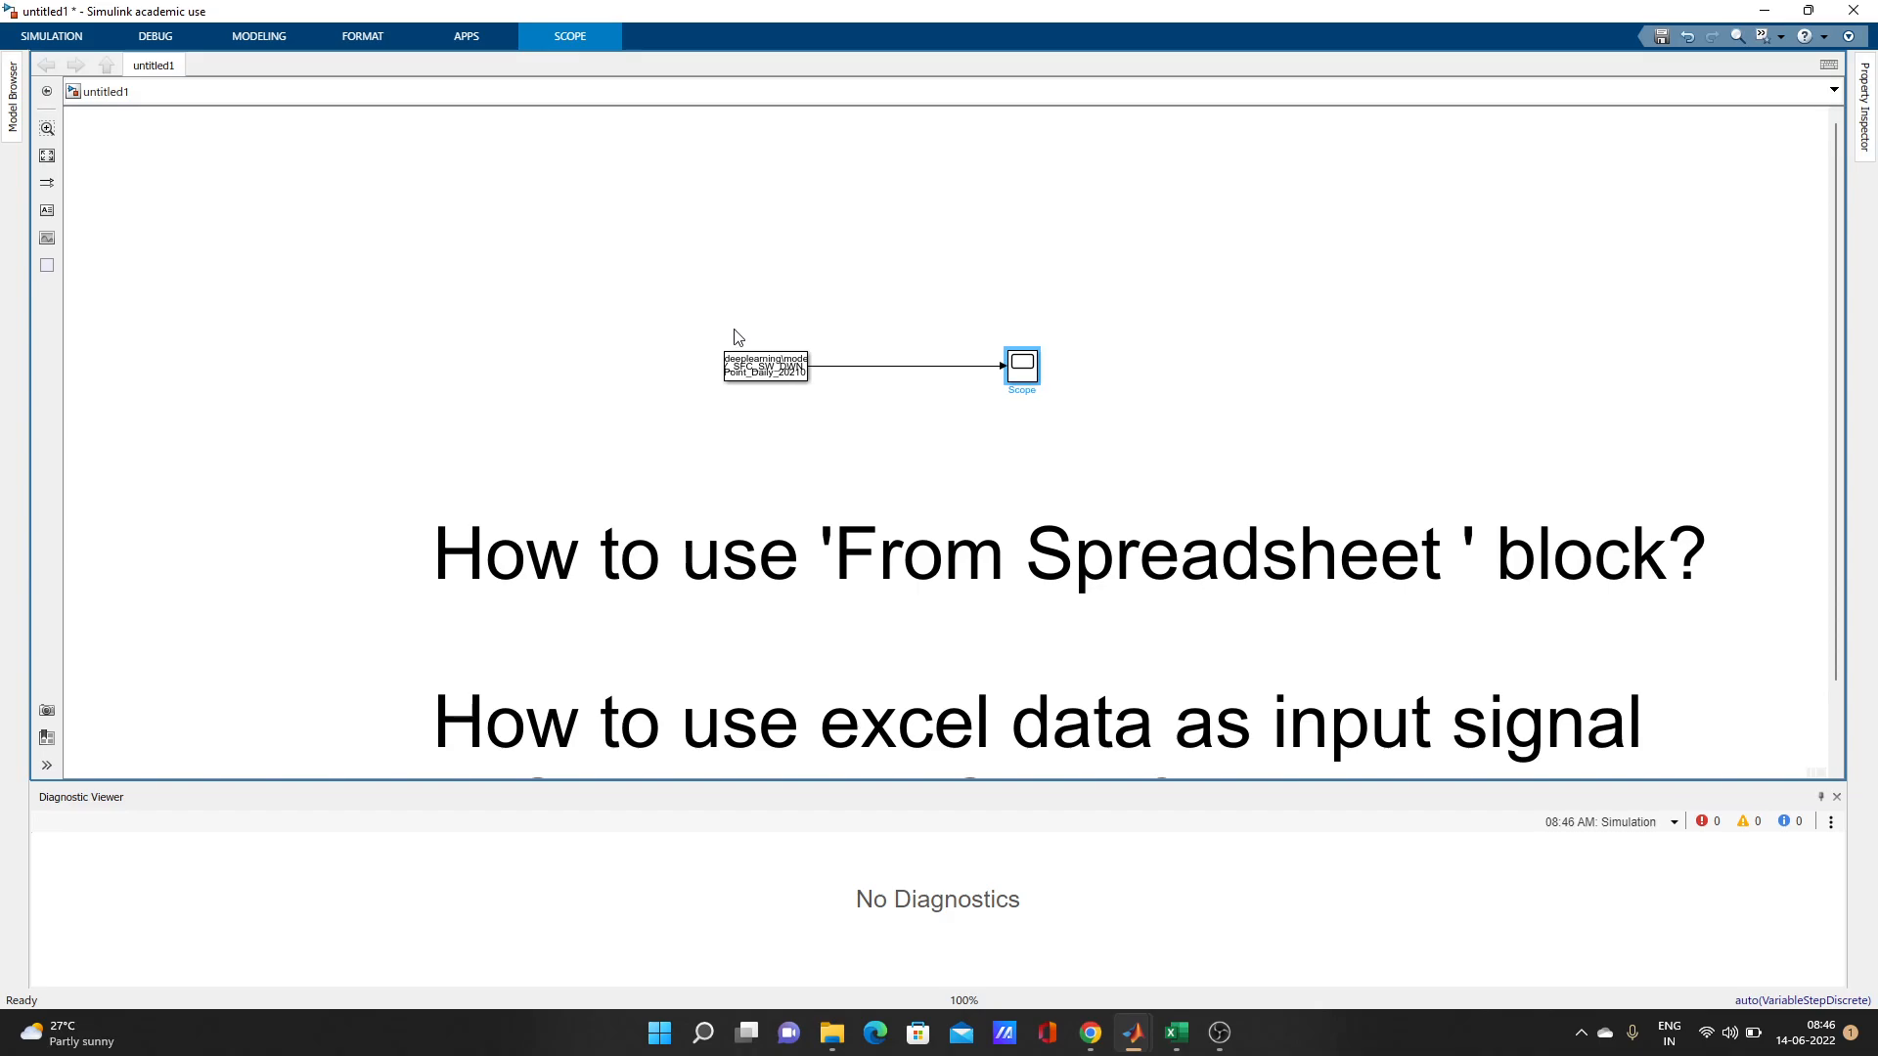
double_click(764, 367)
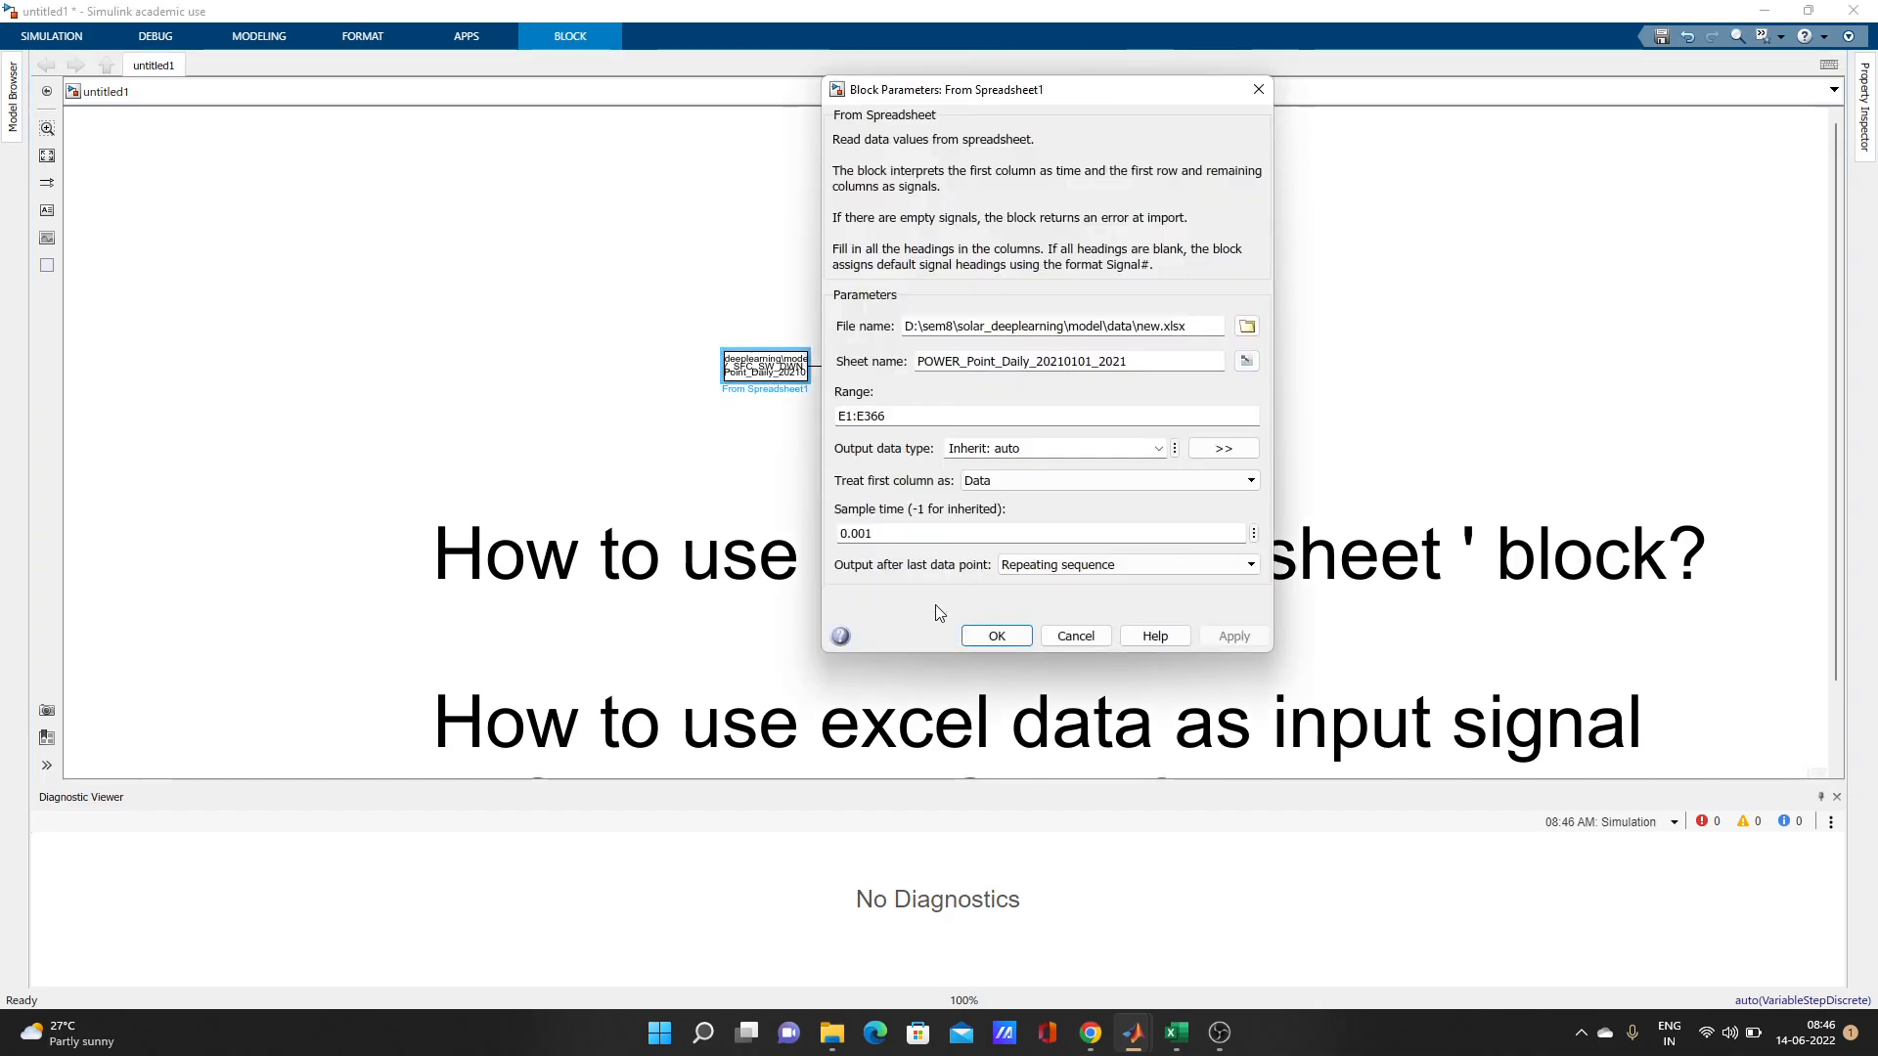
left_click(994, 635)
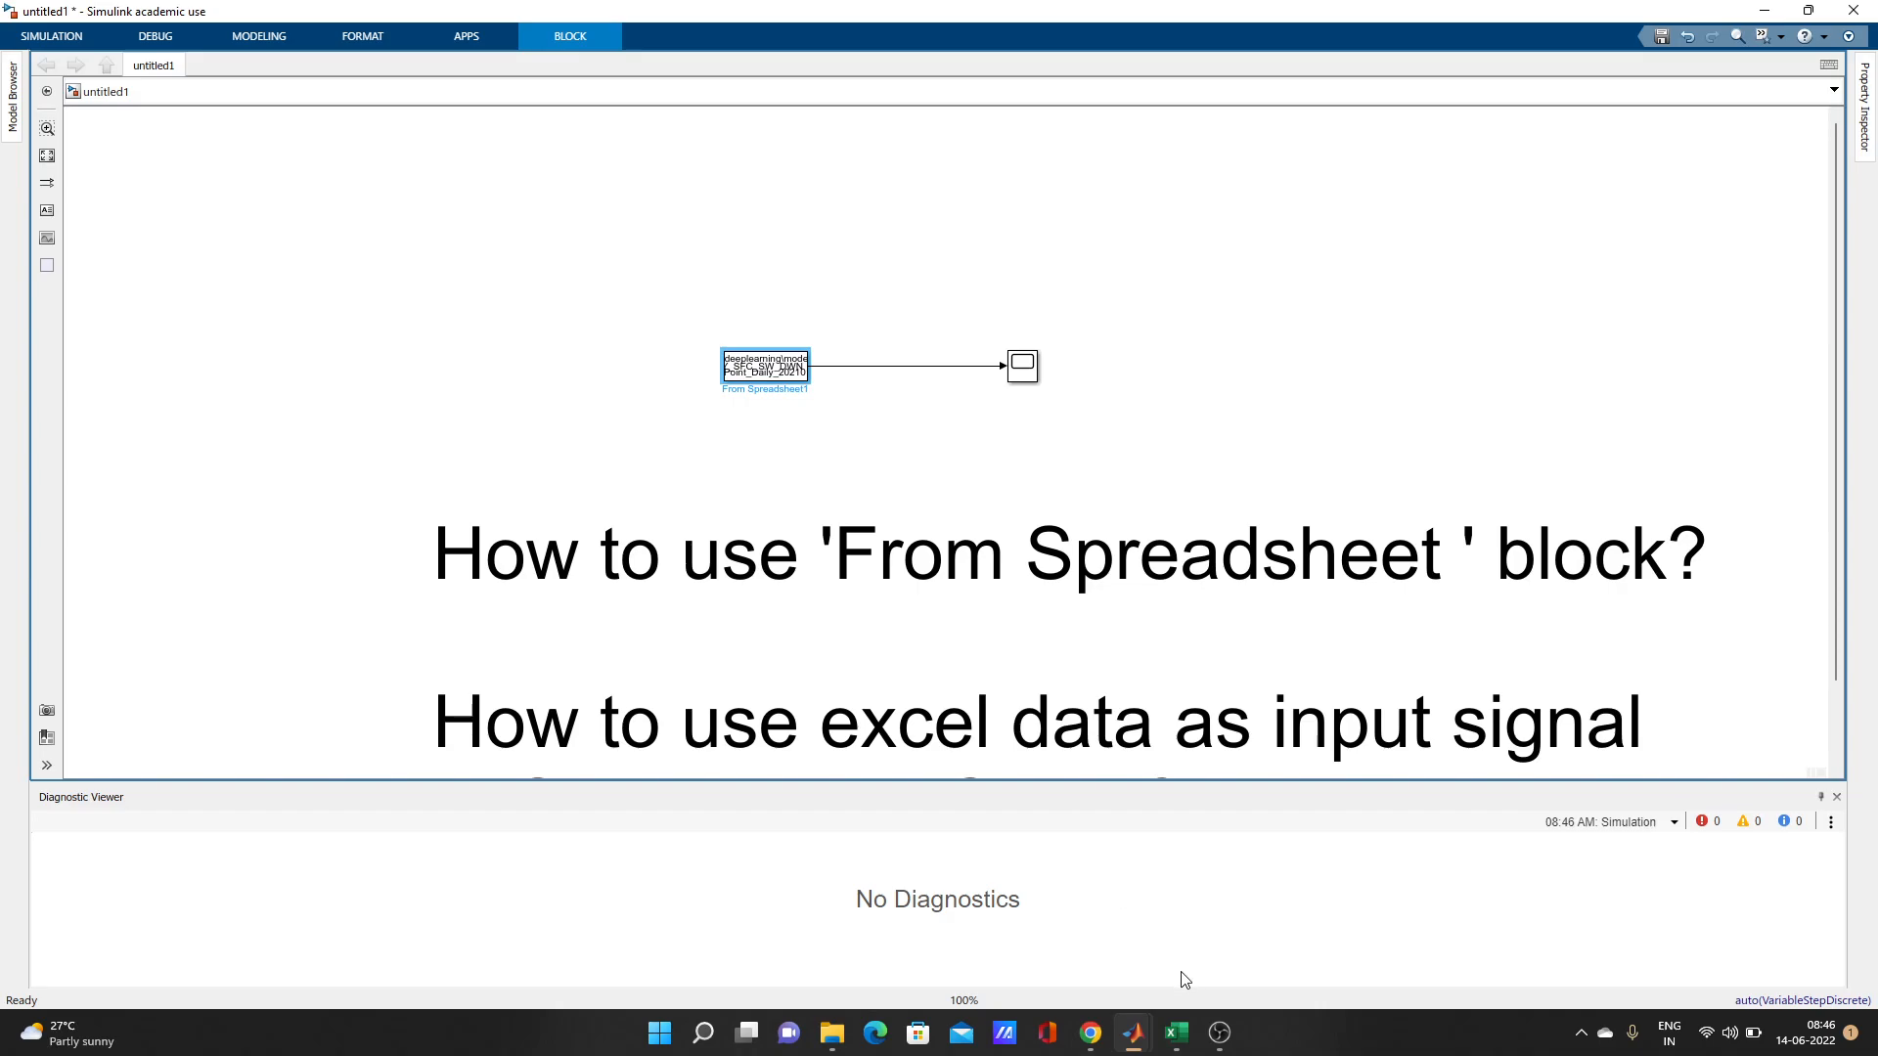
left_click(1176, 1032)
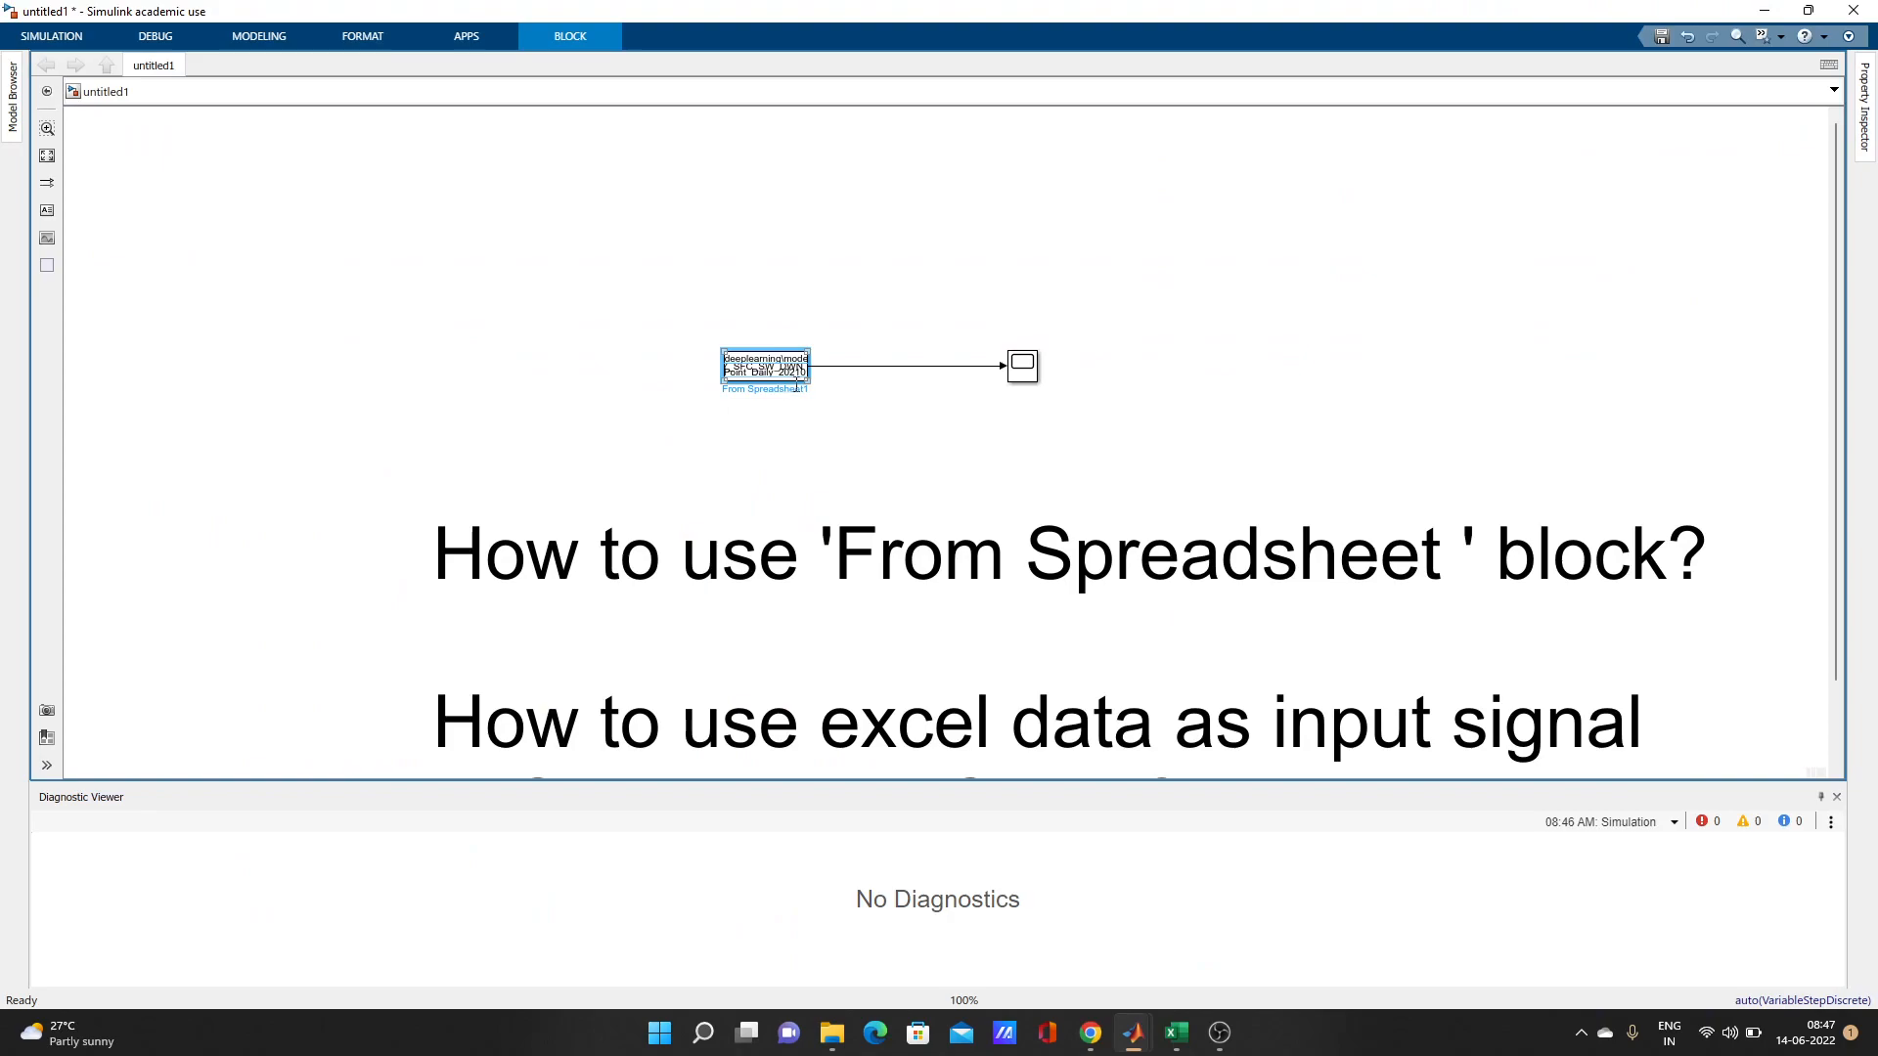
- Enlarge the From Spreadsheet block to show new.xlsx source and CLRSKY_SFC_SW_DWN output, then reopen its parameters
left_click_drag(807, 379, 835, 440)
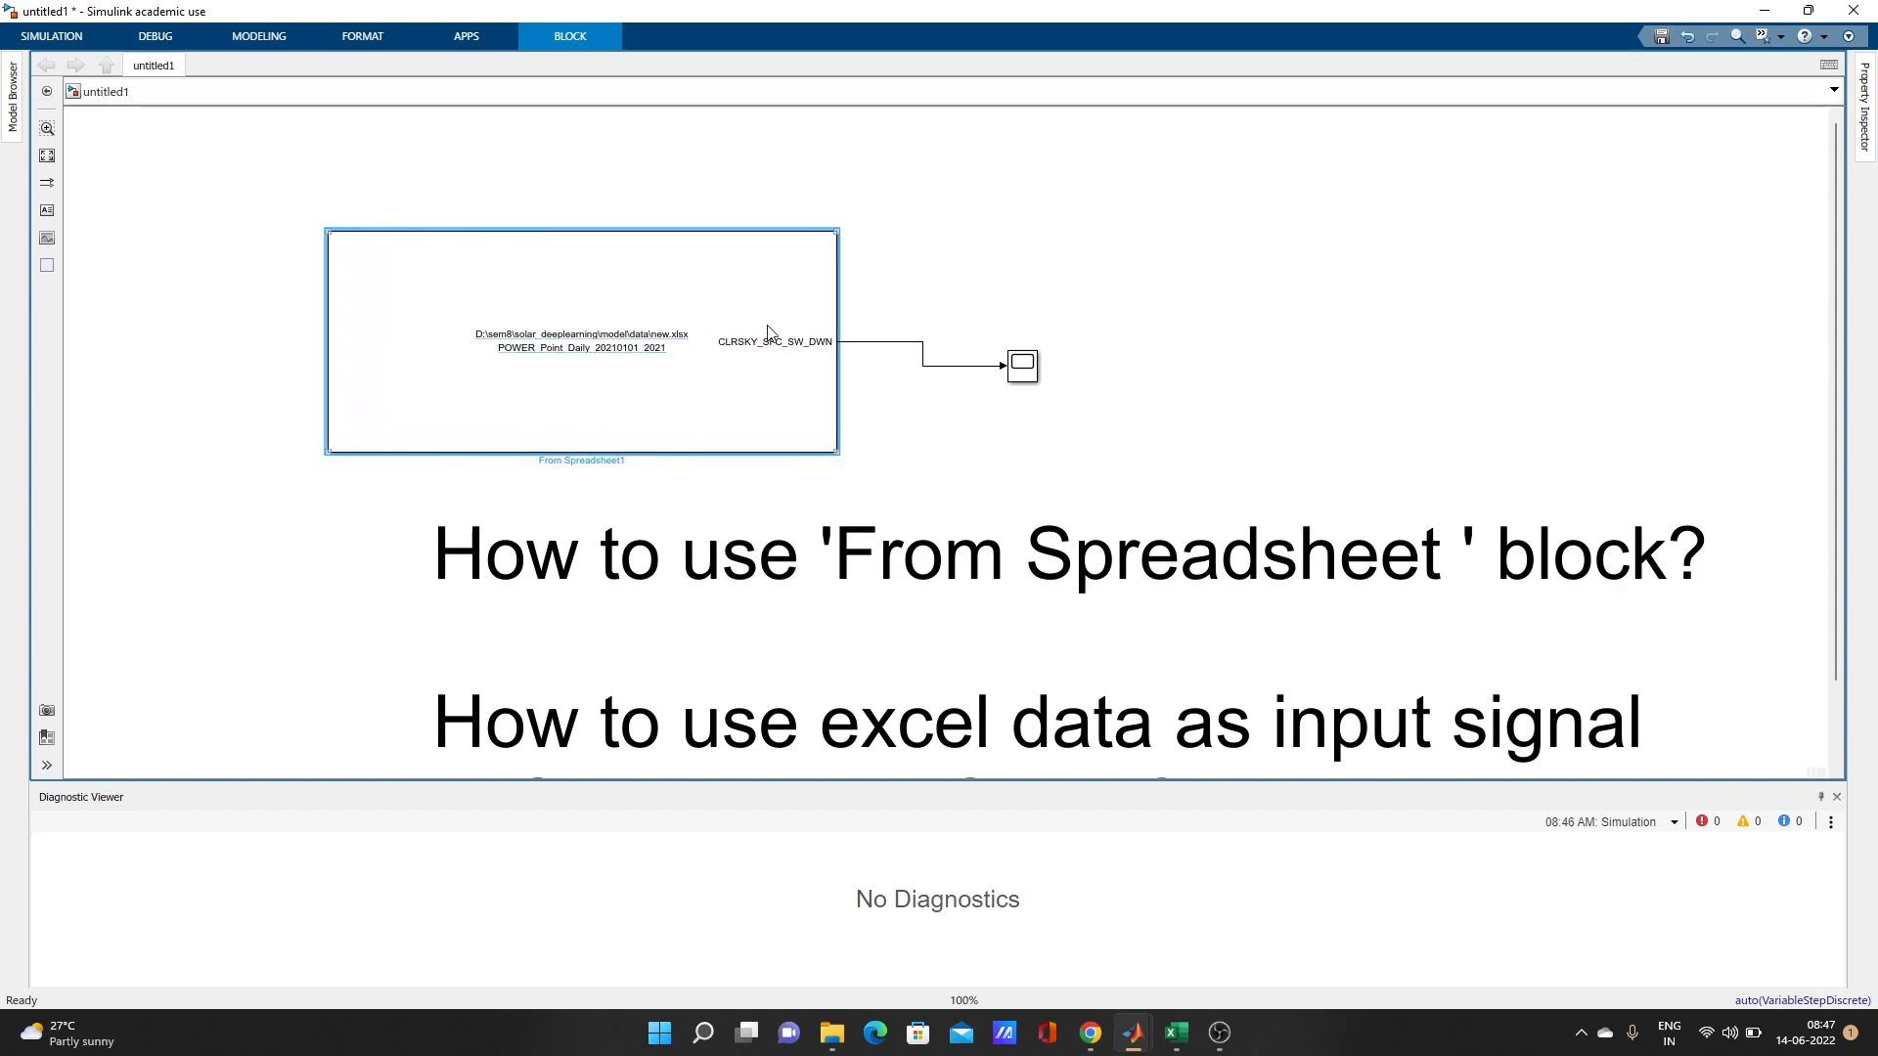
mouse_move(733, 411)
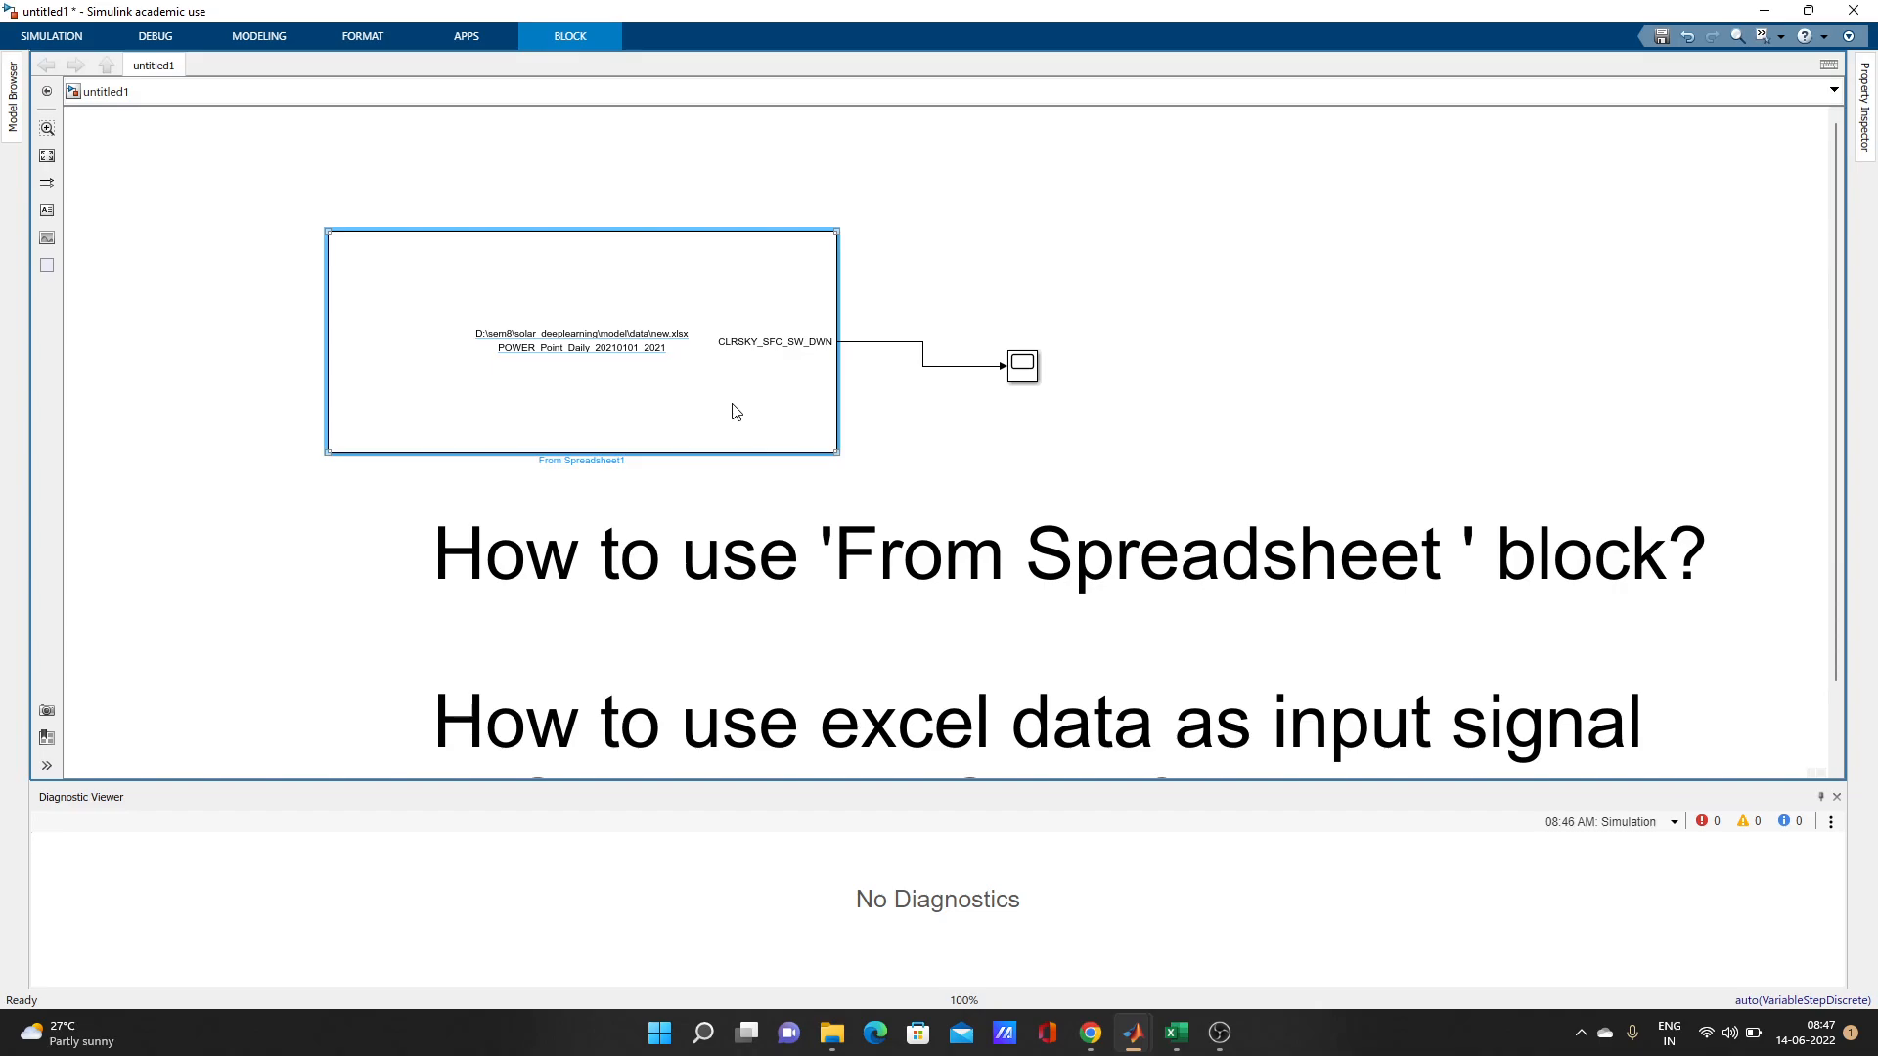
double_click(581, 340)
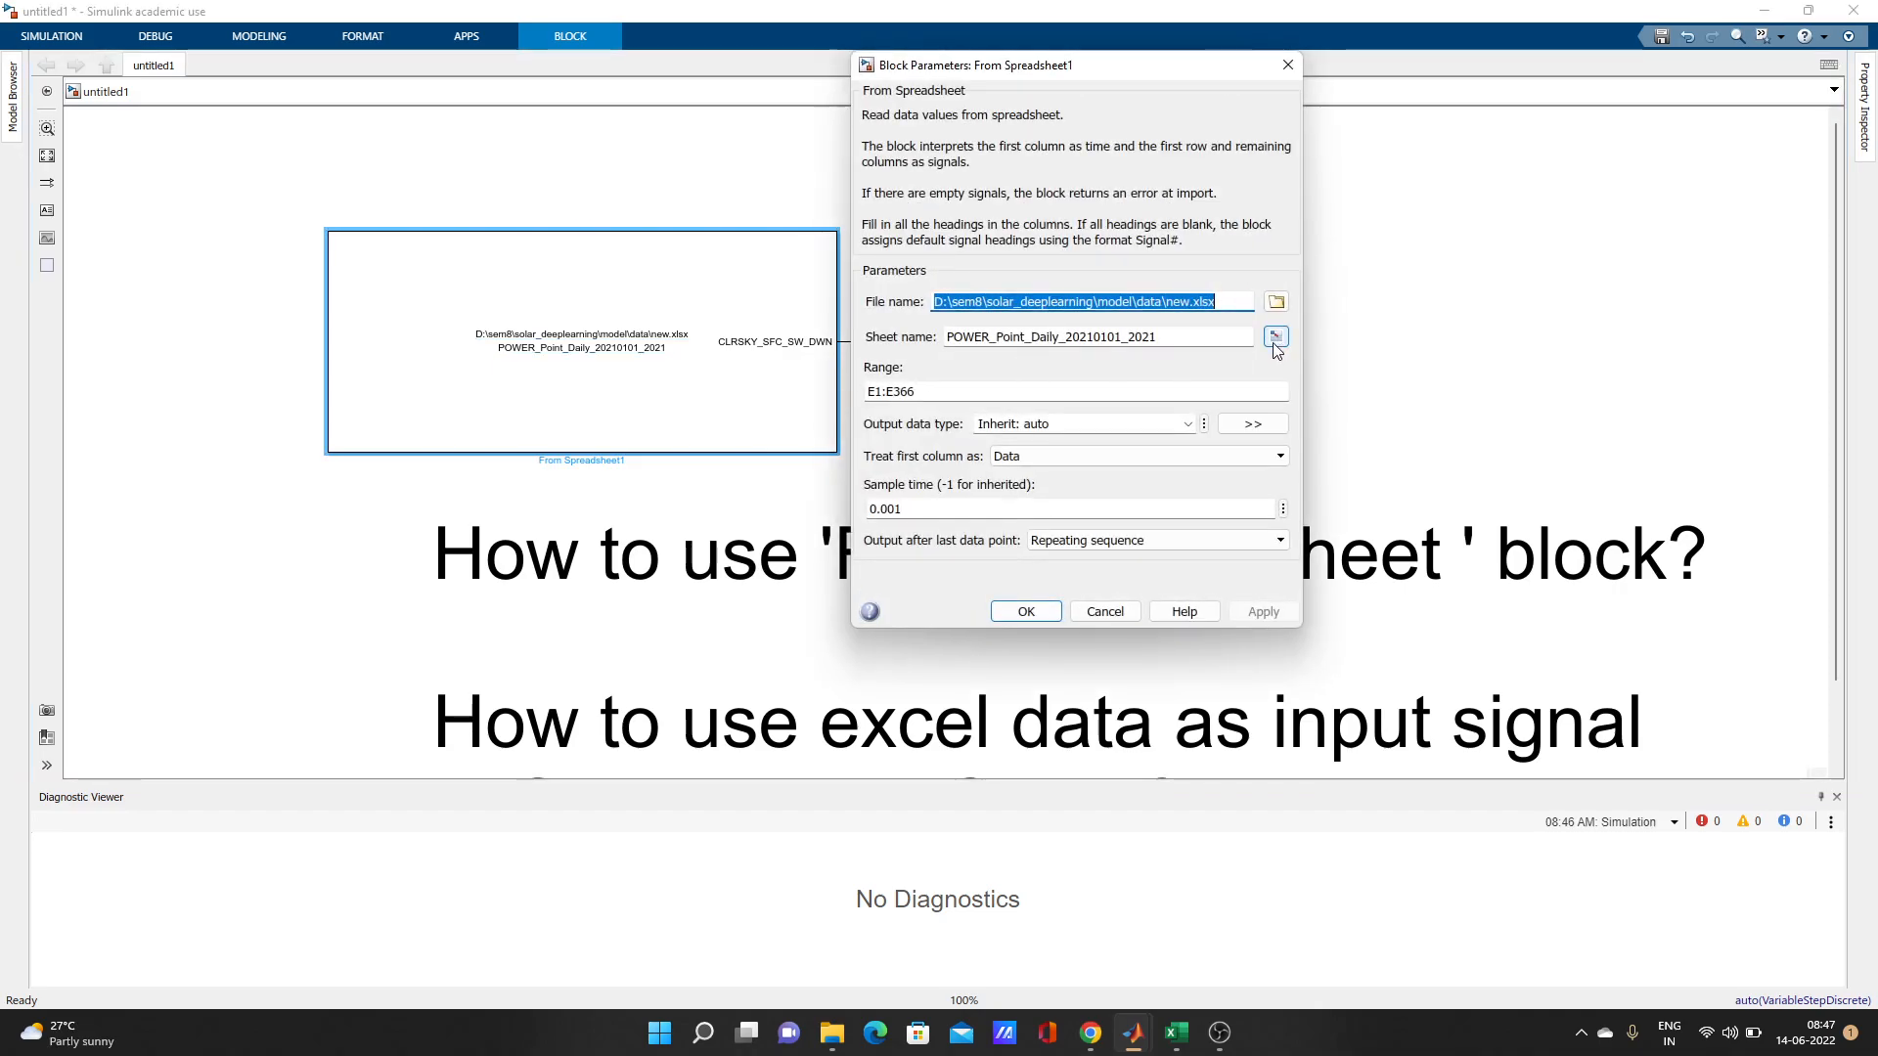
- Extend the From Spreadsheet range to D1:E366 via the Select Range preview
left_click(1273, 335)
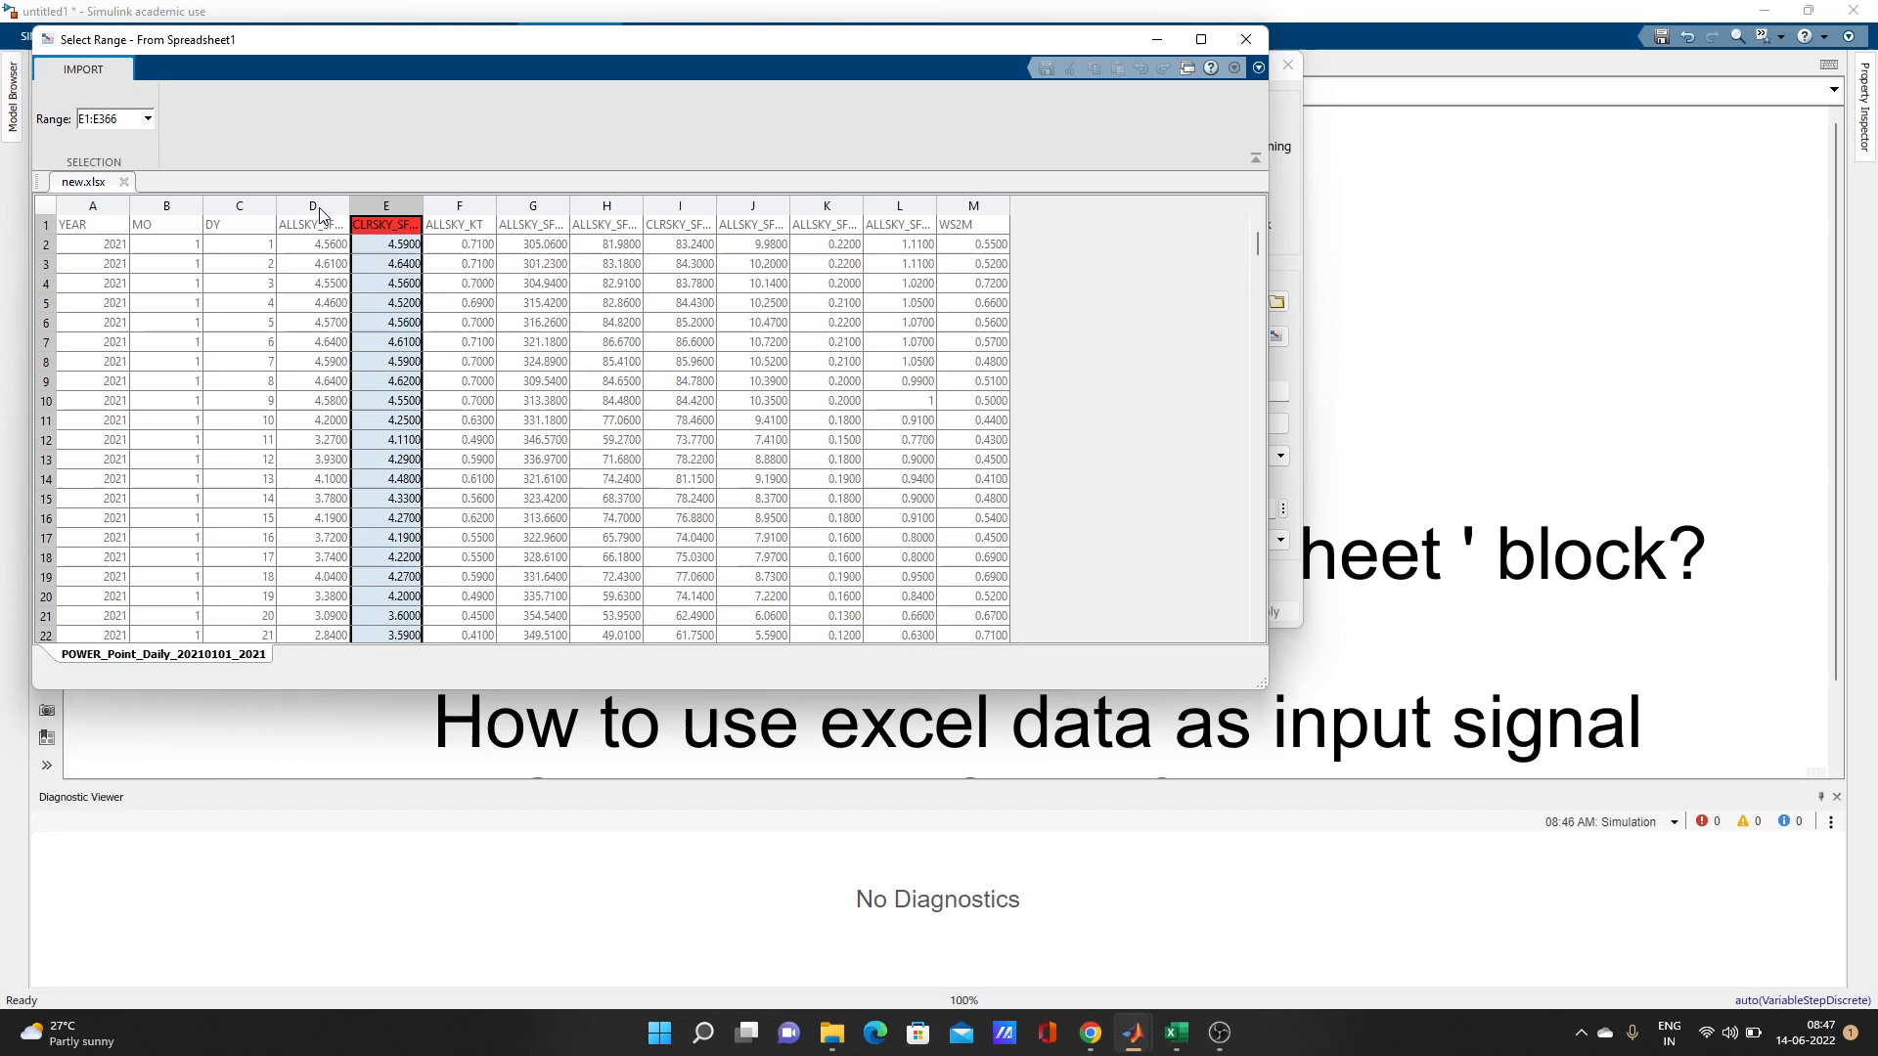
left_click(313, 223)
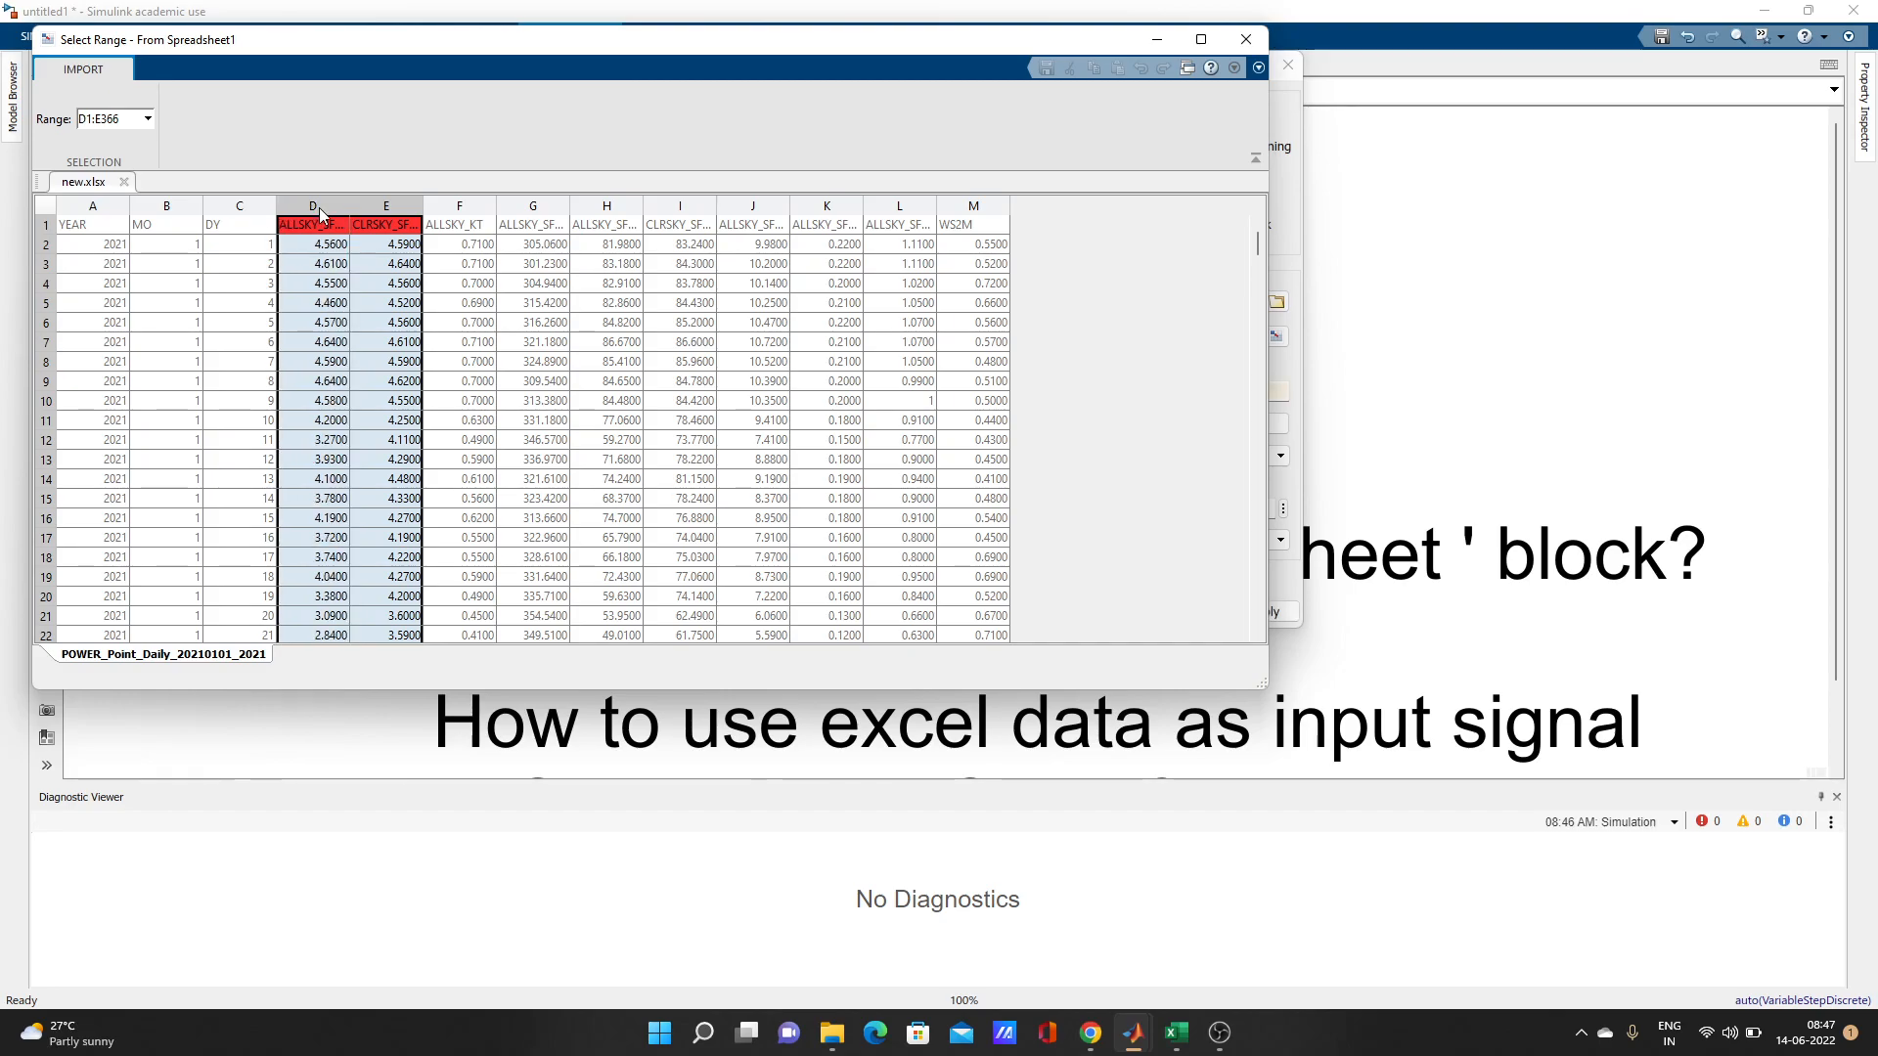
mouse_move(765, 245)
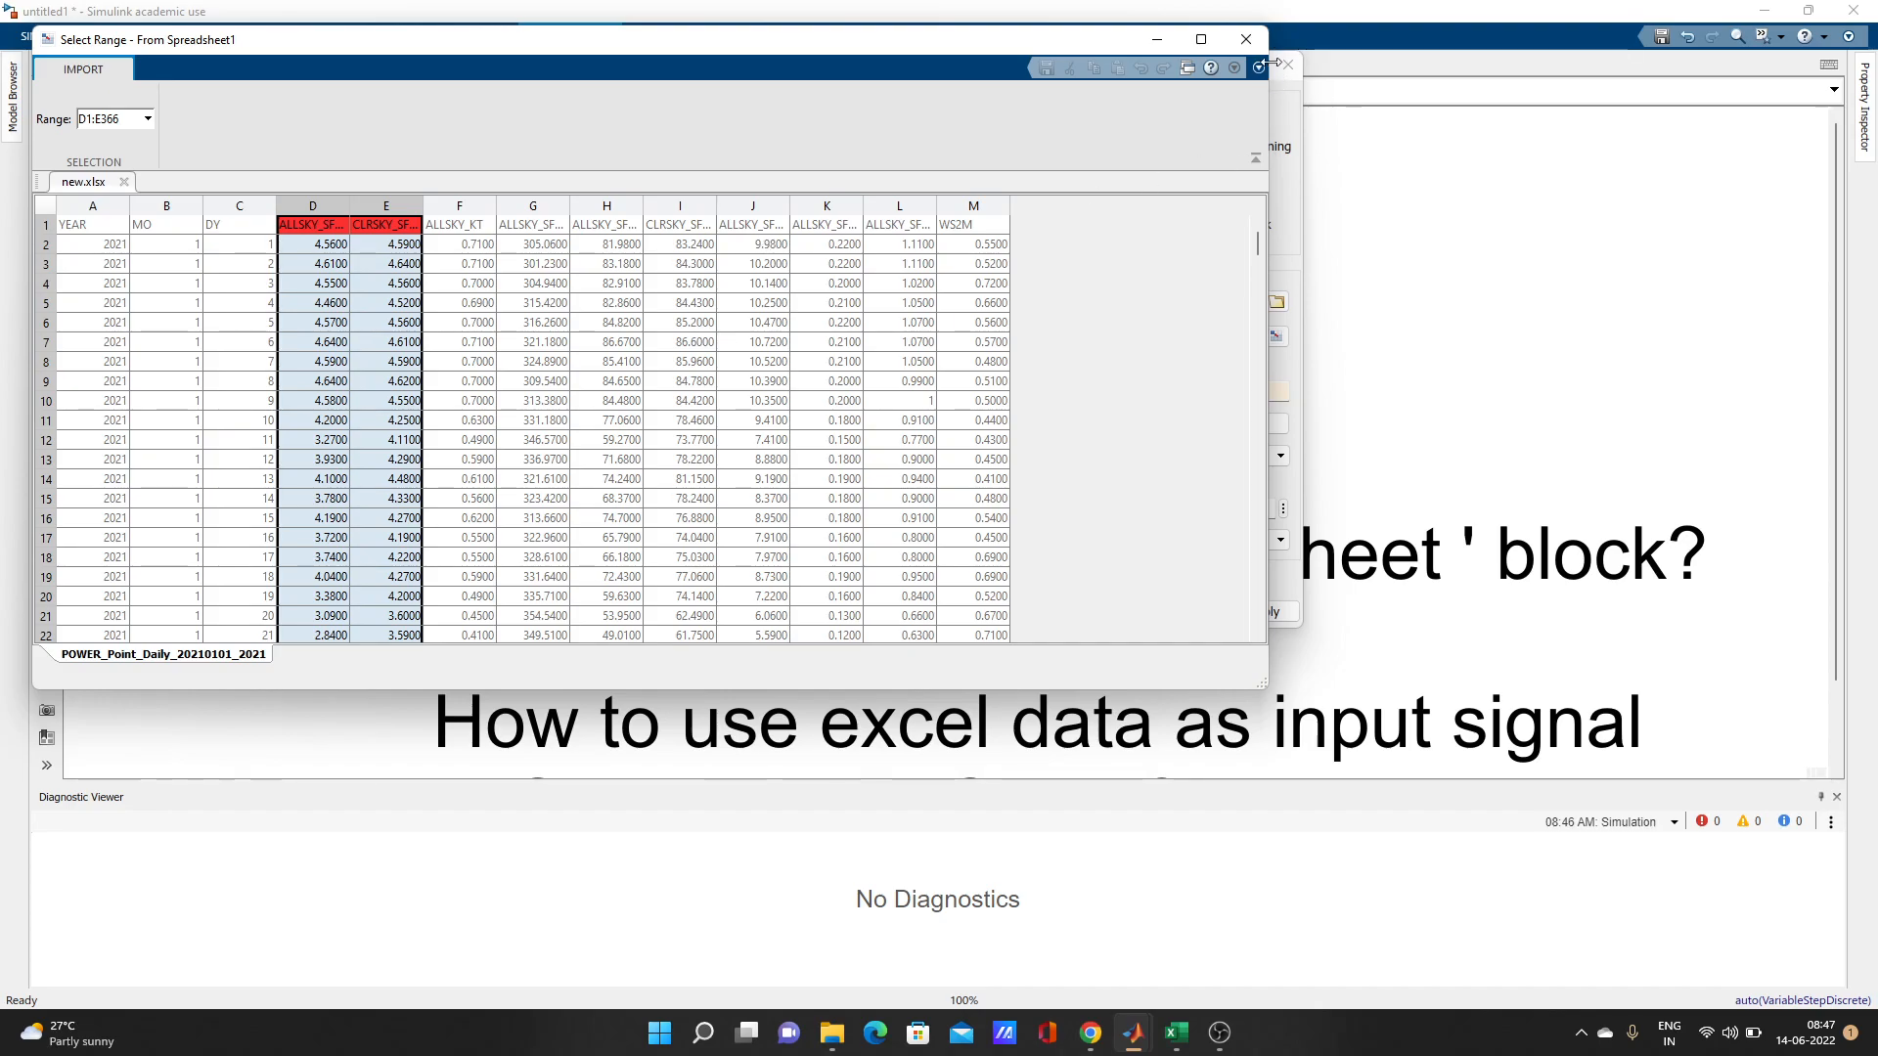
mouse_move(1246, 39)
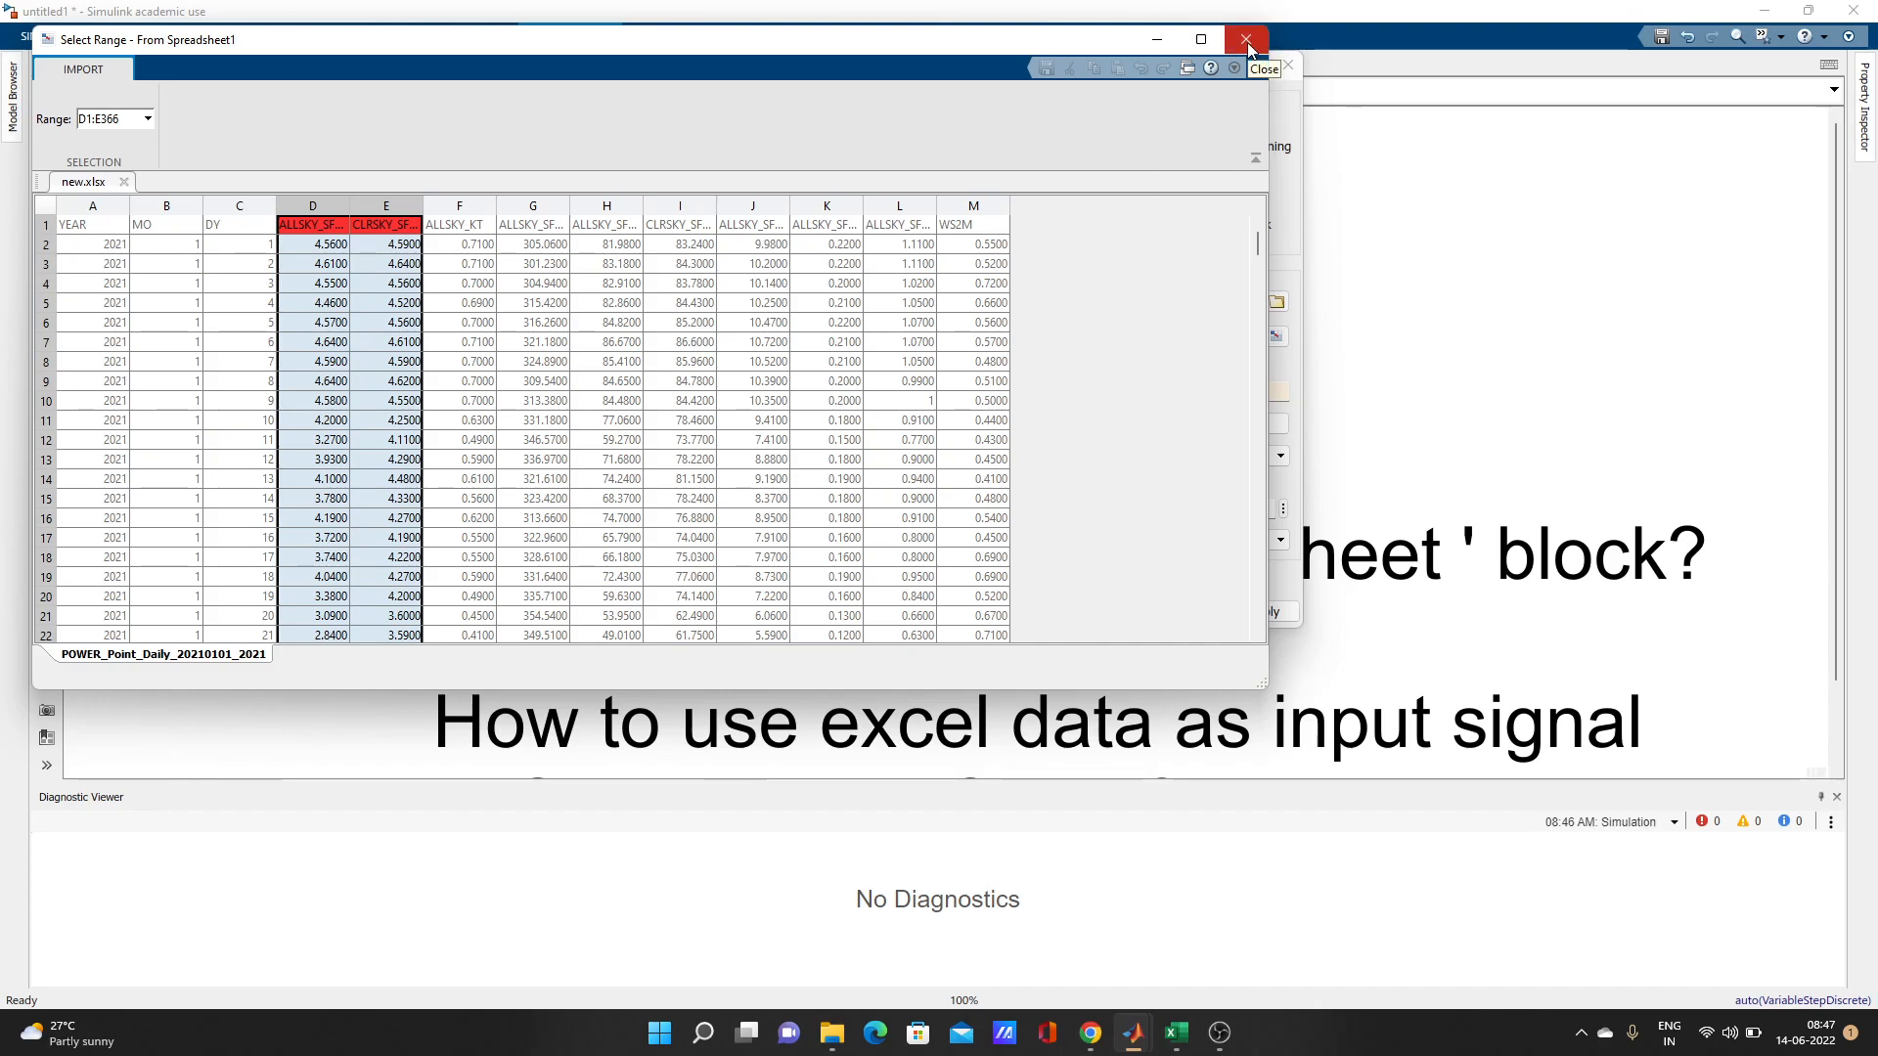
mouse_move(1088, 178)
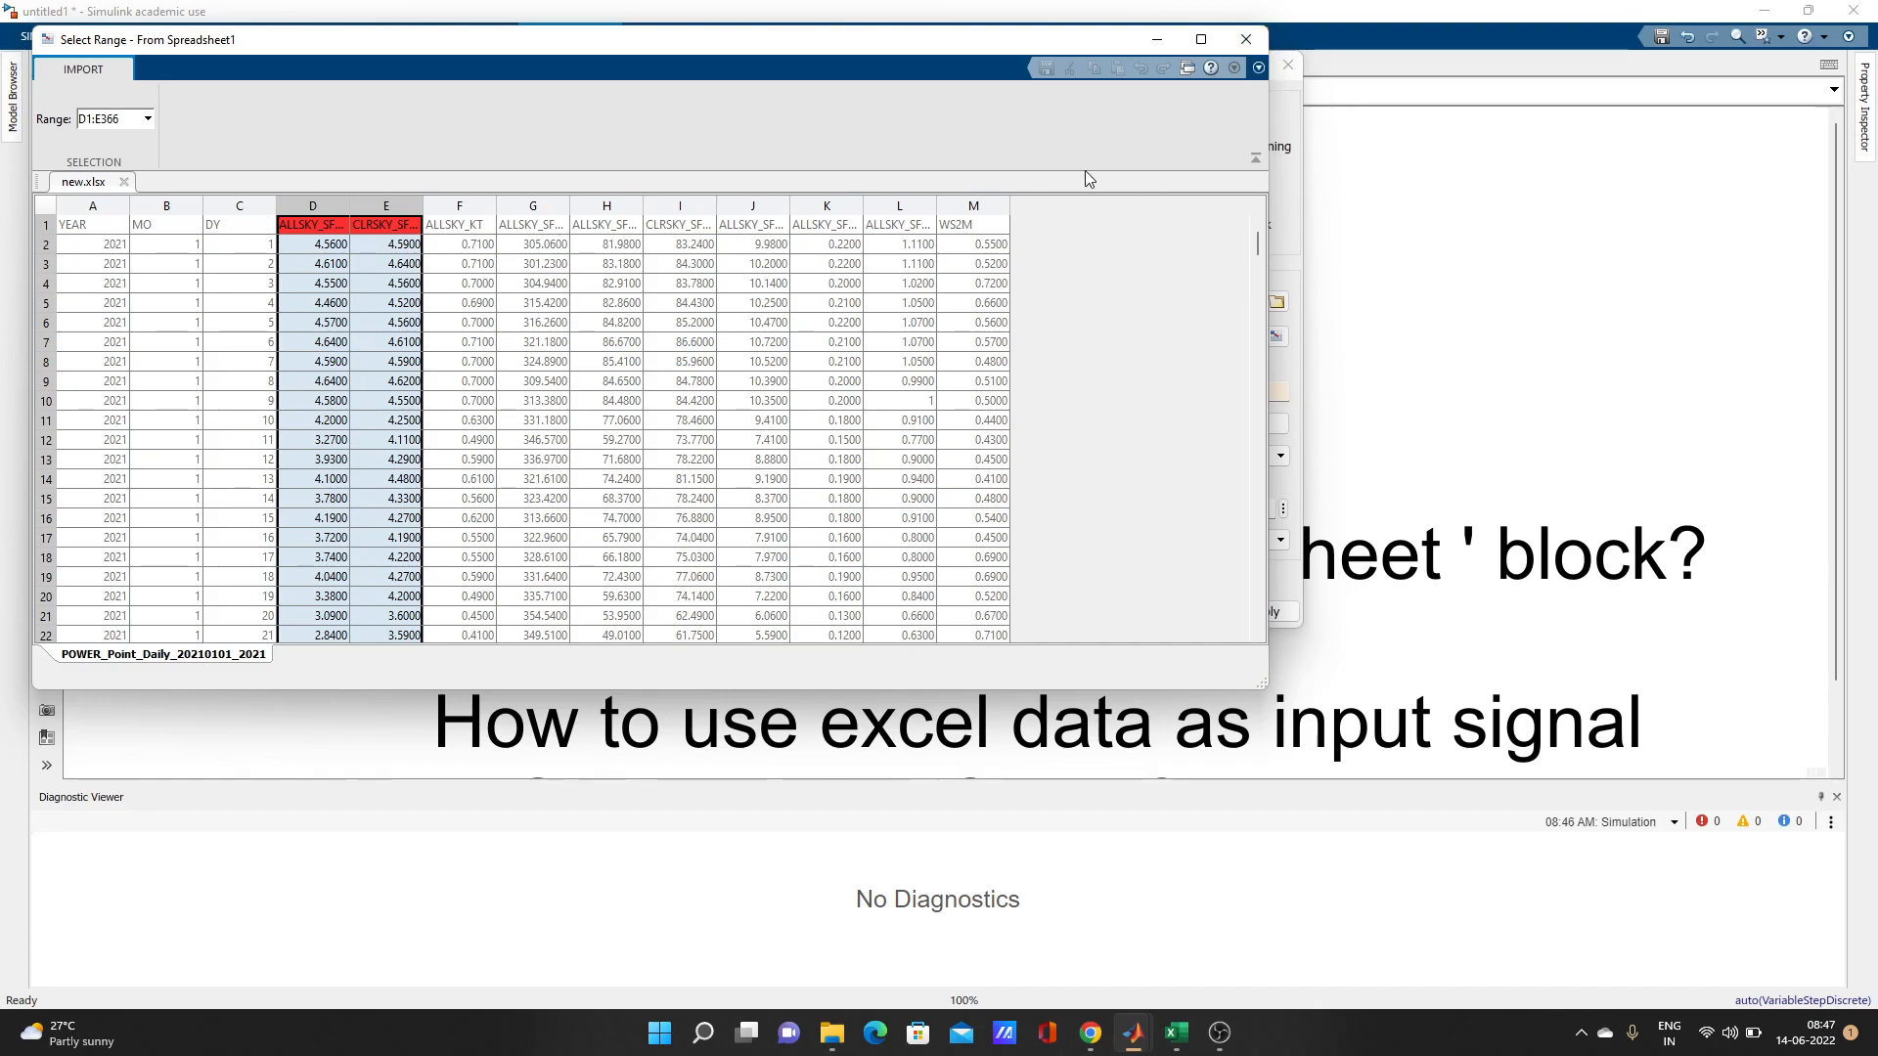
mouse_move(1244, 39)
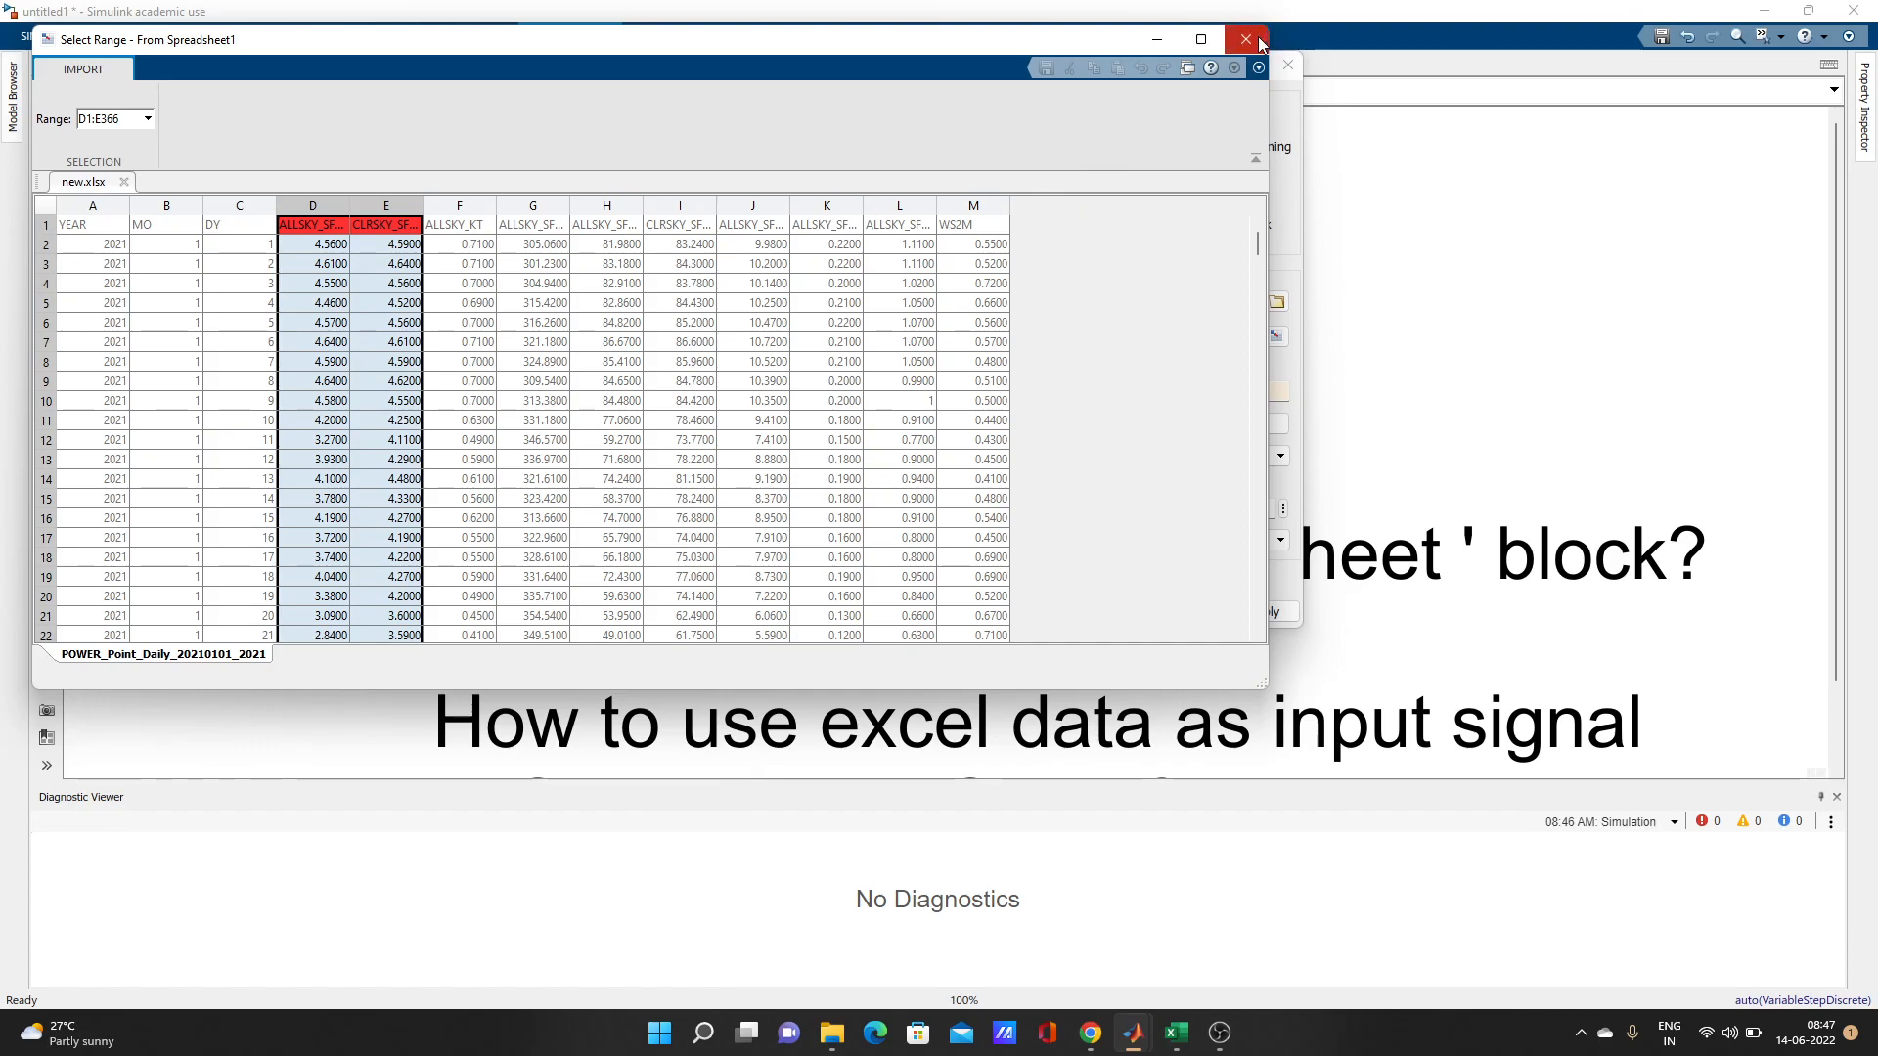
left_click(1243, 39)
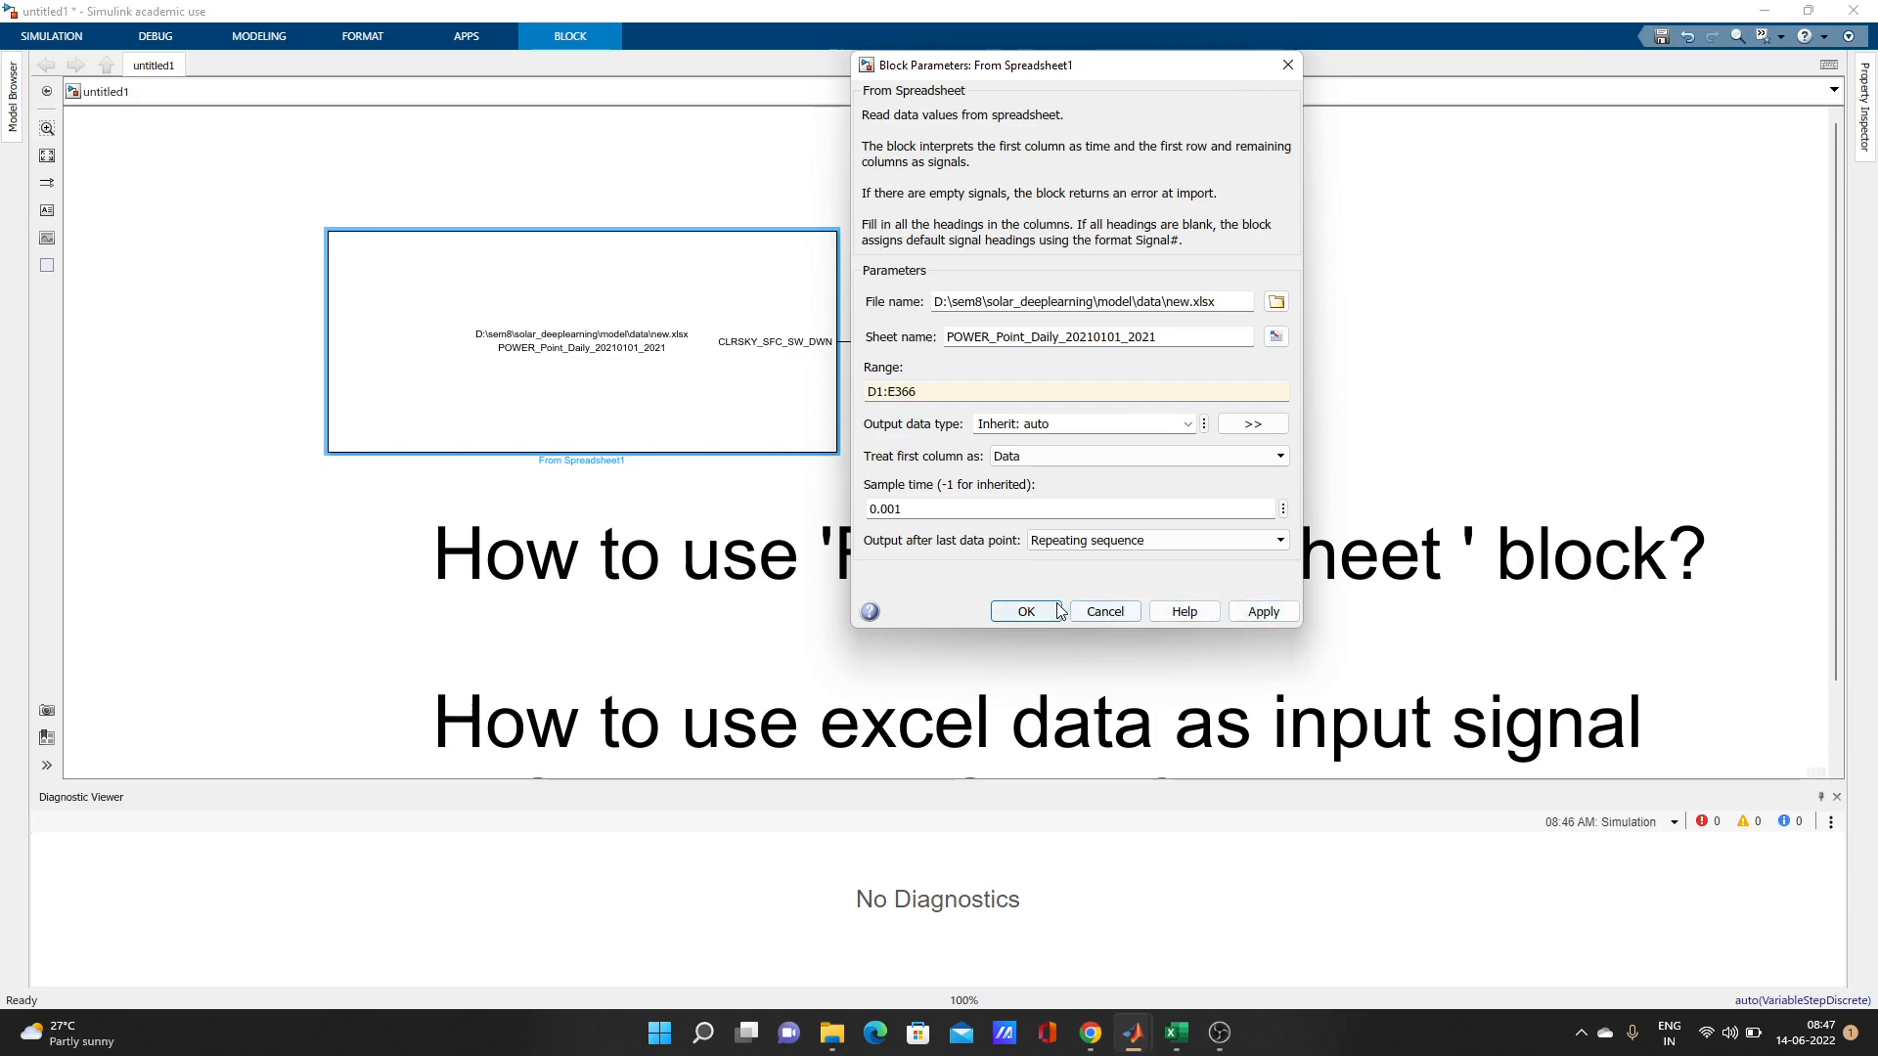
- Apply the D1:E366 range and add a second Scope for the CLRSKY_SFC_SW_DWN output
left_click(1025, 610)
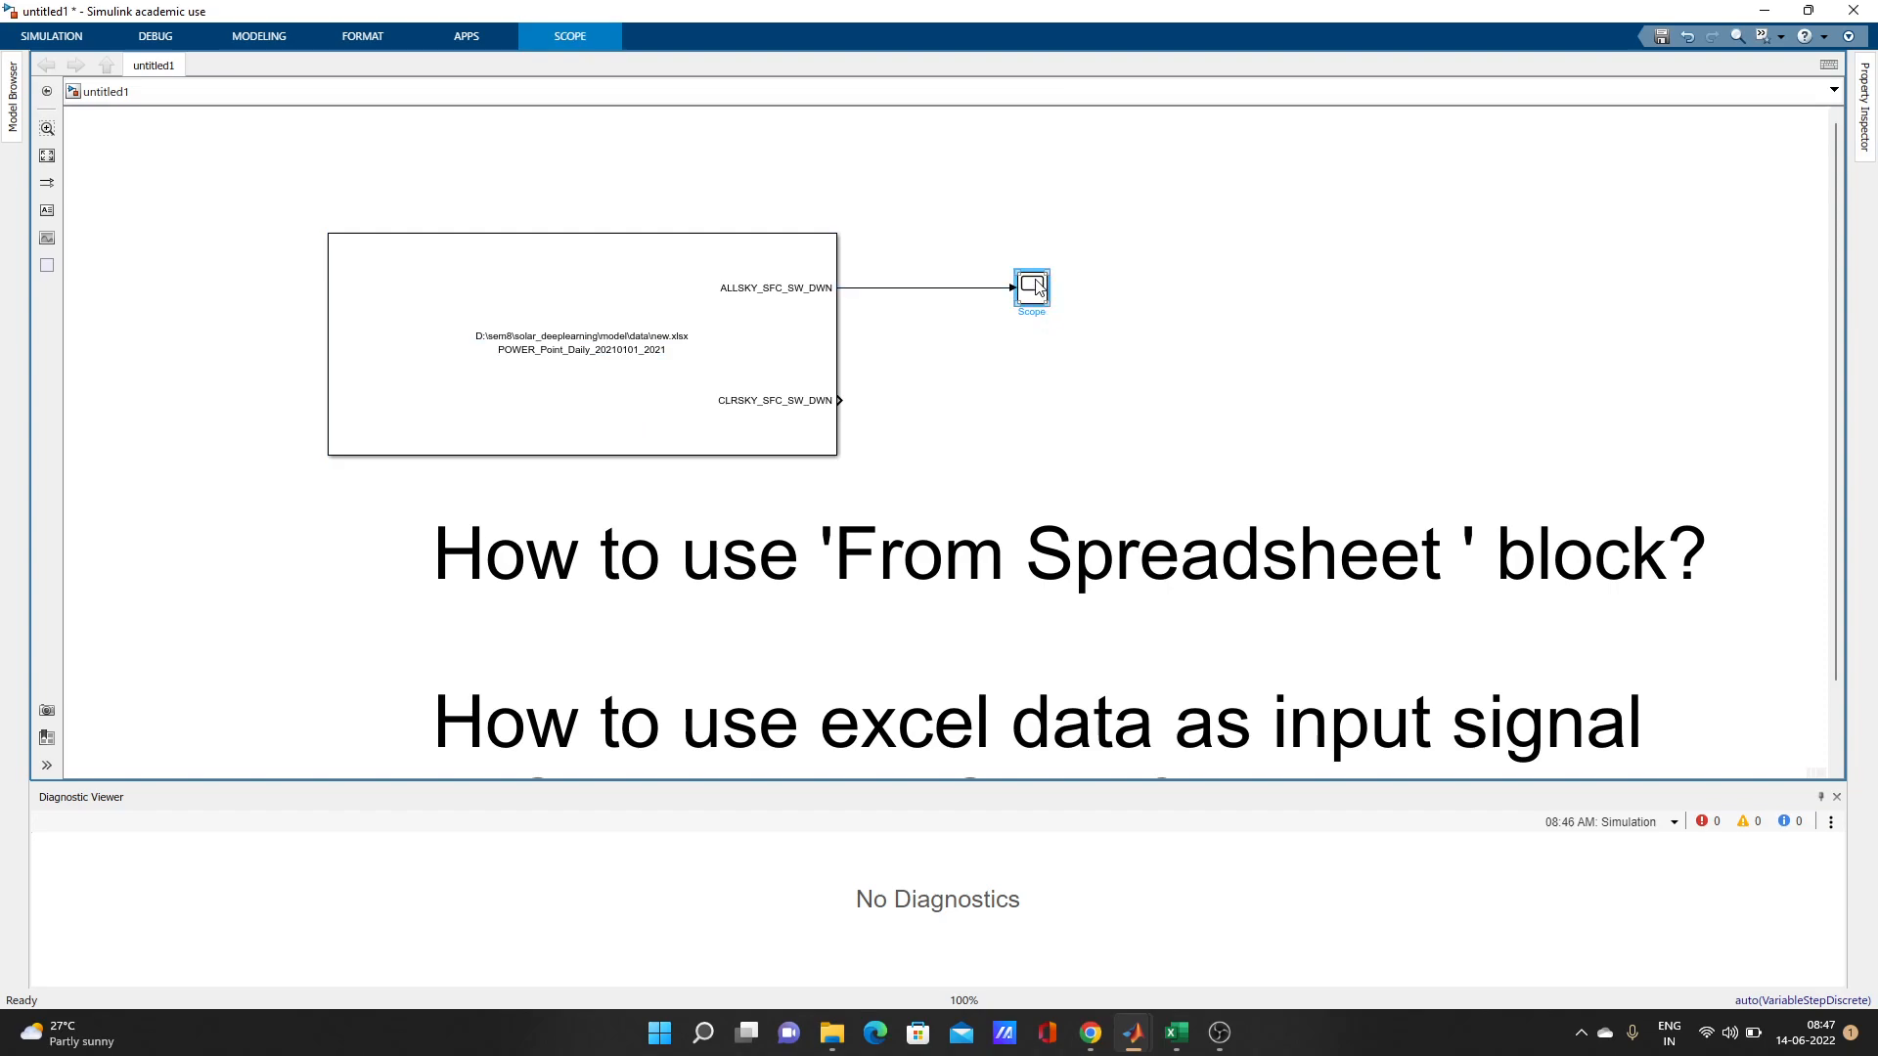
left_click_drag(1031, 287, 1031, 274)
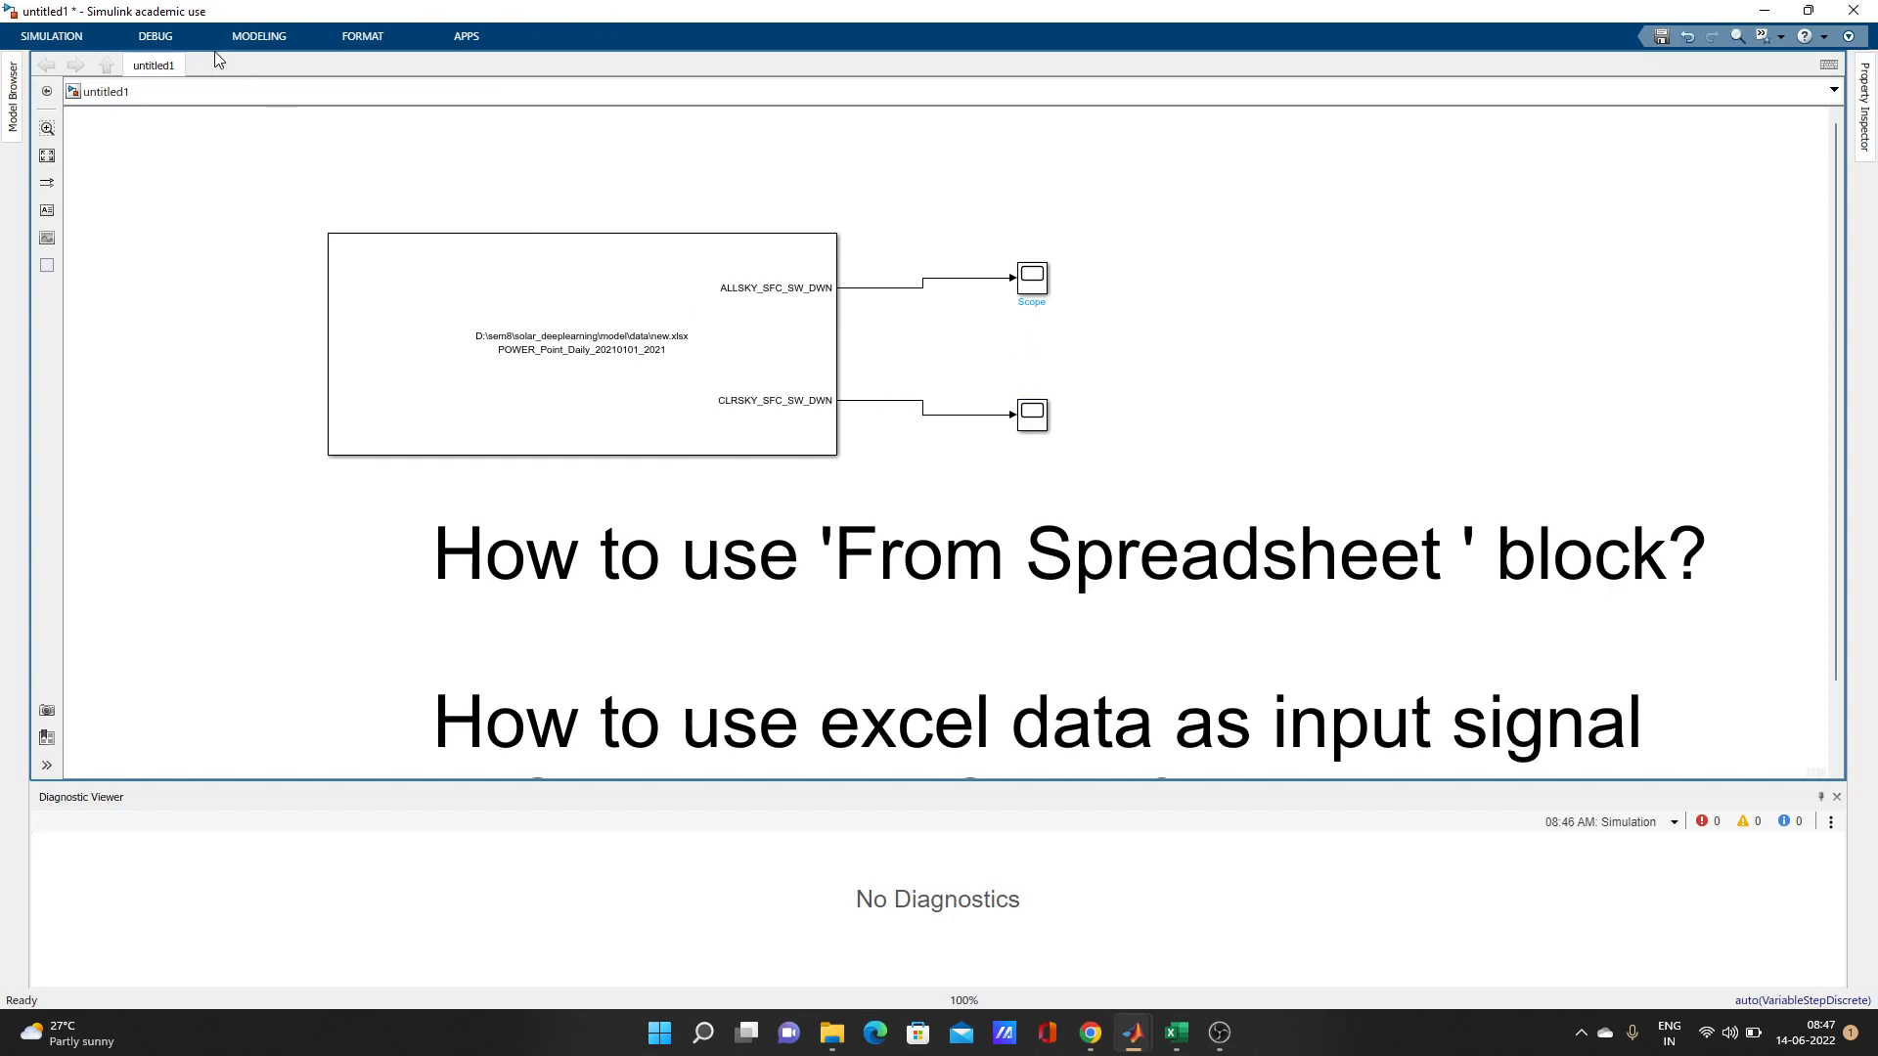
- Run the simulation and view Scope1's noisy CLRSKY_SFC_SW_DWN waveform between roughly 3.5 and 8
left_click(51, 35)
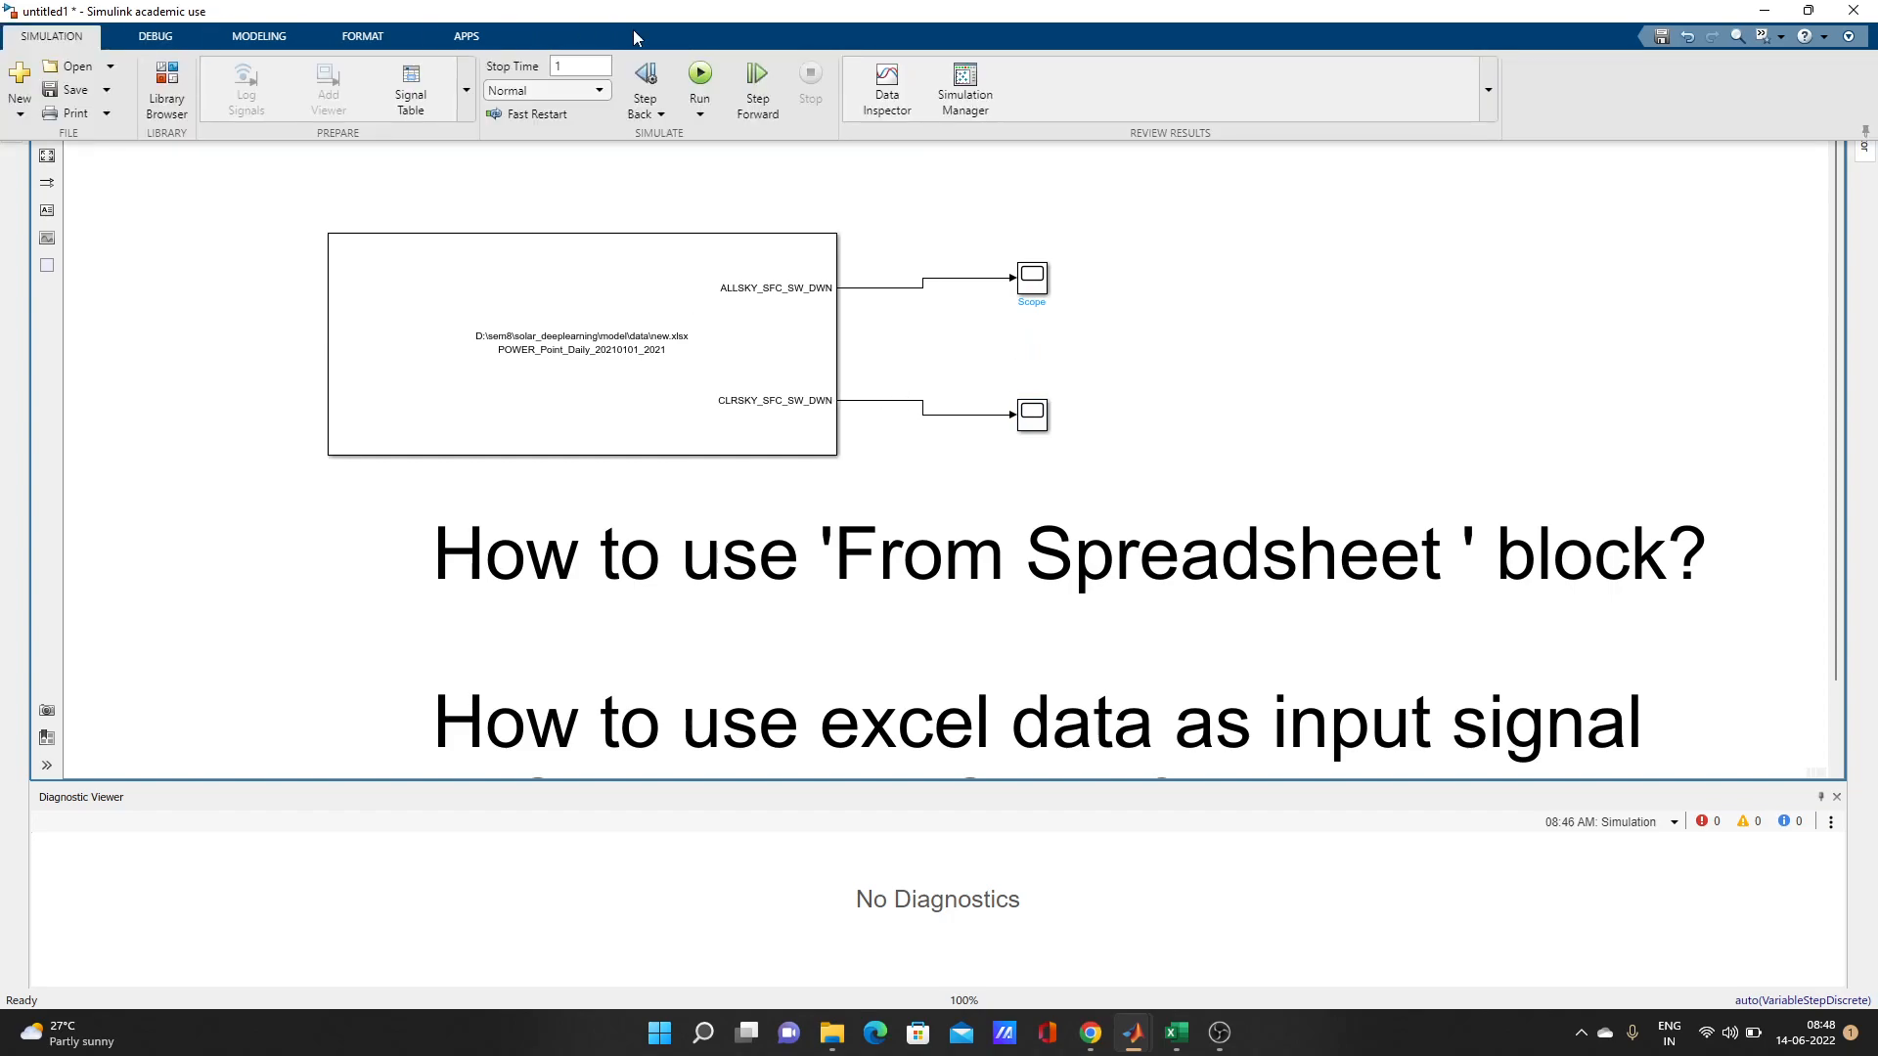
left_click(700, 80)
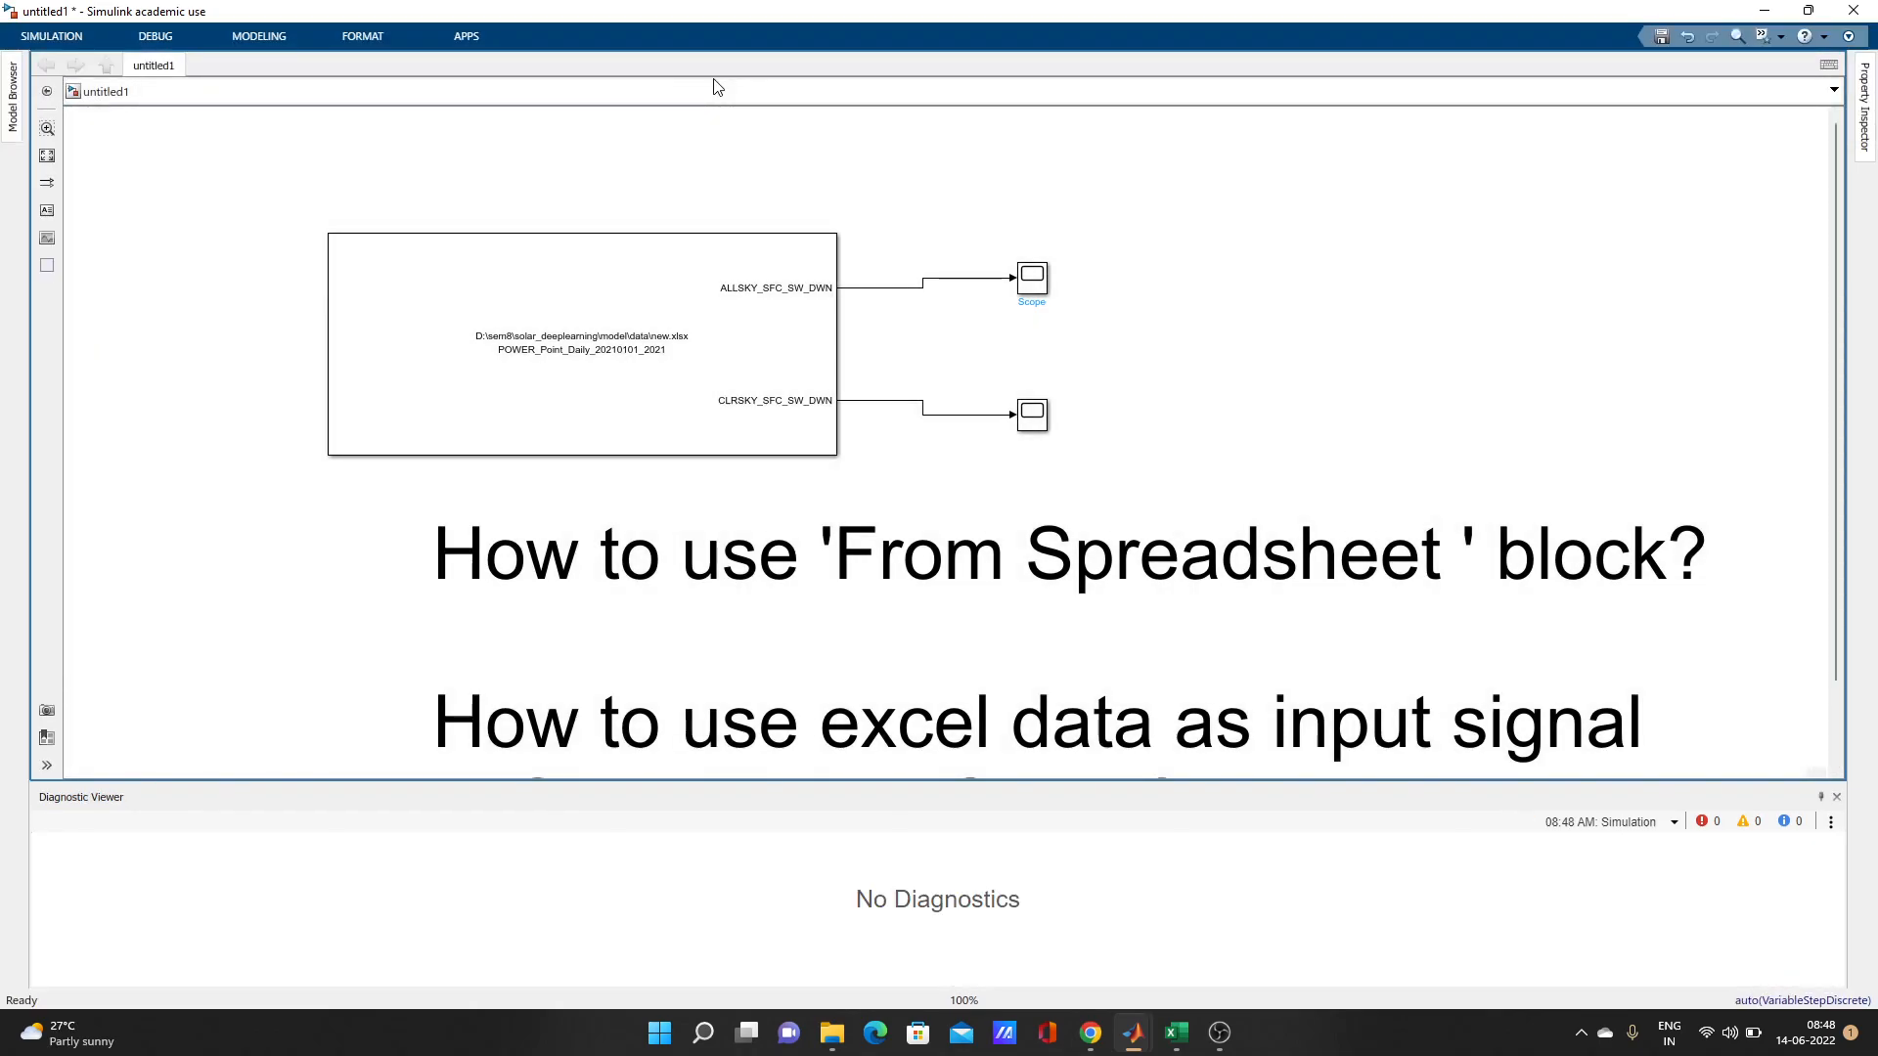
left_click(1031, 414)
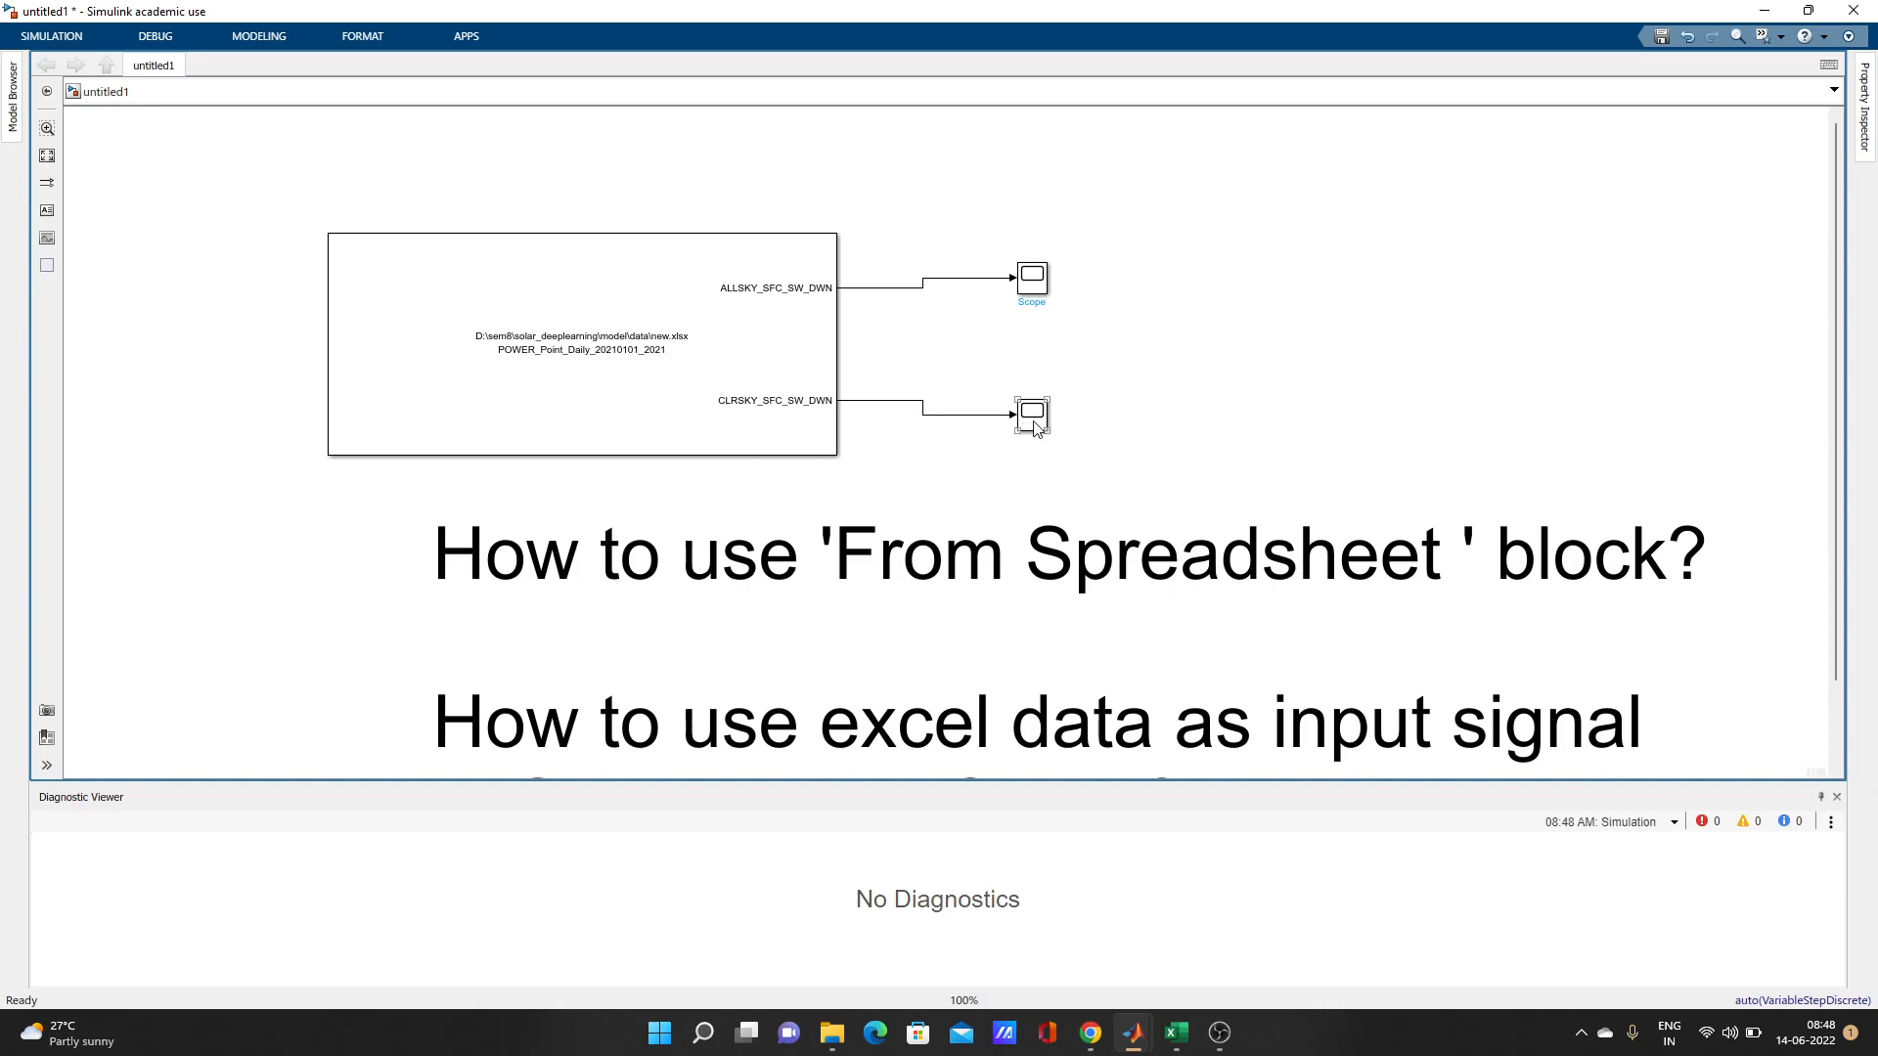
left_click(1030, 415)
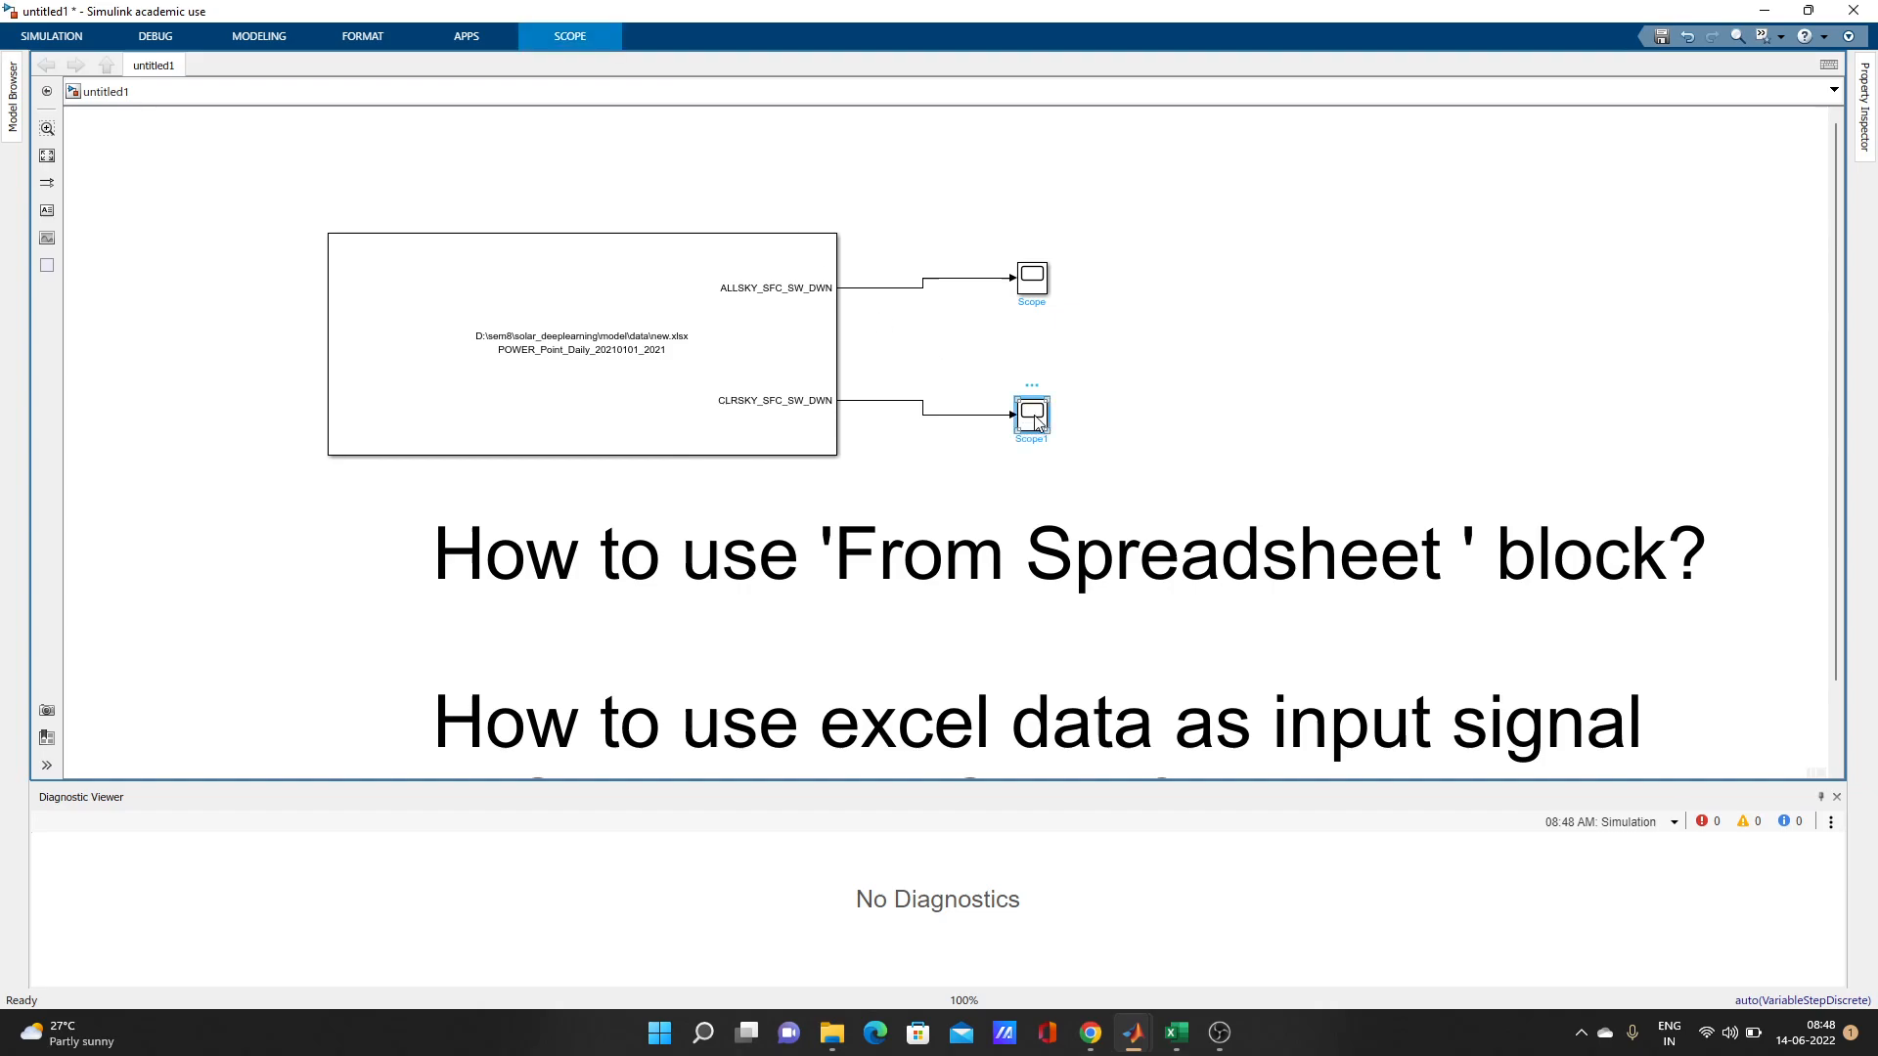
double_click(1031, 412)
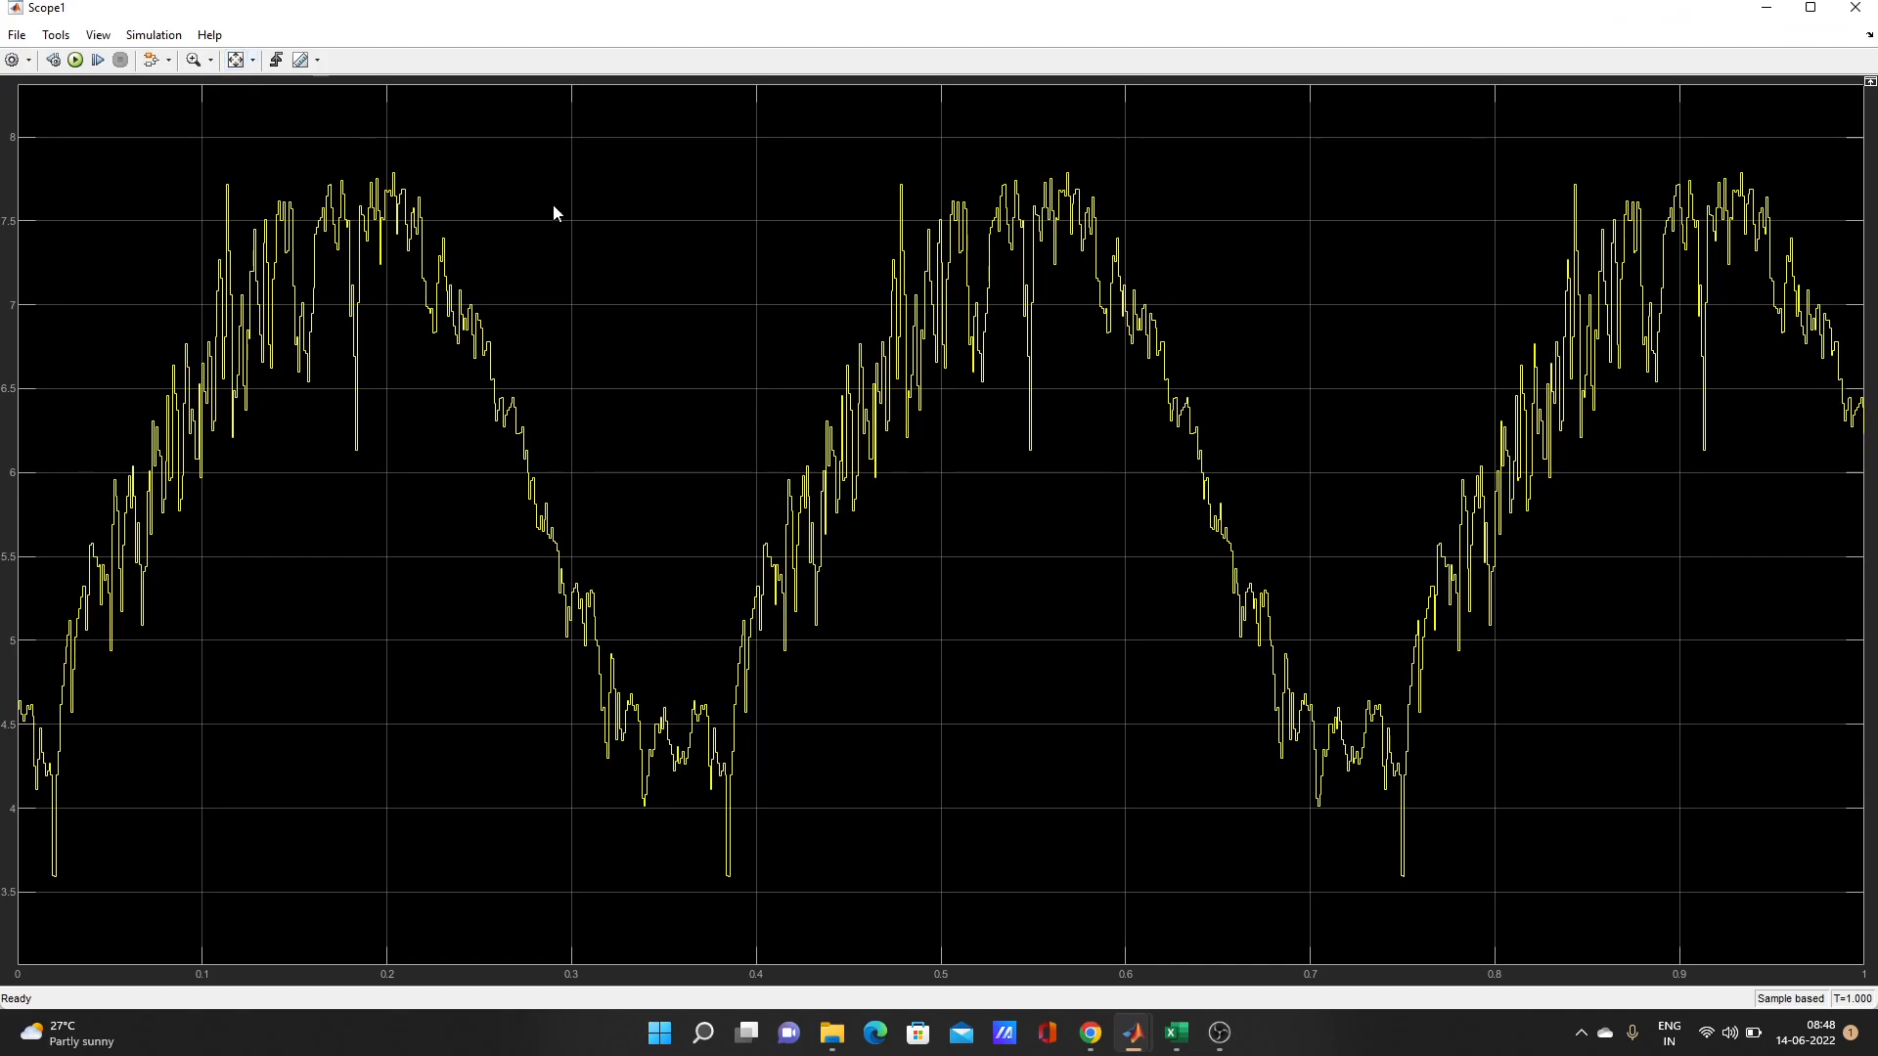
mouse_move(79, 280)
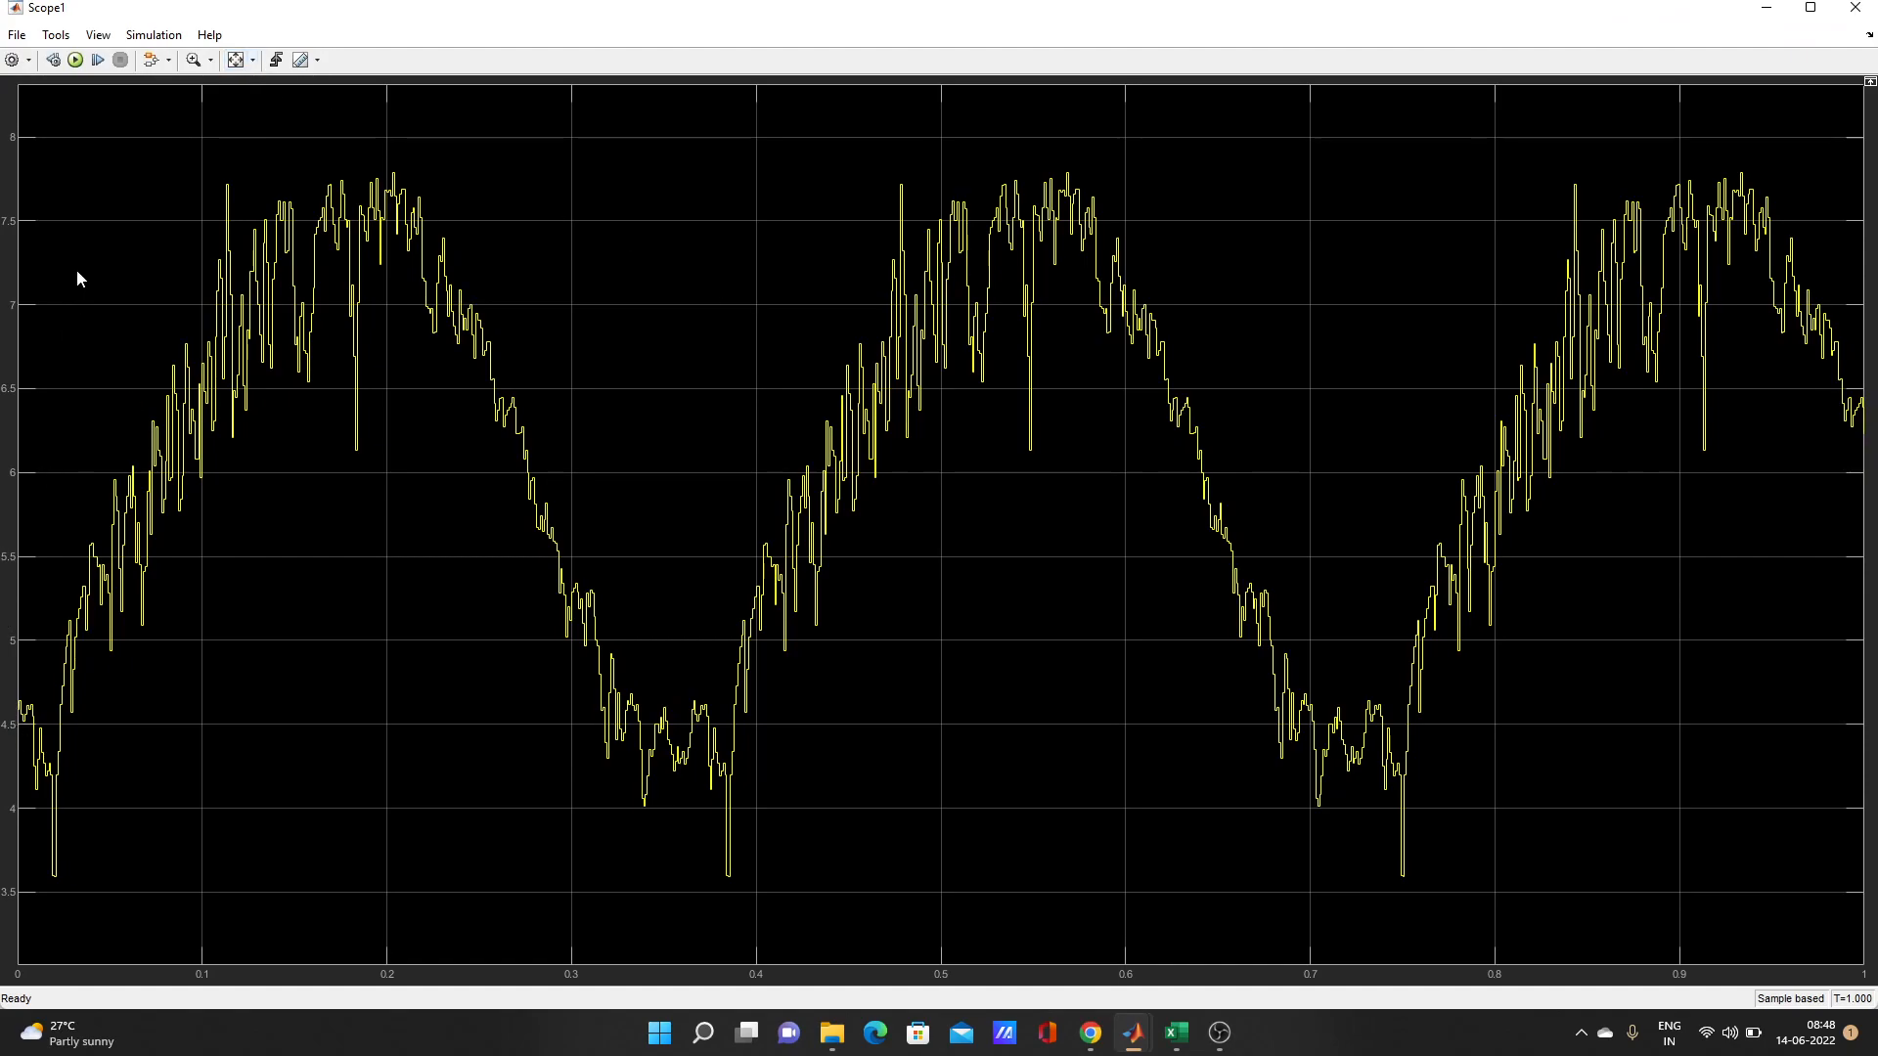
mouse_move(1285, 686)
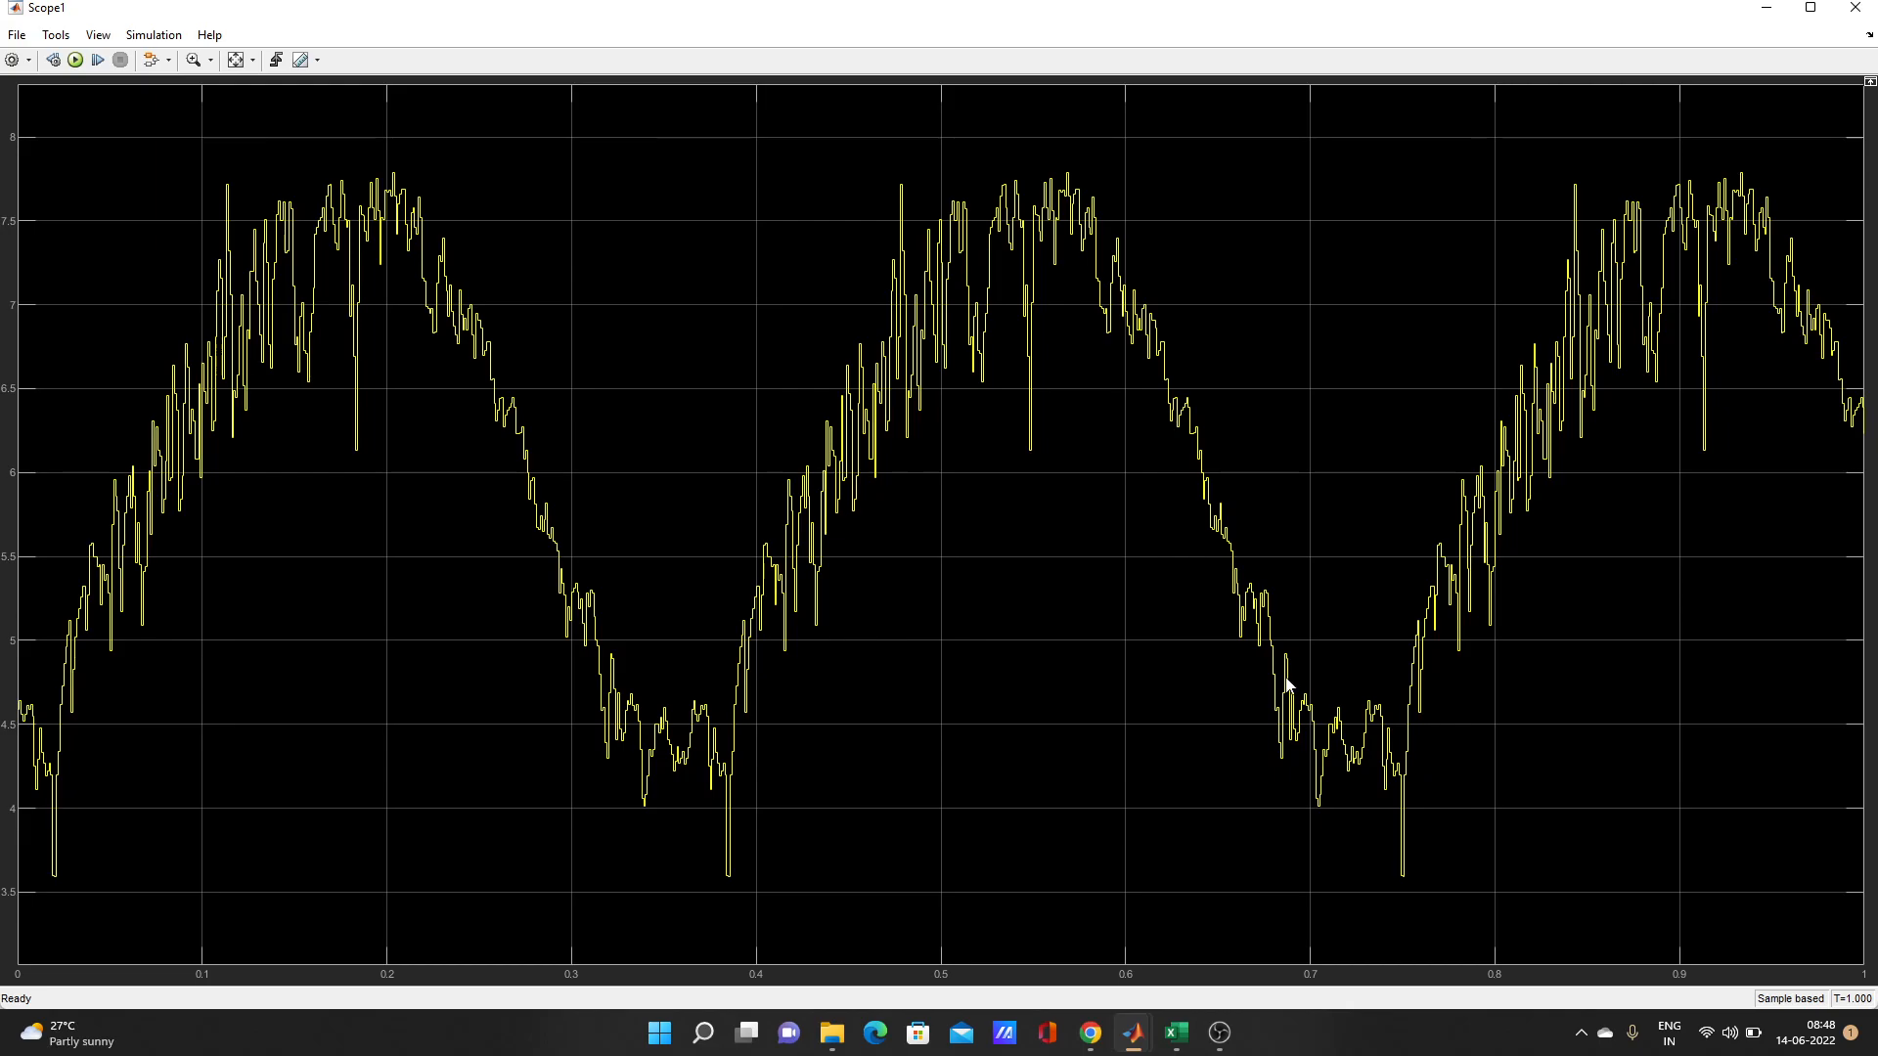